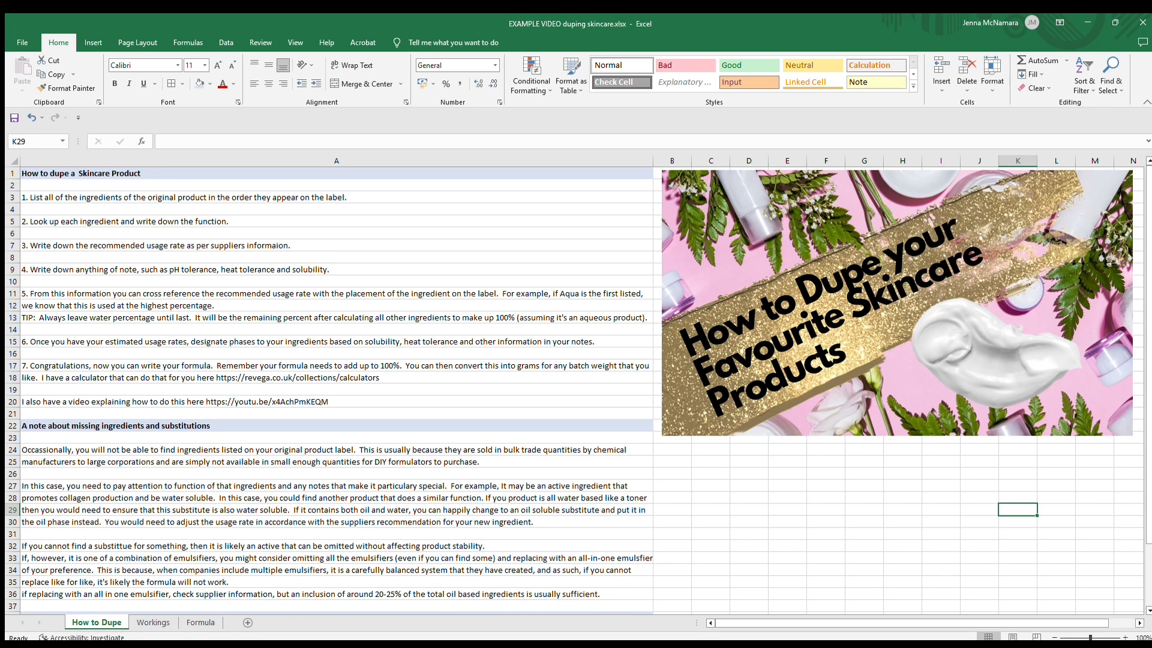
mouse_move(571, 391)
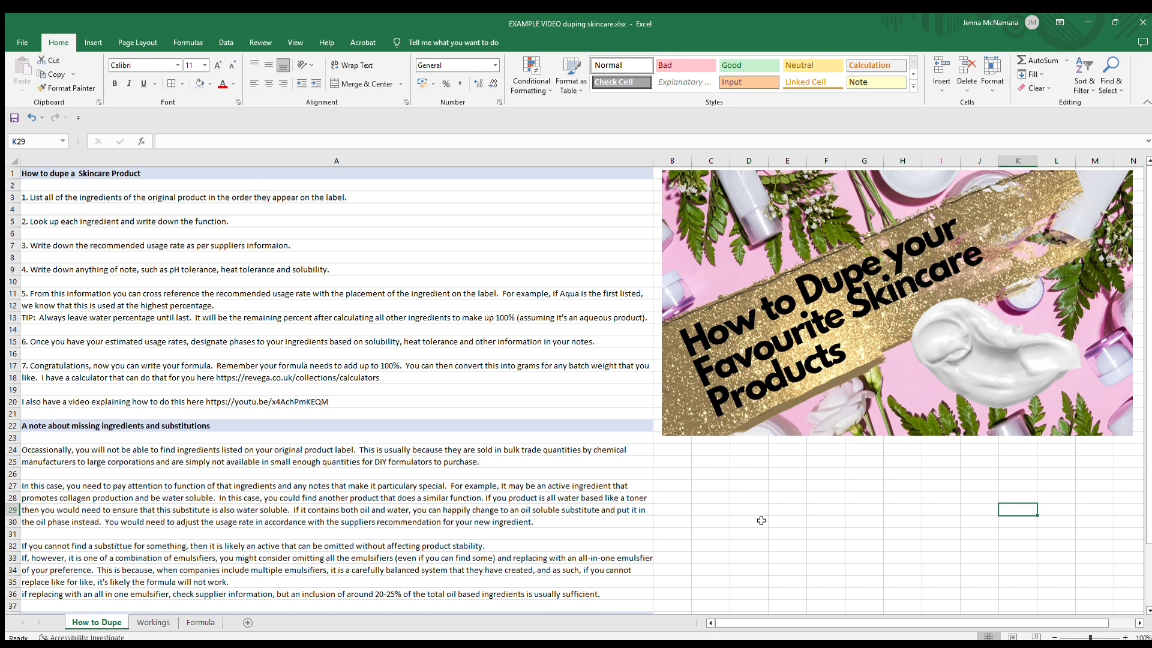
mouse_move(135, 621)
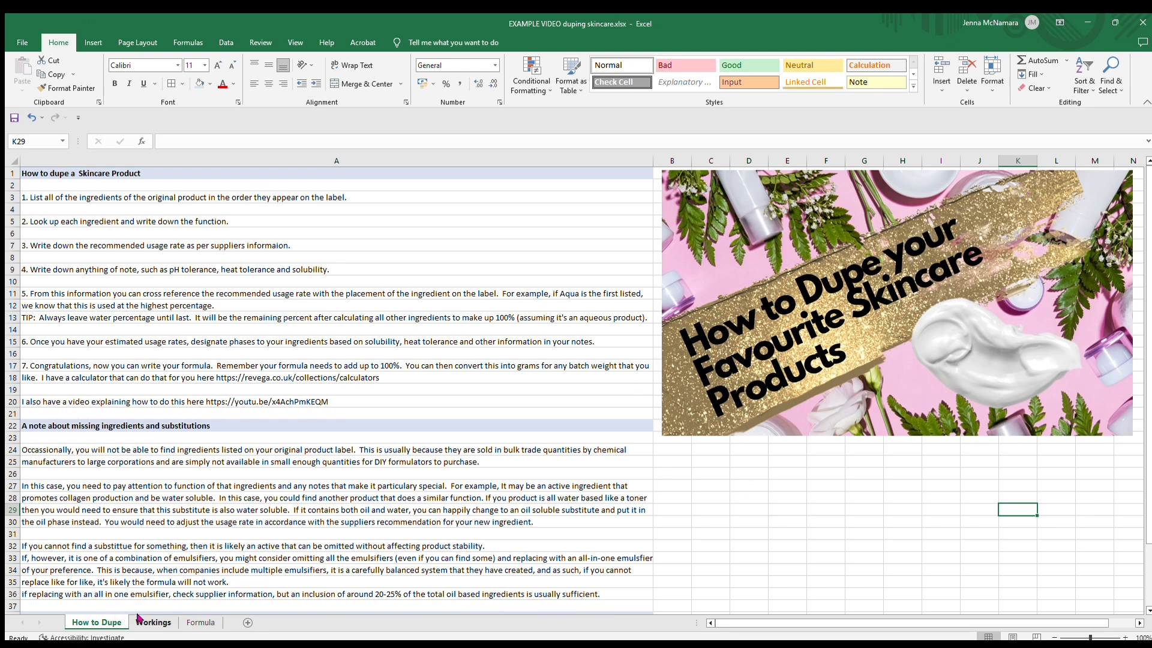
mouse_move(206, 252)
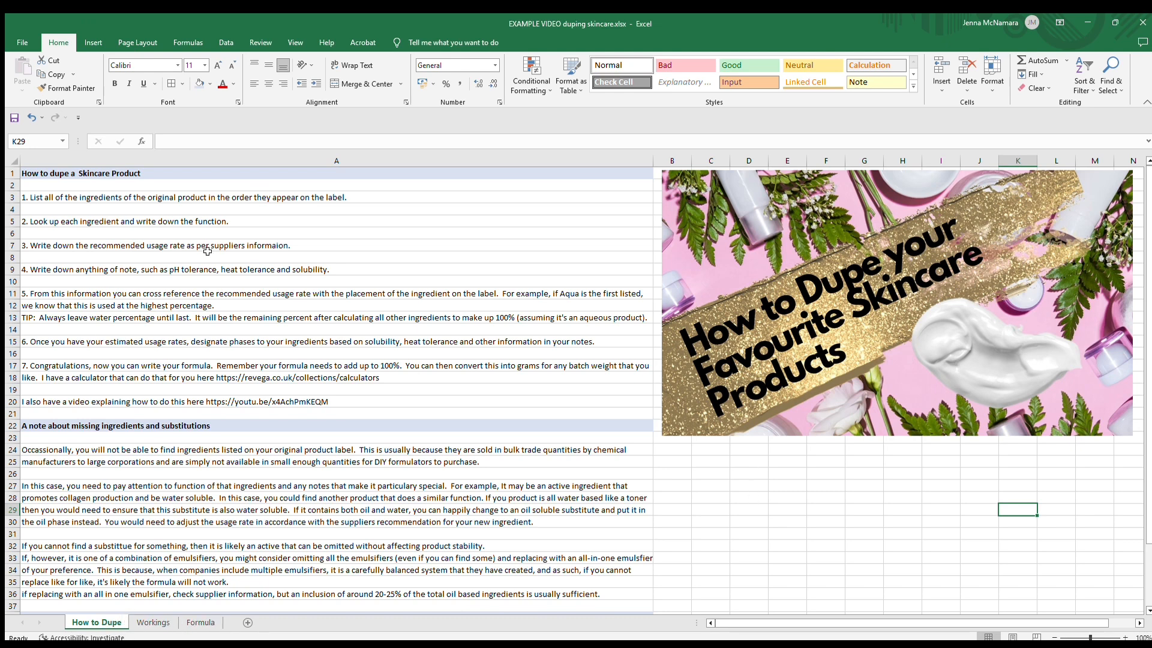
mouse_move(355, 359)
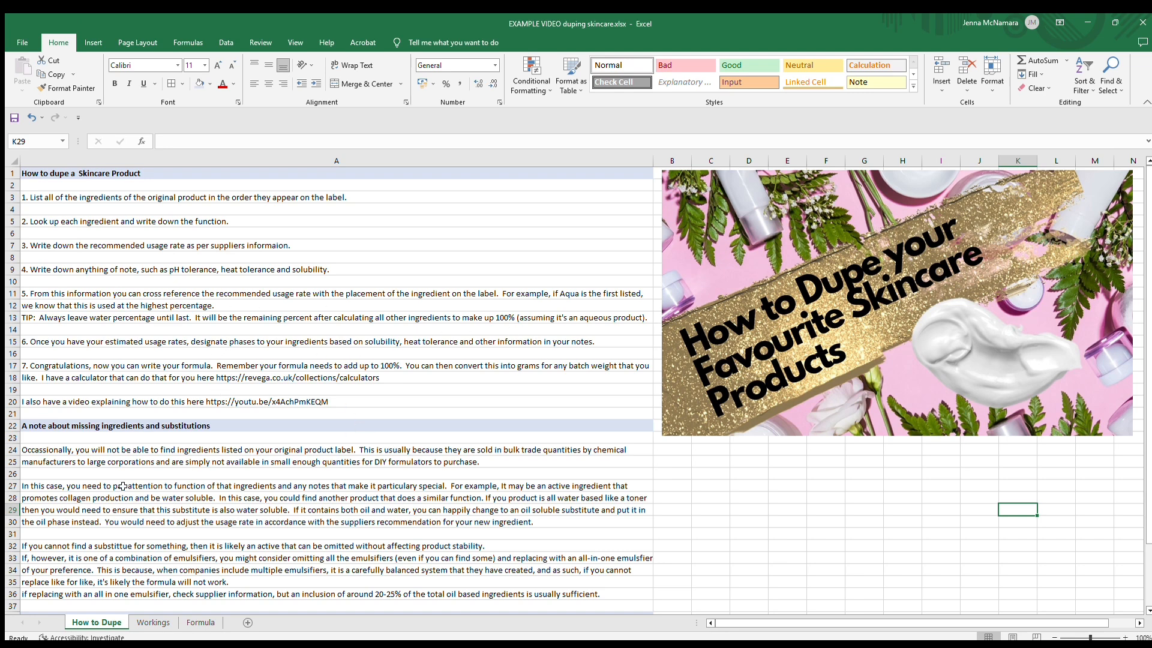
Step: Show the Workings ingredient table, glance at the Formula sheet, and return to Workings
left_click(153, 621)
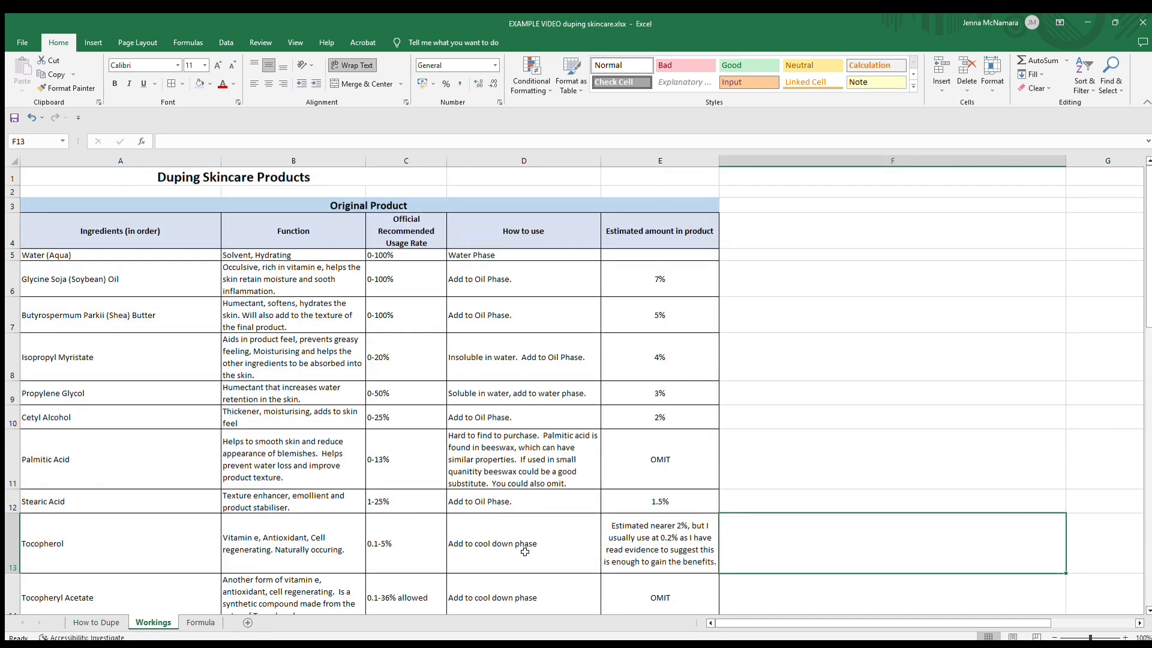
mouse_move(267, 414)
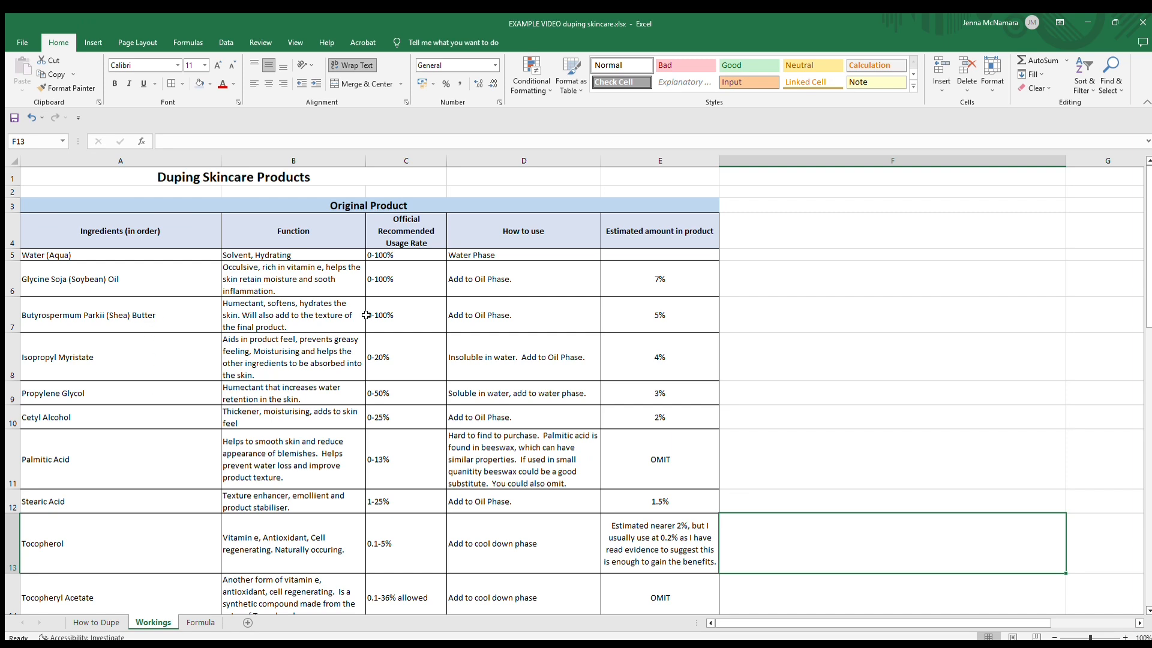
mouse_move(494, 550)
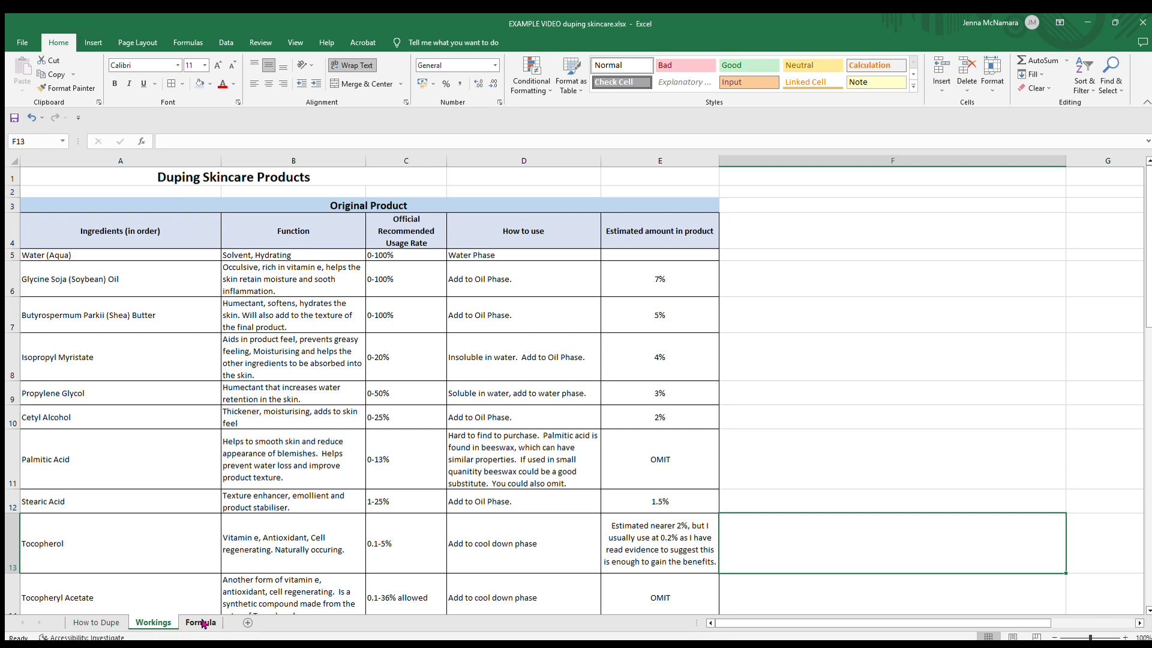
left_click(151, 622)
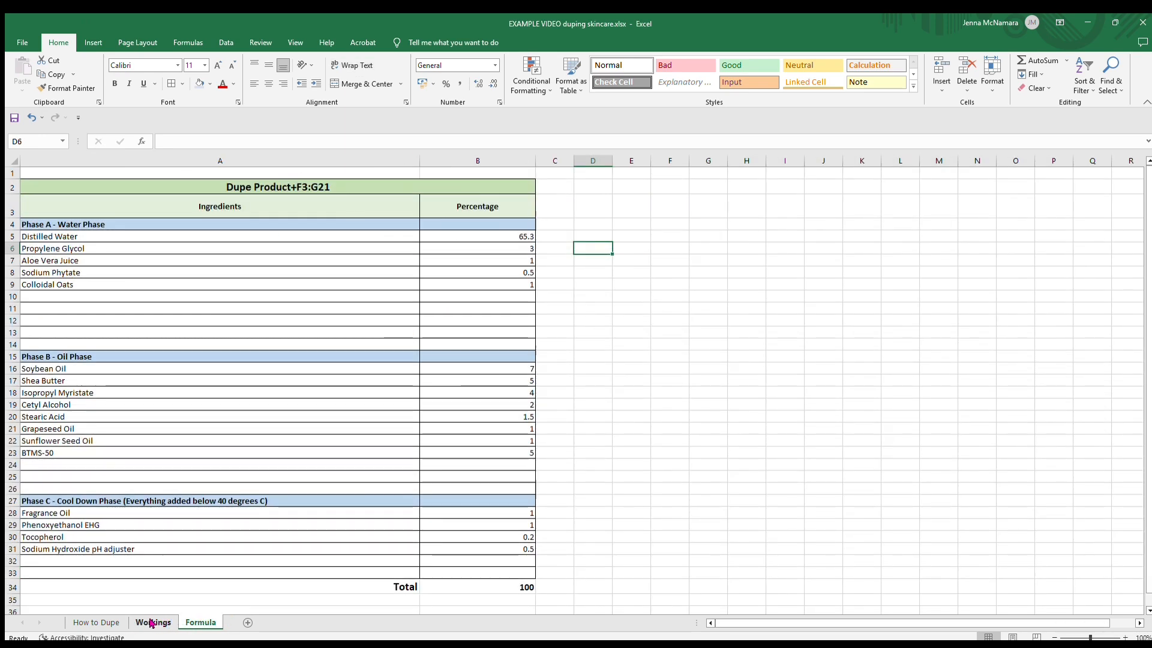
left_click(153, 621)
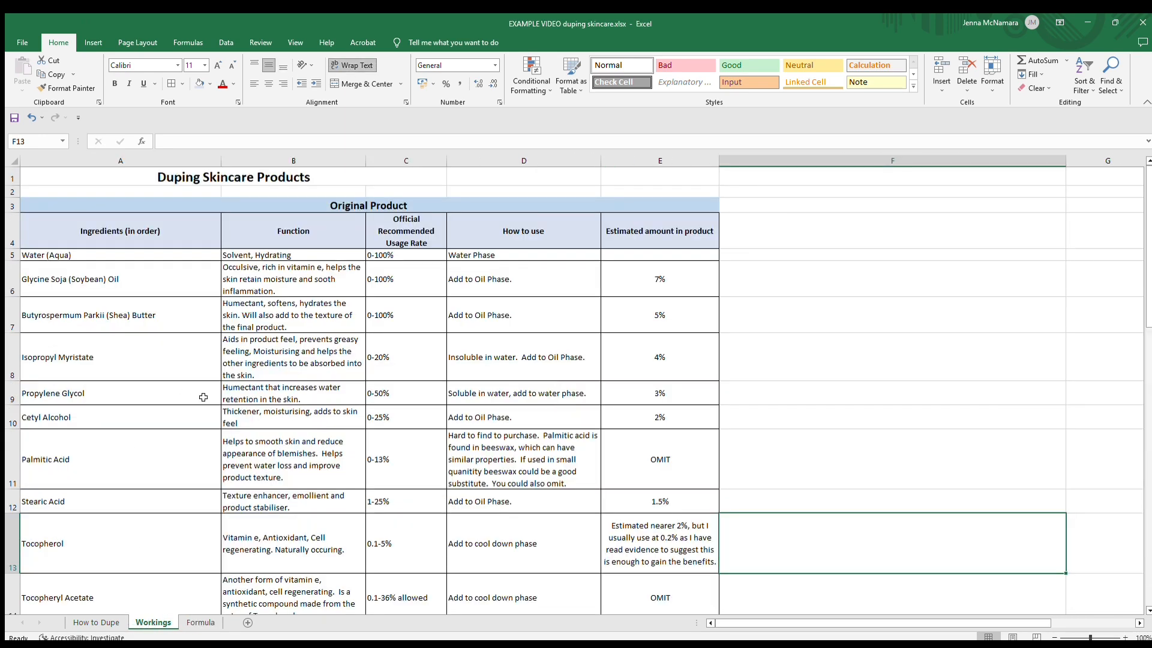
mouse_move(172, 439)
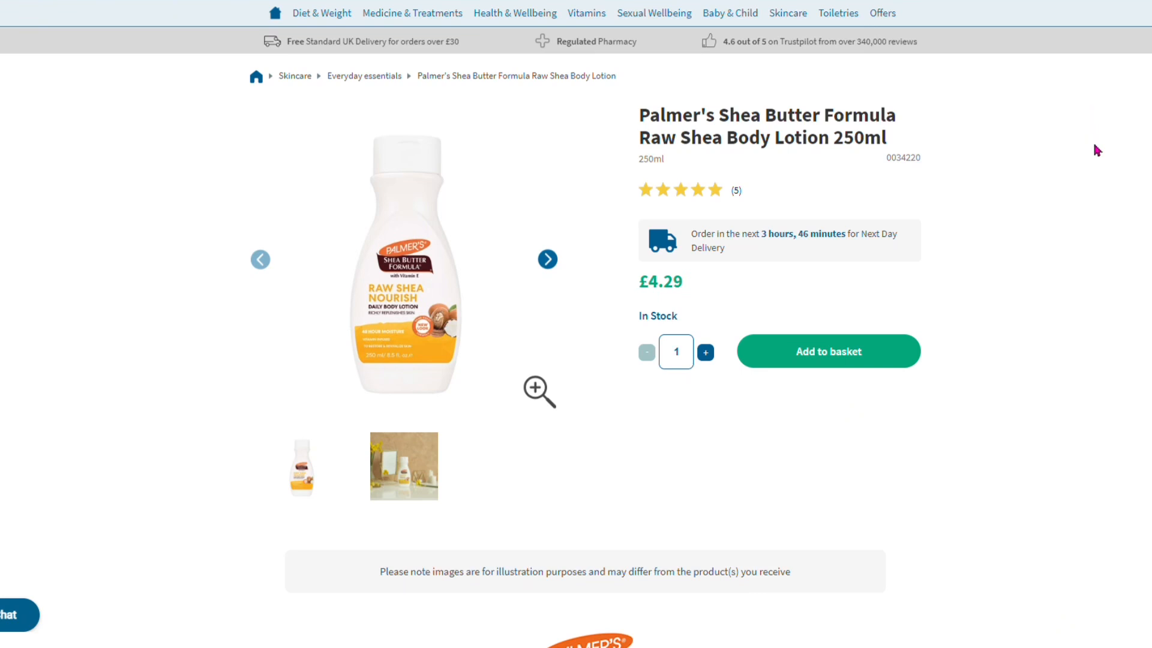
Step: Scroll the Palmer's Raw Shea Body Lotion page down to its Ingredients section
scroll("down", 3)
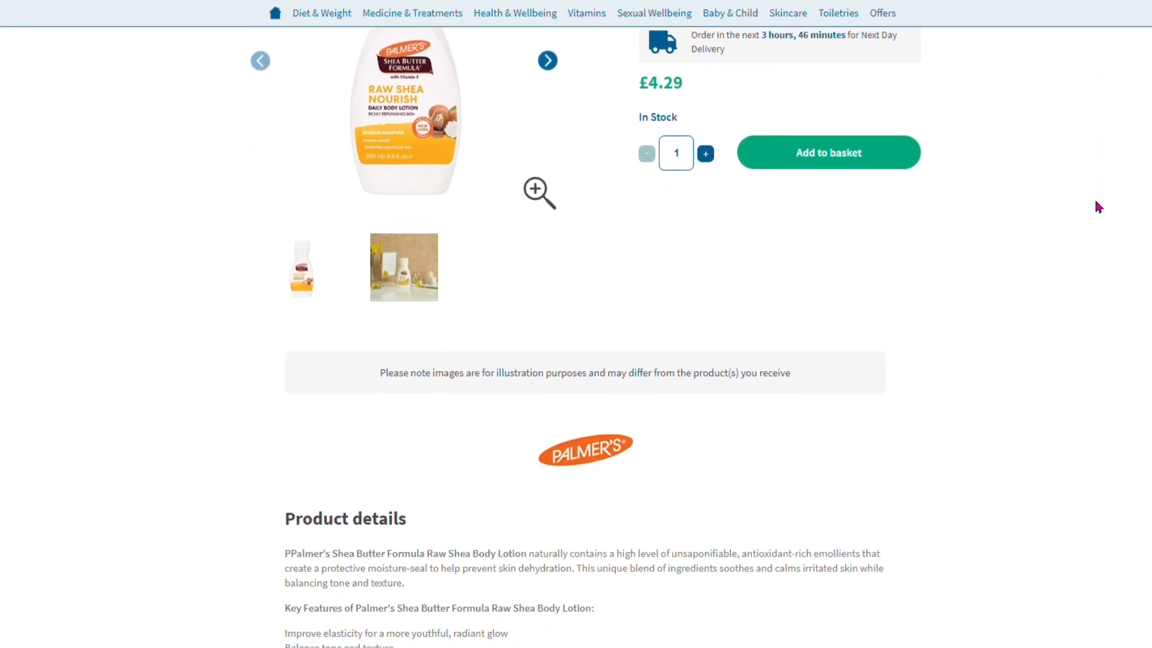
scroll("down", 3)
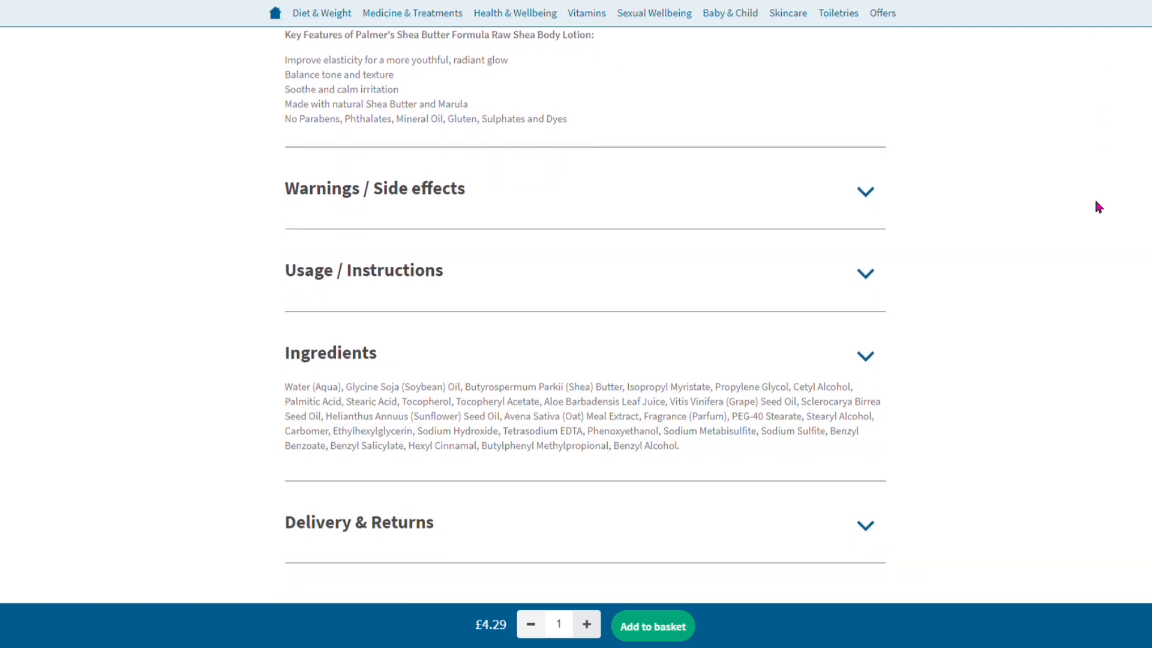
scroll("down", 3)
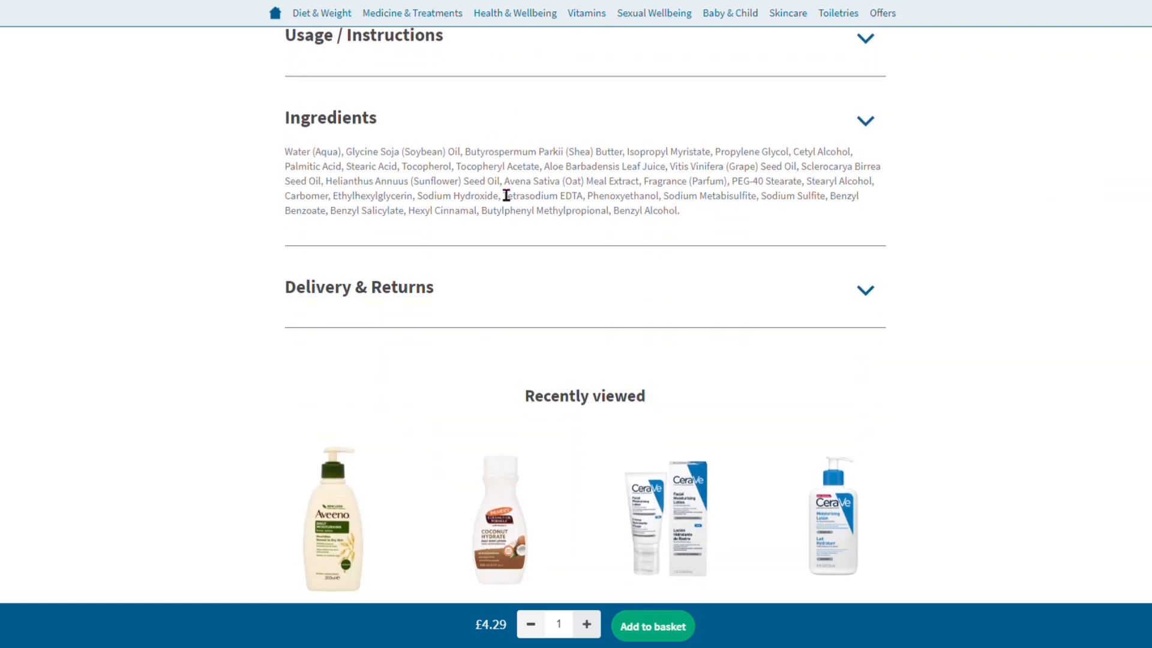
mouse_move(569, 168)
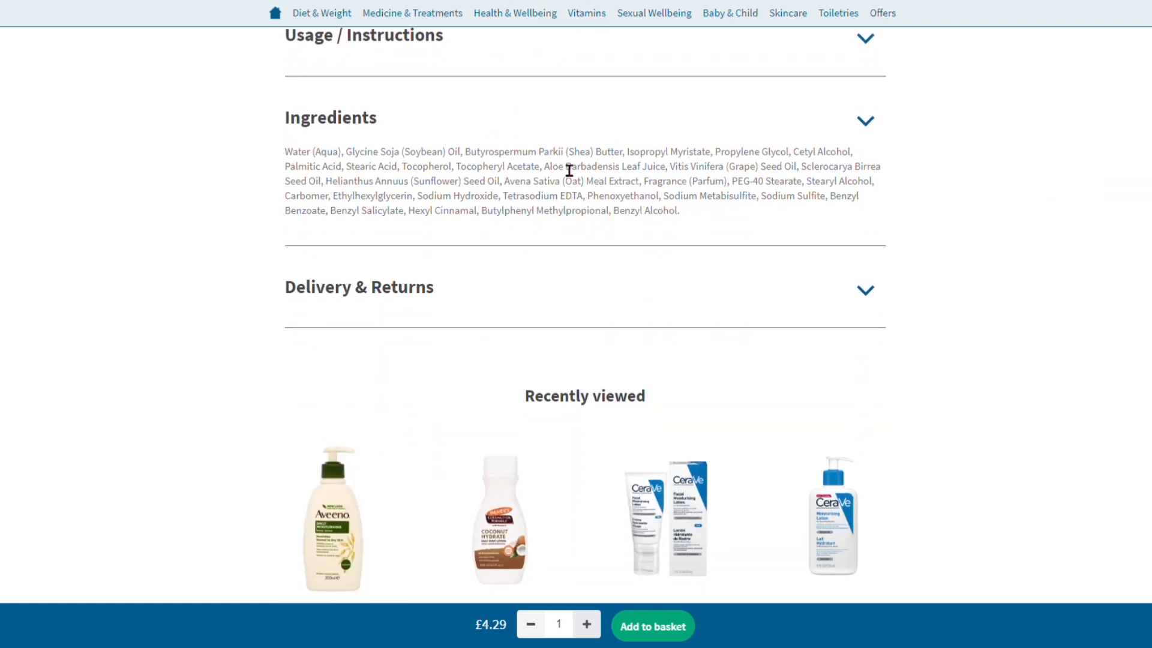
mouse_move(594, 206)
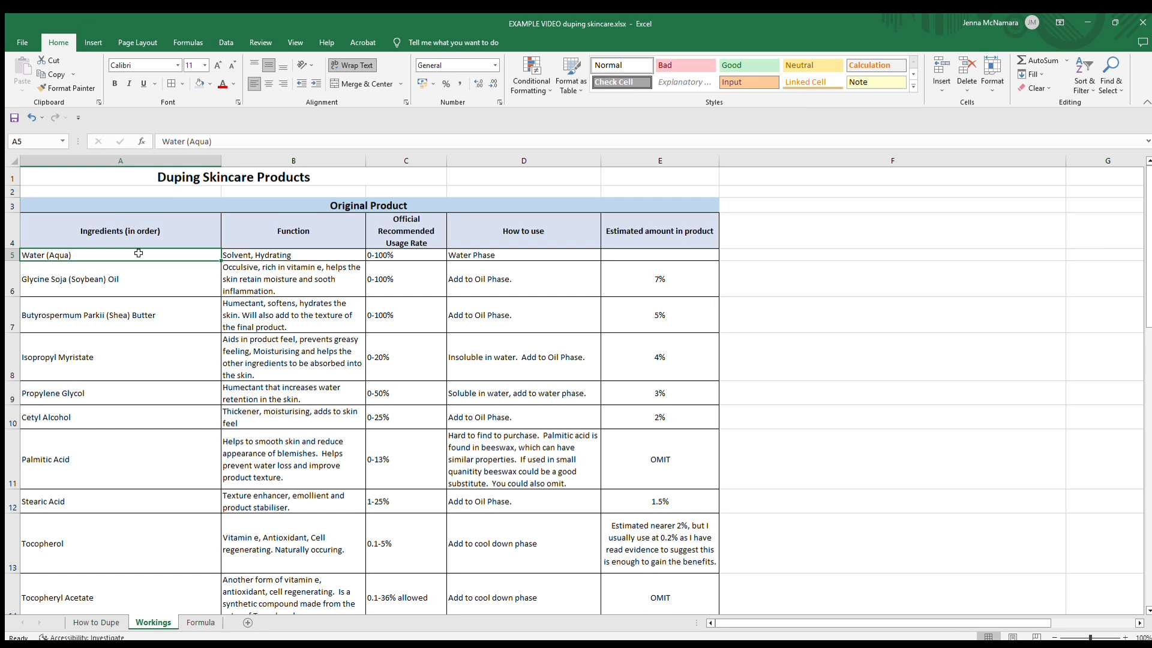
mouse_move(132, 251)
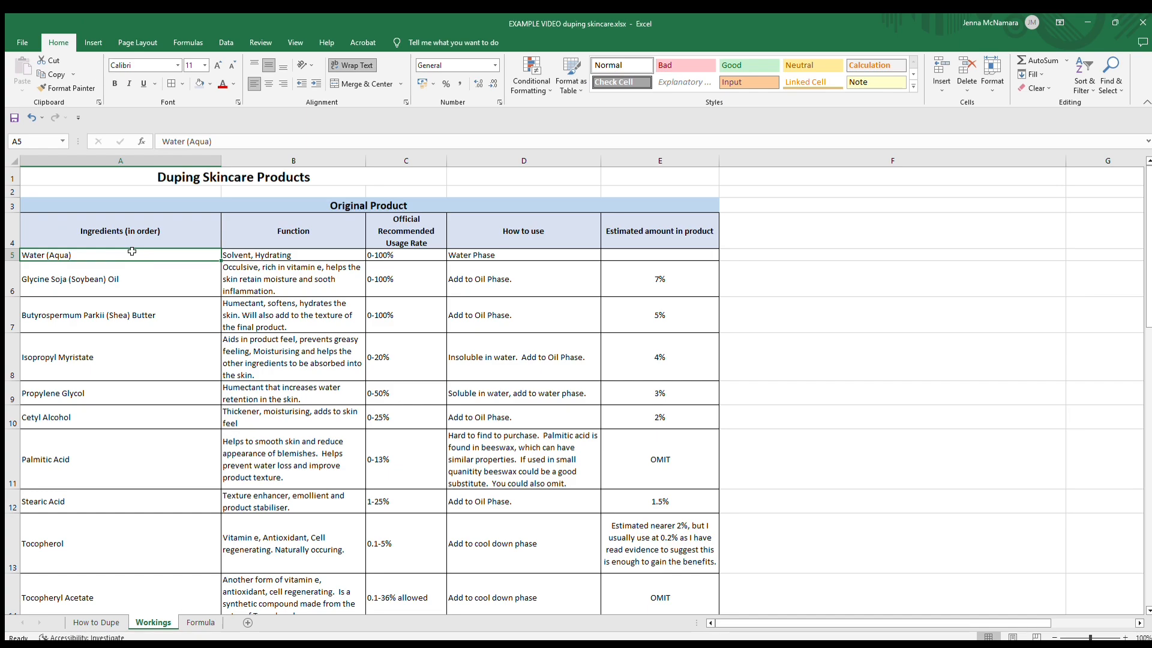
mouse_move(126, 509)
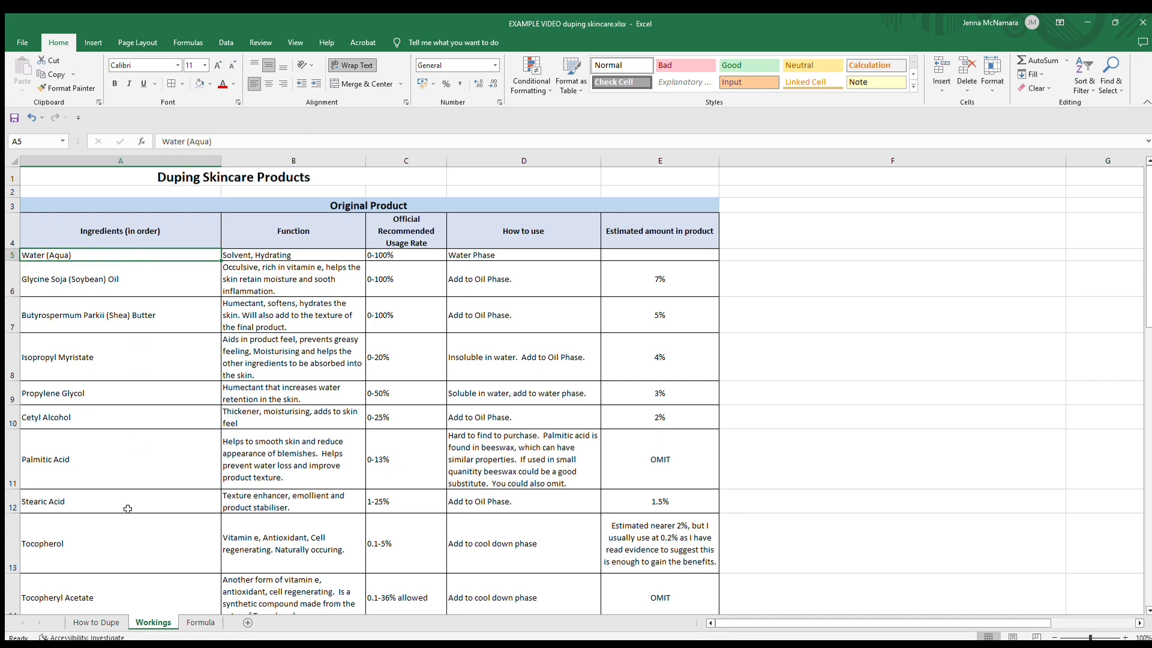
scroll("down", 3)
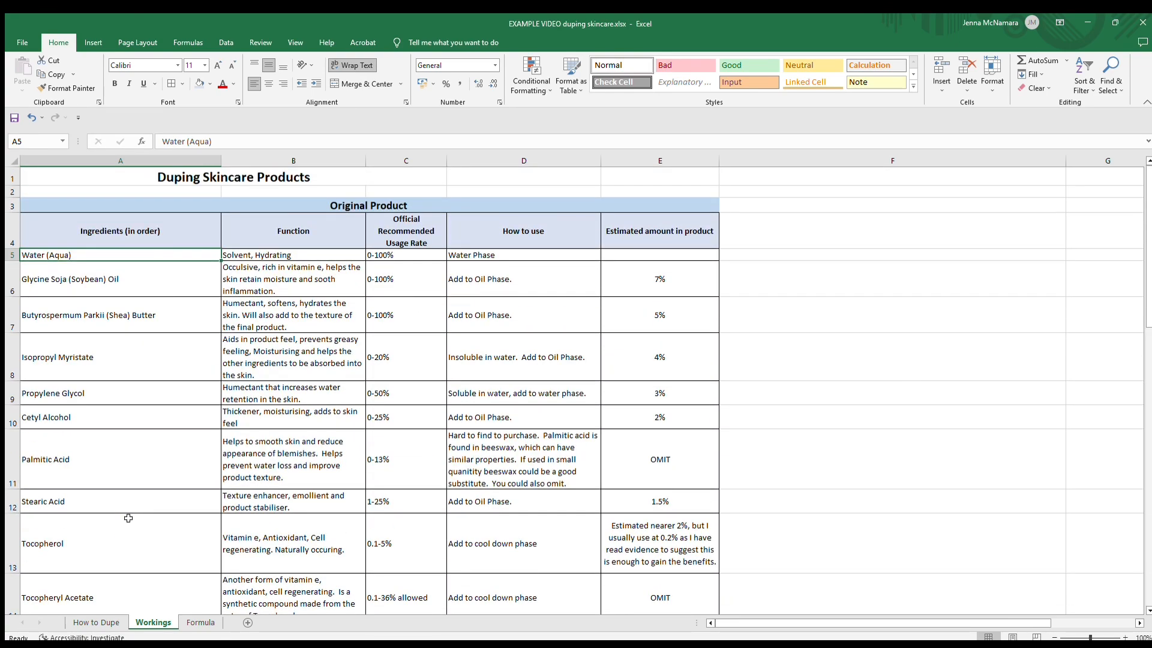
mouse_move(284, 341)
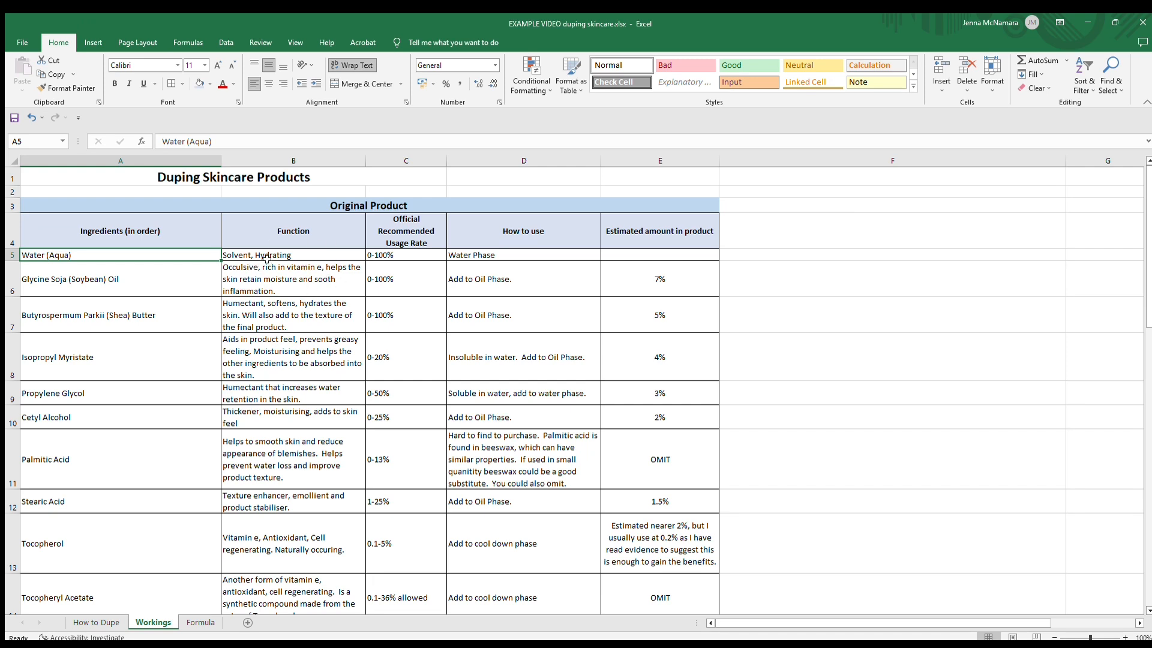
mouse_move(92, 328)
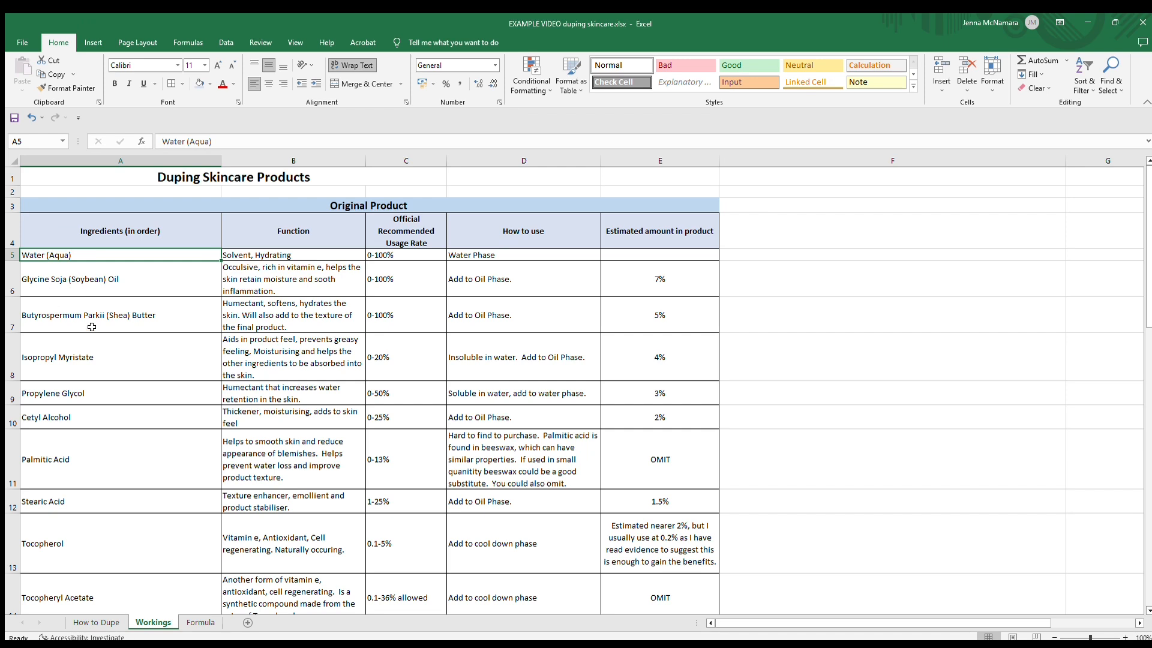
mouse_move(111, 368)
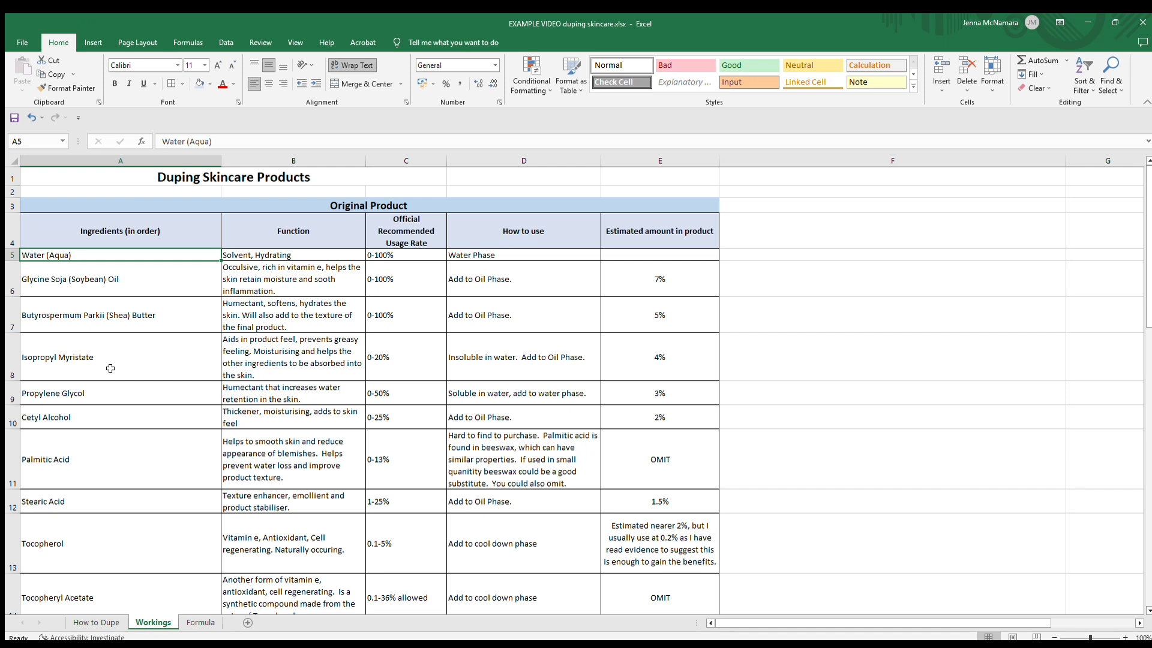
mouse_move(250, 272)
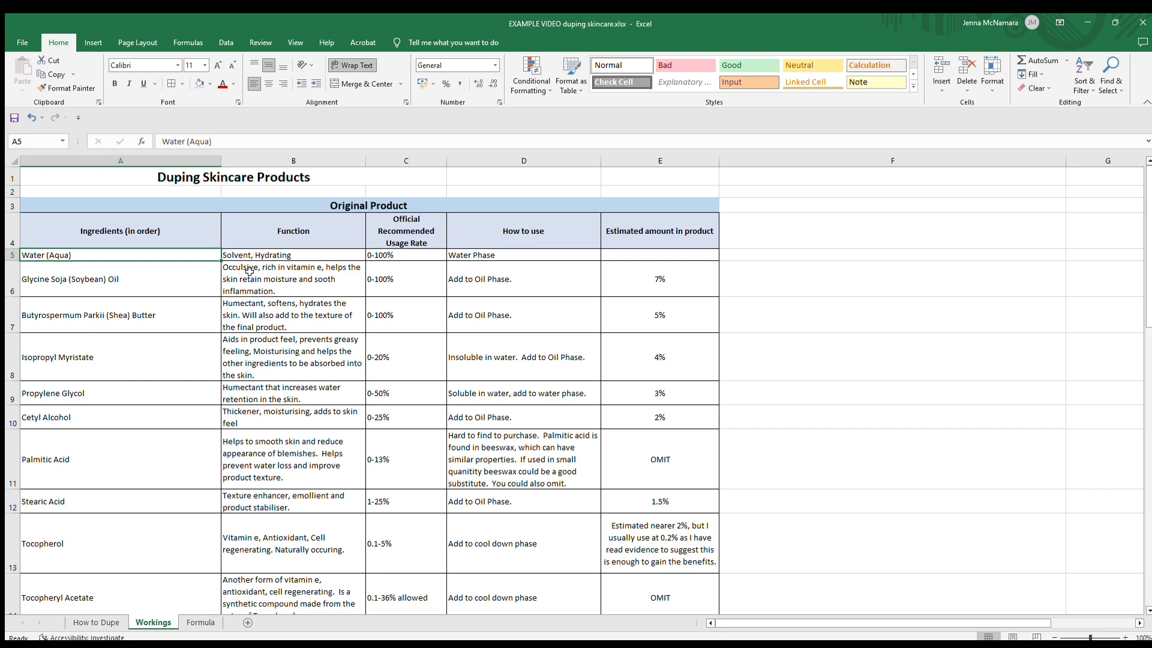
mouse_move(201, 292)
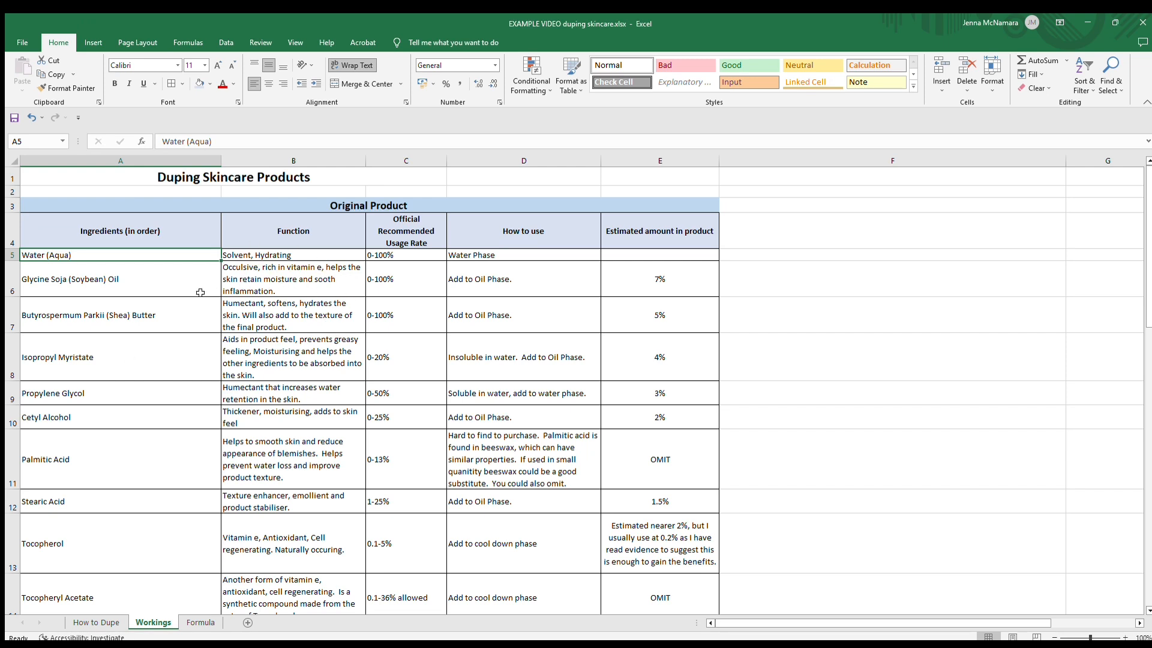
mouse_move(355, 277)
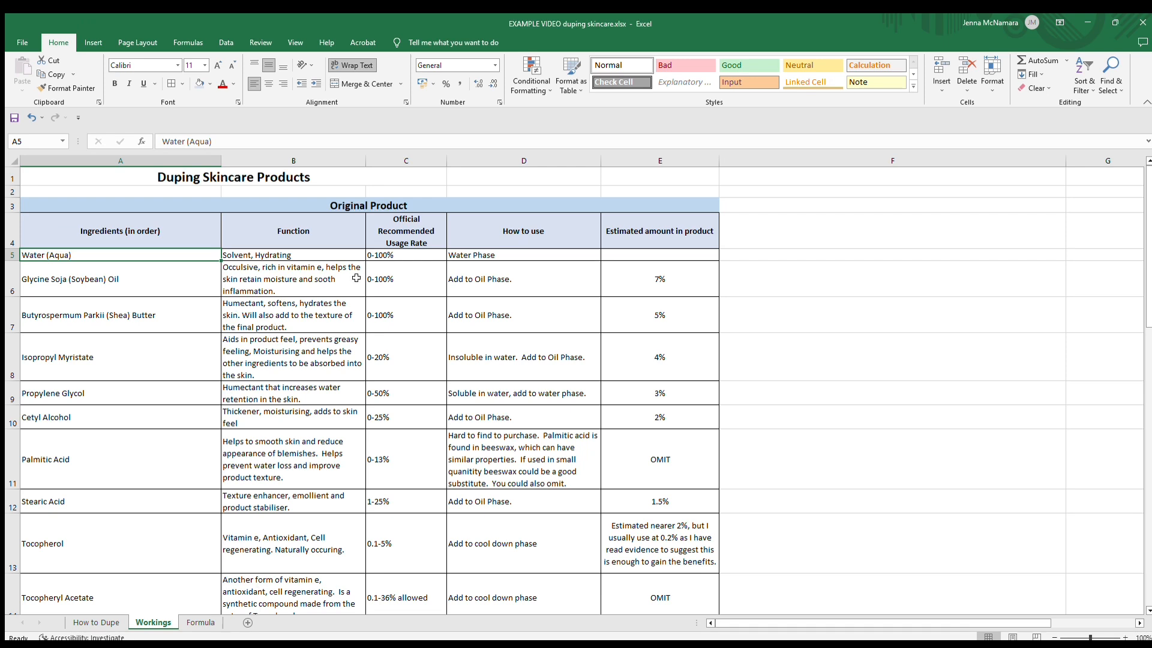
mouse_move(303, 286)
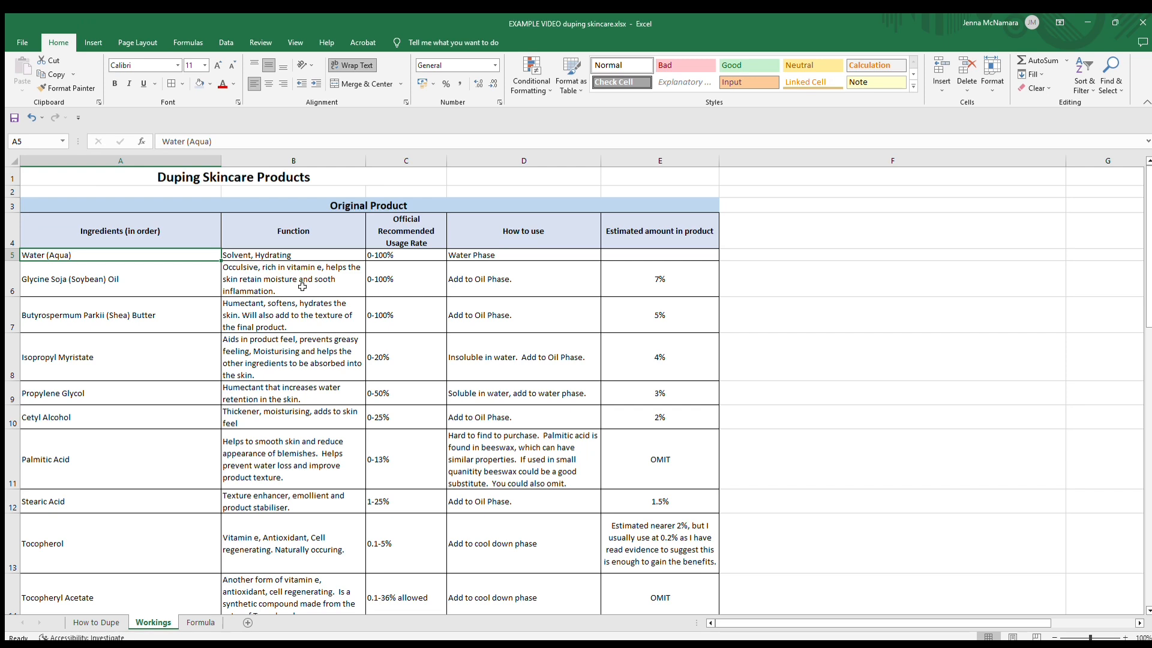
mouse_move(193, 321)
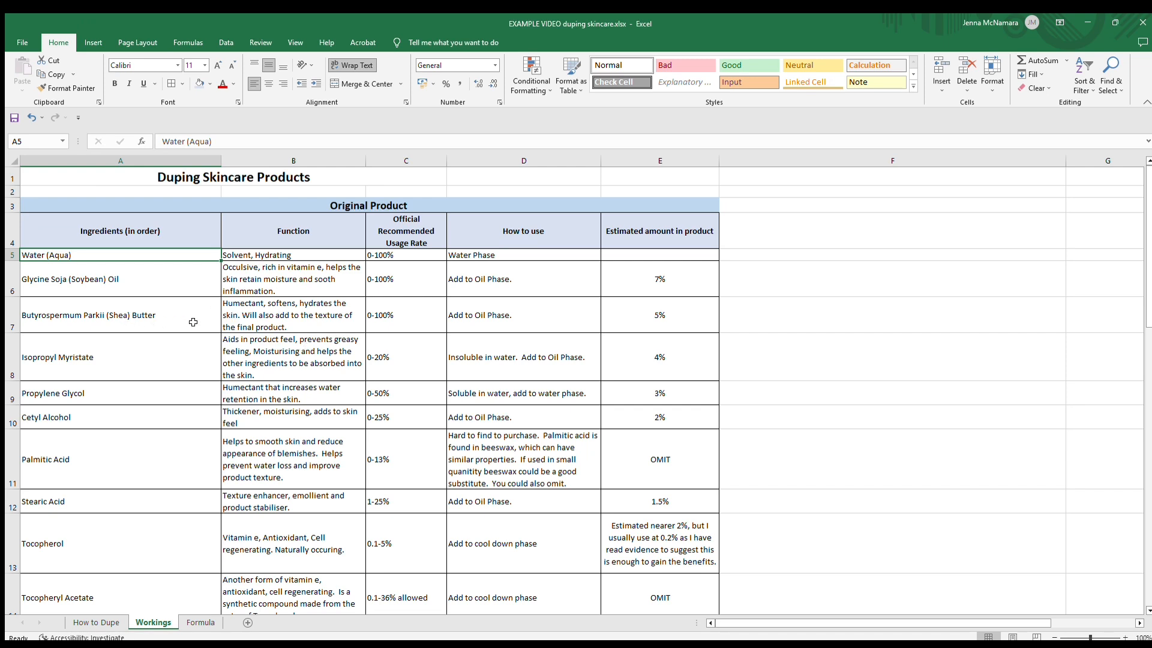
mouse_move(287, 326)
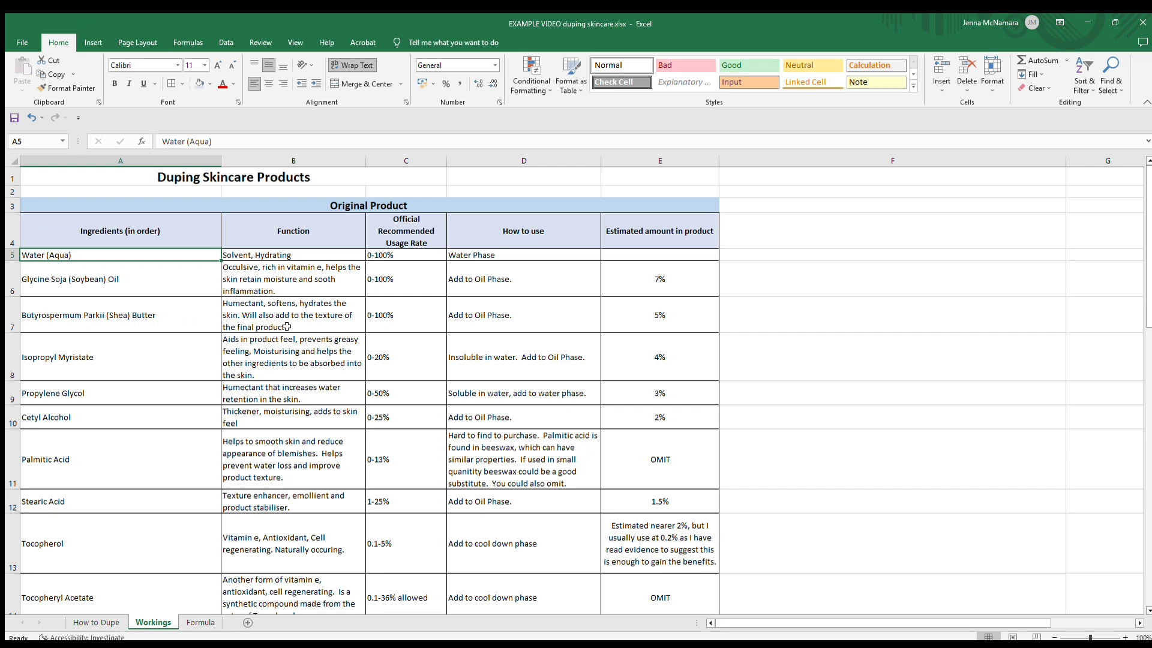
mouse_move(262, 330)
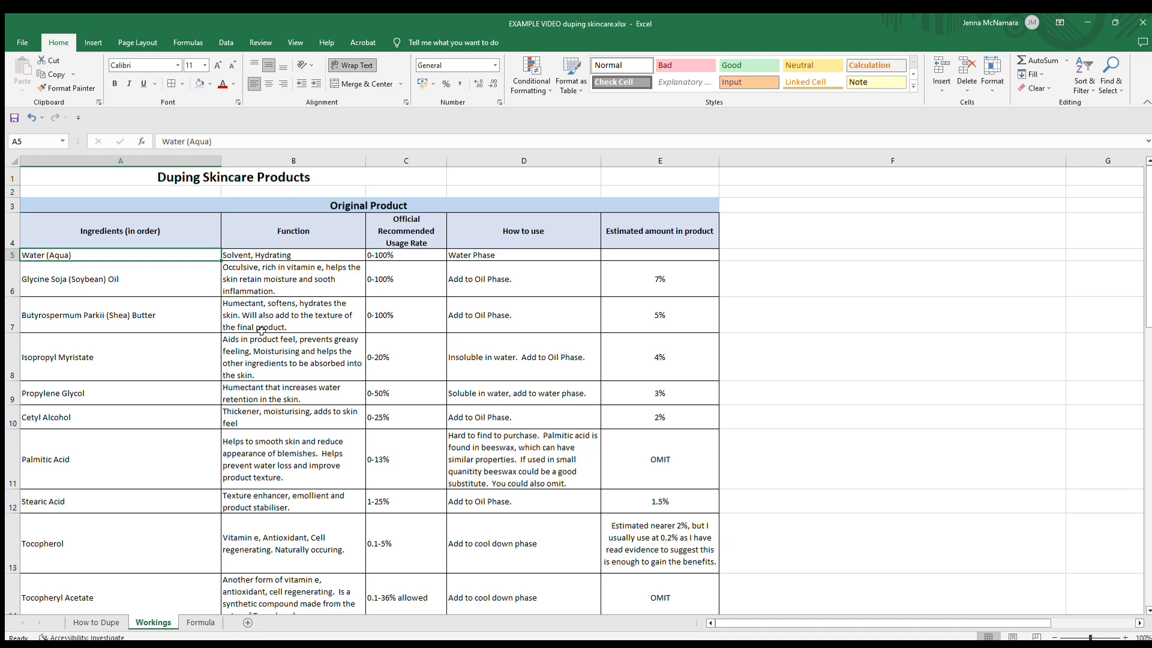
mouse_move(325, 326)
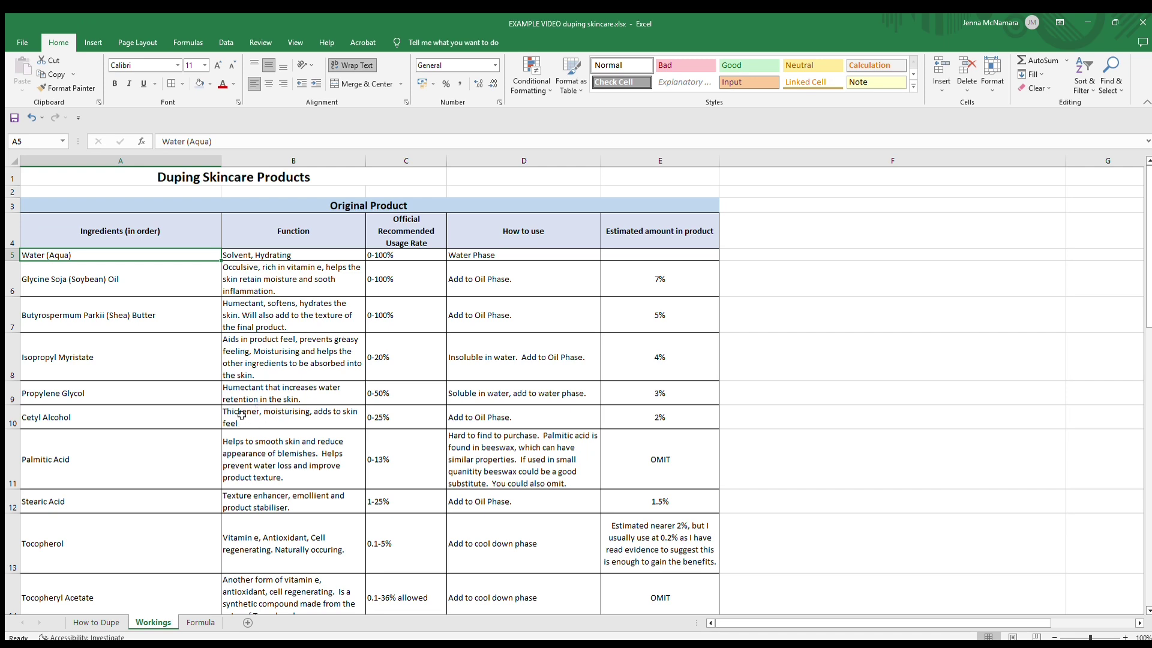
mouse_move(295, 414)
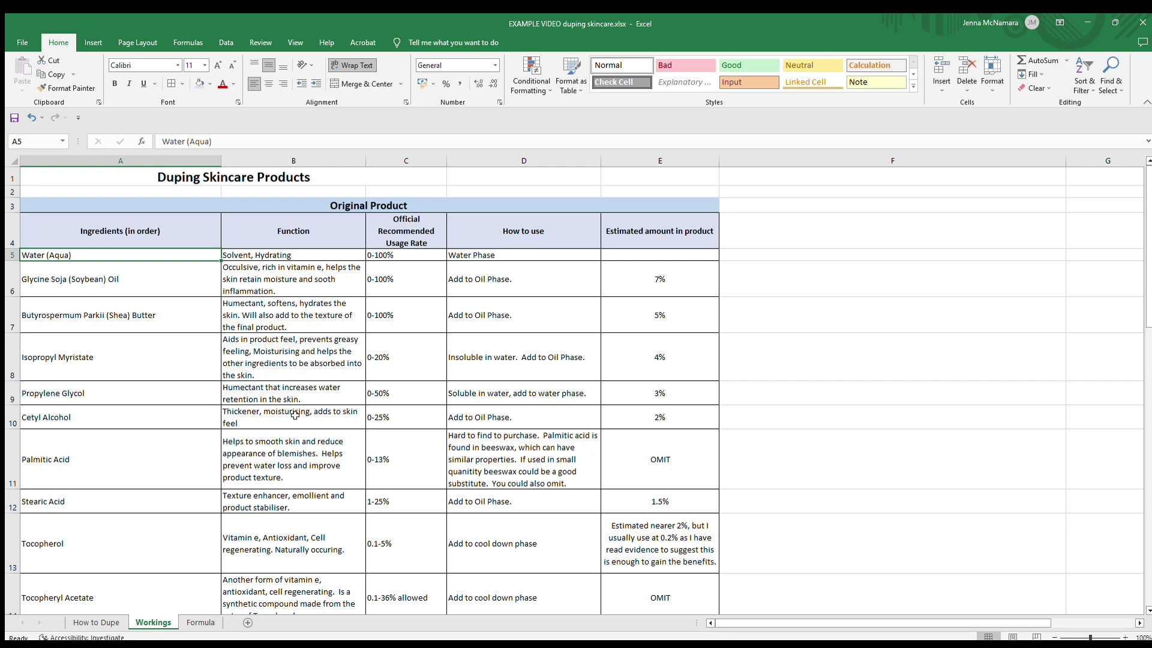
mouse_move(328, 413)
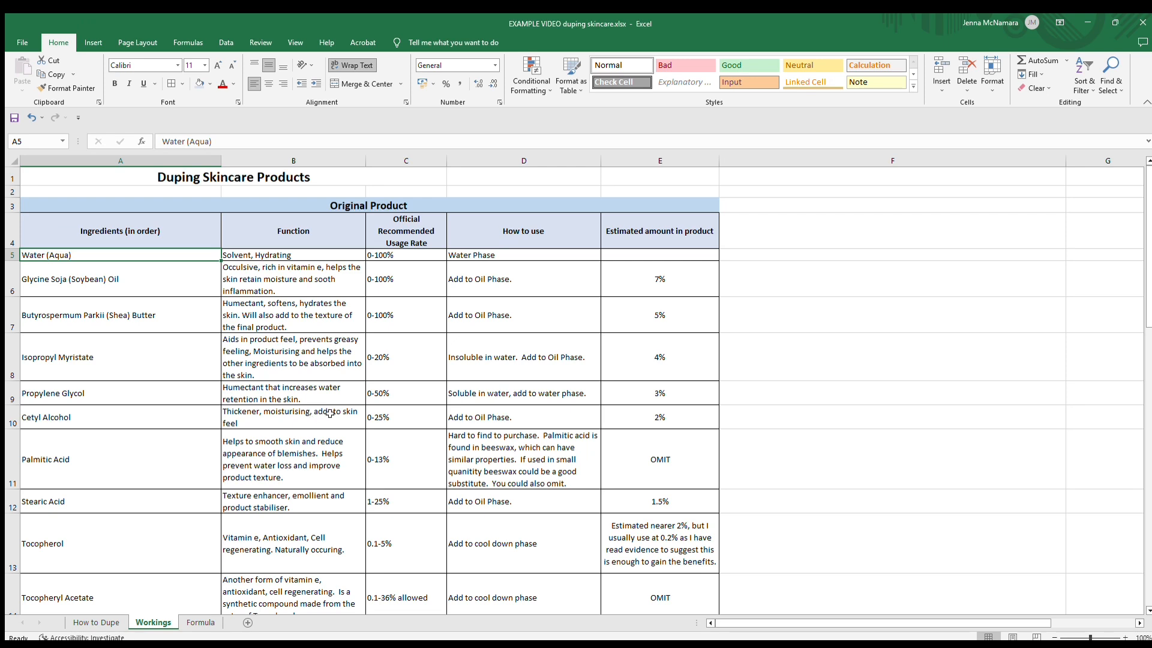
mouse_move(350, 338)
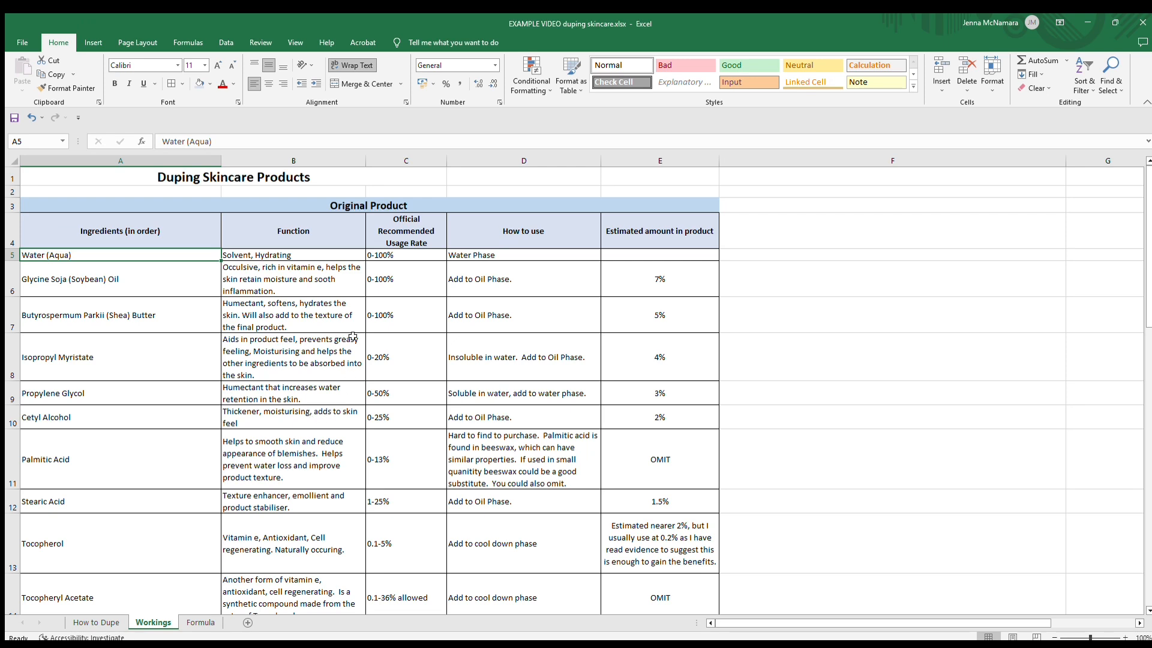
mouse_move(262, 525)
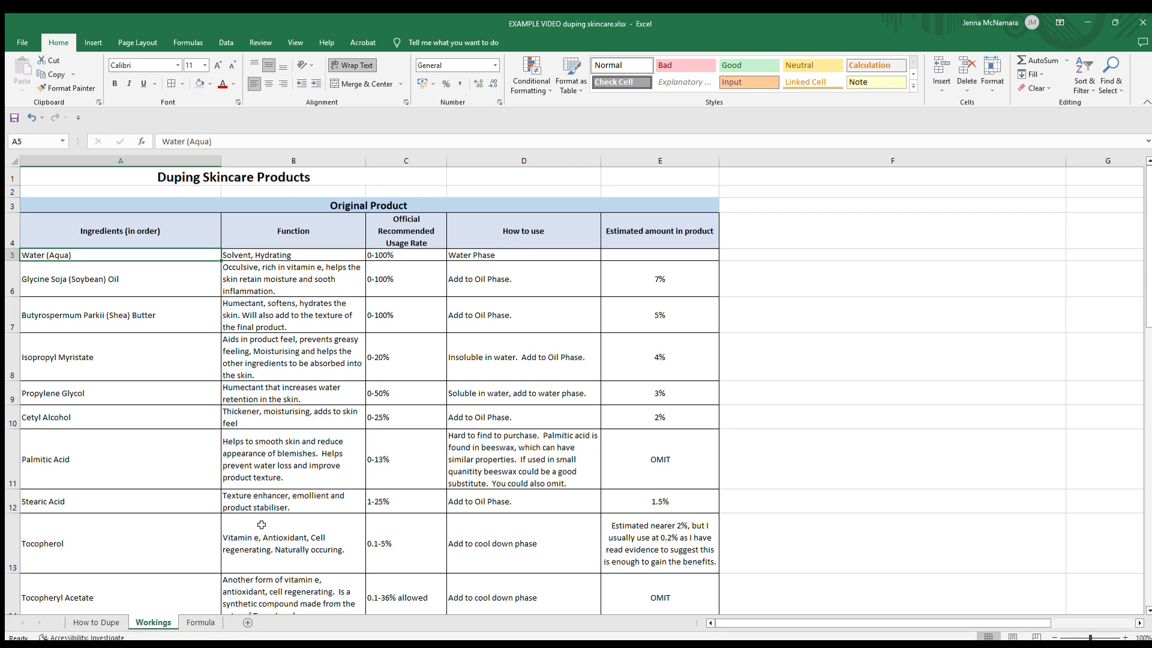
mouse_move(328, 449)
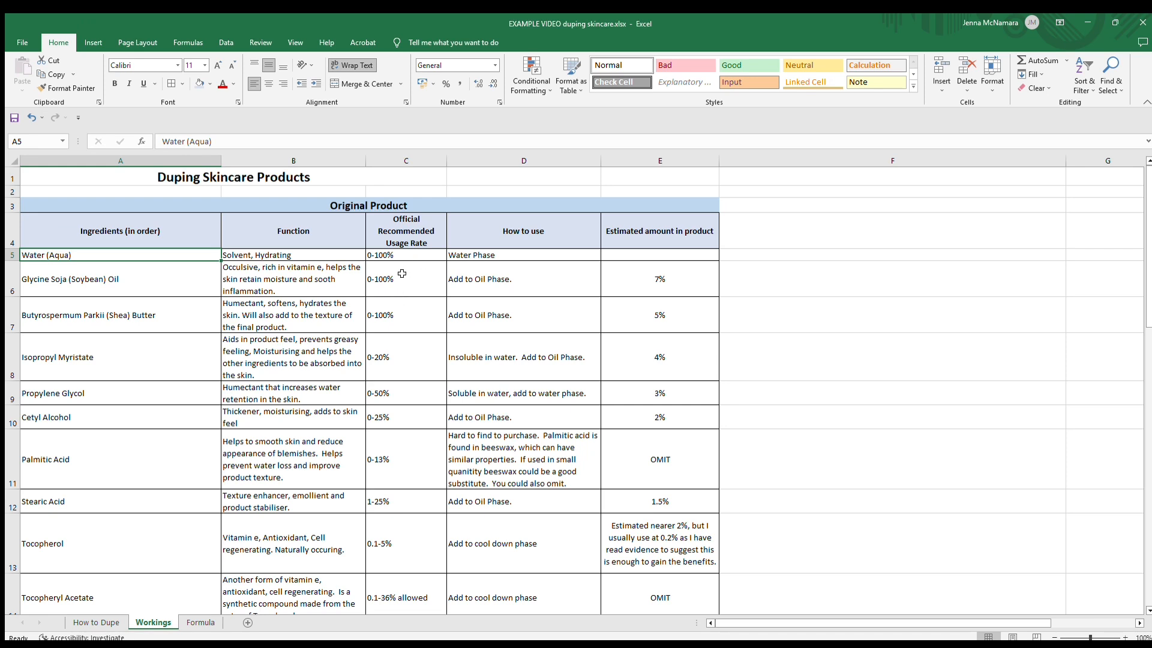
mouse_move(413, 274)
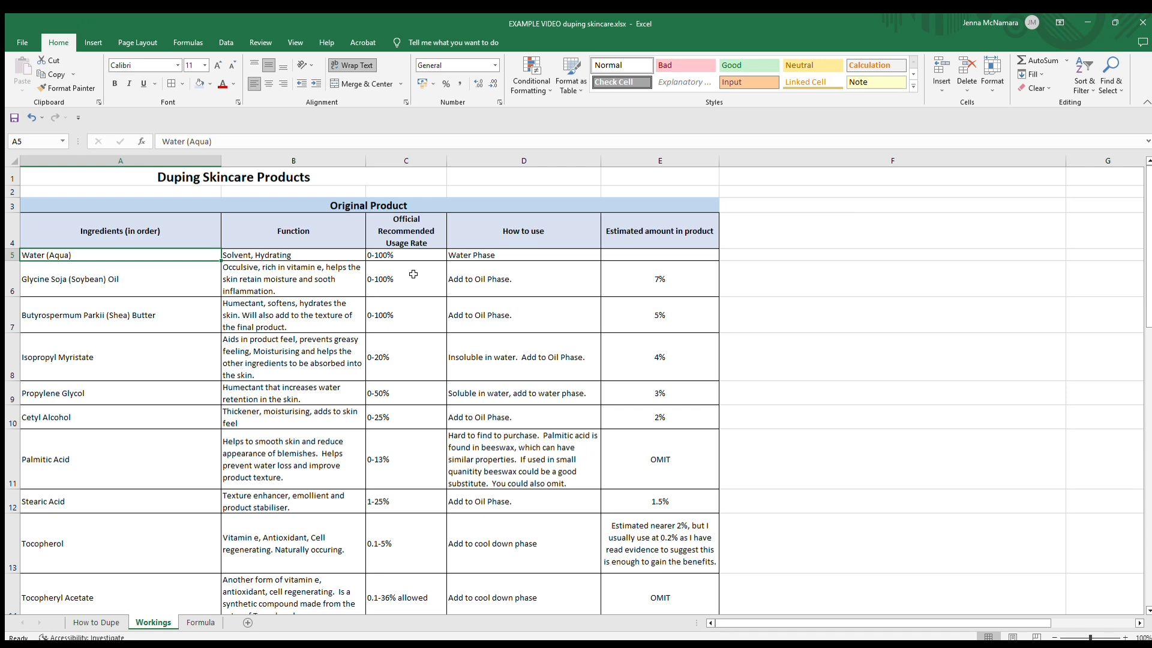
mouse_move(389, 285)
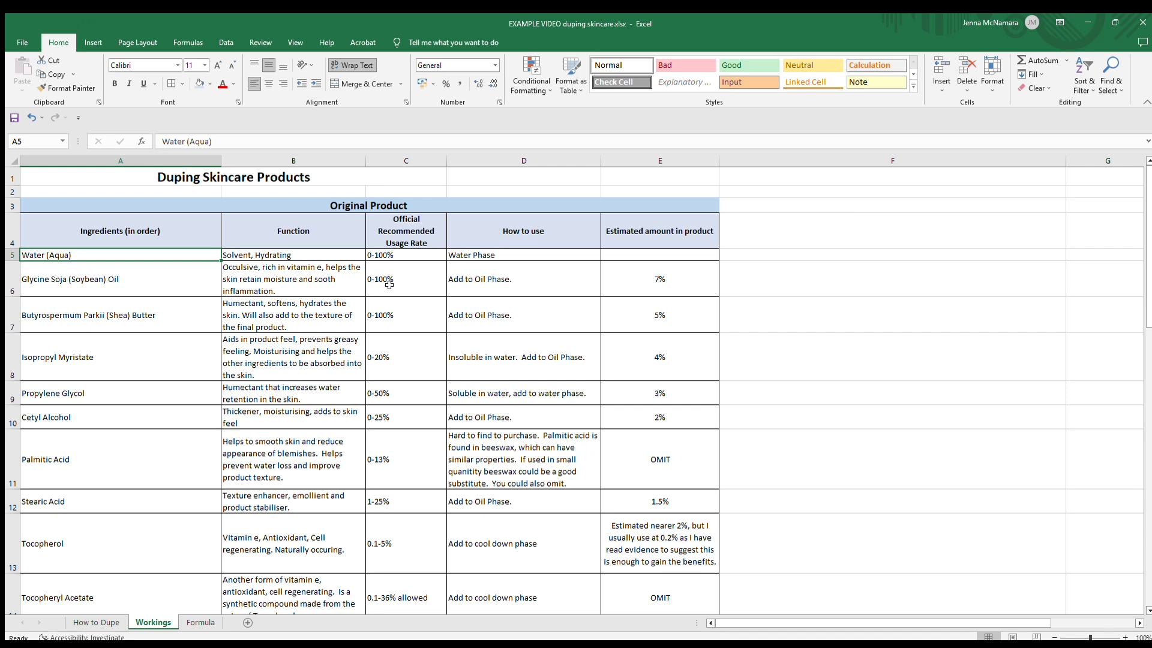
mouse_move(387, 374)
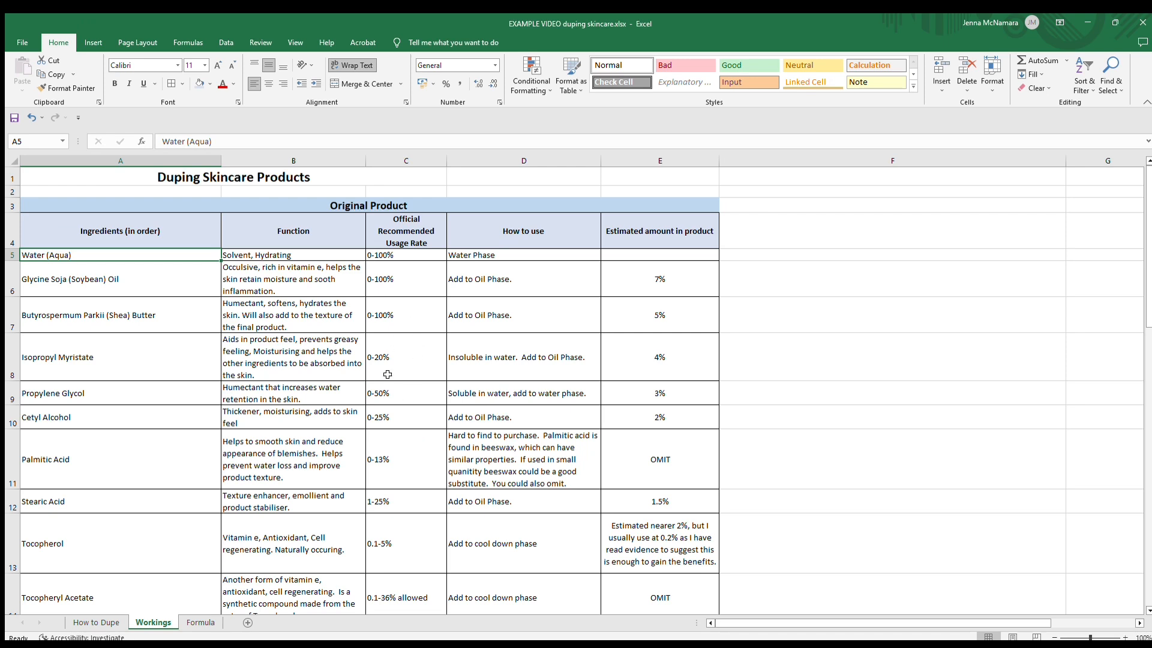
mouse_move(413, 427)
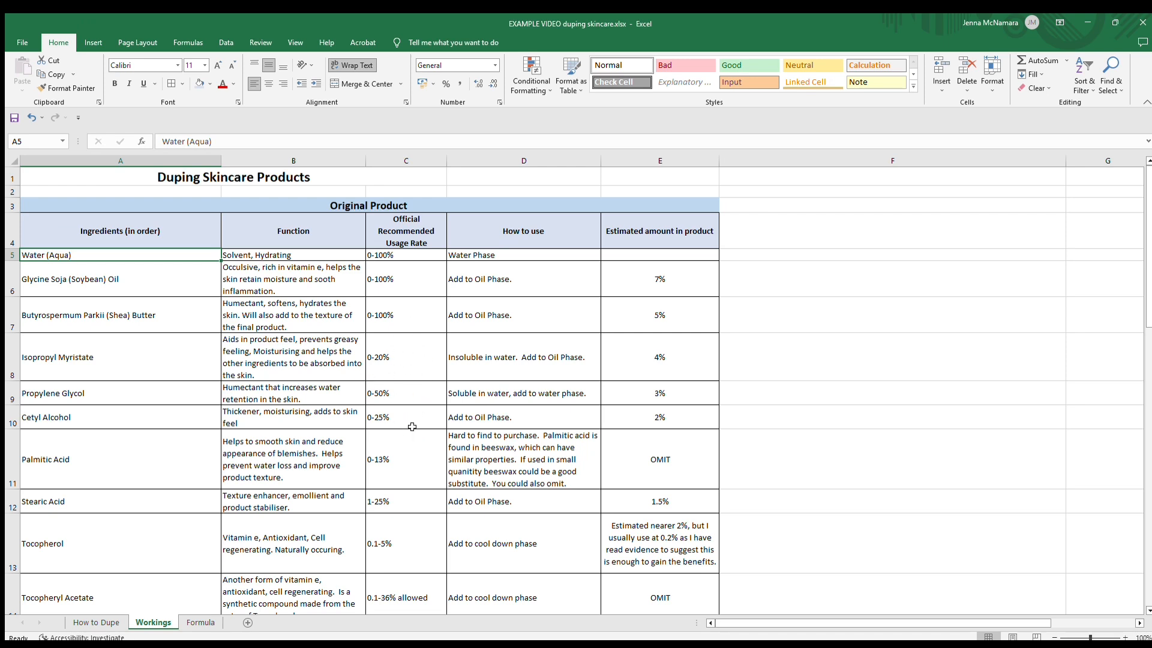
mouse_move(425, 406)
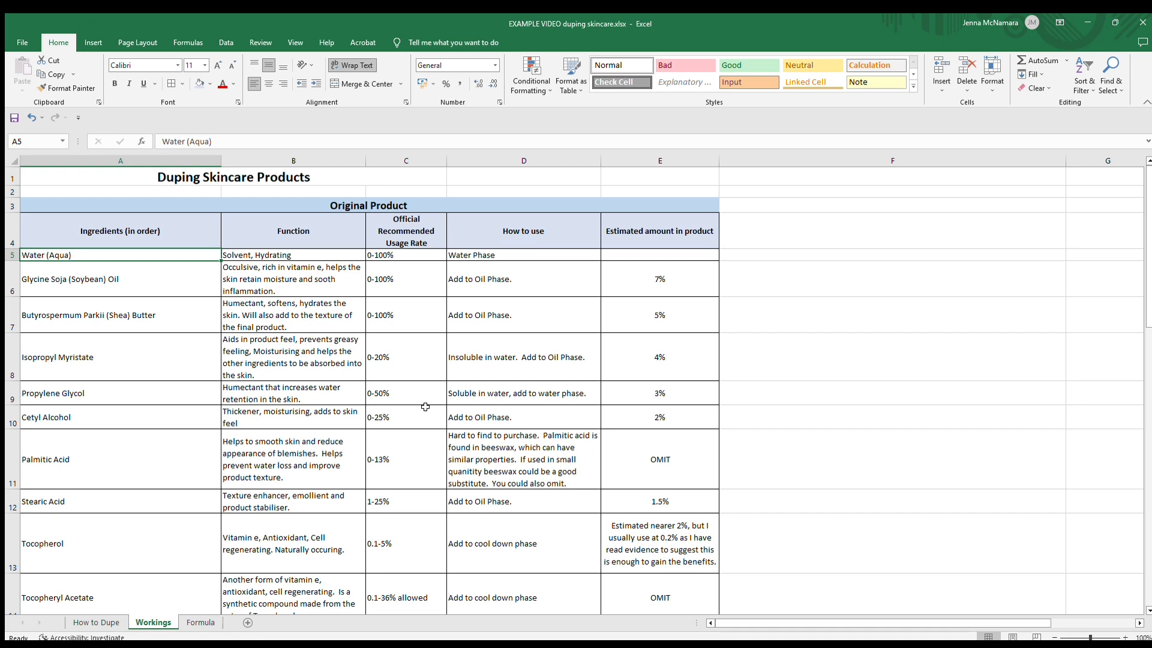
mouse_move(543, 278)
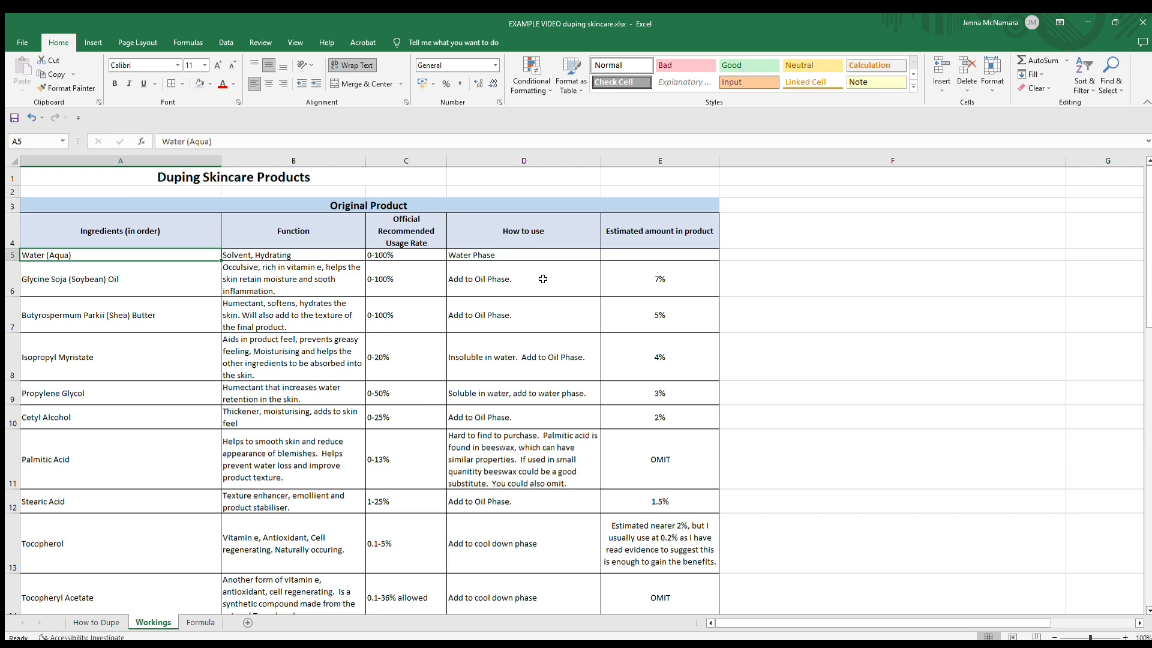
mouse_move(583, 302)
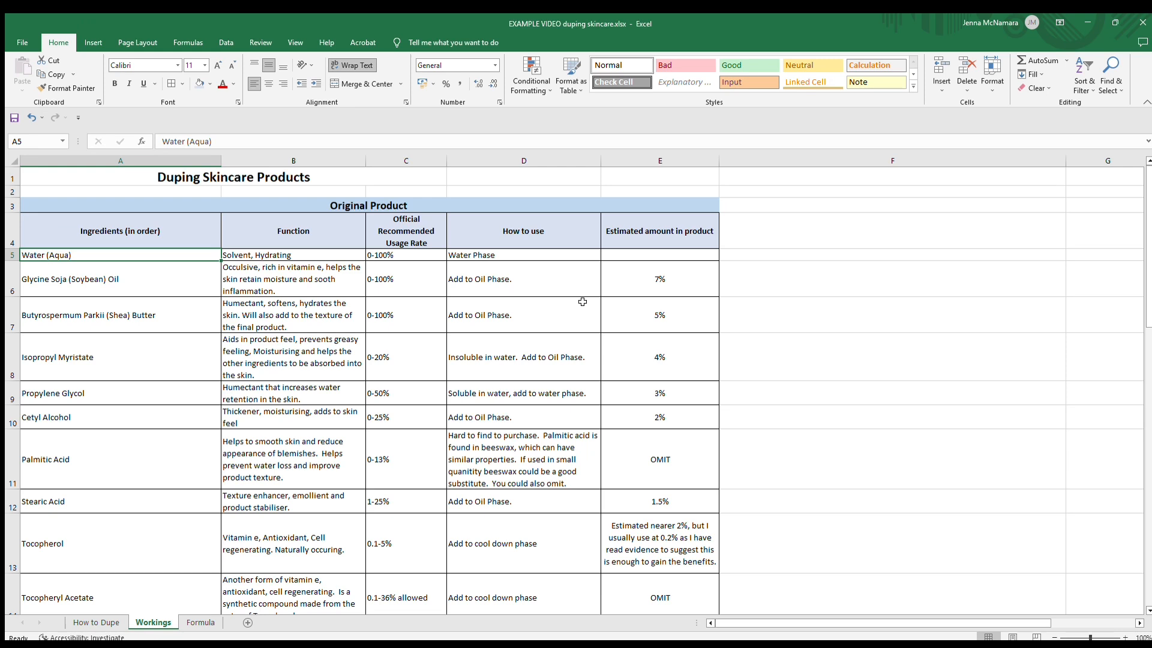
mouse_move(523, 358)
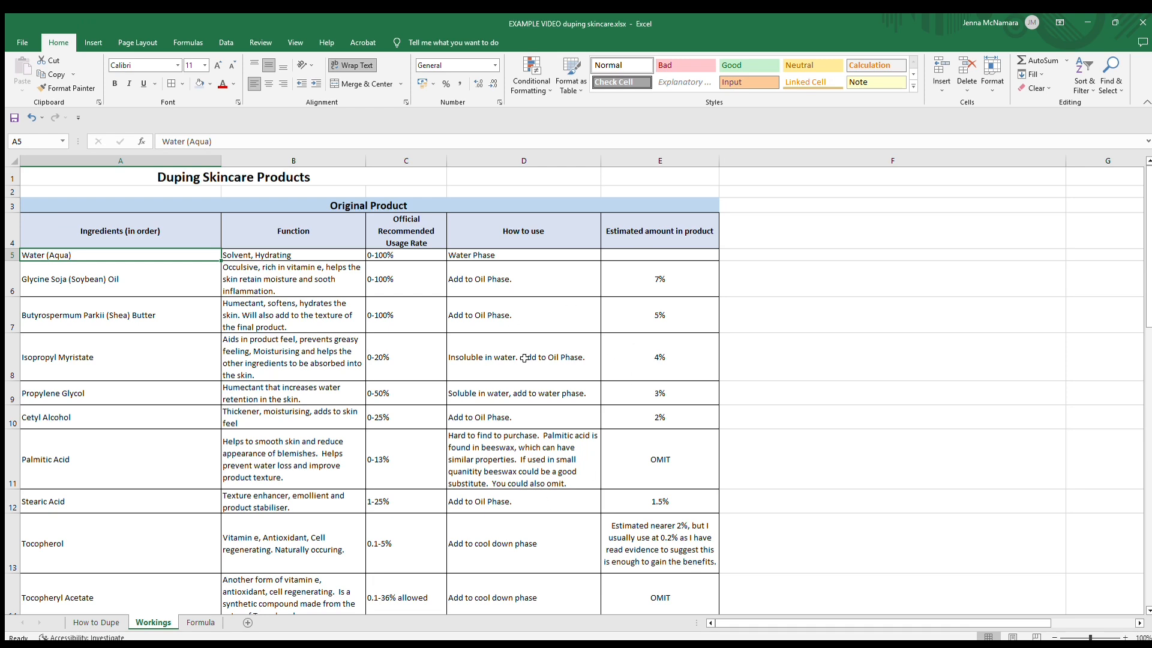
mouse_move(523, 420)
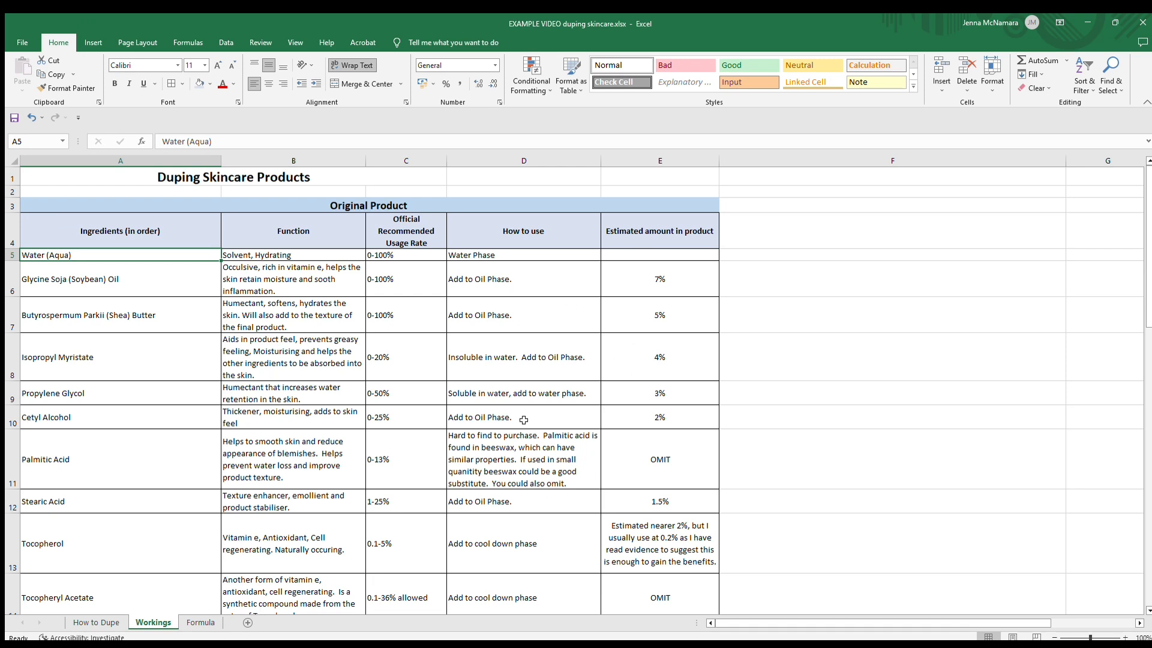
mouse_move(835, 392)
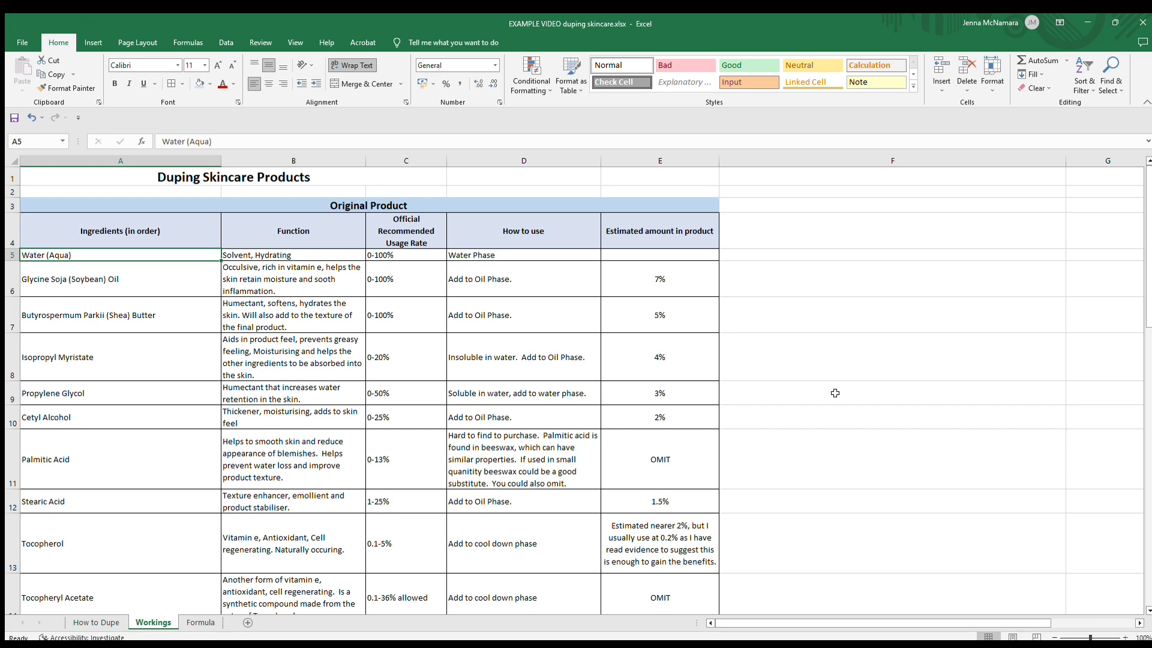
mouse_move(103, 408)
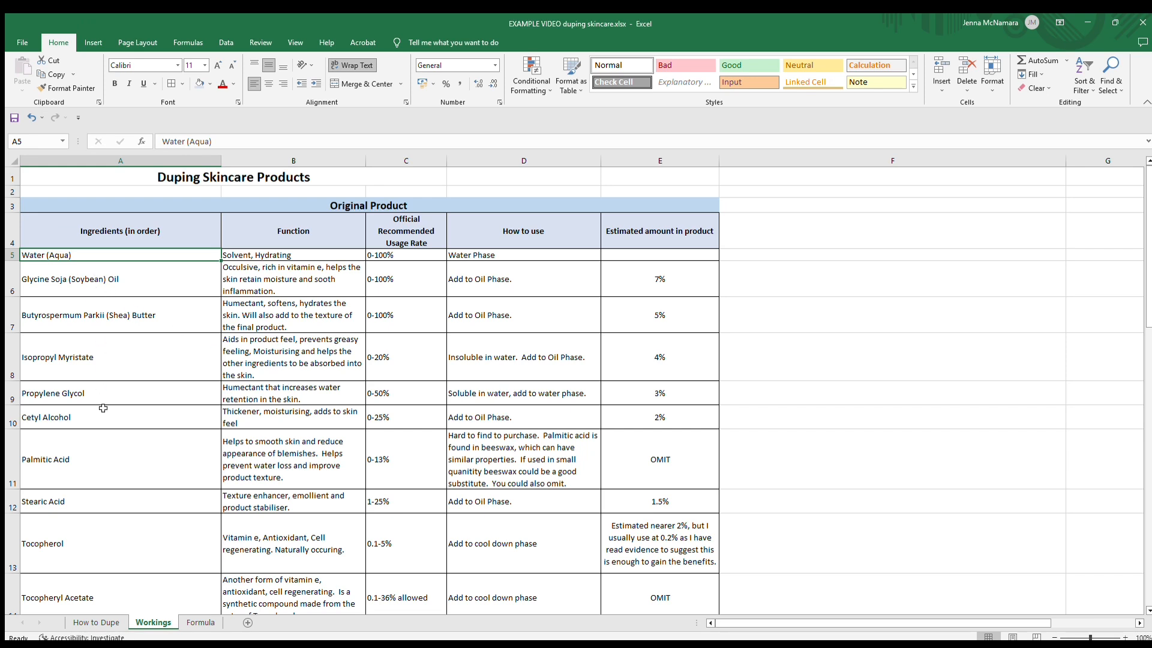
mouse_move(132, 390)
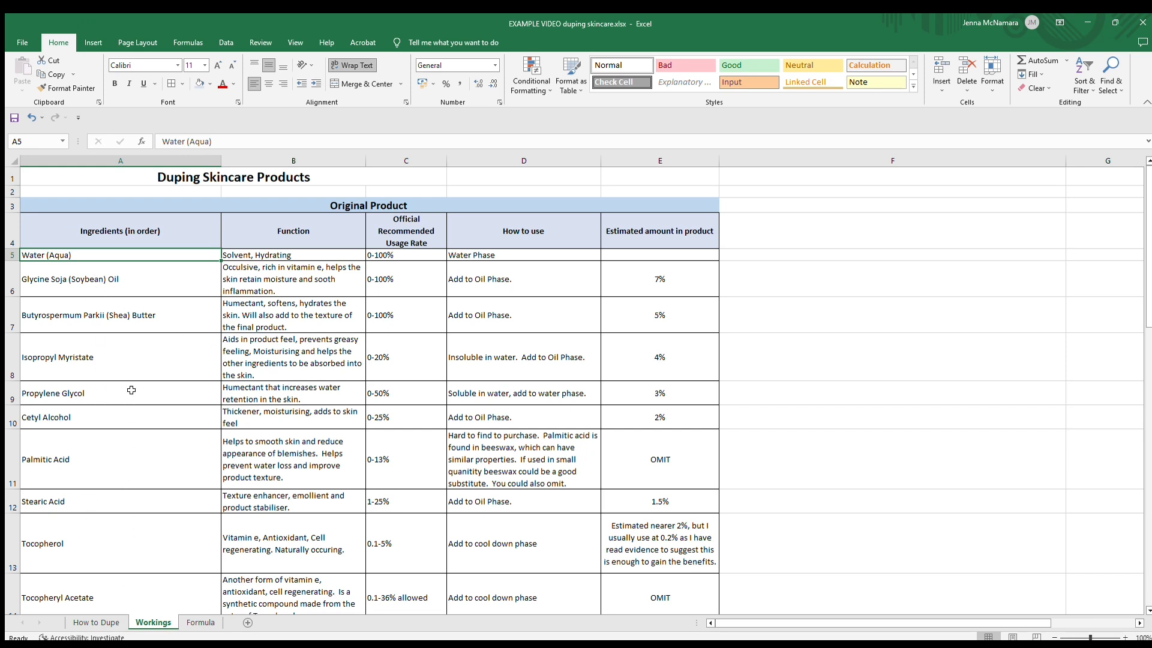
mouse_move(407, 293)
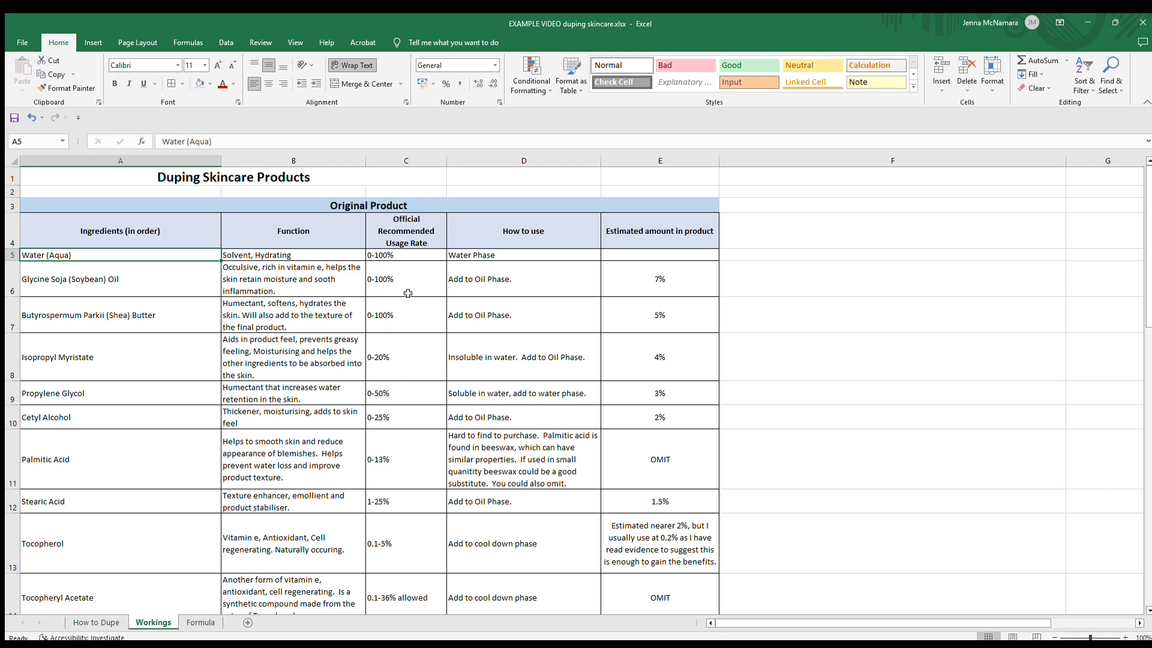
mouse_move(415, 555)
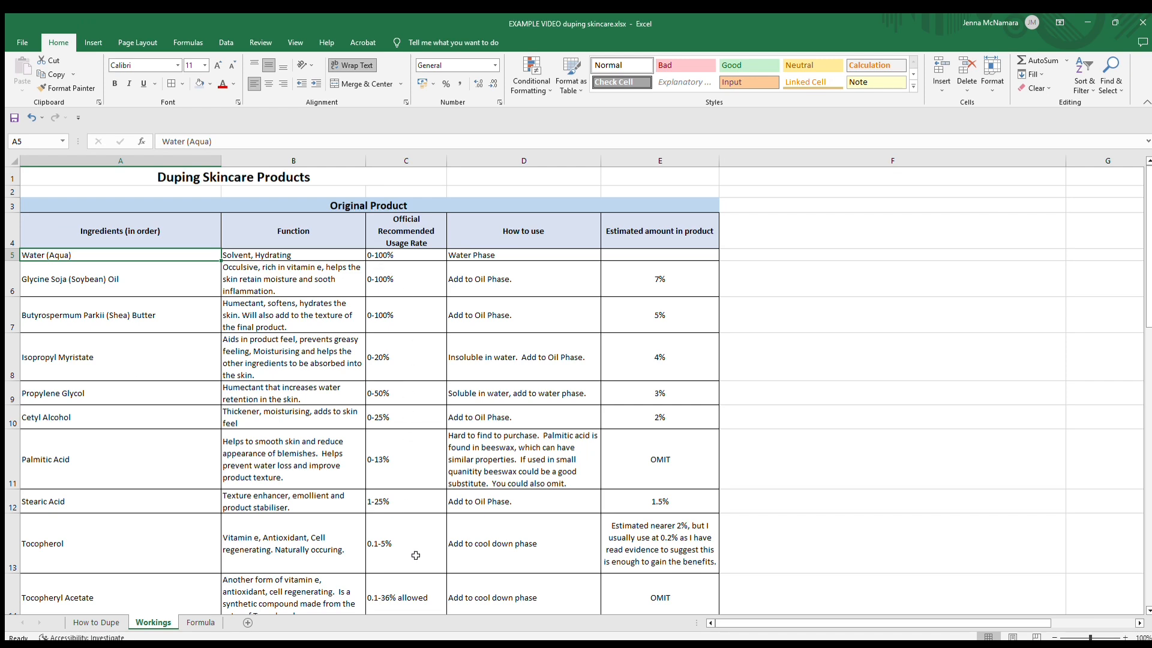
mouse_move(425, 461)
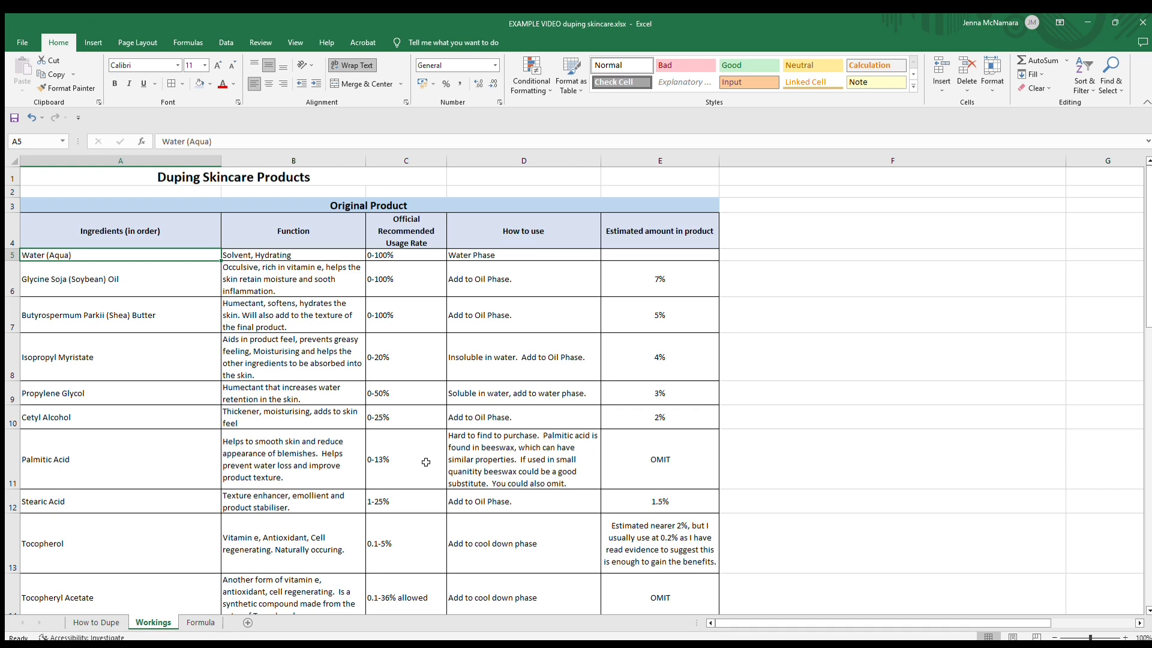
mouse_move(417, 264)
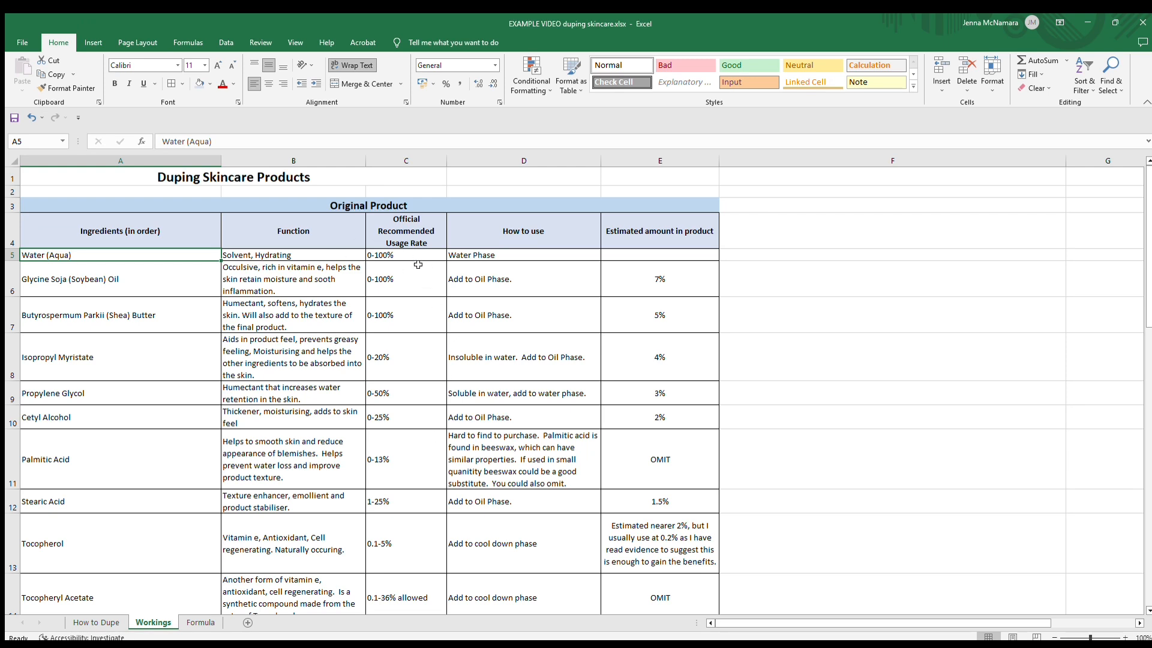
mouse_move(414, 321)
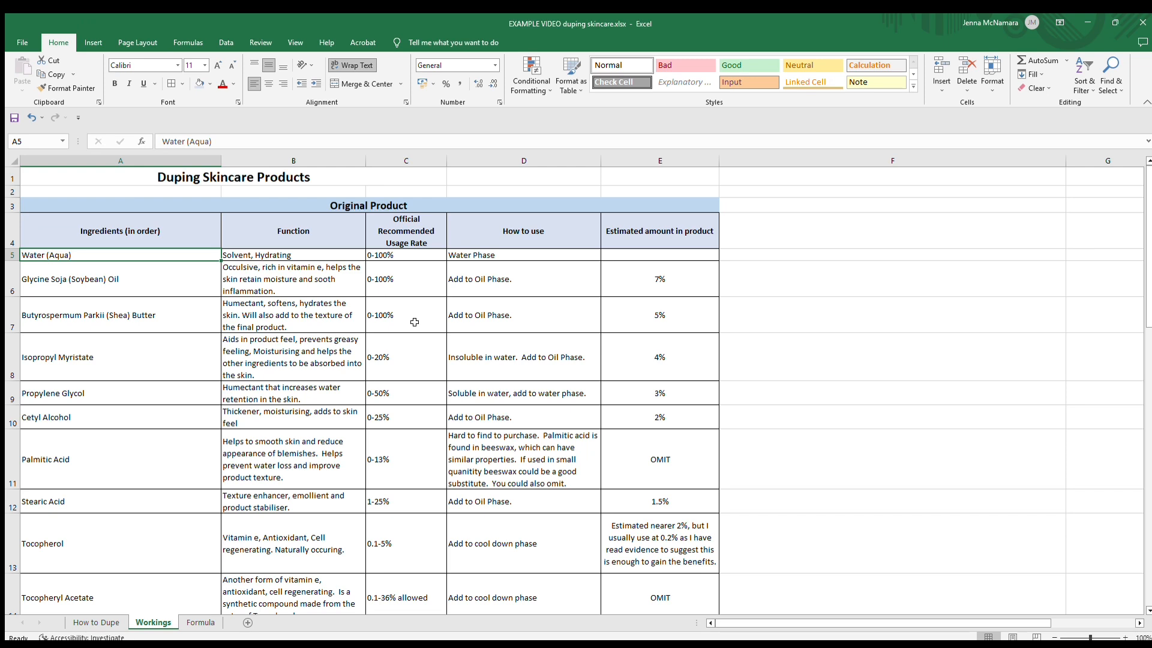
mouse_move(426, 412)
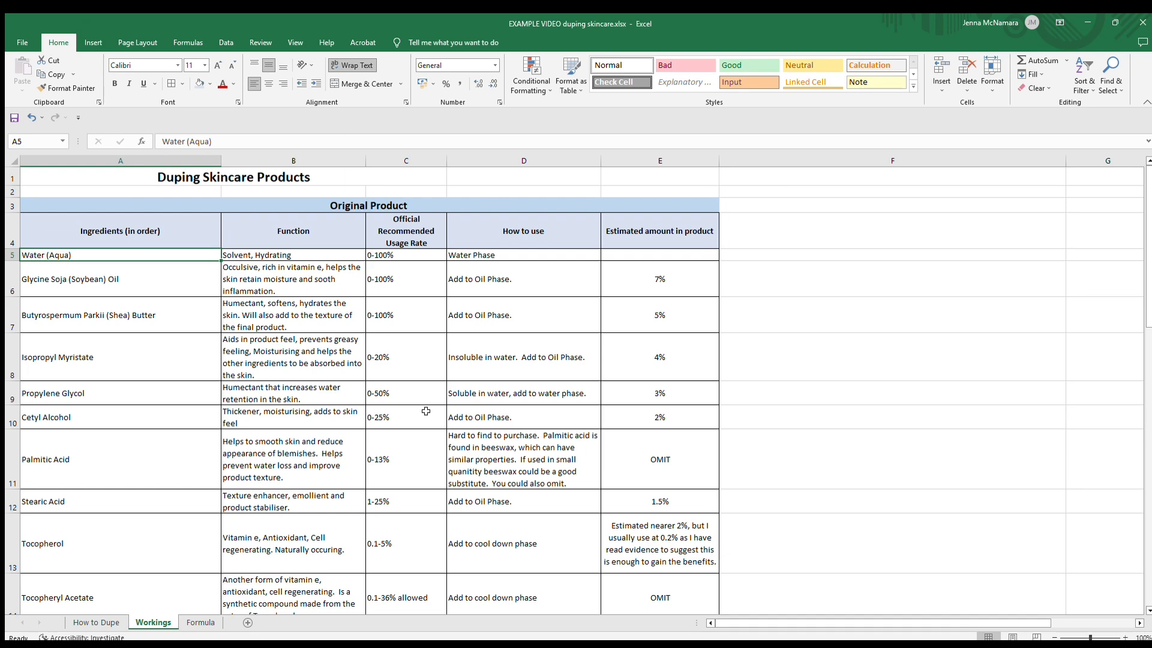
scroll("down", 3)
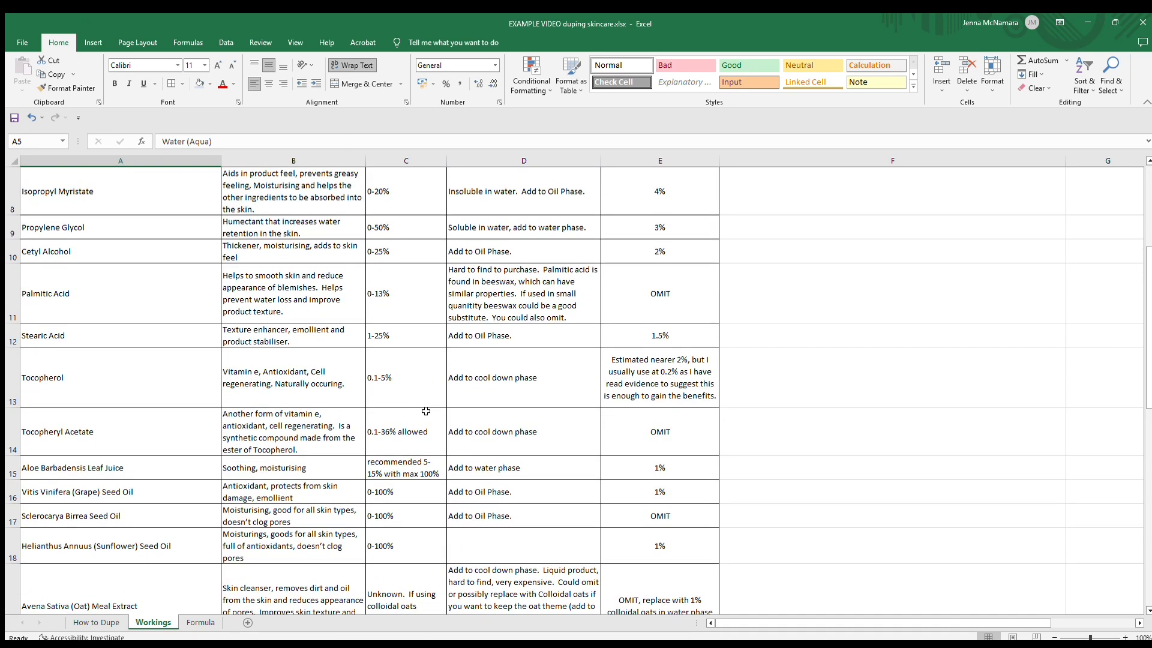
scroll("down", 3)
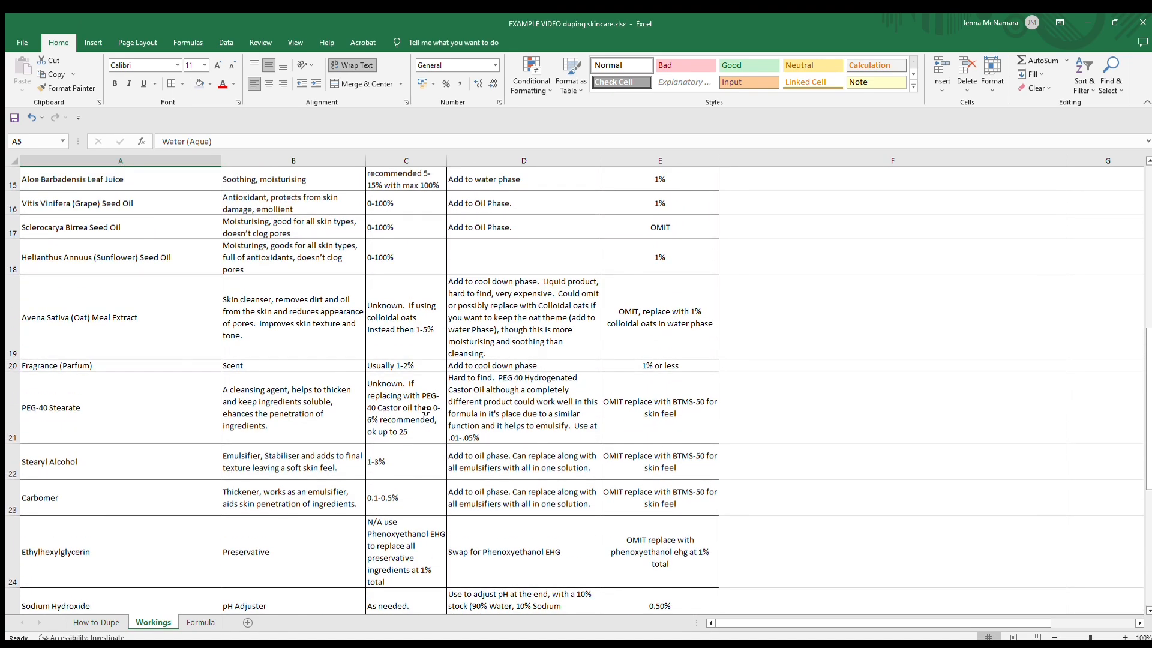
scroll("down", 3)
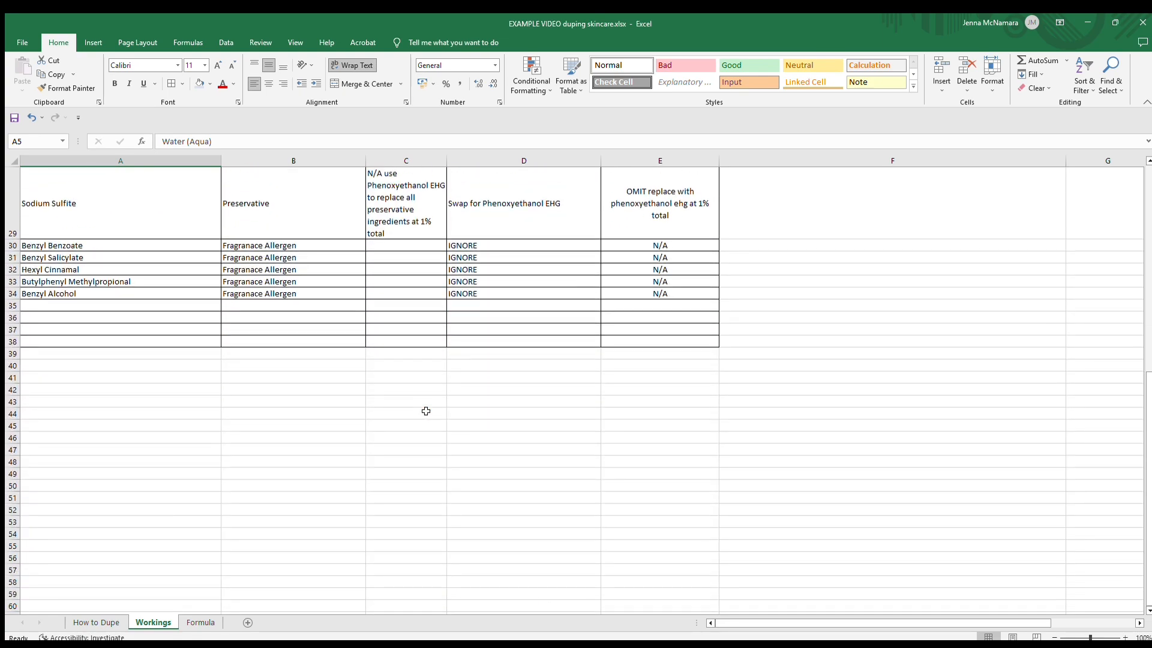
scroll("up", 3)
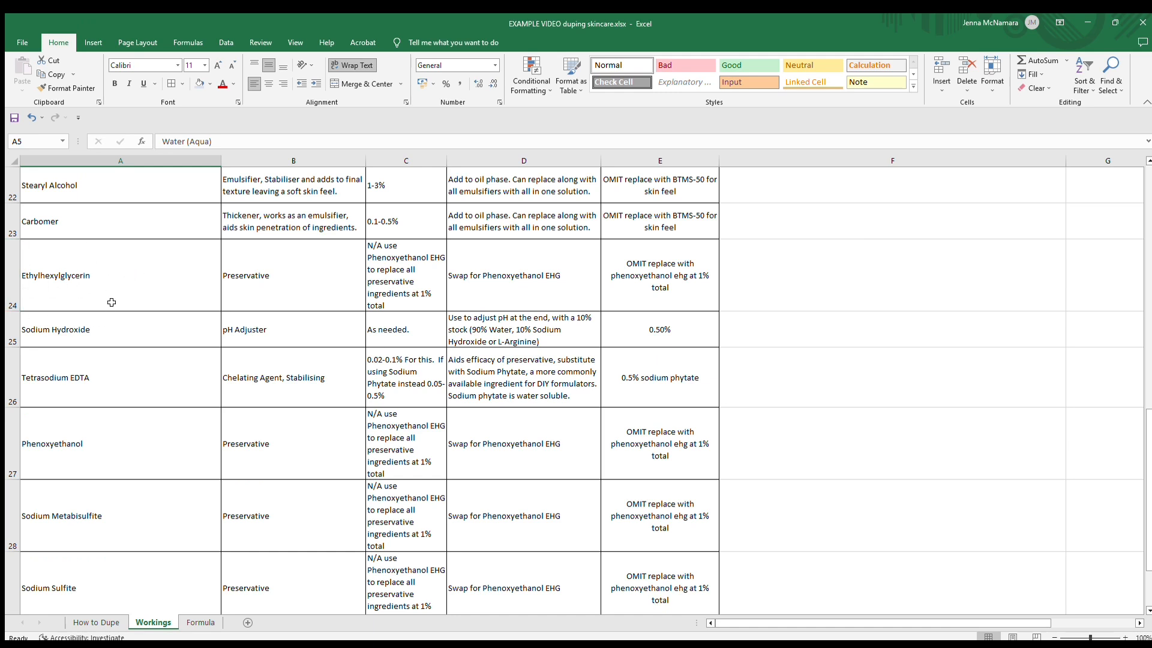
mouse_move(278, 269)
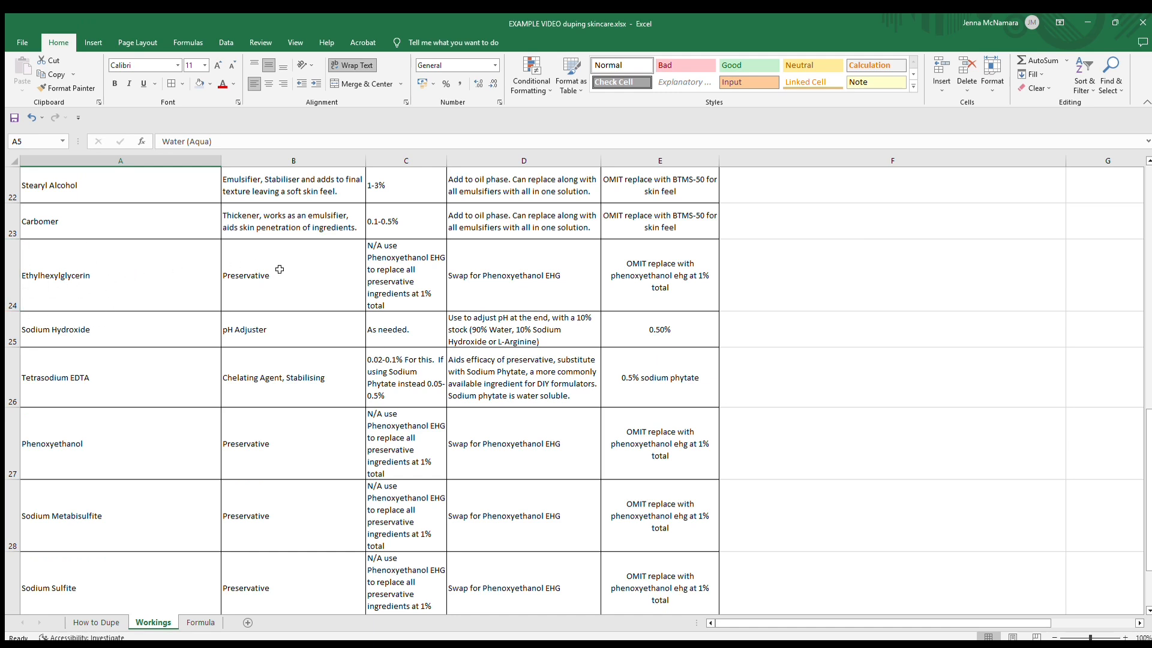
mouse_move(126, 449)
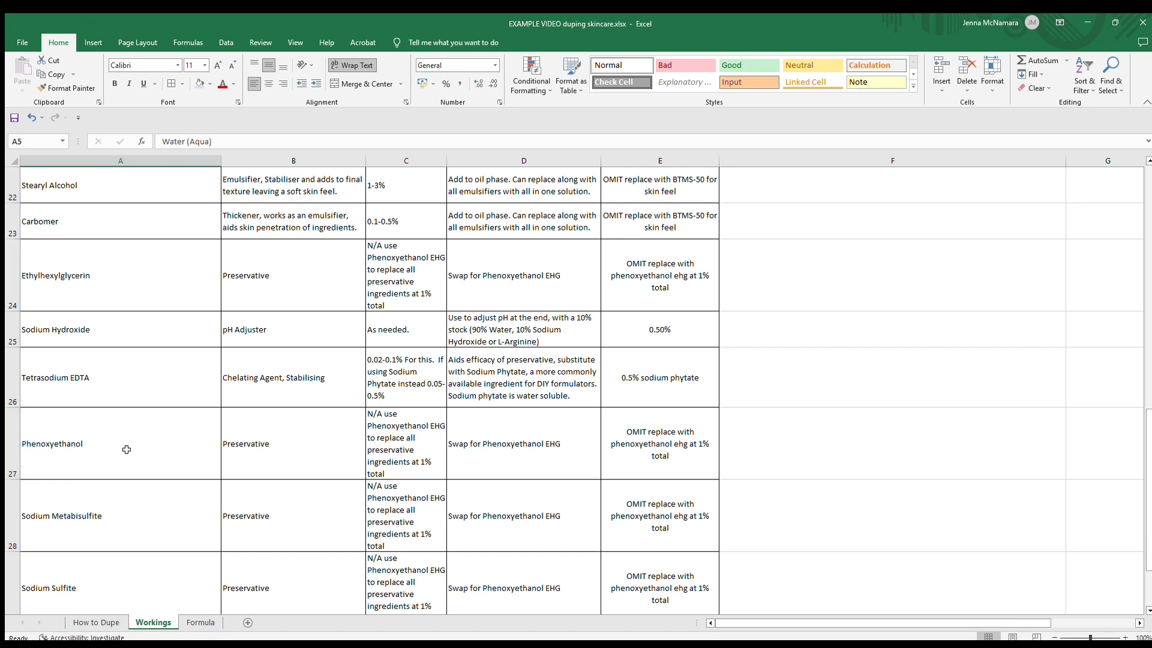
mouse_move(112, 487)
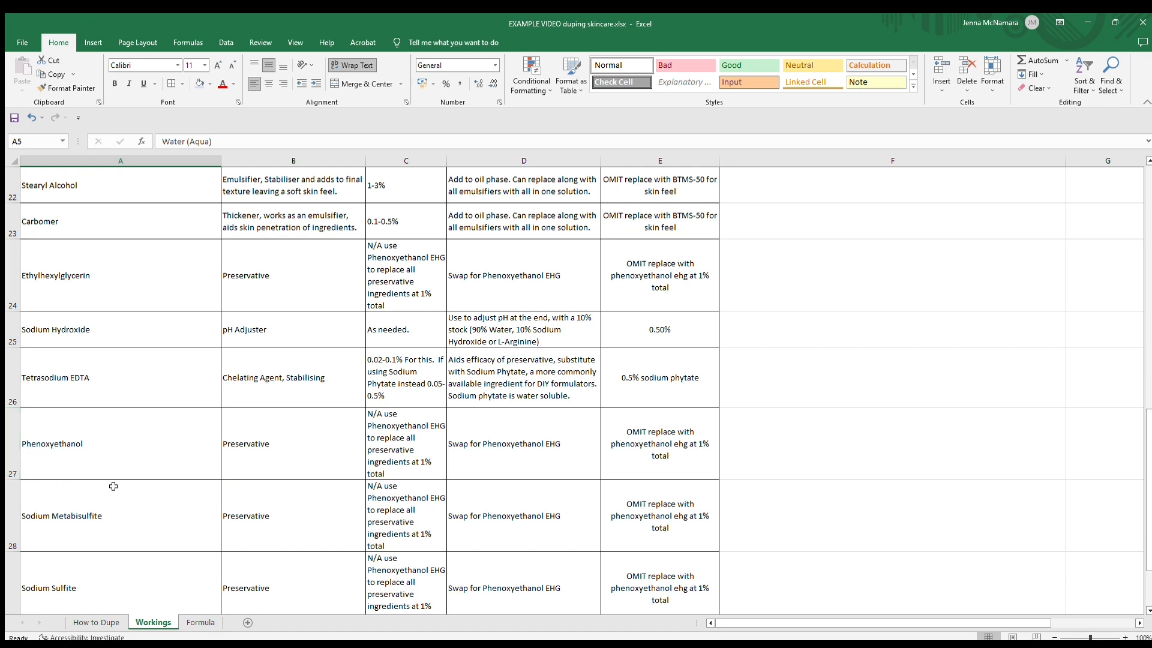
mouse_move(192, 602)
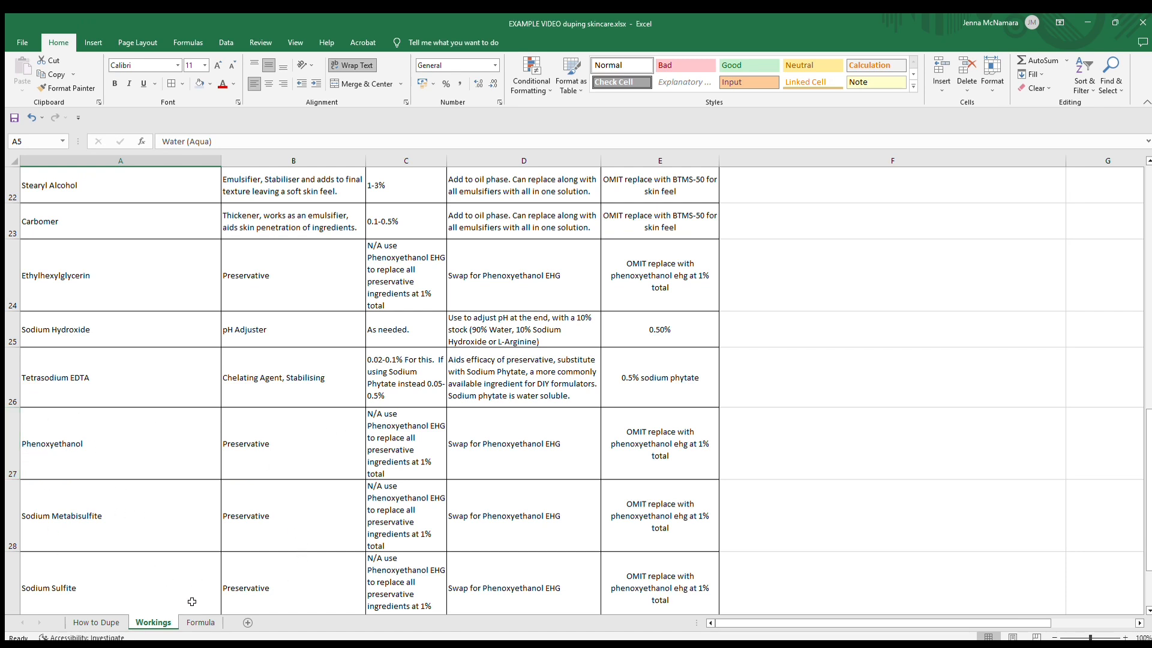
mouse_move(199, 606)
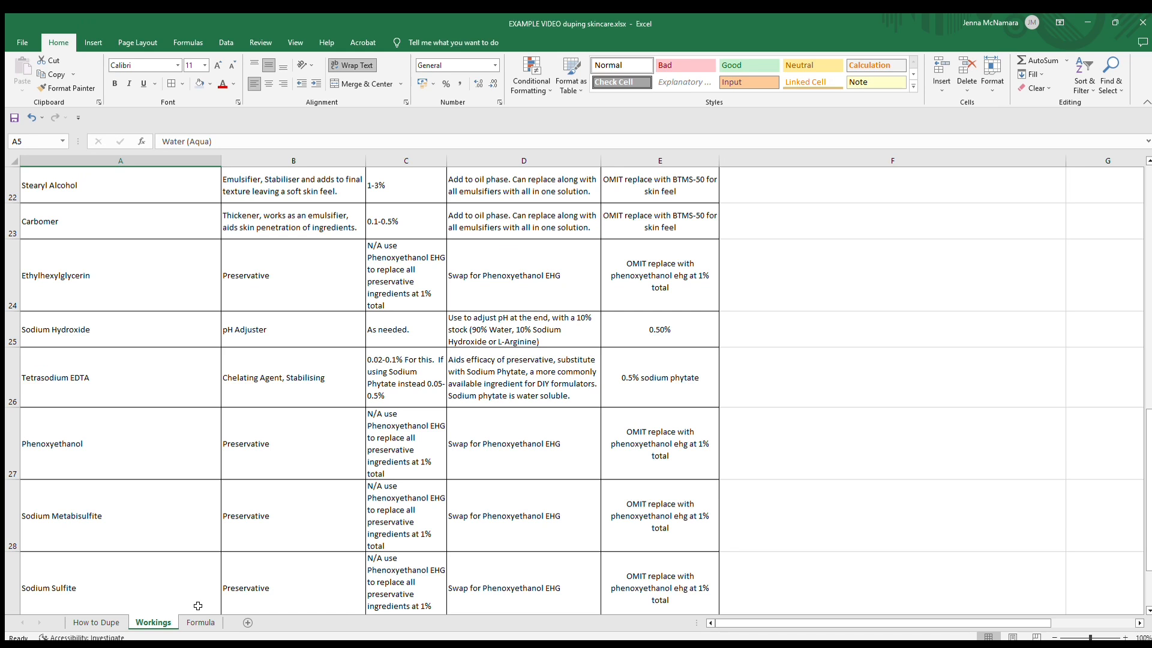
mouse_move(22, 480)
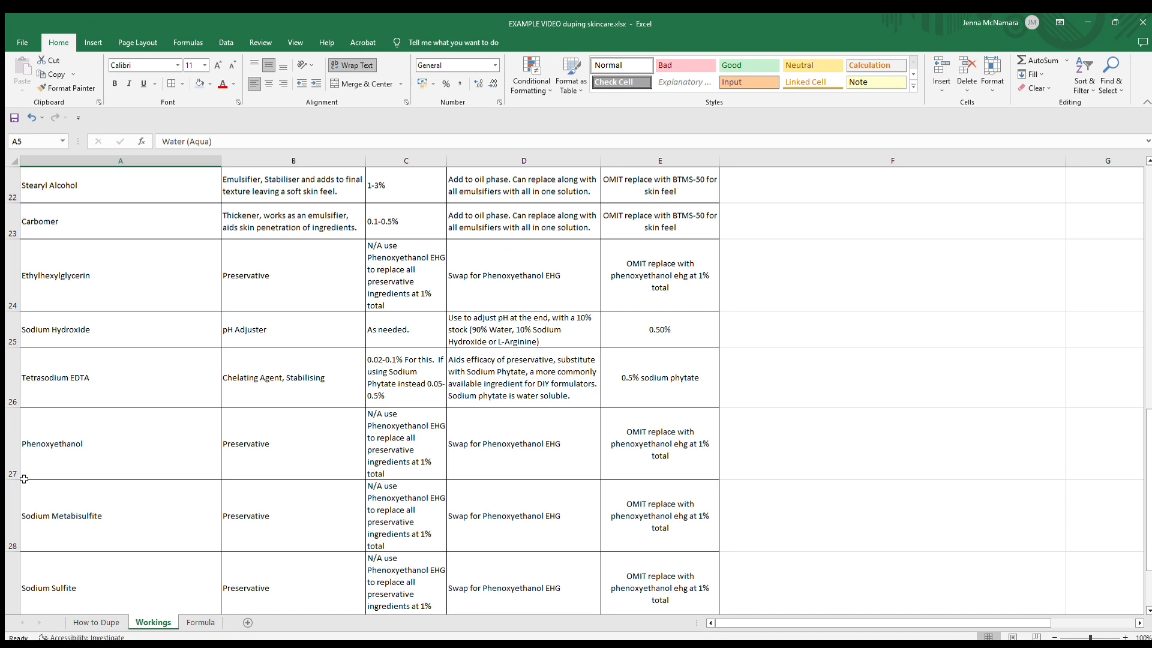
mouse_move(60, 436)
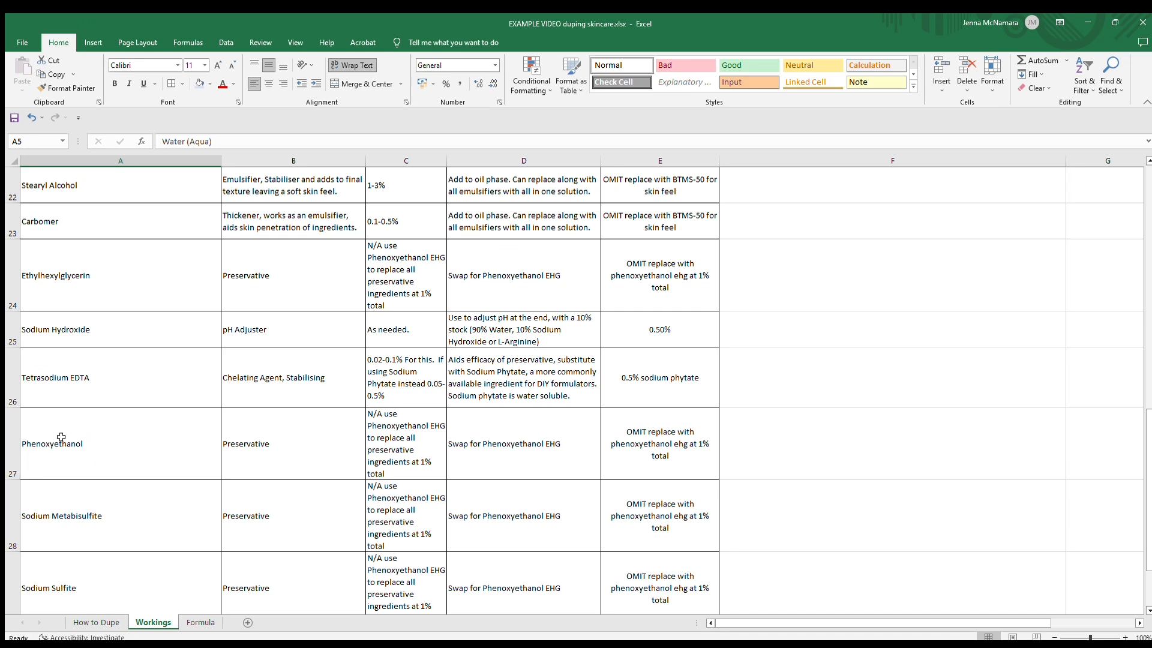
mouse_move(78, 276)
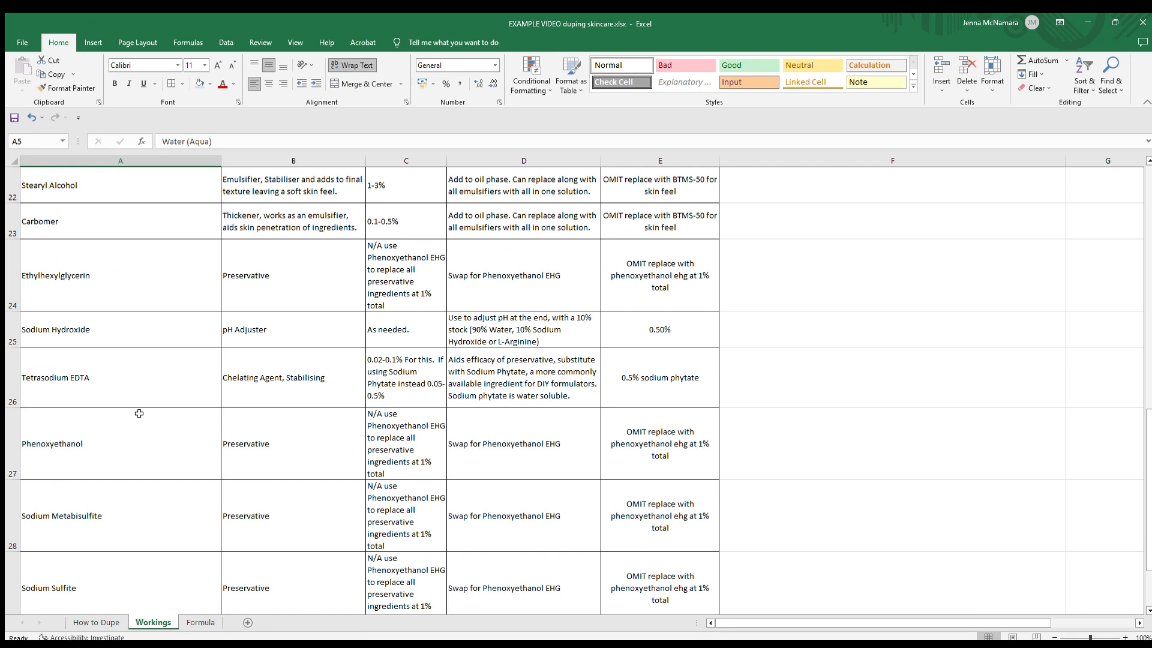
mouse_move(118, 461)
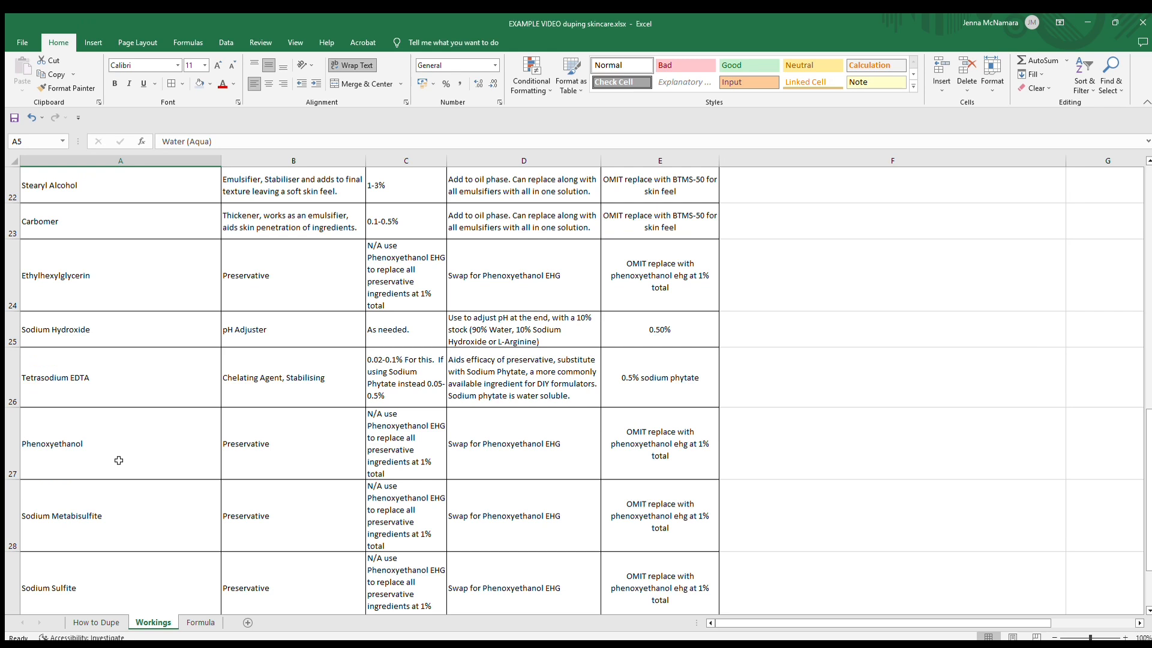
mouse_move(154, 288)
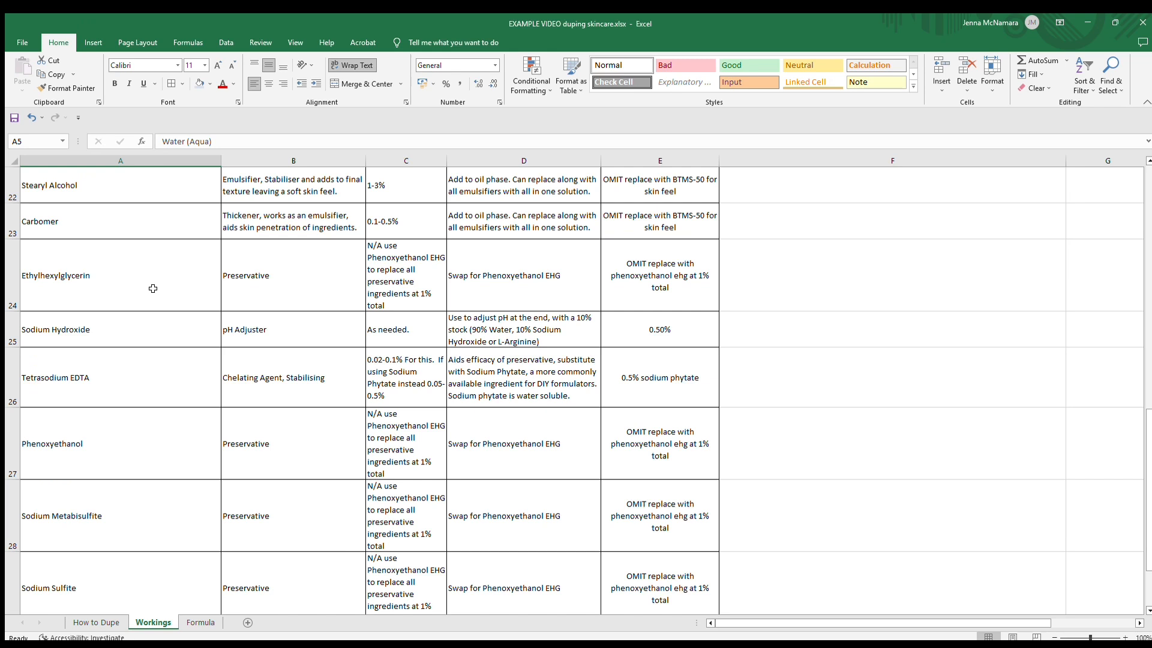
mouse_move(186, 442)
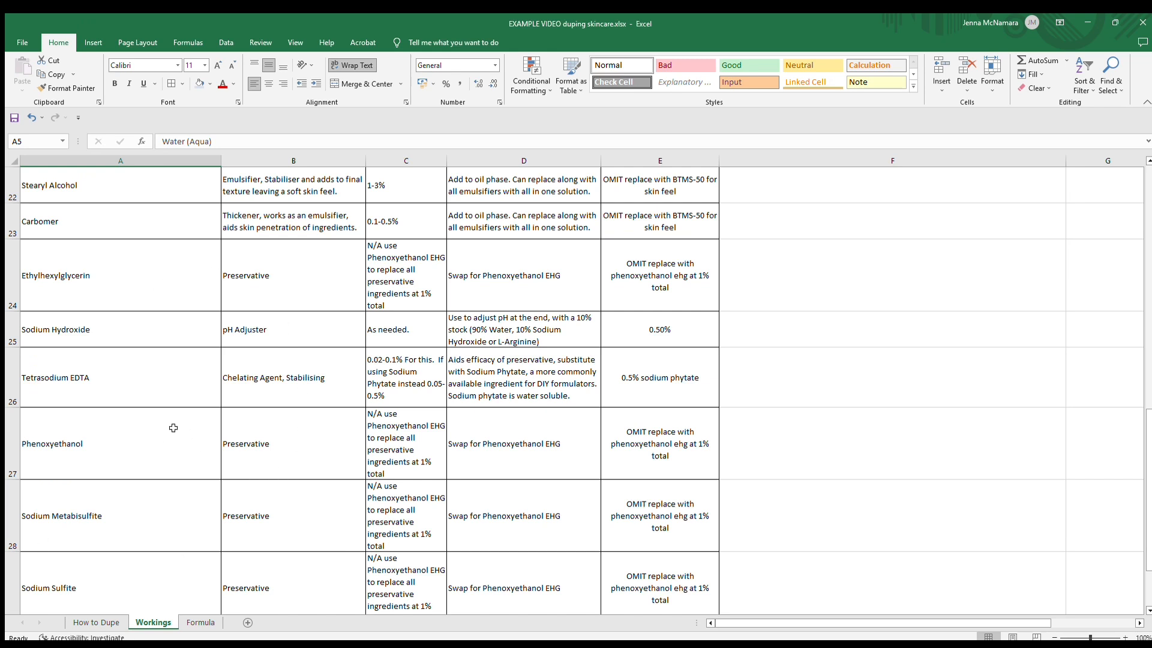
mouse_move(658, 494)
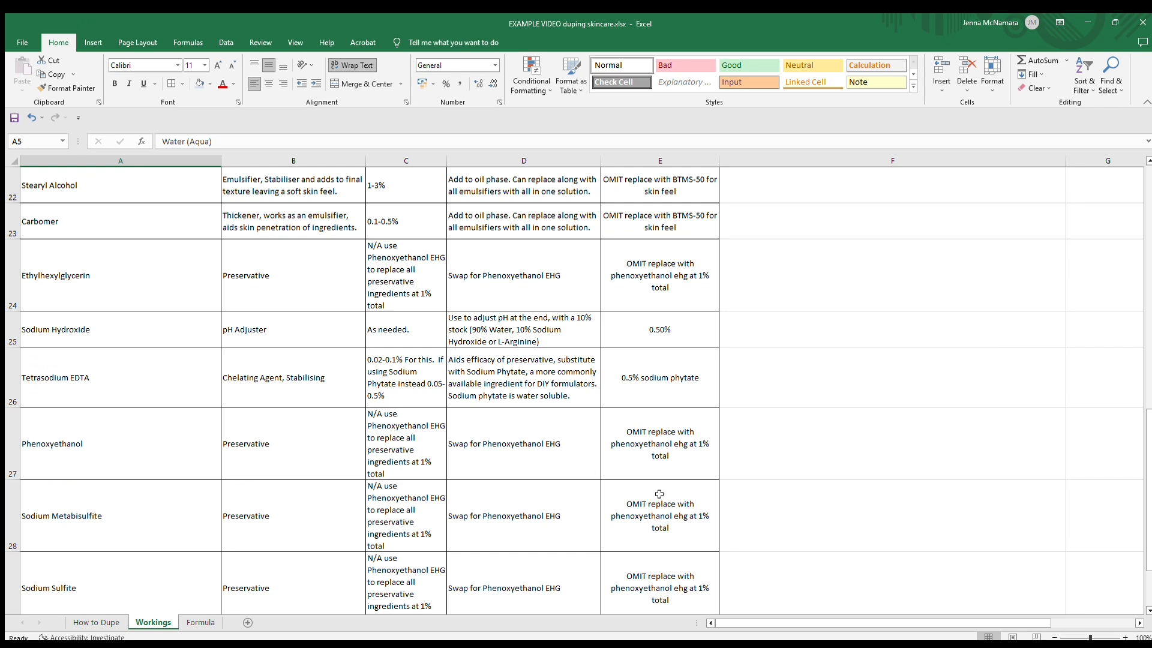
mouse_move(777, 439)
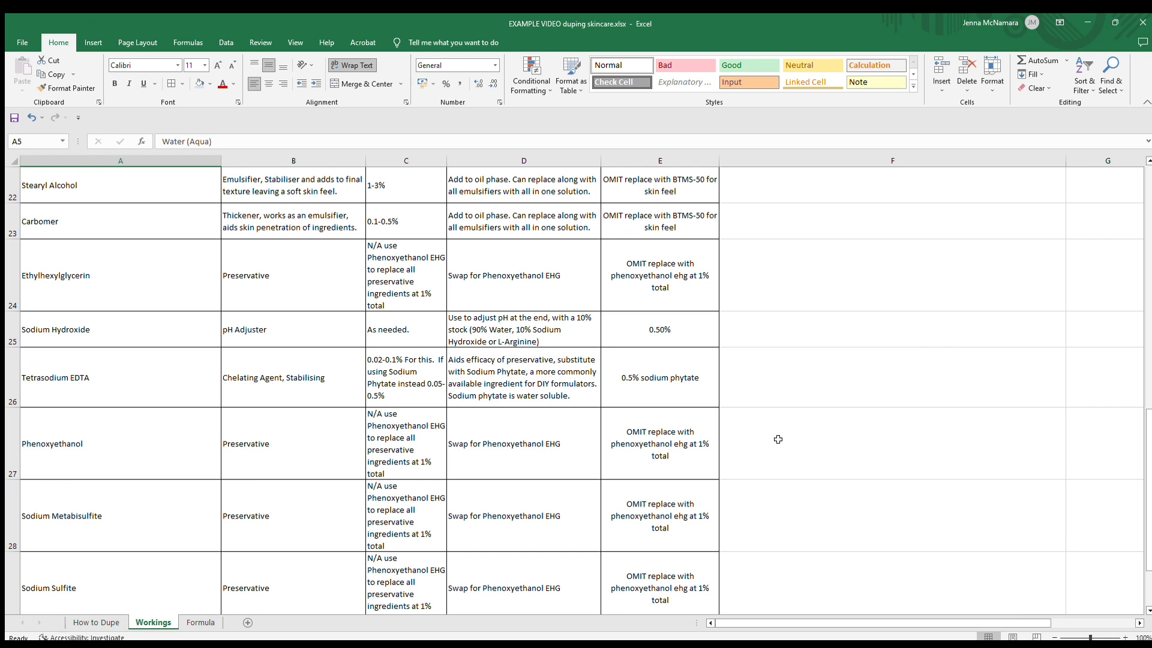
mouse_move(843, 451)
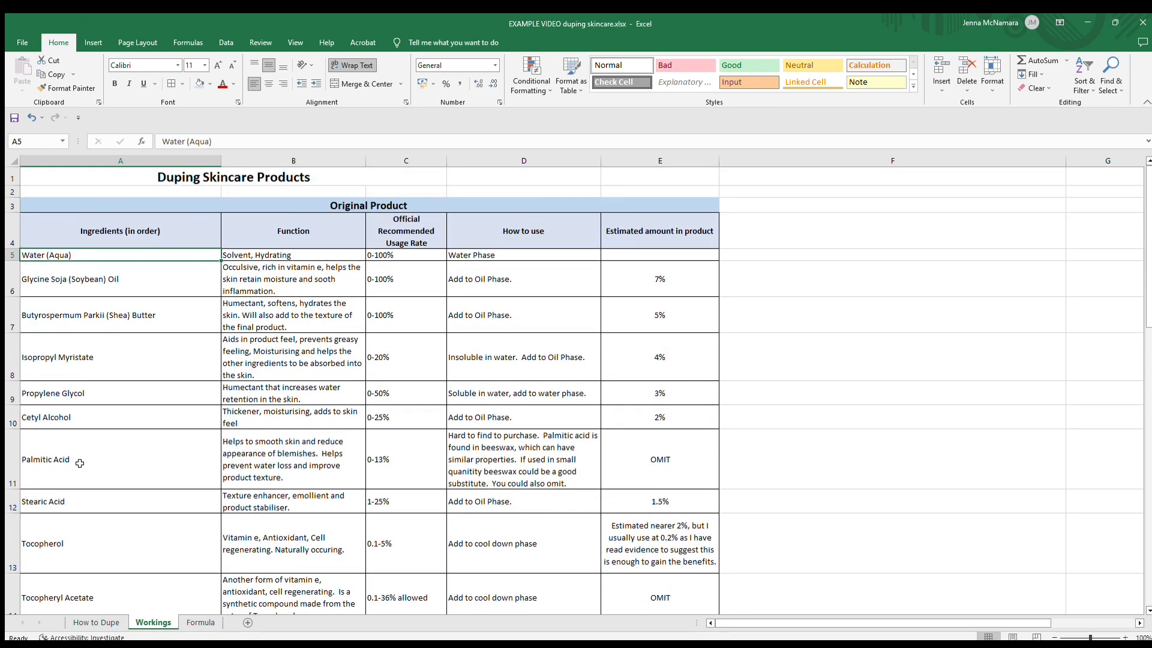
mouse_move(463, 407)
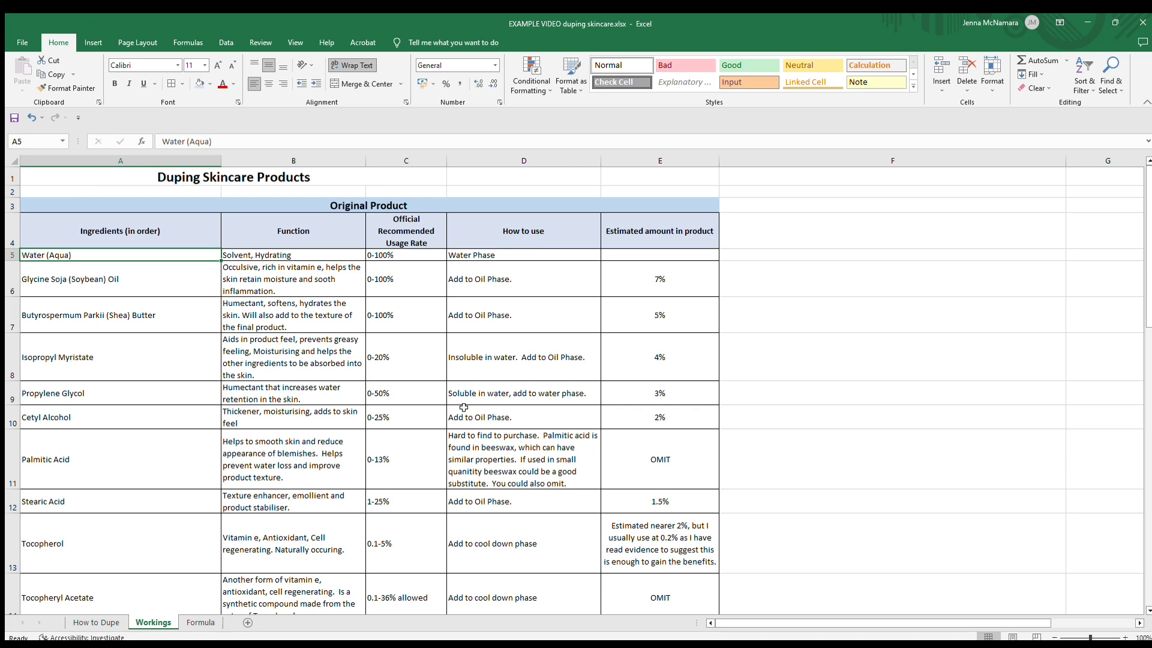
mouse_move(427, 422)
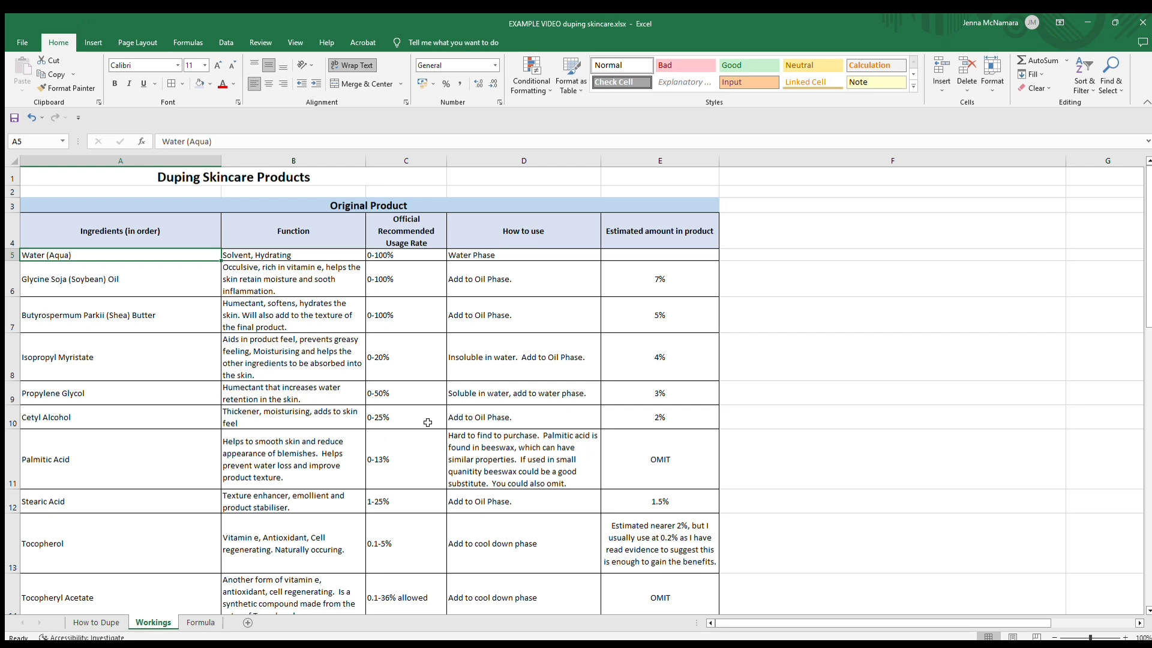
mouse_move(387, 417)
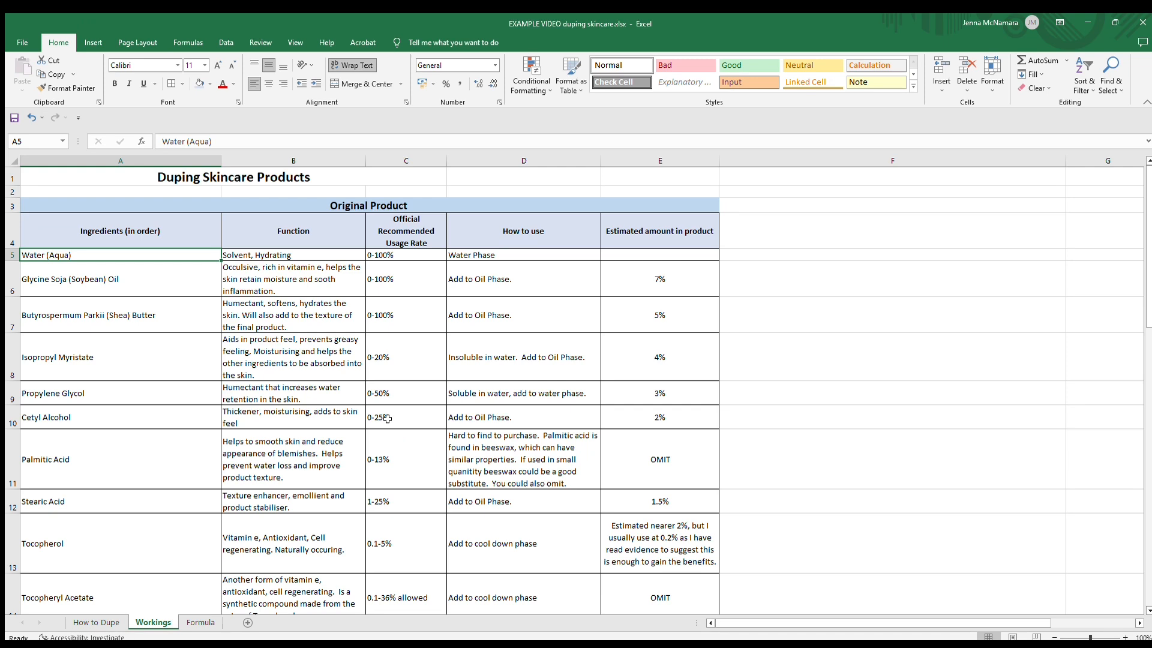
mouse_move(667, 421)
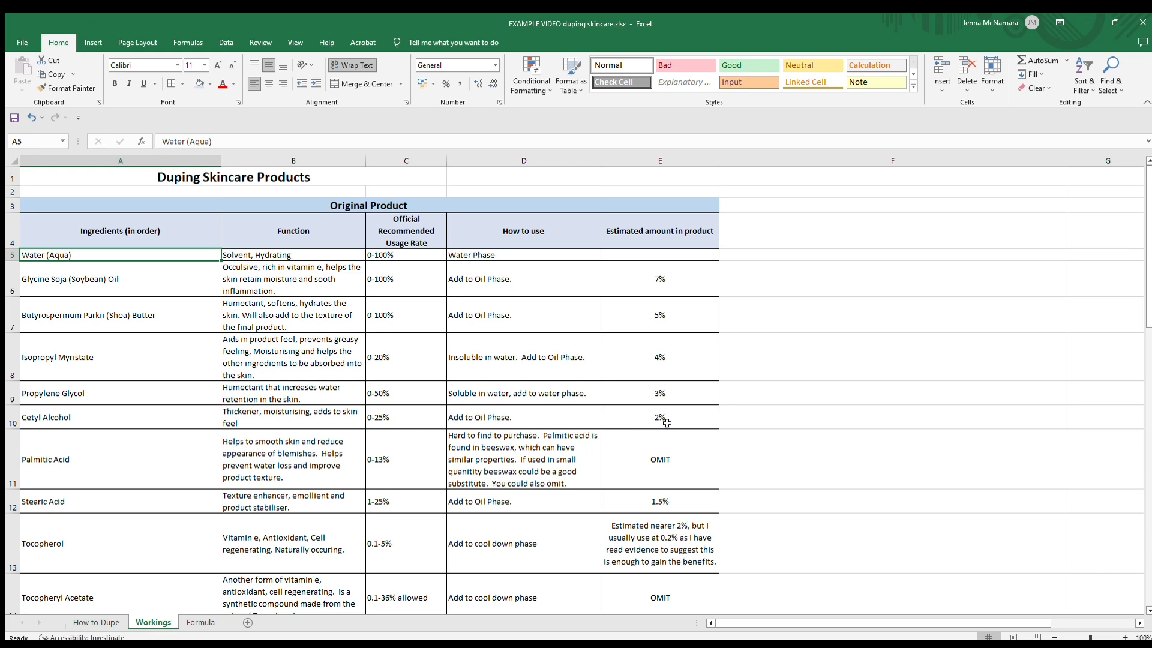
mouse_move(672, 422)
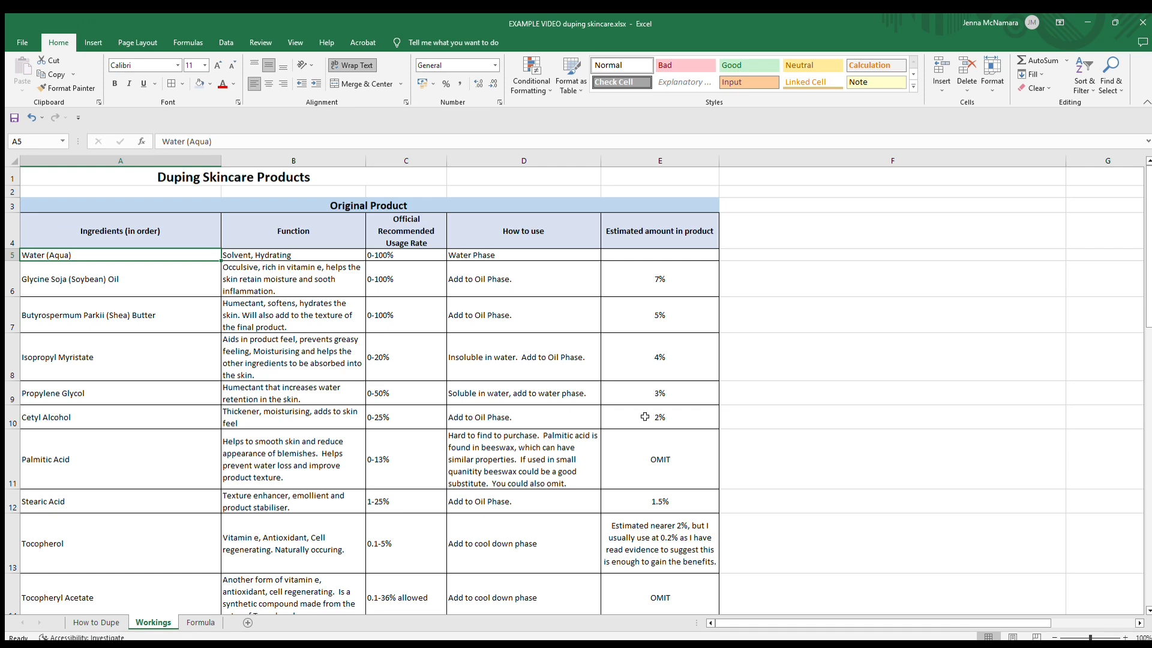
mouse_move(650, 437)
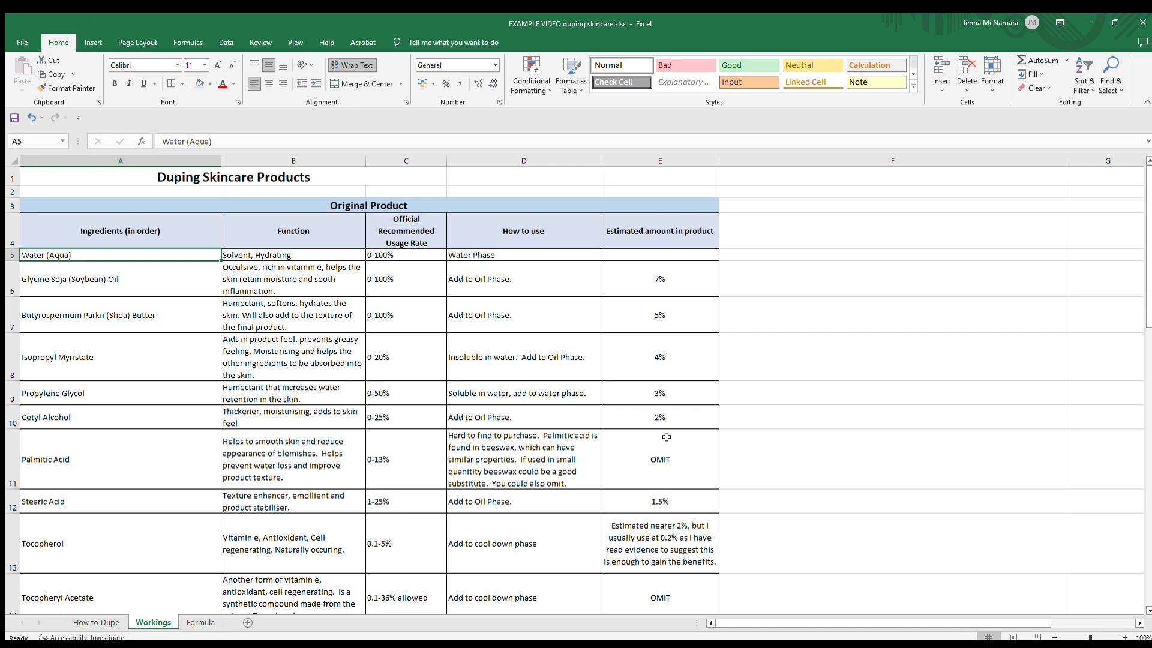
mouse_move(667, 571)
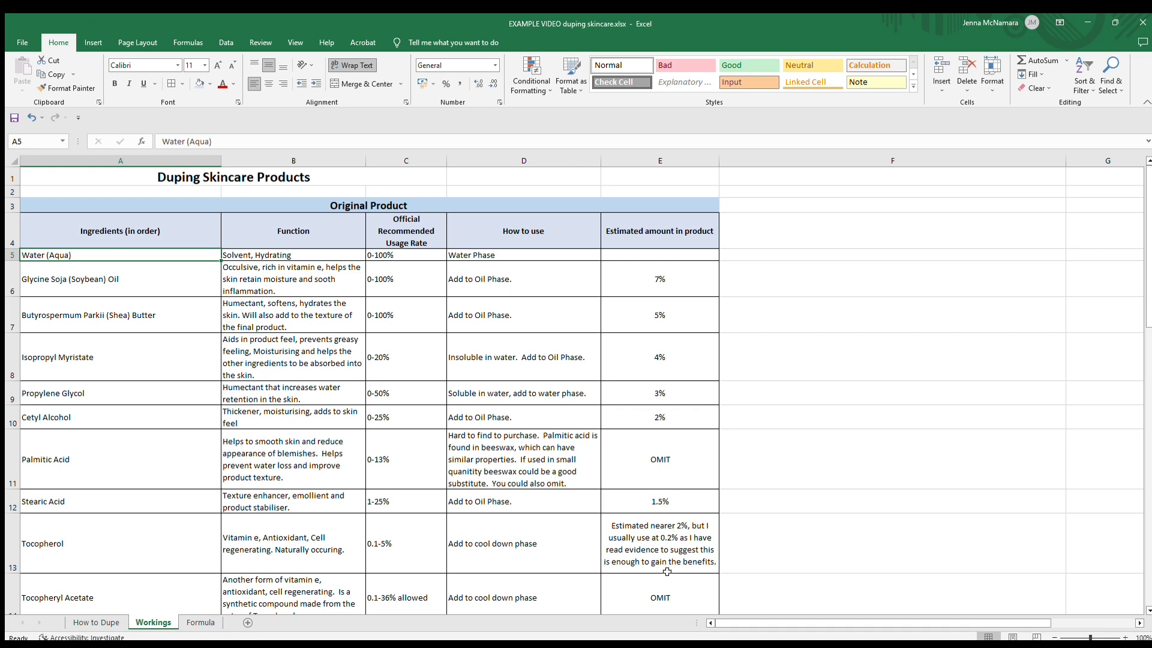
mouse_move(673, 450)
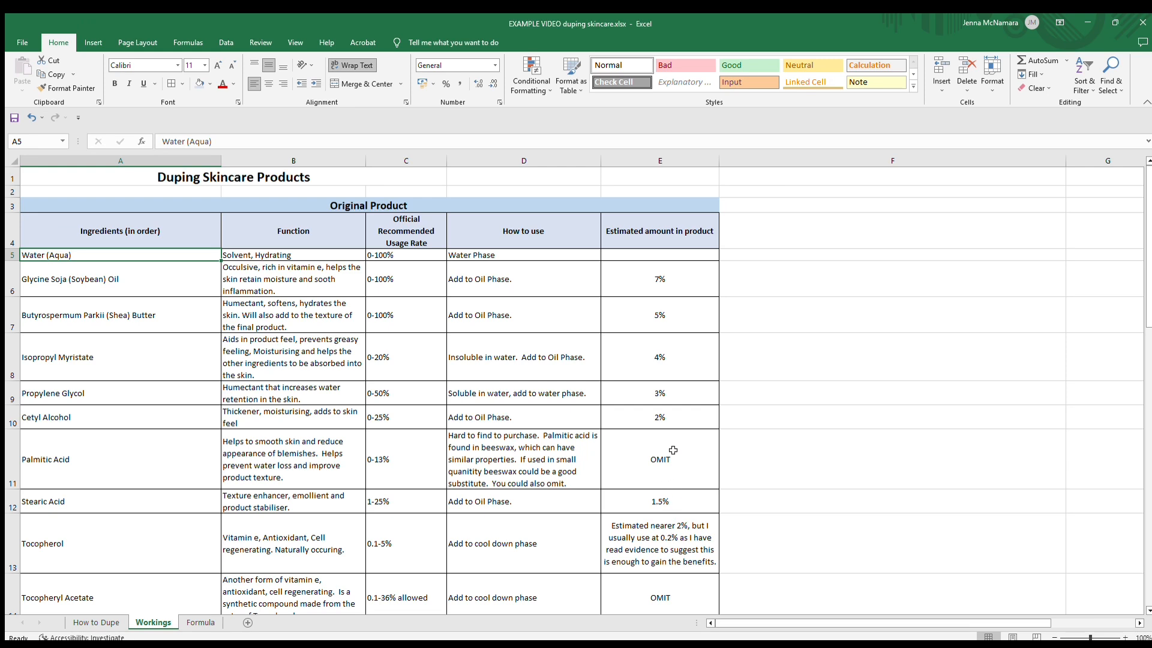
mouse_move(684, 505)
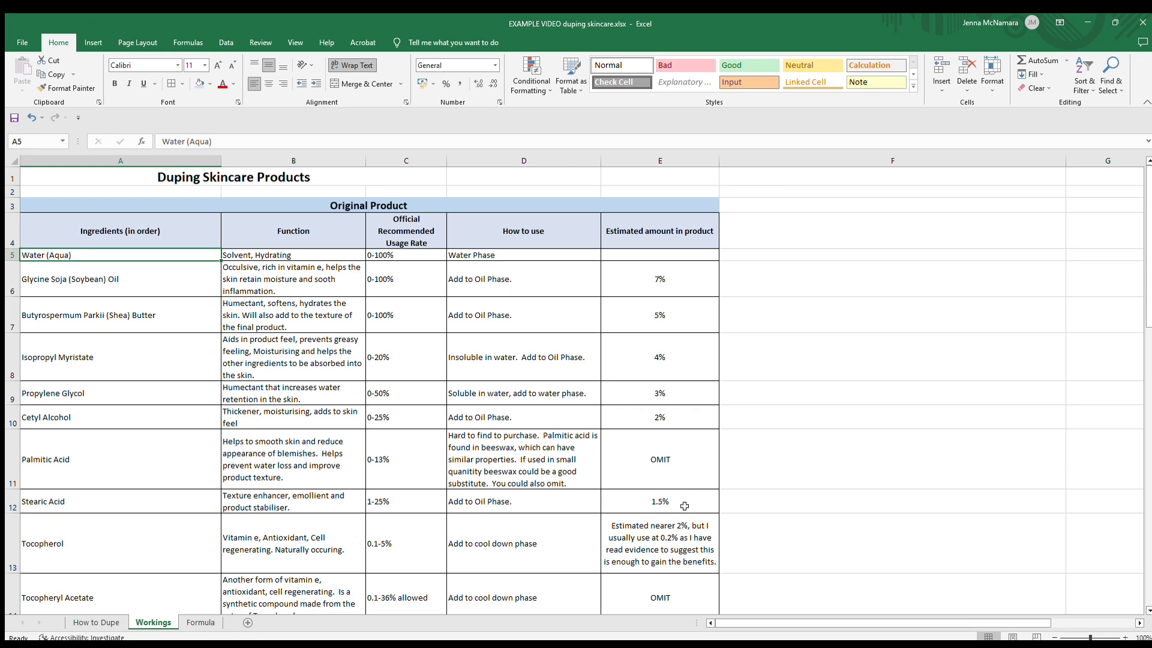
mouse_move(677, 497)
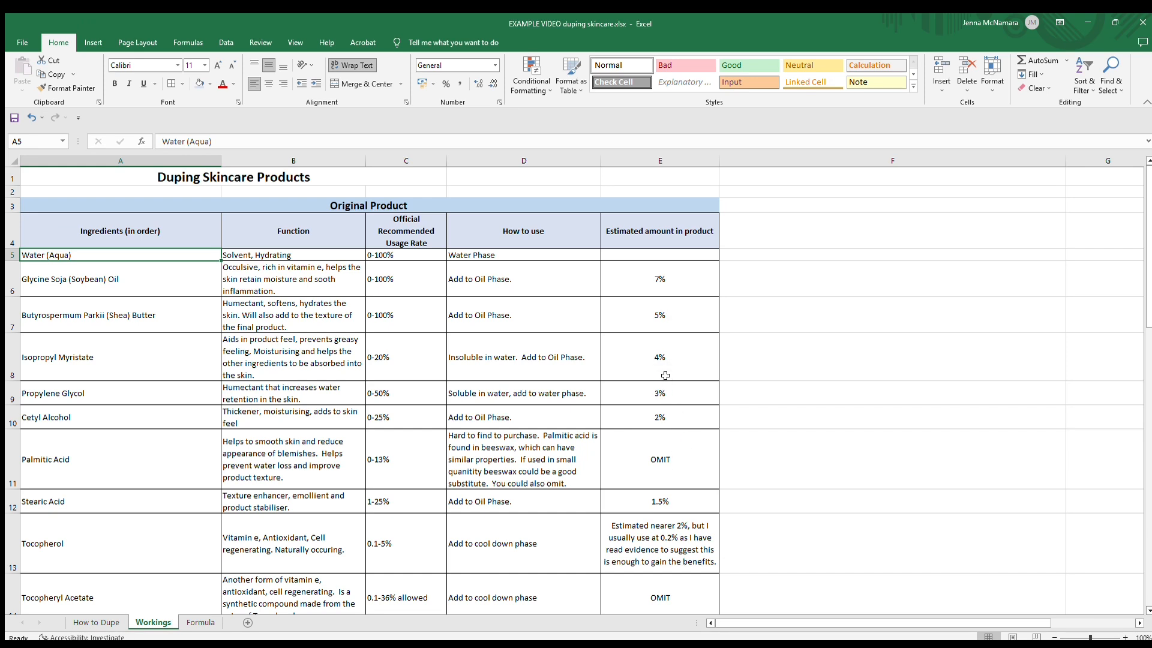
mouse_move(39, 503)
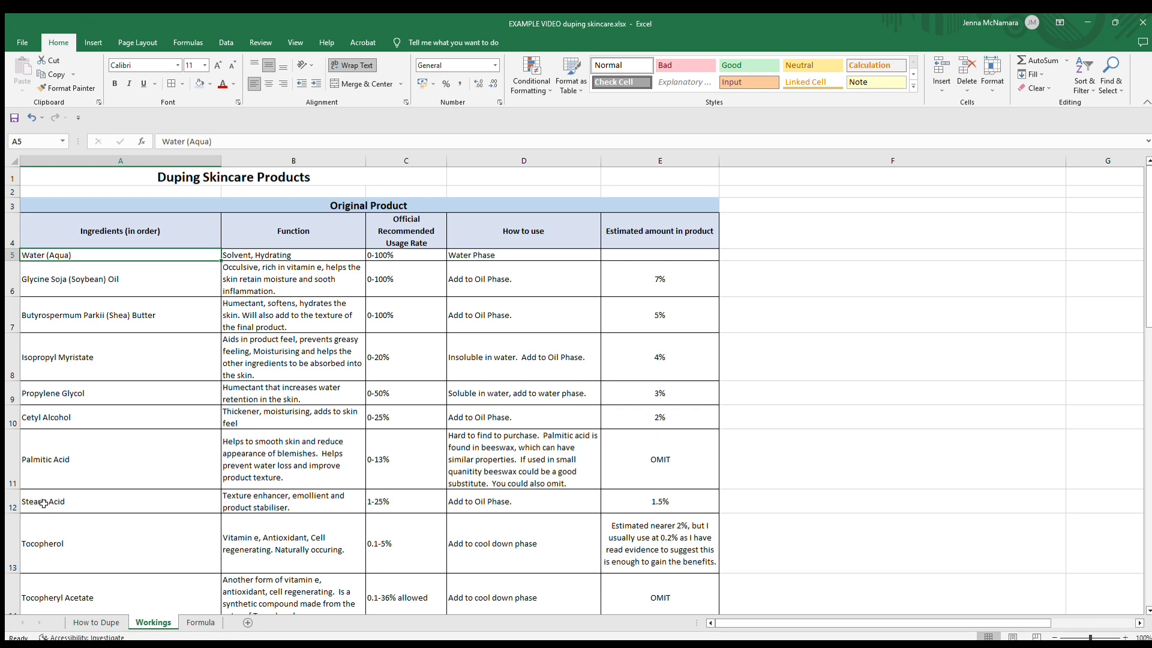
mouse_move(91, 553)
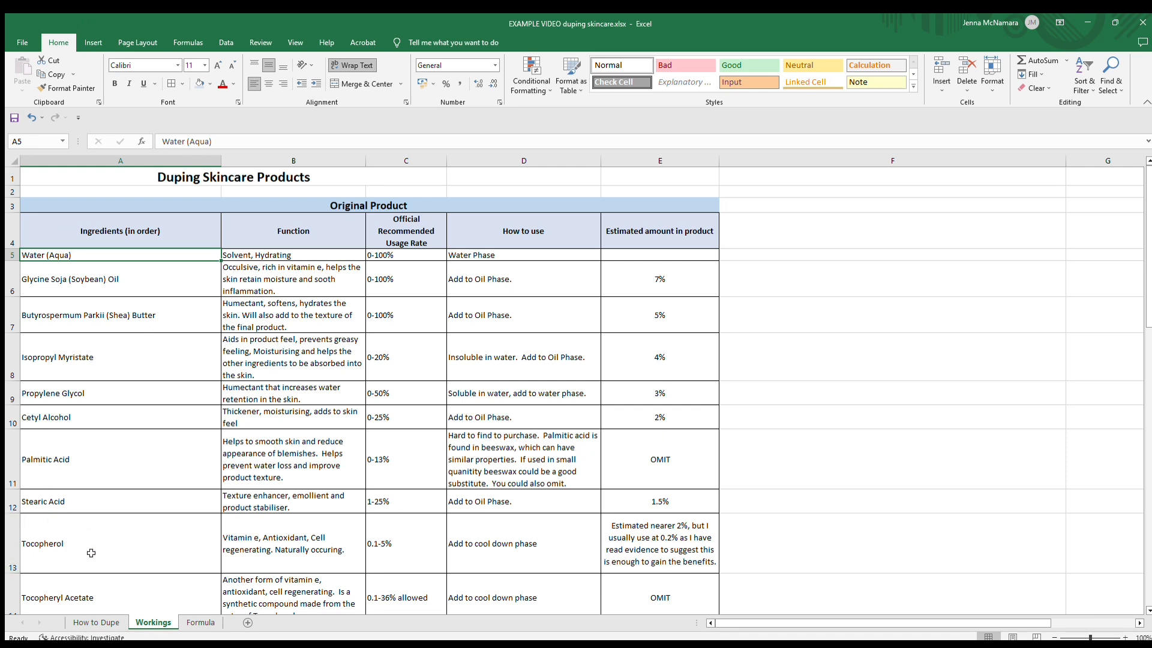
mouse_move(132, 549)
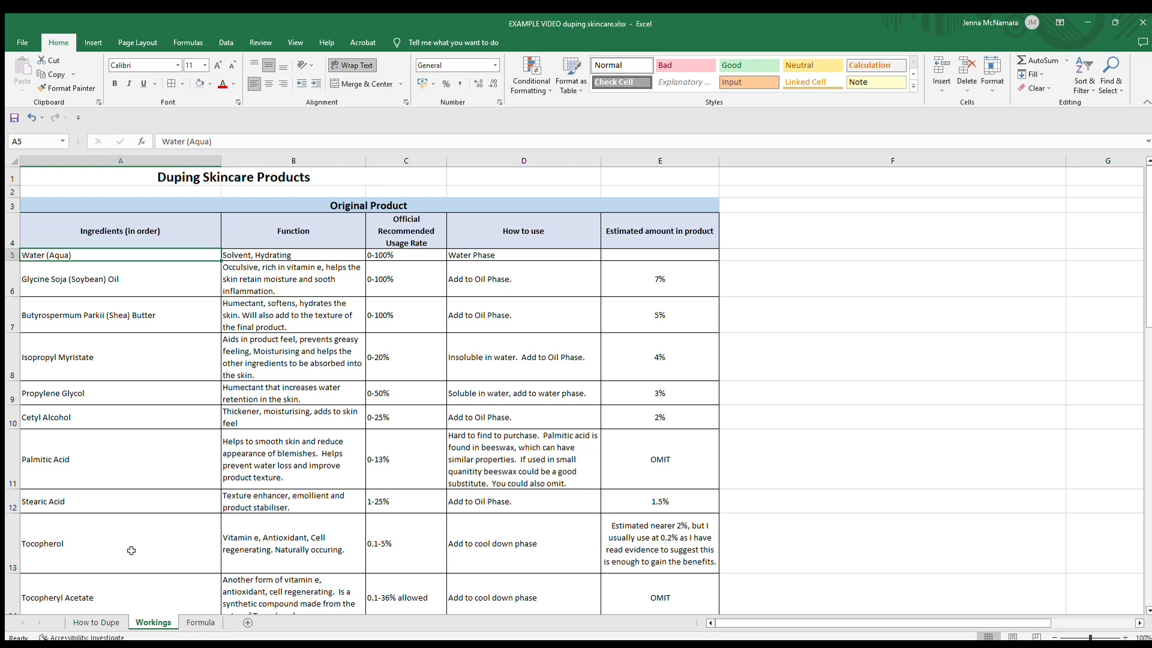
mouse_move(655, 463)
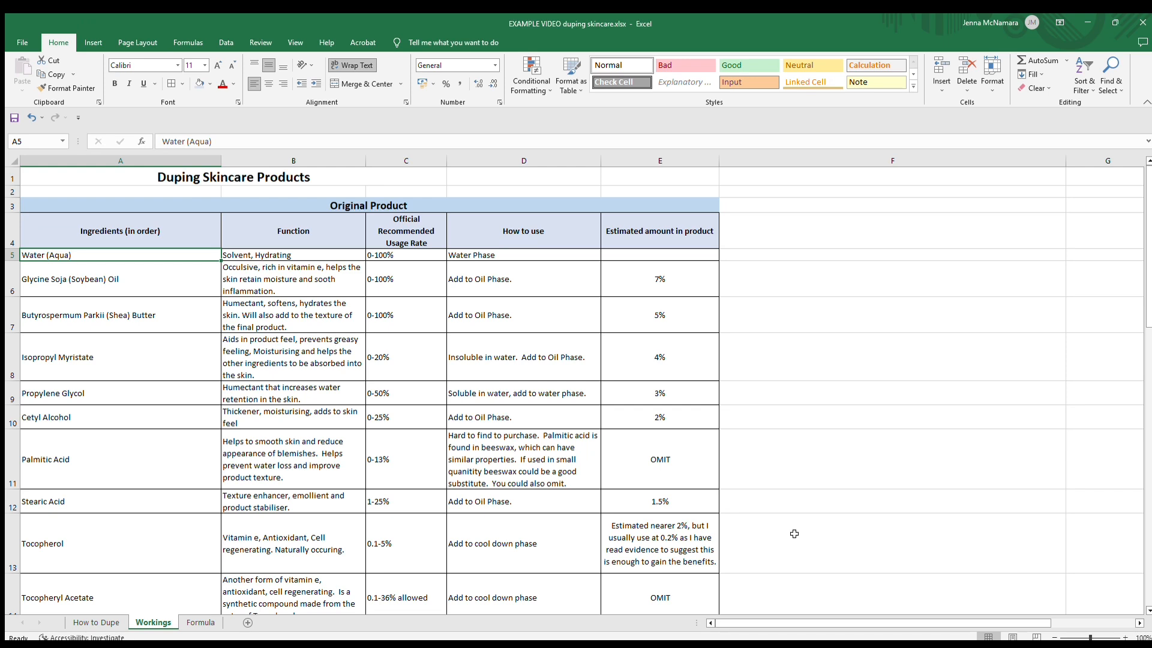
mouse_move(695, 549)
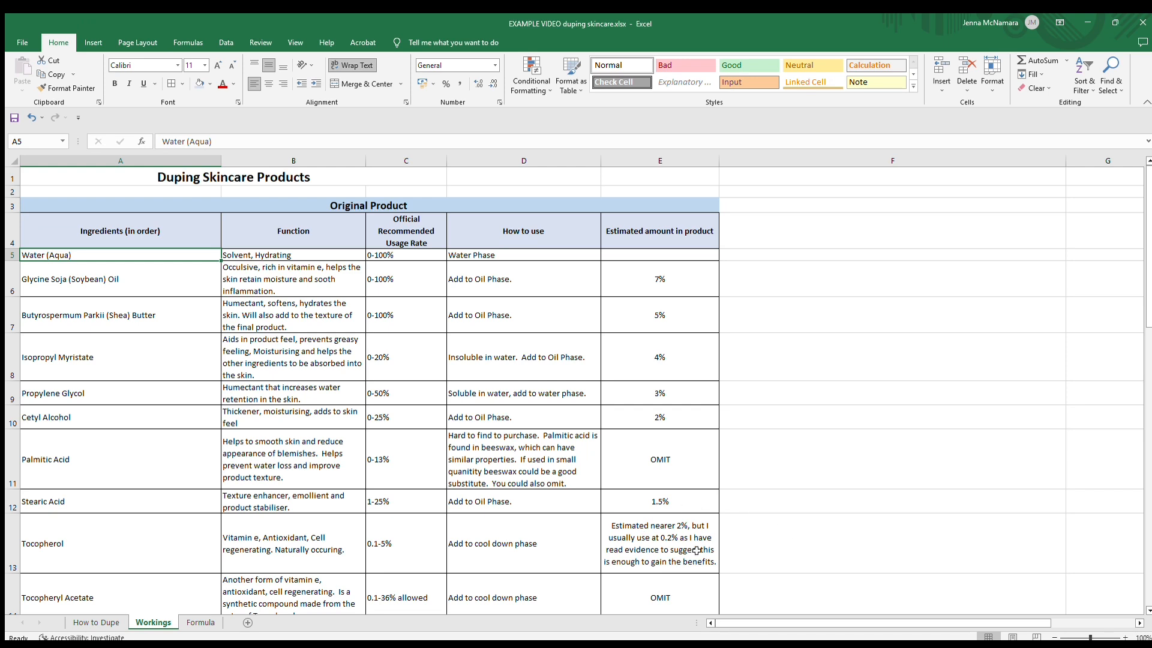
mouse_move(650, 579)
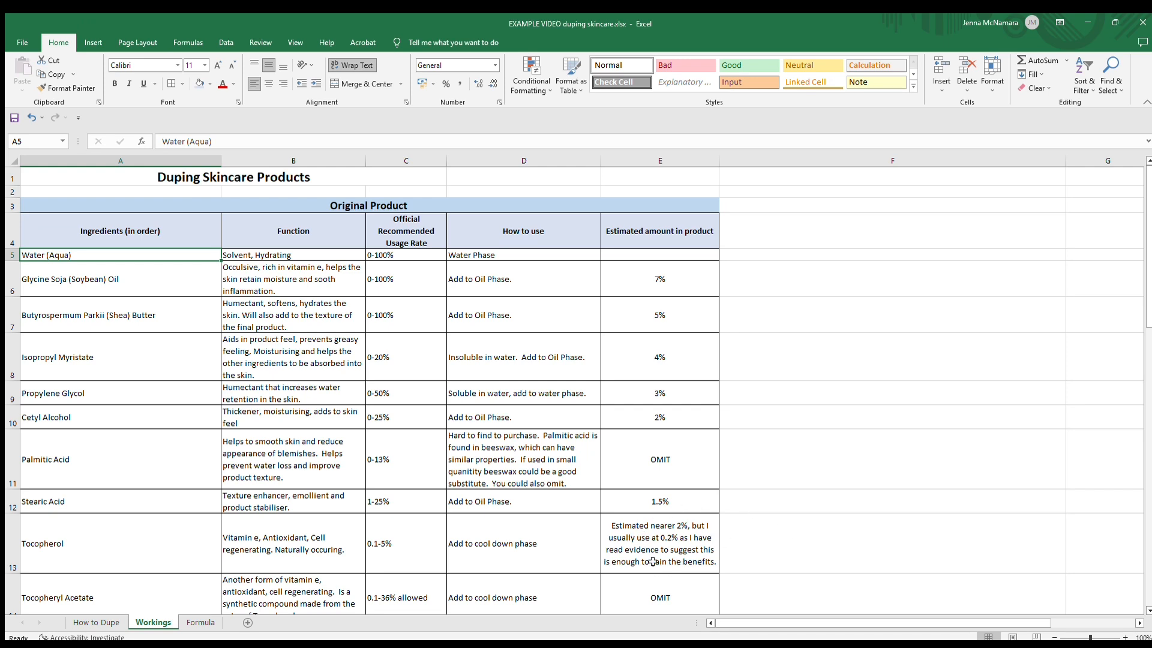
mouse_move(775, 554)
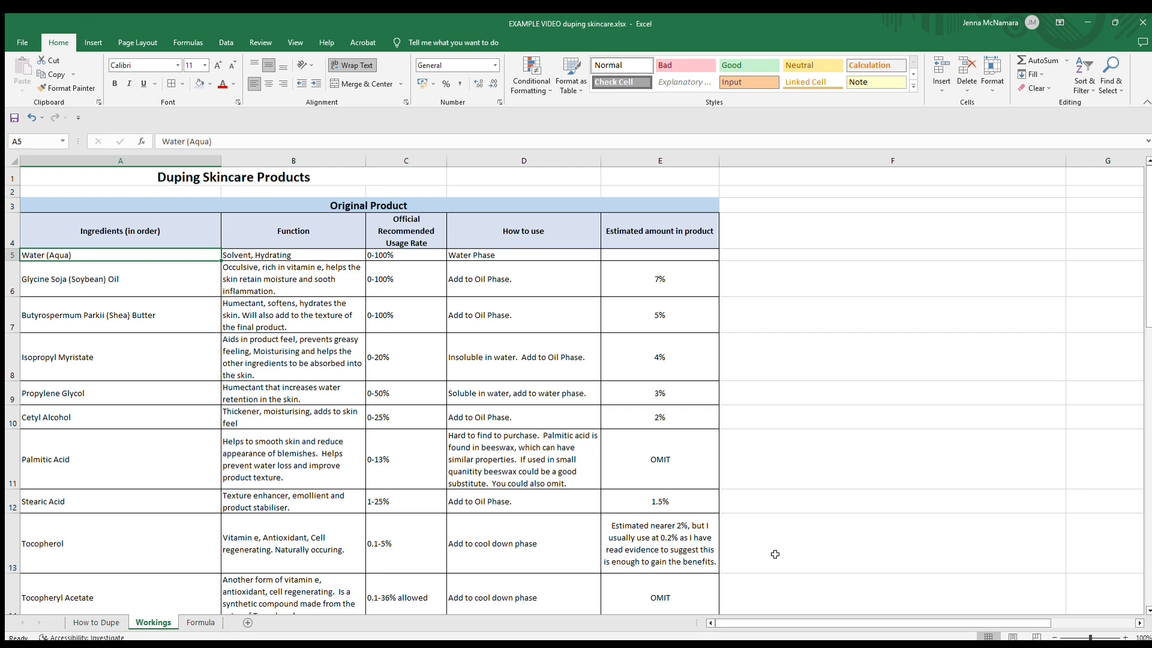
mouse_move(183, 534)
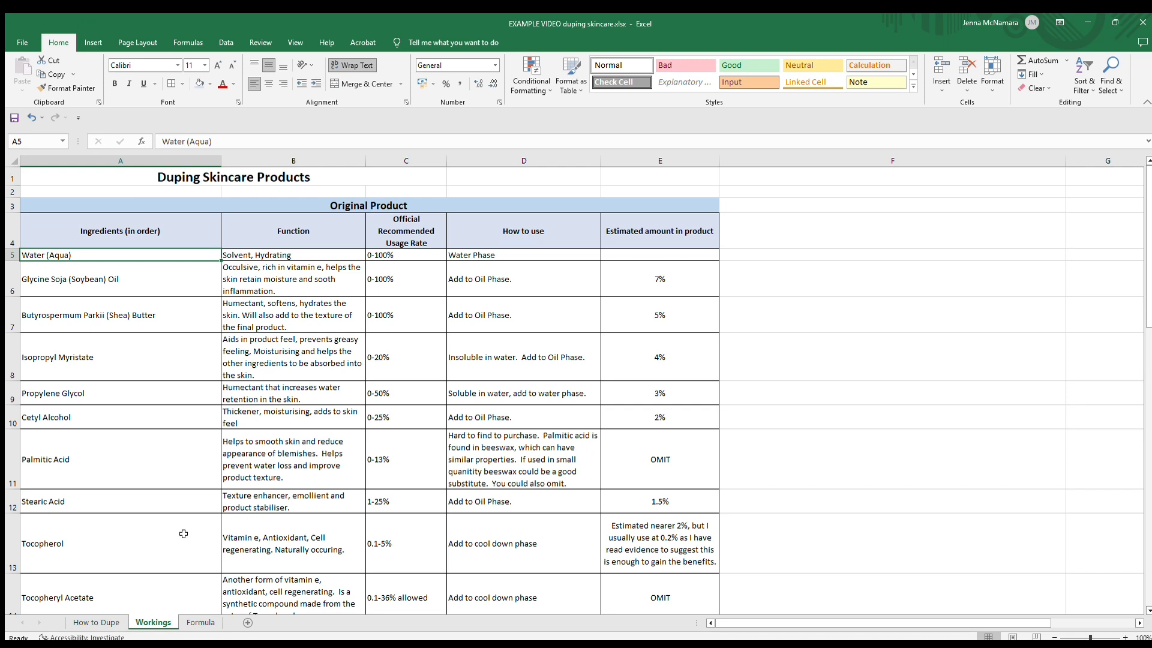
mouse_move(211, 369)
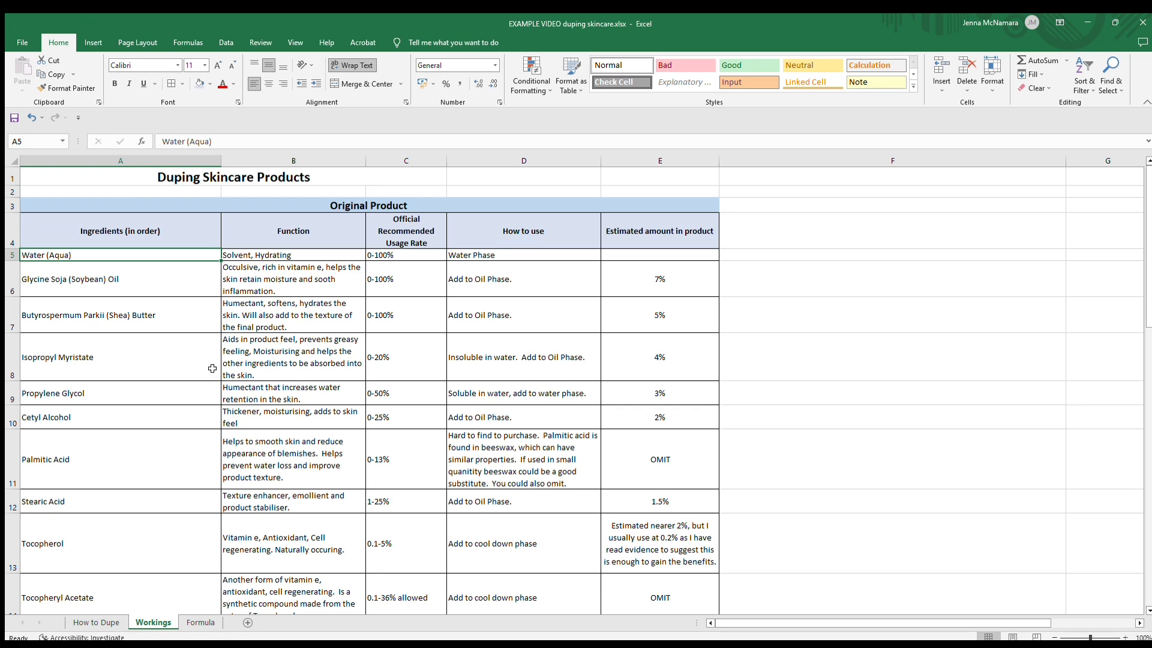
mouse_move(139, 305)
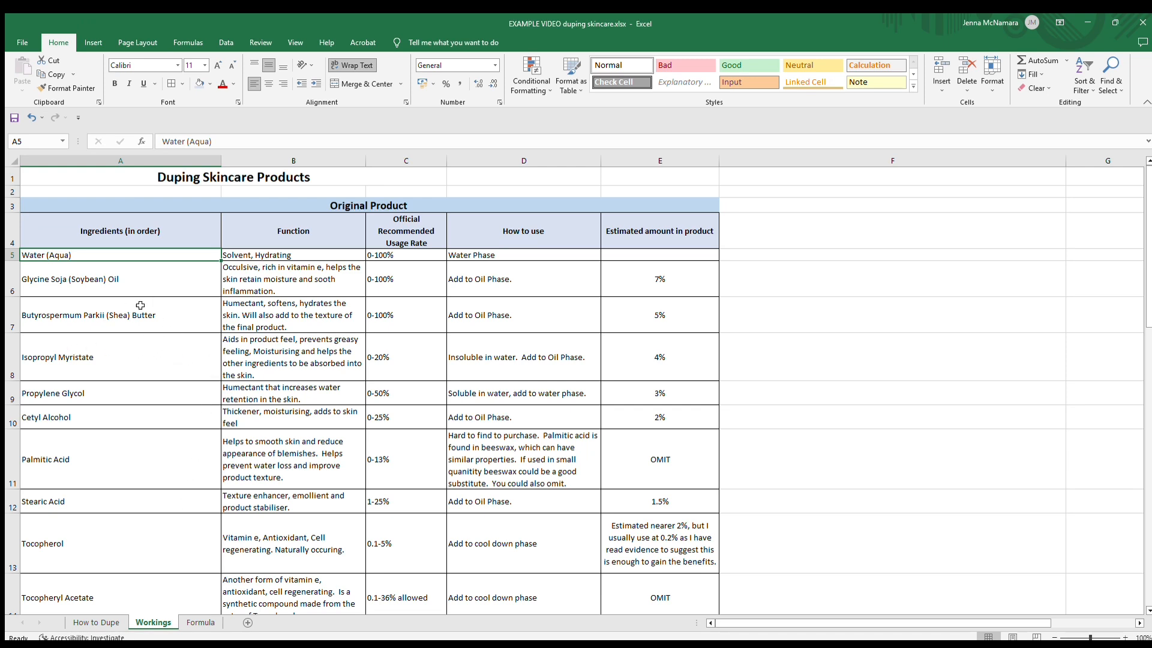
mouse_move(157, 271)
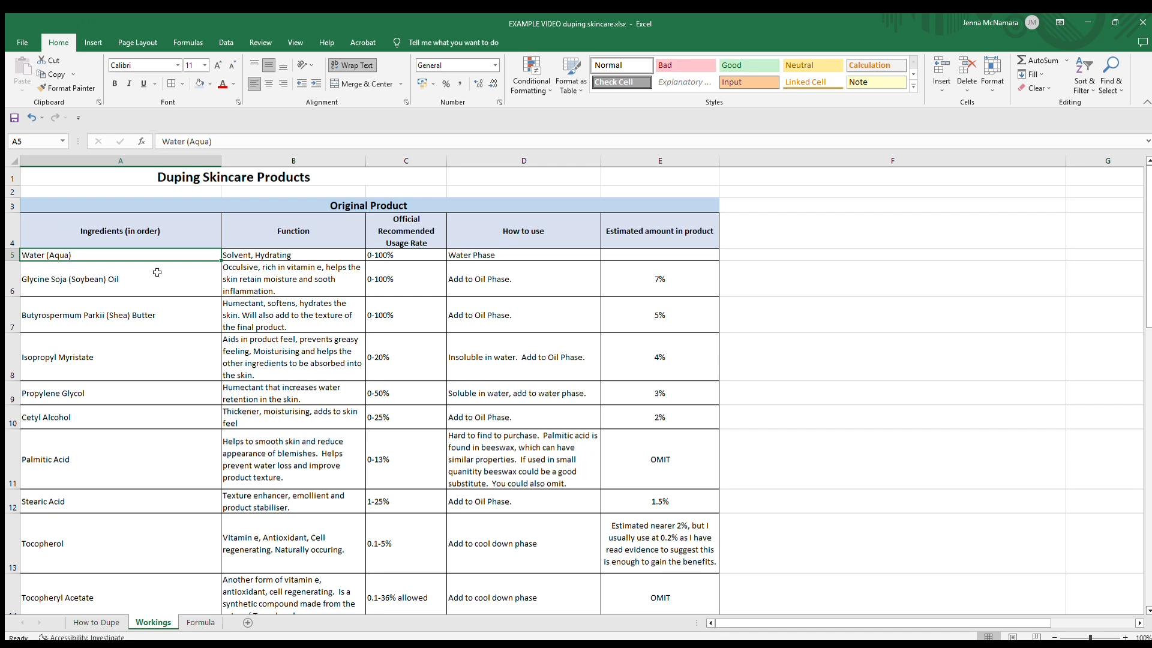
mouse_move(202, 312)
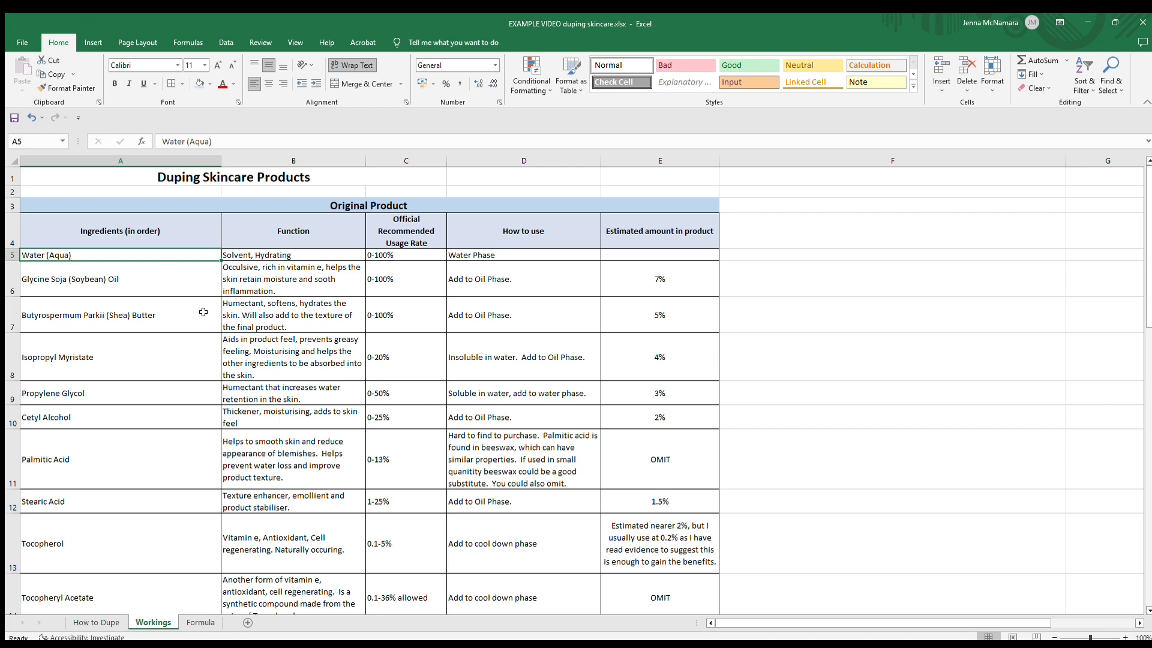
mouse_move(540, 331)
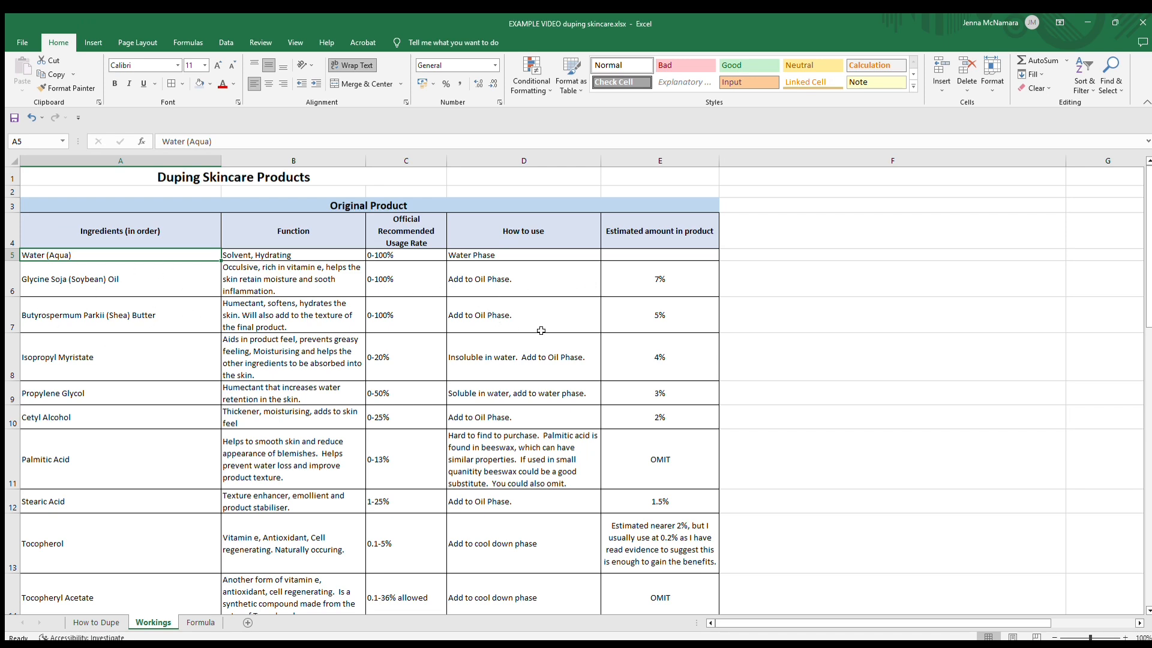
mouse_move(80, 358)
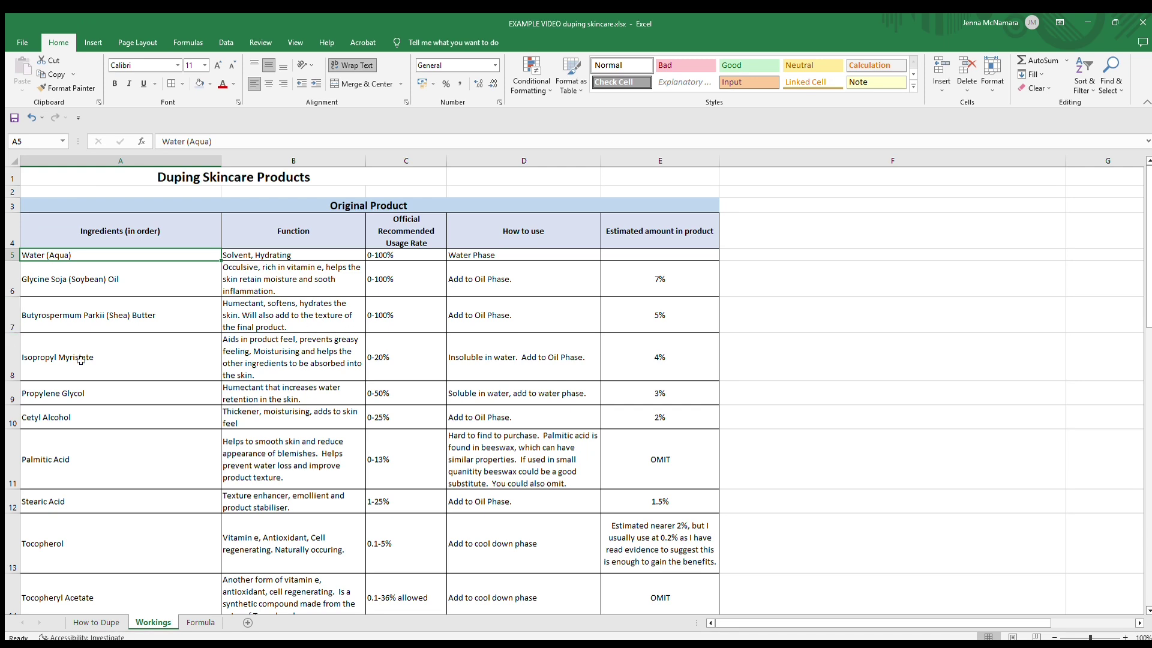
mouse_move(125, 367)
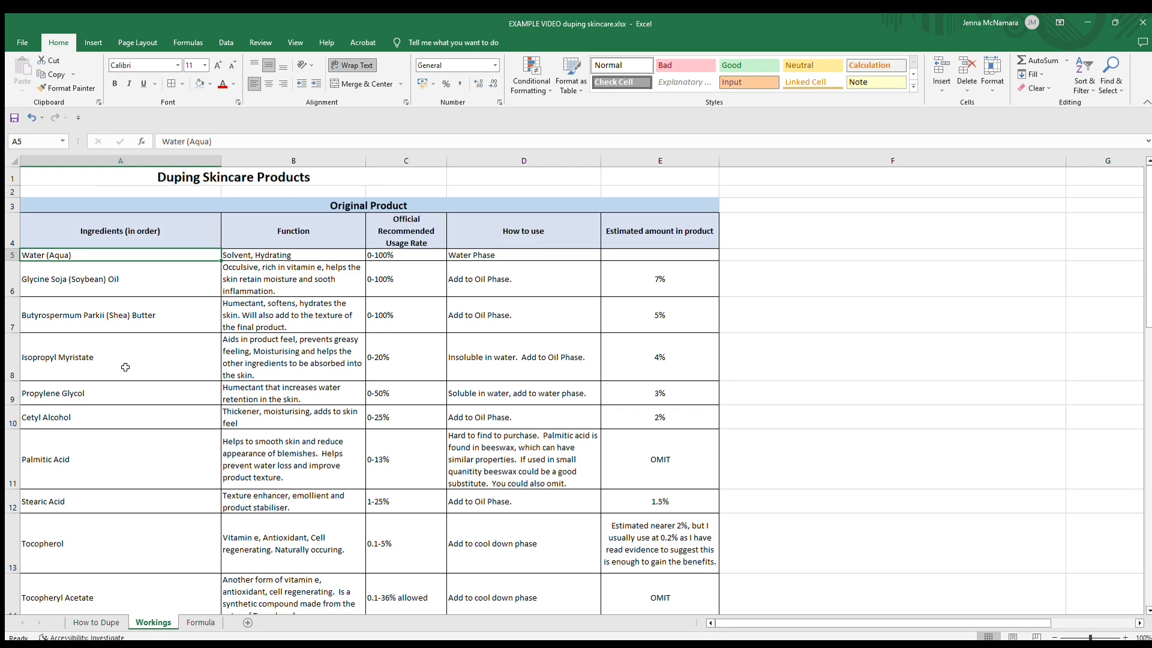
mouse_move(110, 384)
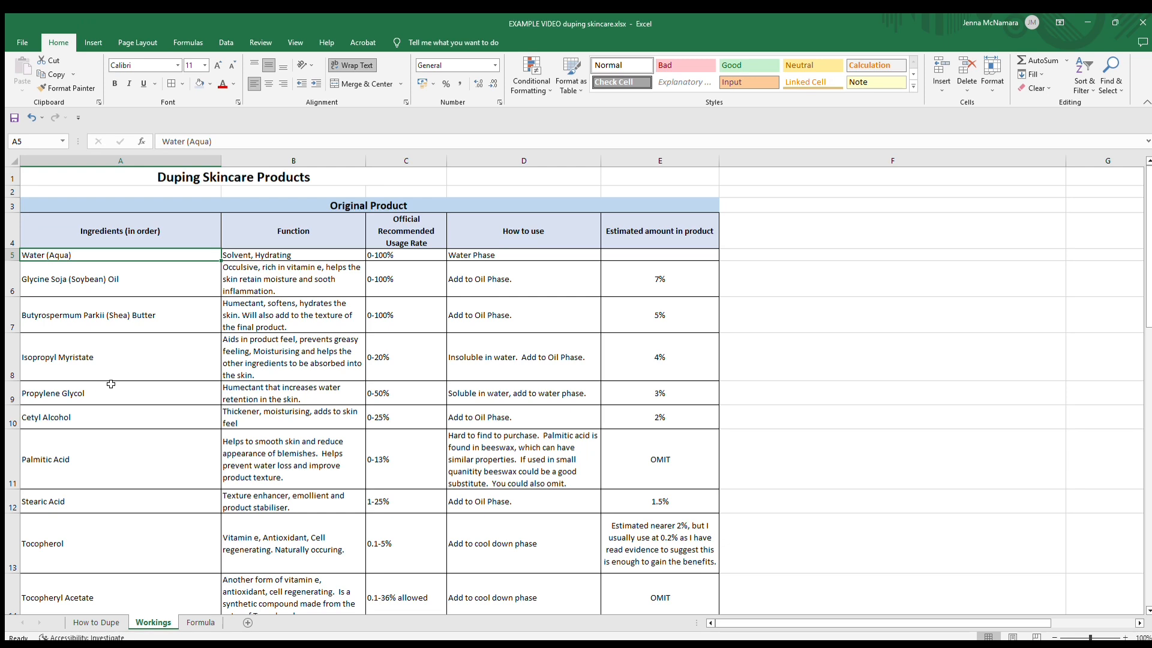
mouse_move(137, 384)
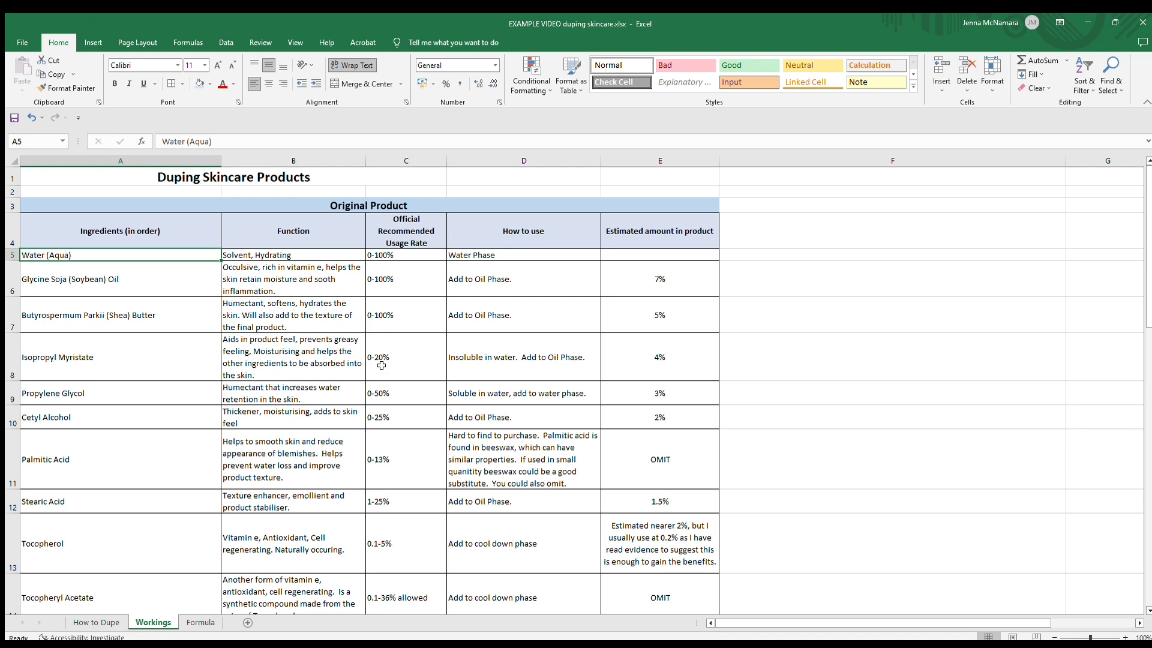
mouse_move(387, 370)
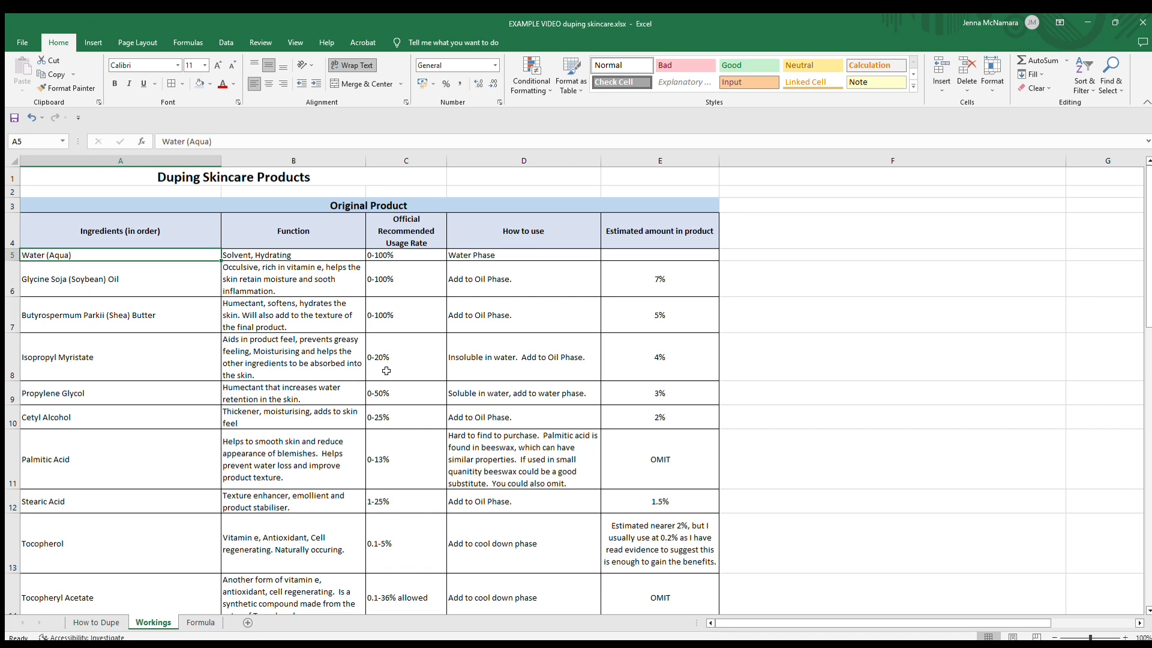
mouse_move(680, 370)
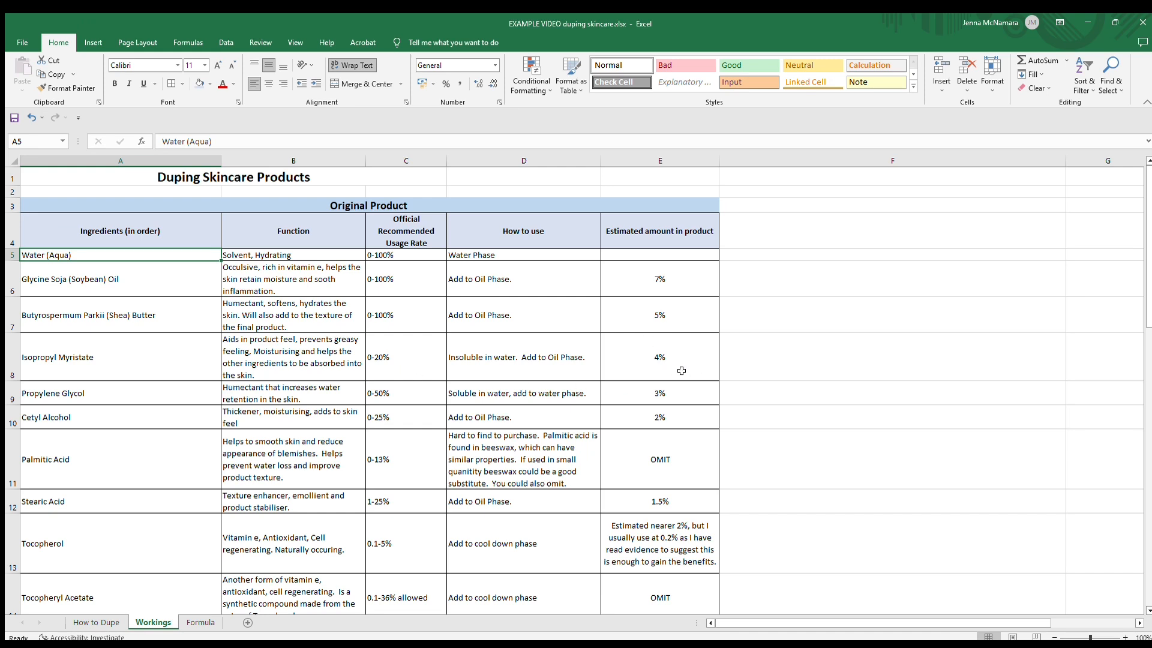
mouse_move(648, 378)
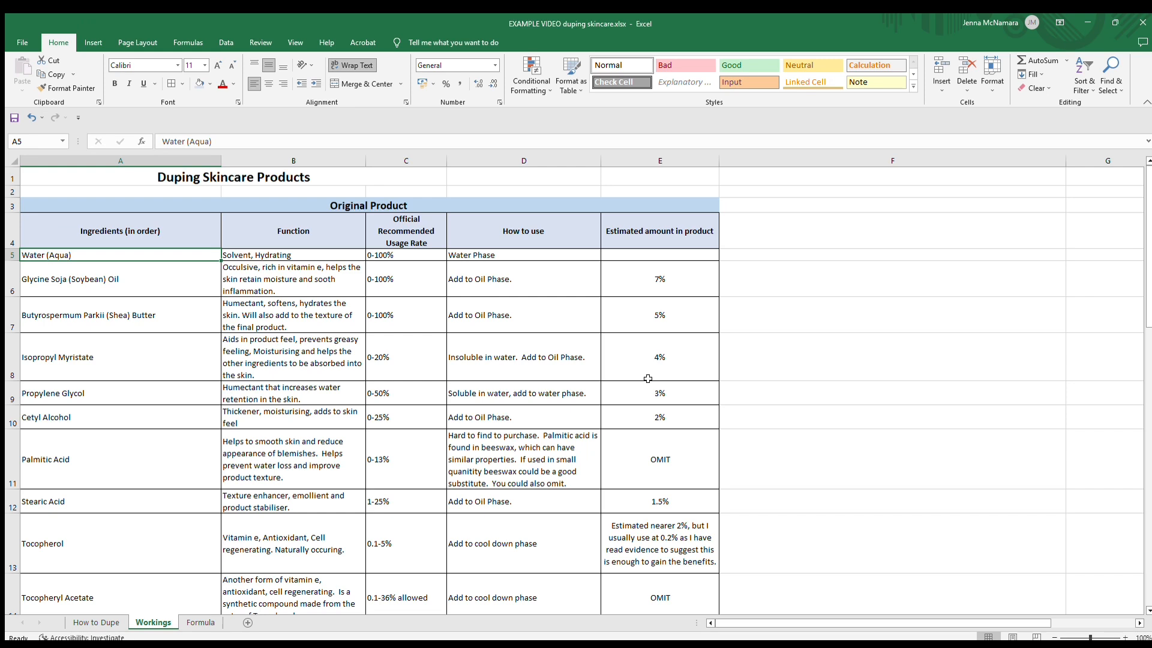
mouse_move(677, 396)
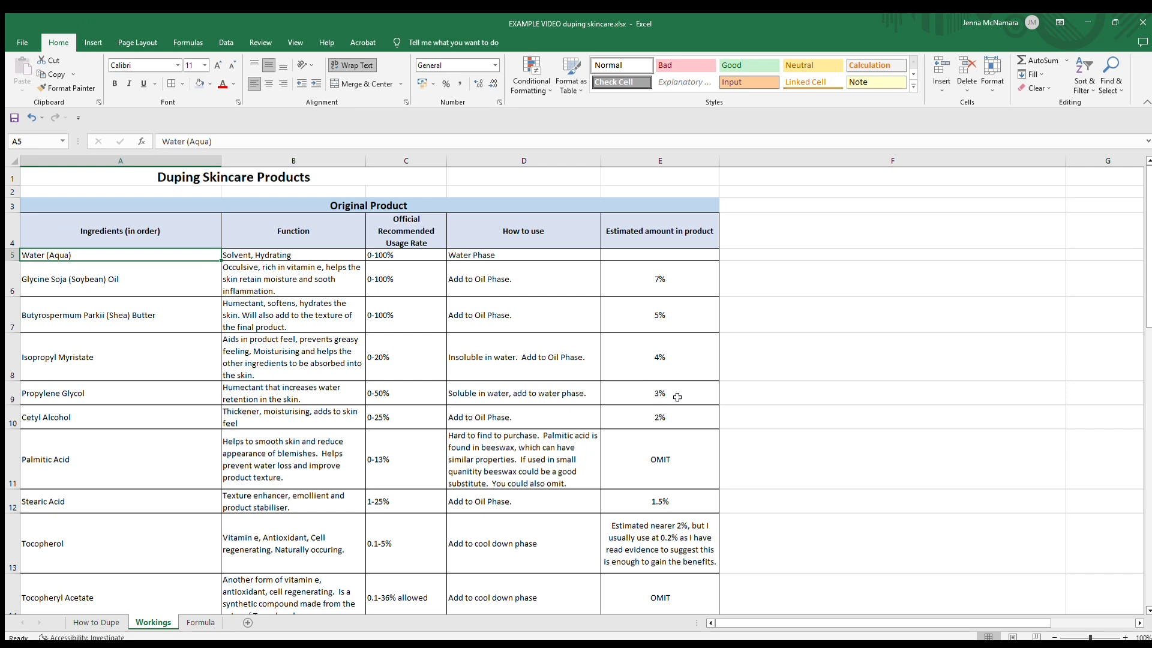
mouse_move(665, 383)
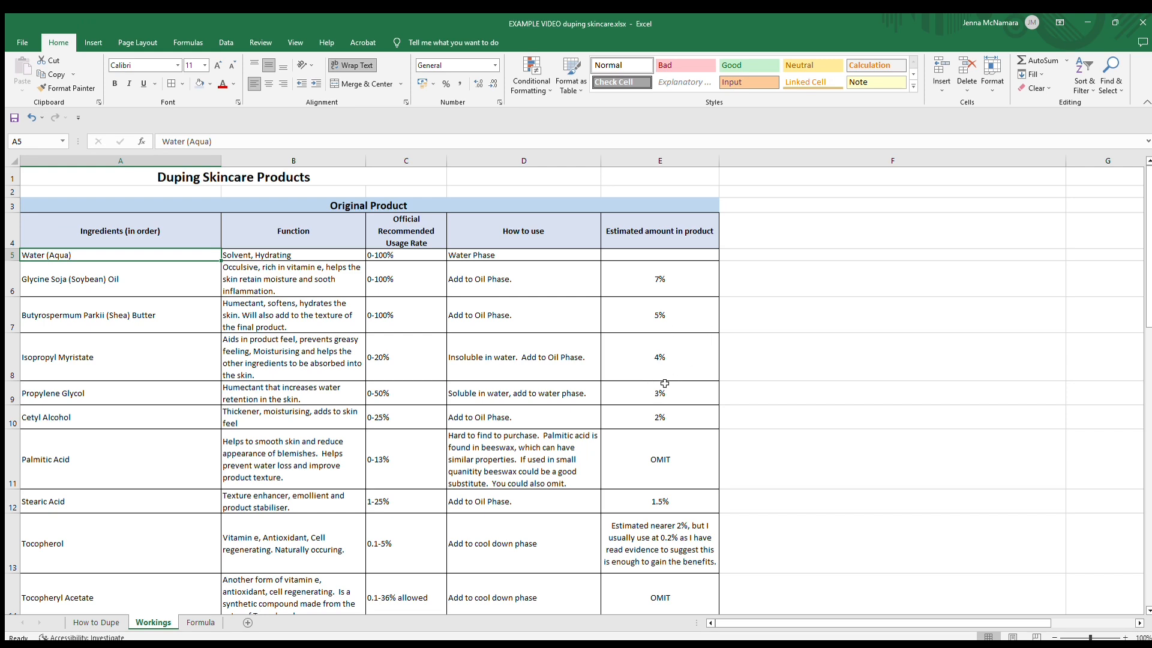
mouse_move(672, 348)
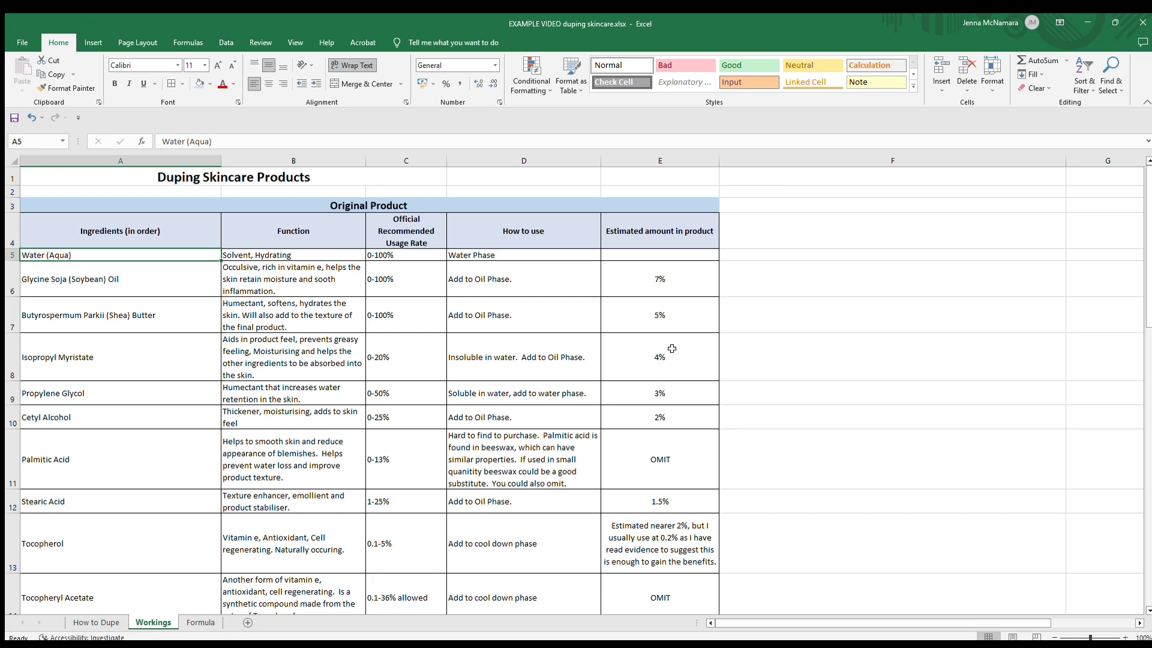
mouse_move(658, 264)
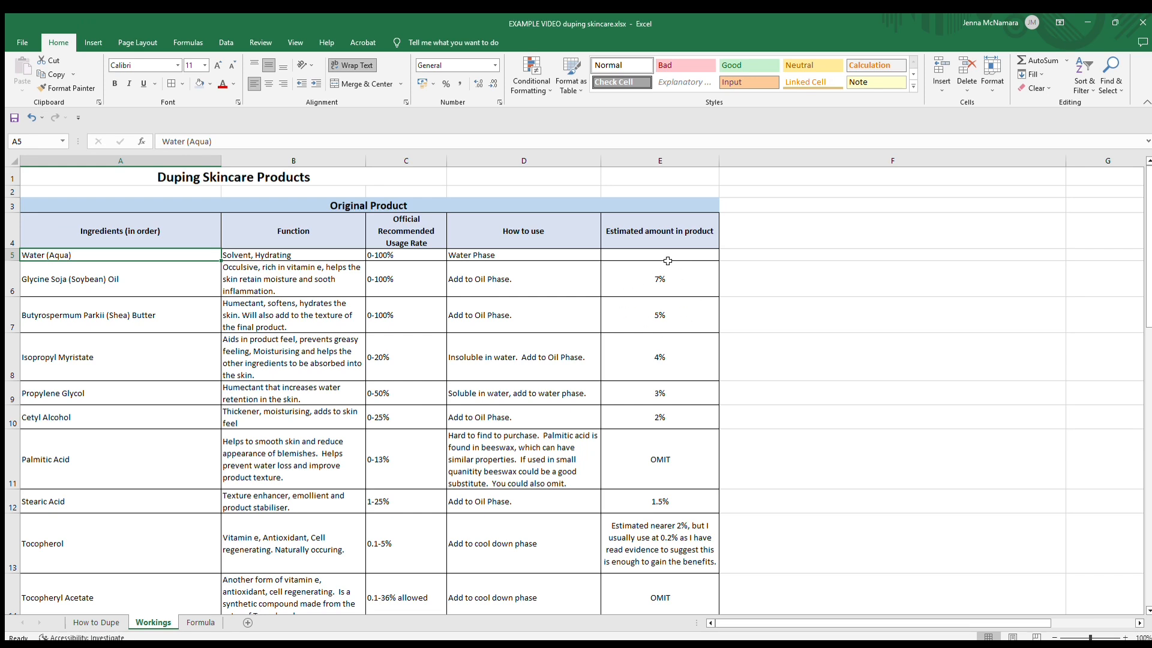
mouse_move(667, 343)
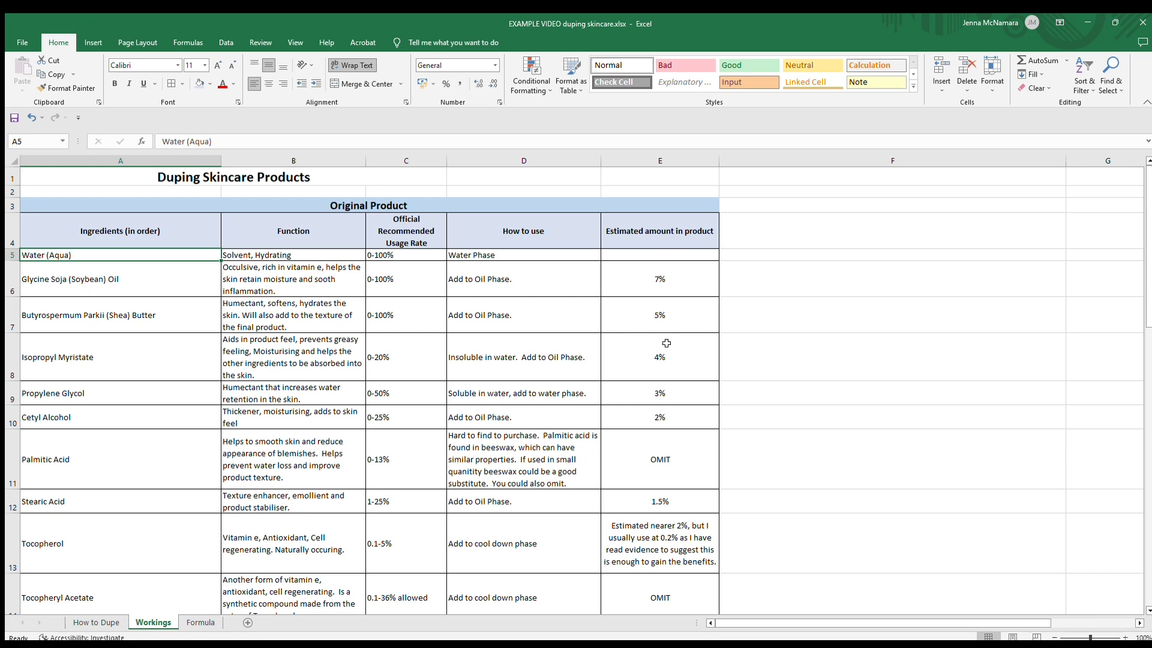
mouse_move(658, 325)
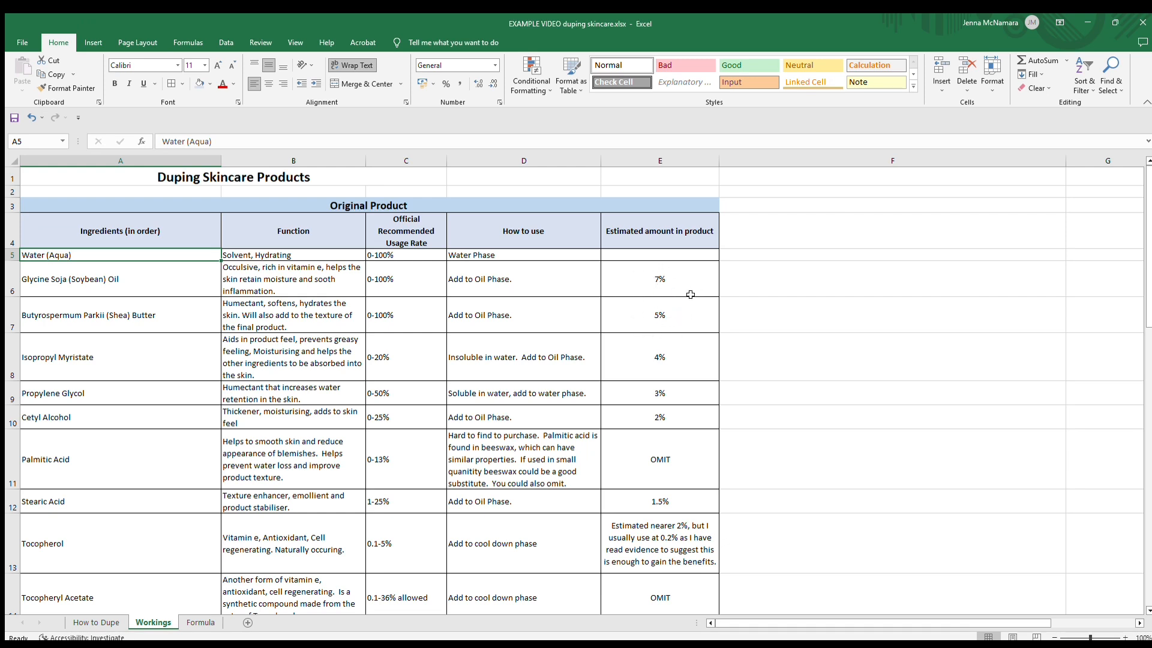
mouse_move(642, 319)
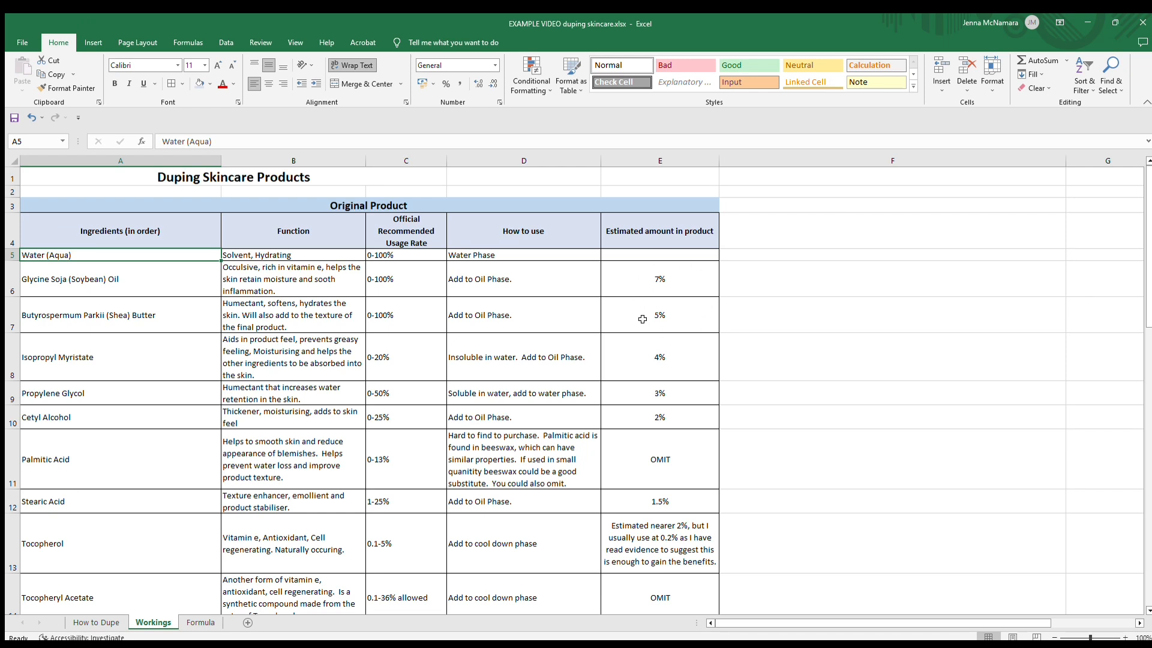
mouse_move(638, 289)
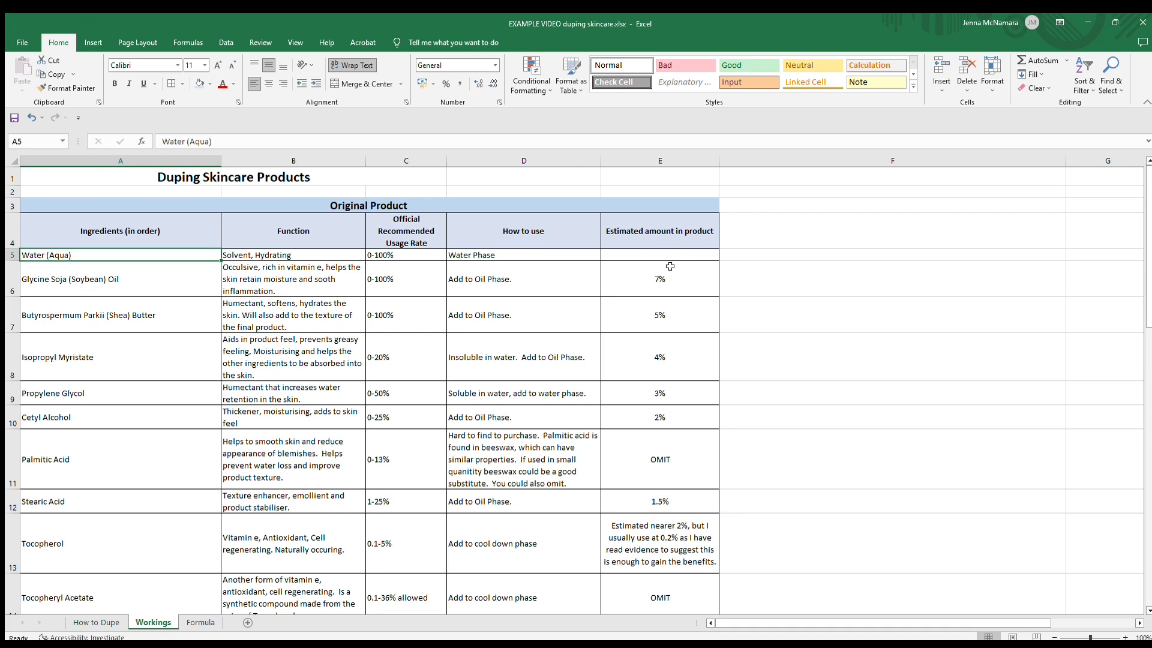
mouse_move(696, 299)
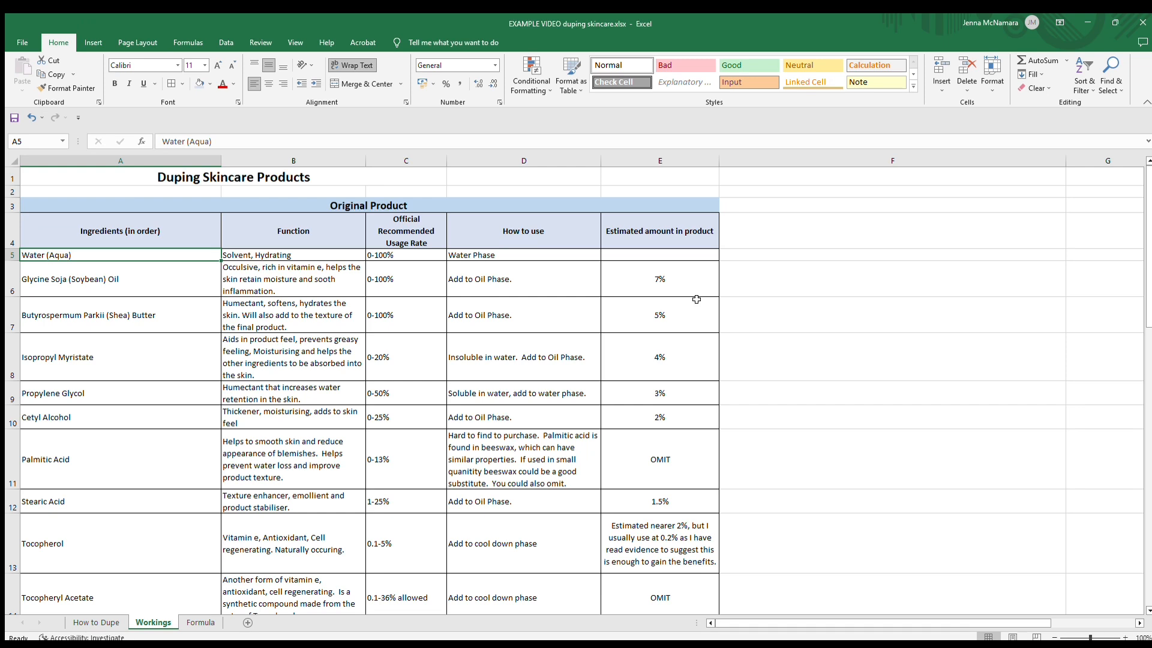
mouse_move(586, 350)
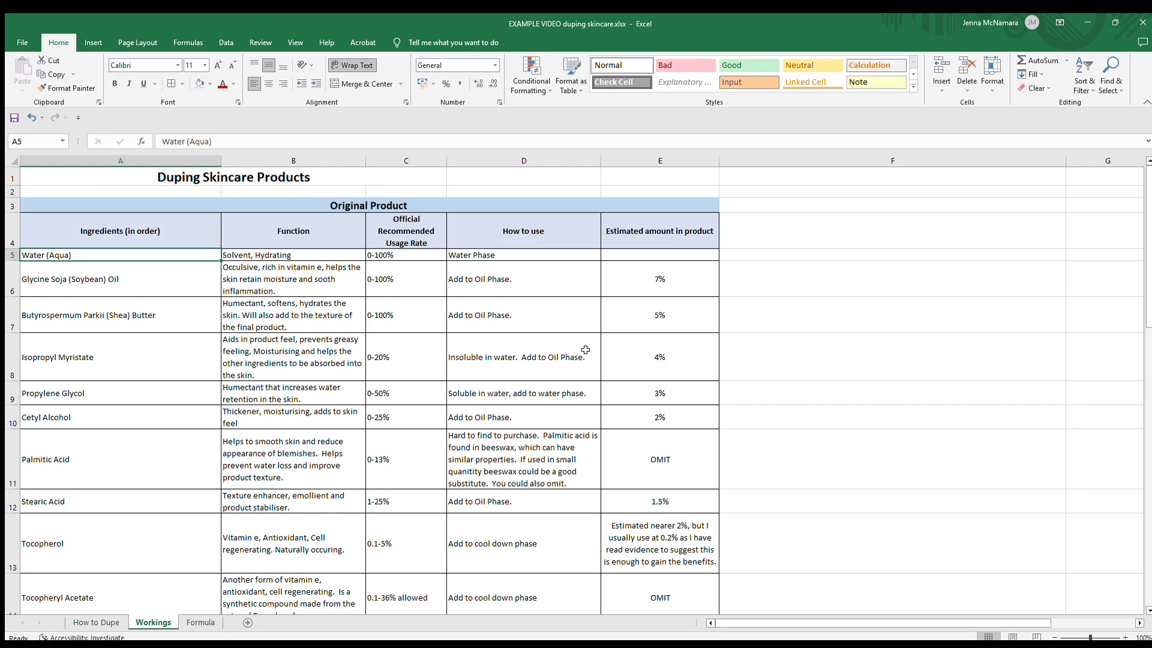
mouse_move(697, 291)
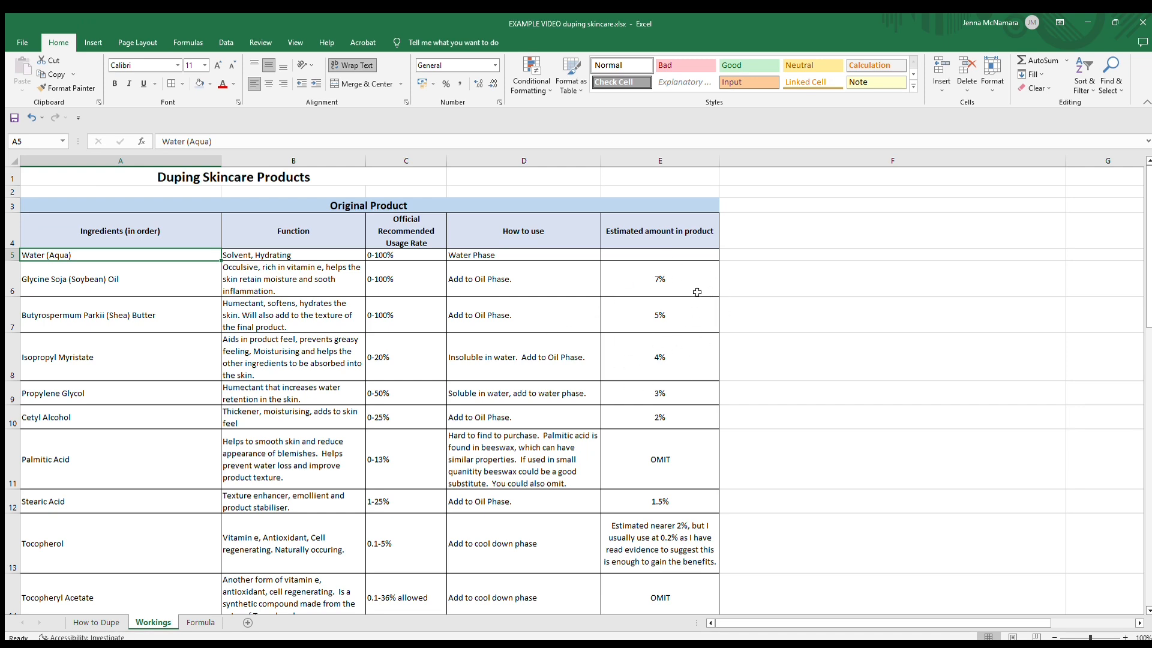
mouse_move(667, 329)
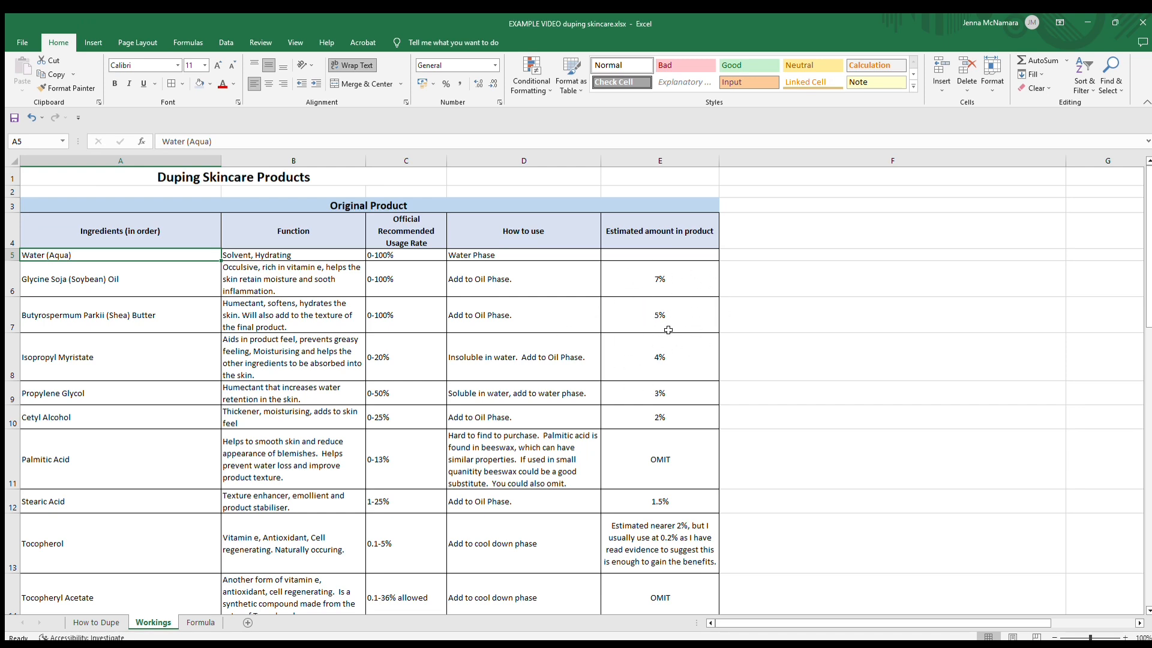
mouse_move(749, 369)
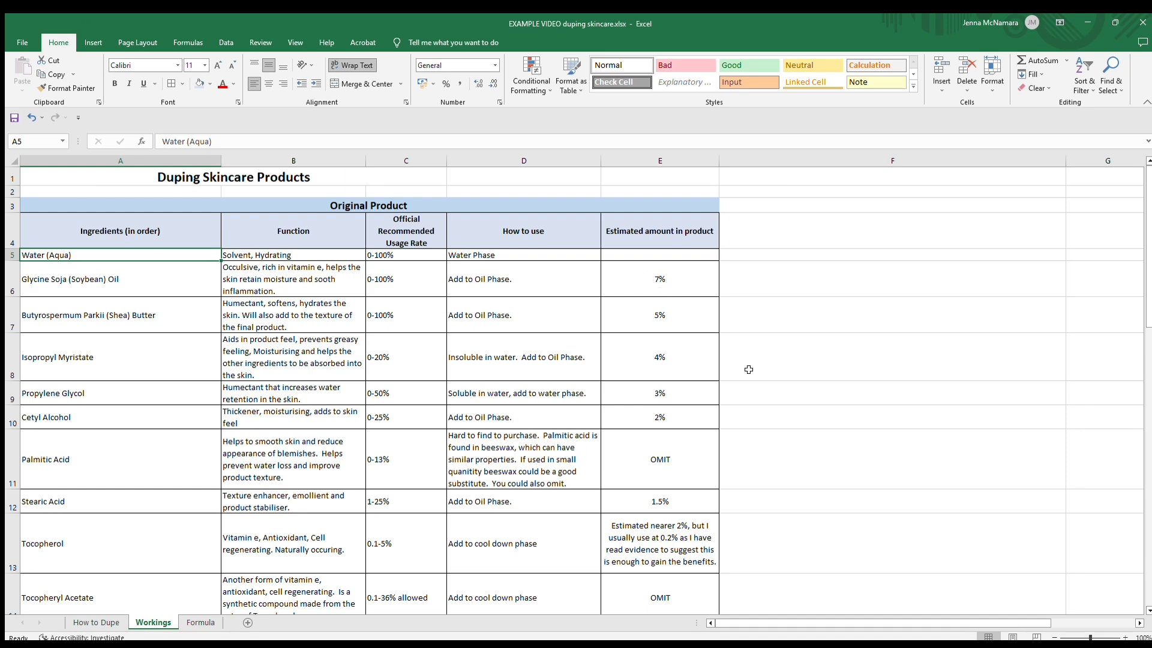
scroll("down", 3)
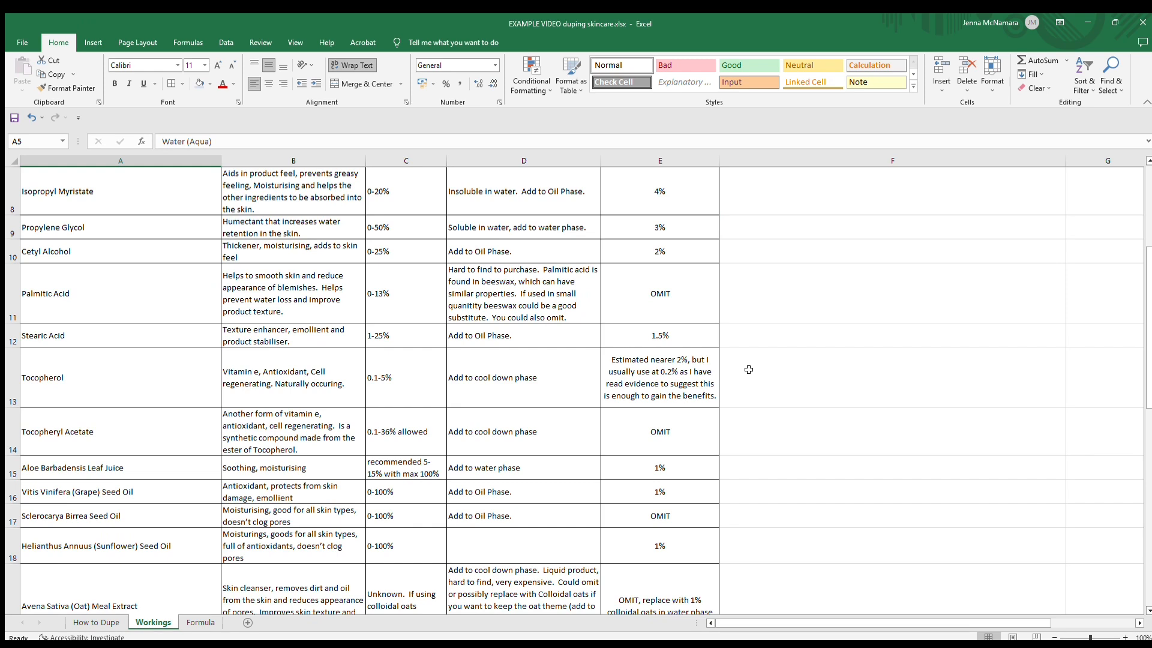
mouse_move(108, 296)
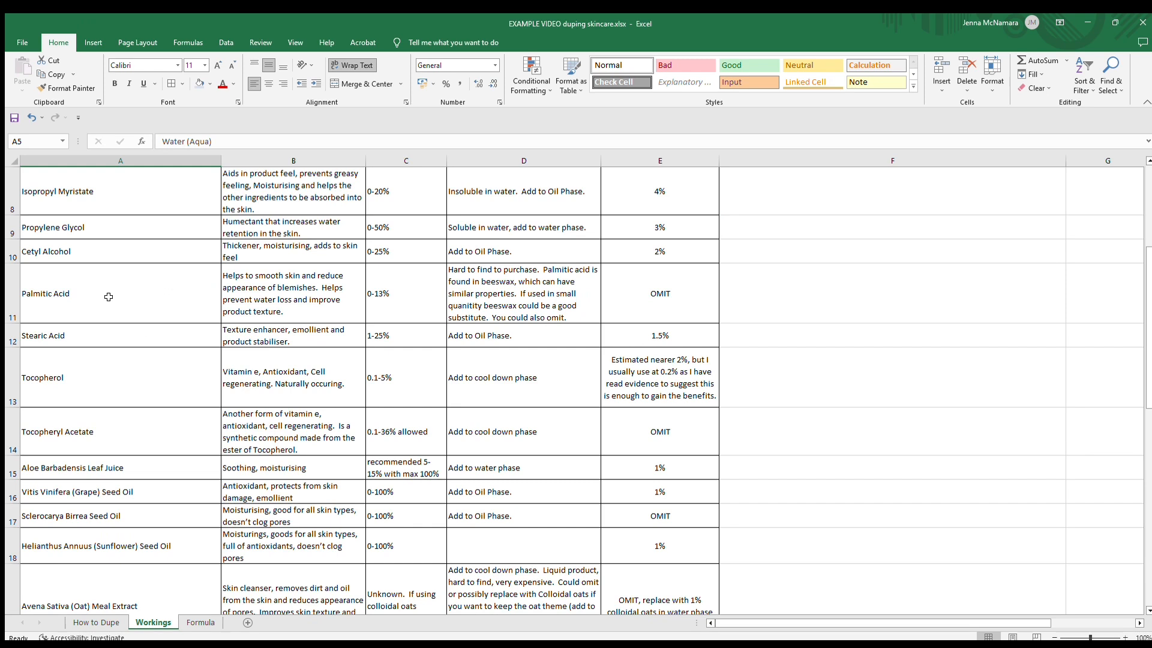
mouse_move(209, 325)
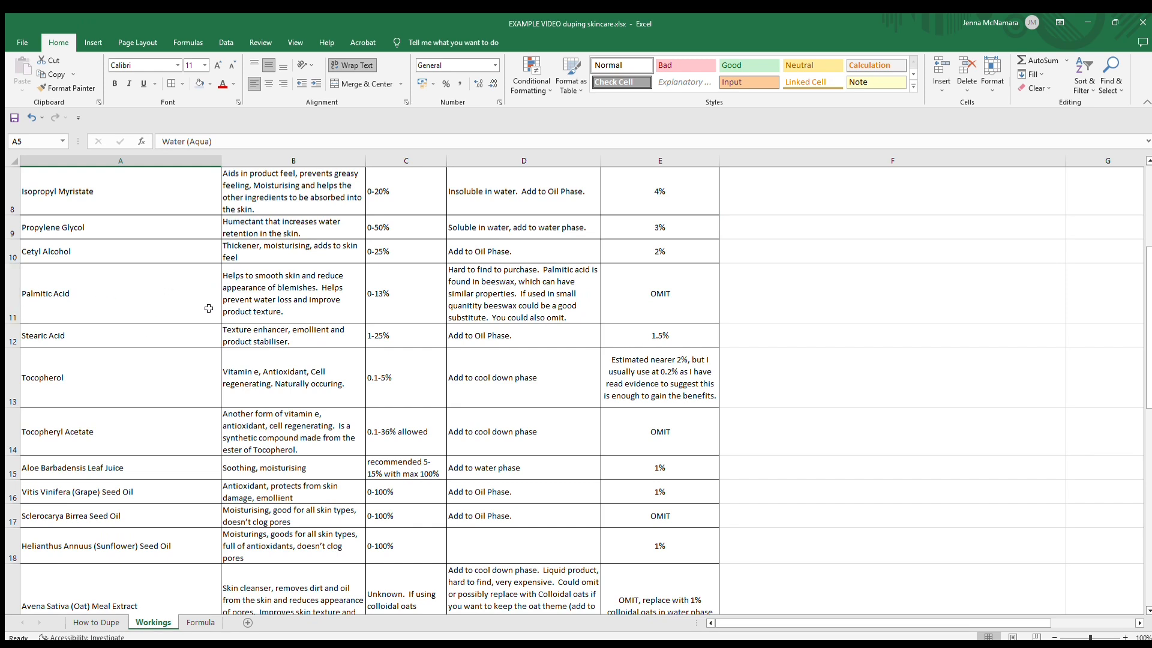
mouse_move(281, 295)
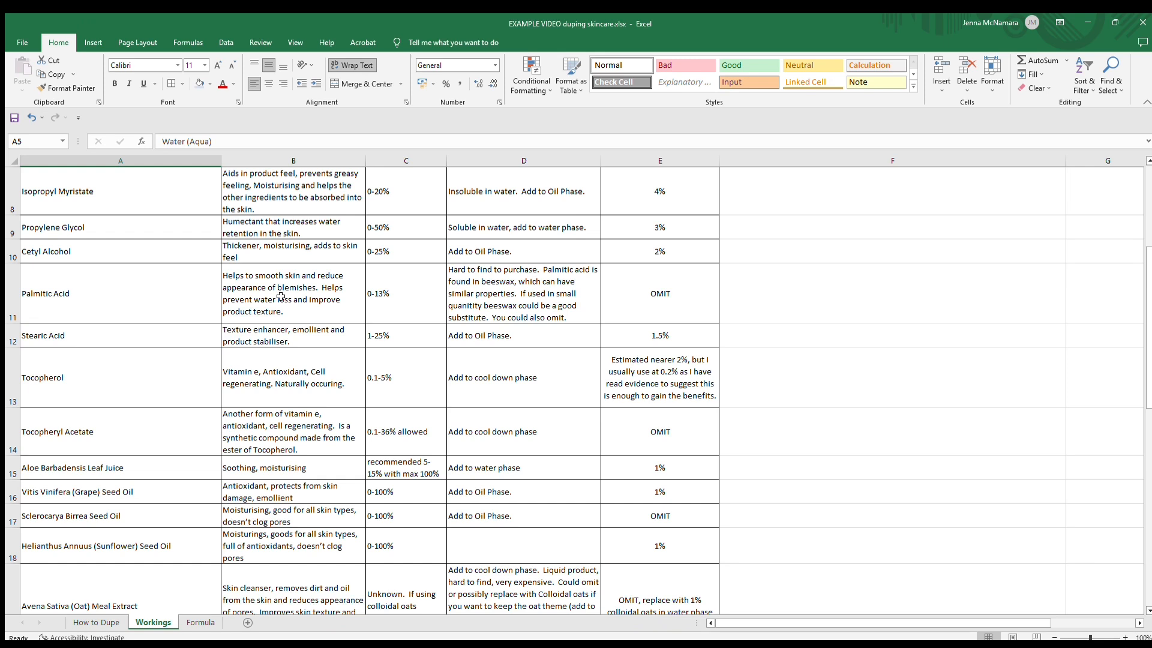
mouse_move(336, 300)
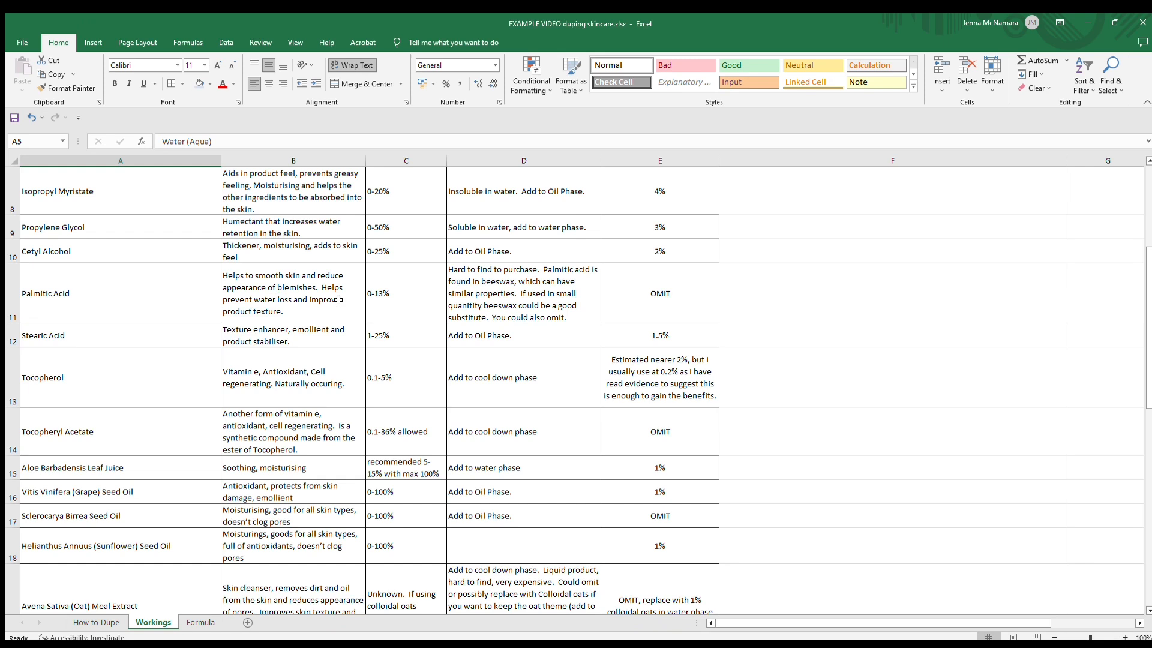
mouse_move(338, 307)
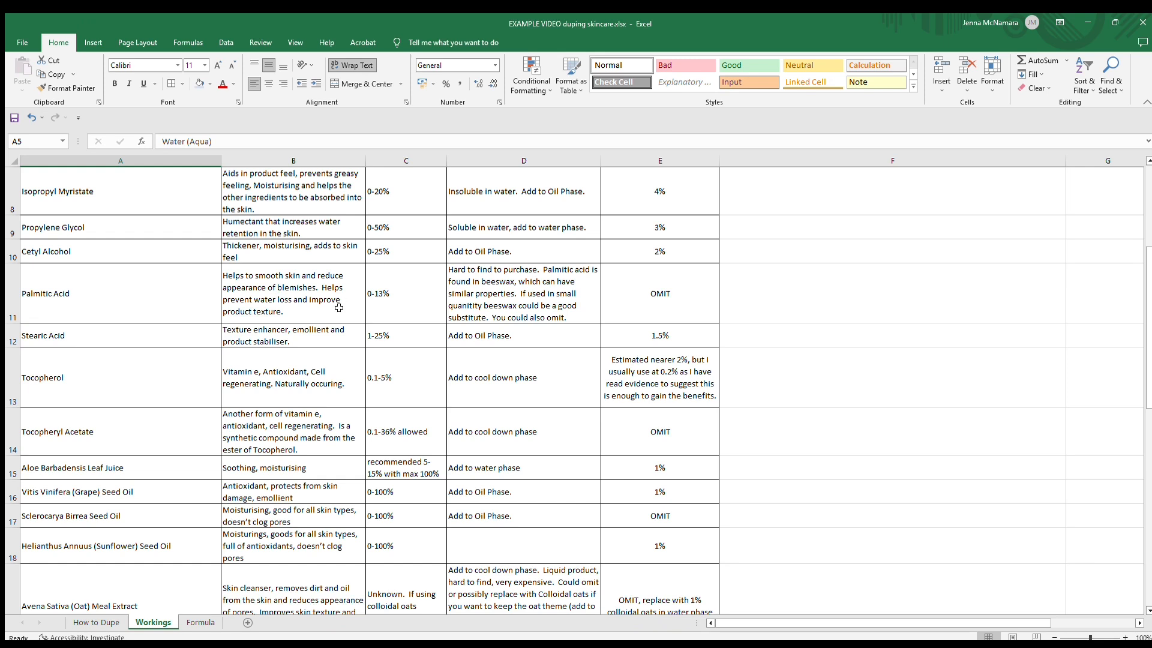
mouse_move(341, 317)
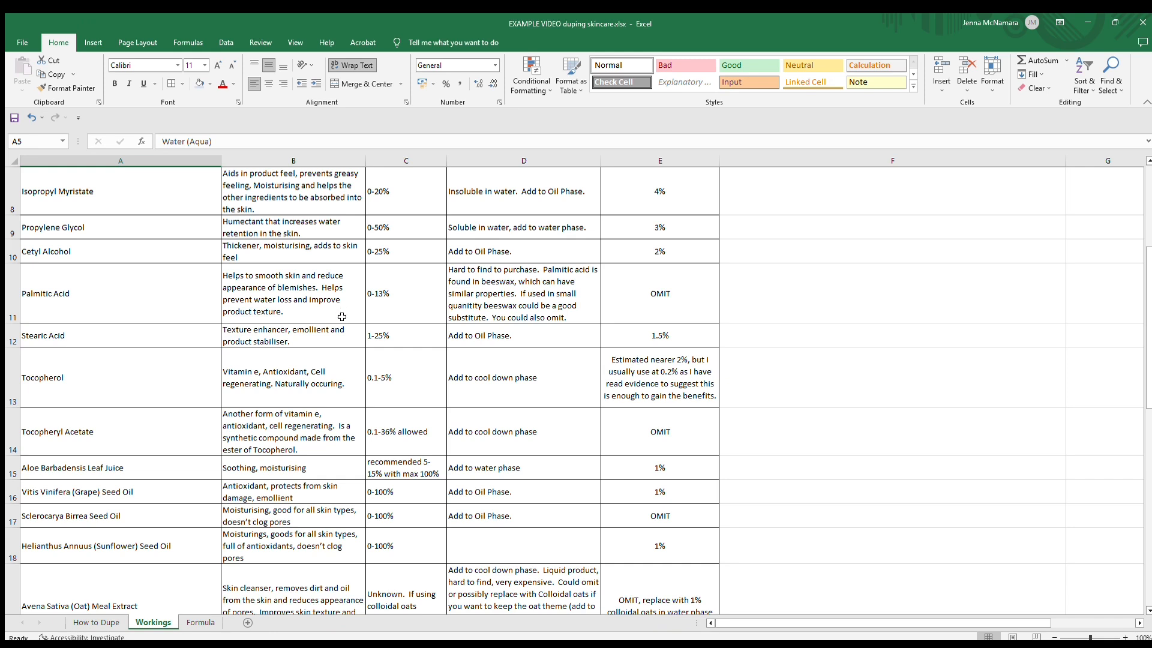
mouse_move(511, 297)
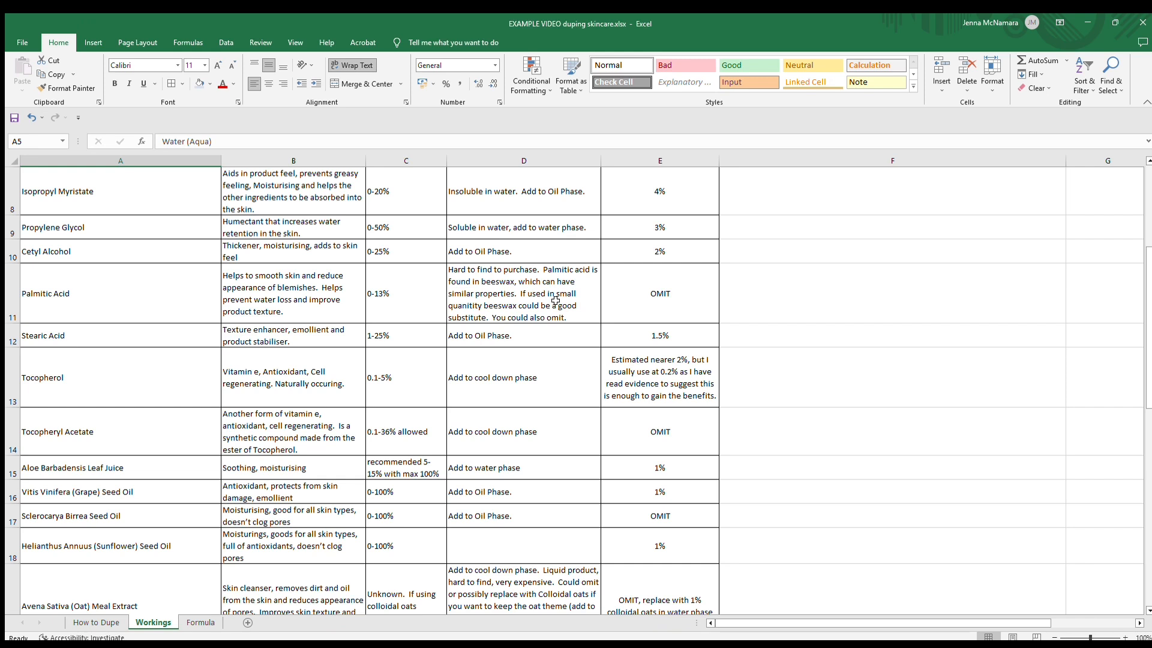
mouse_move(567, 312)
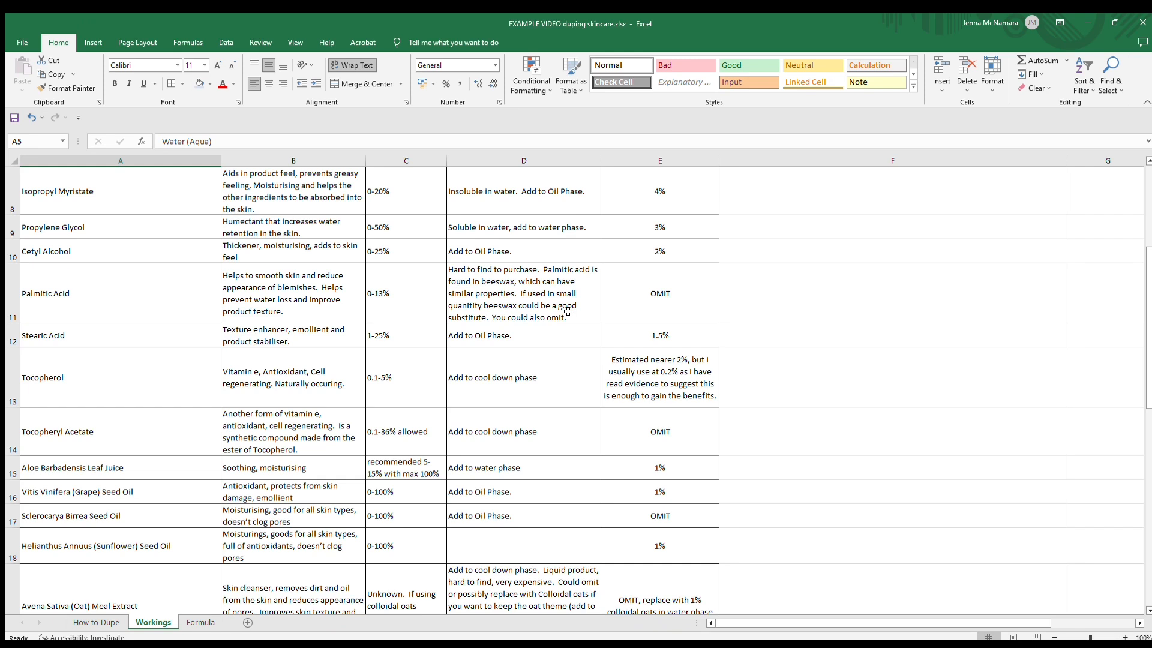
mouse_move(355, 369)
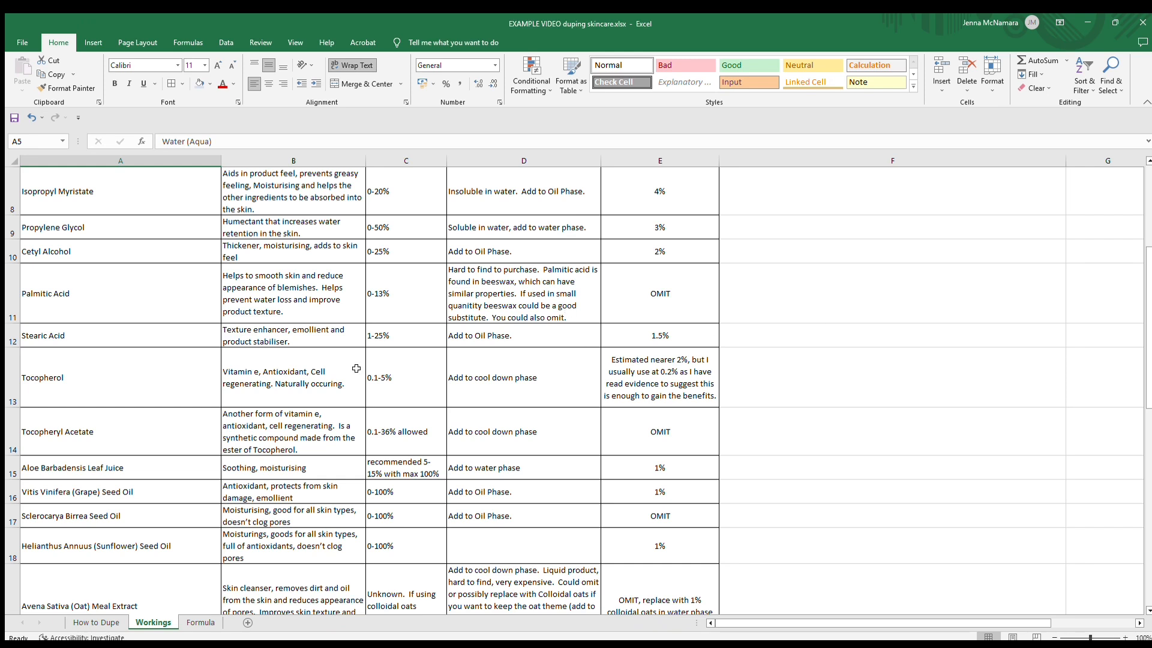
mouse_move(336, 347)
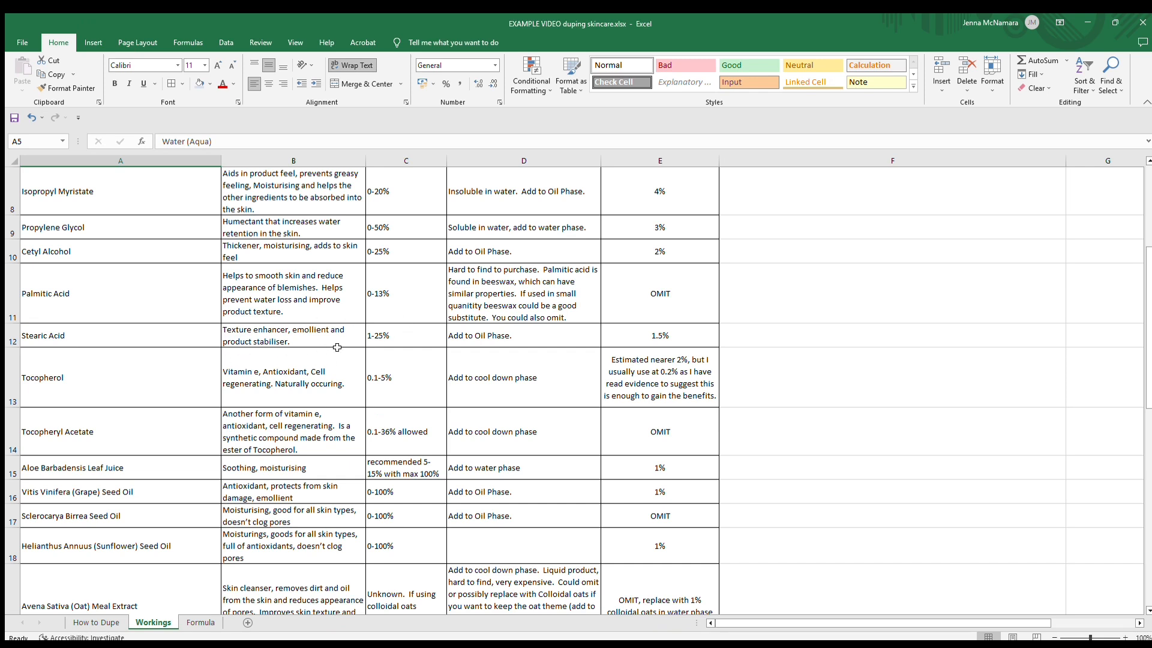
mouse_move(290, 341)
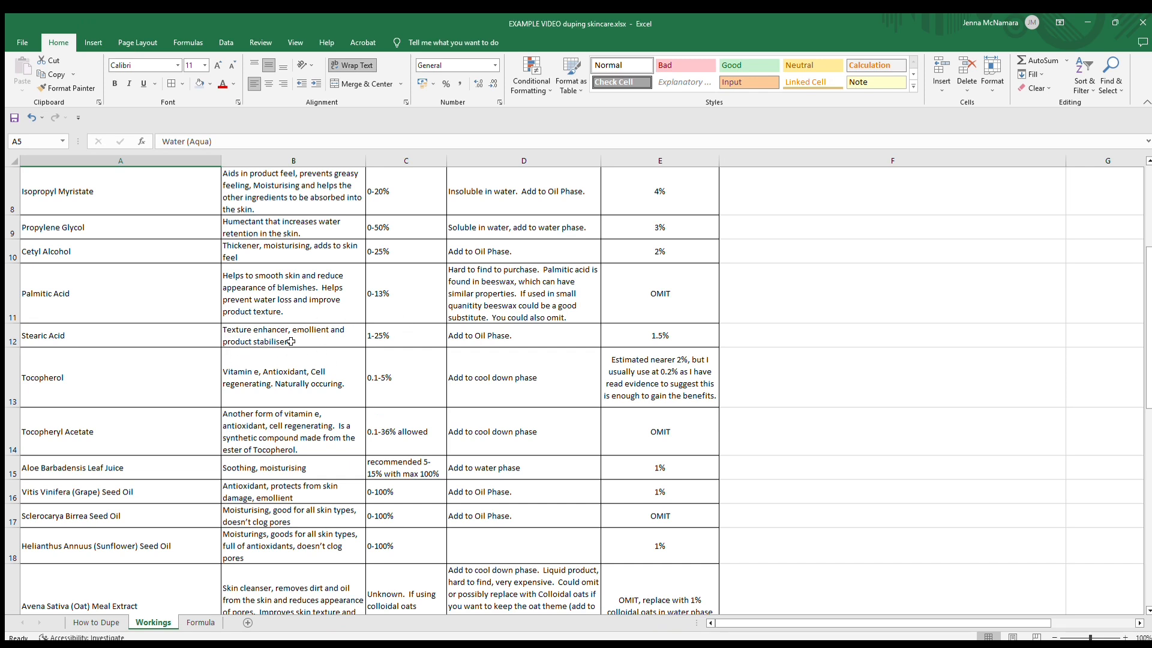
mouse_move(319, 344)
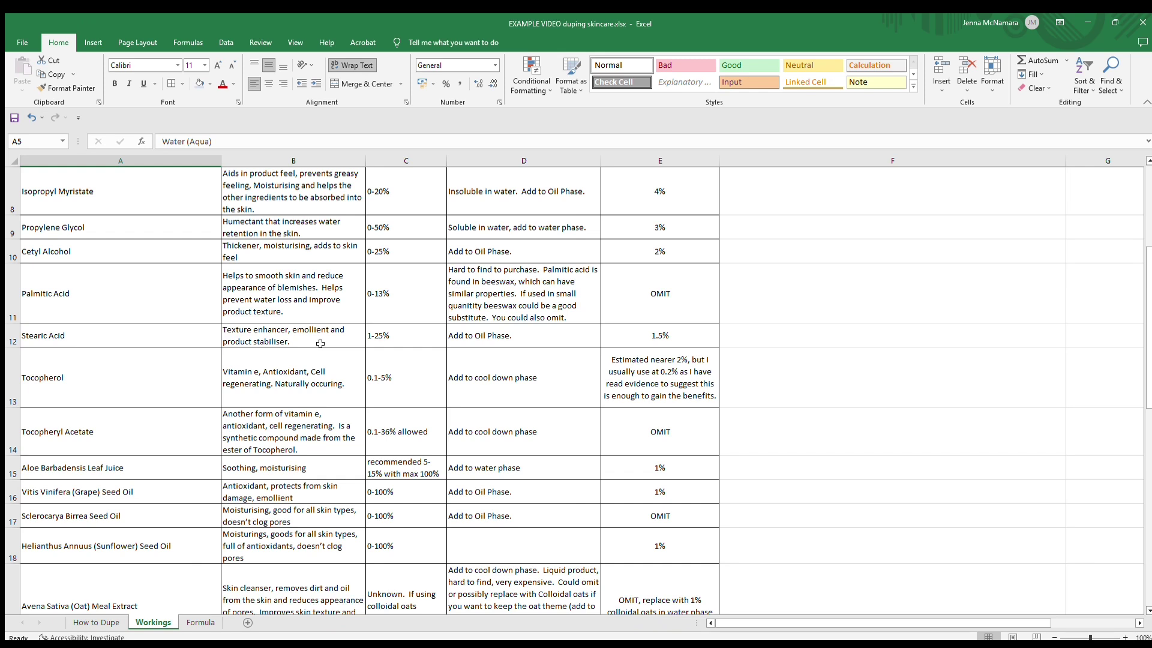
mouse_move(554, 399)
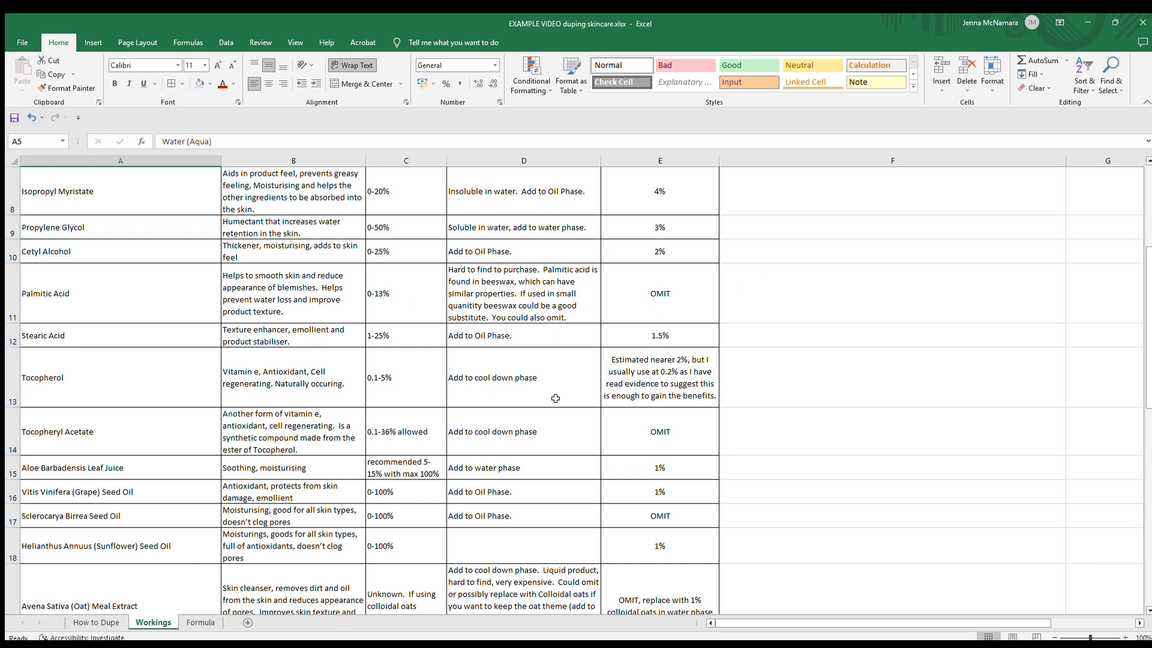
mouse_move(799, 369)
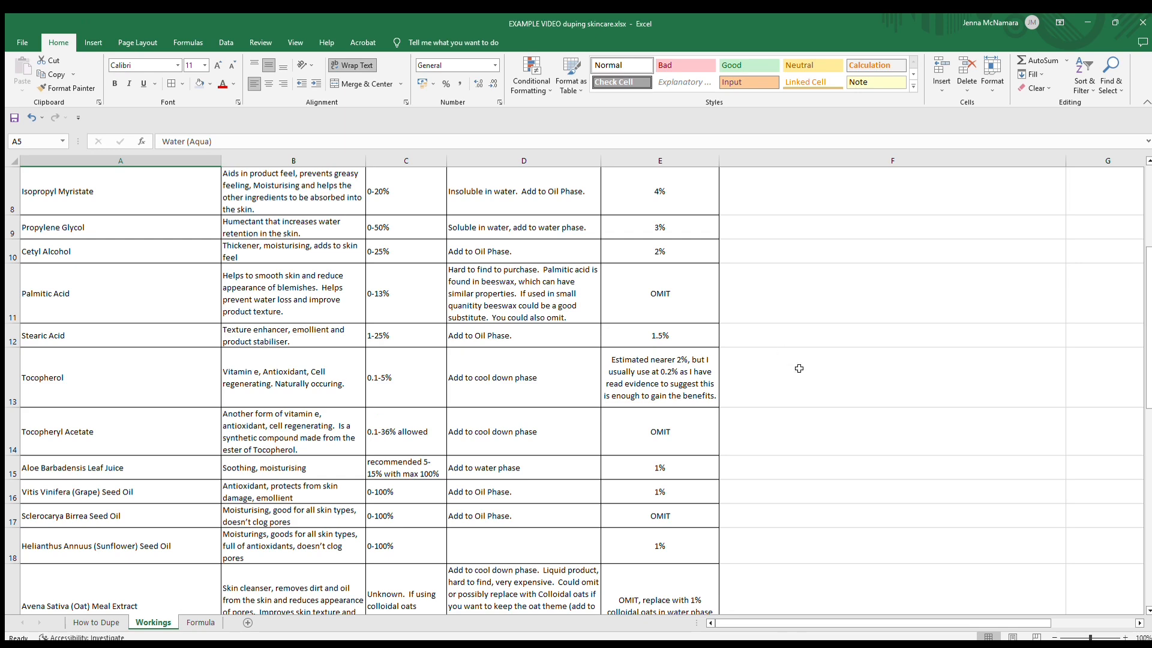
mouse_move(809, 384)
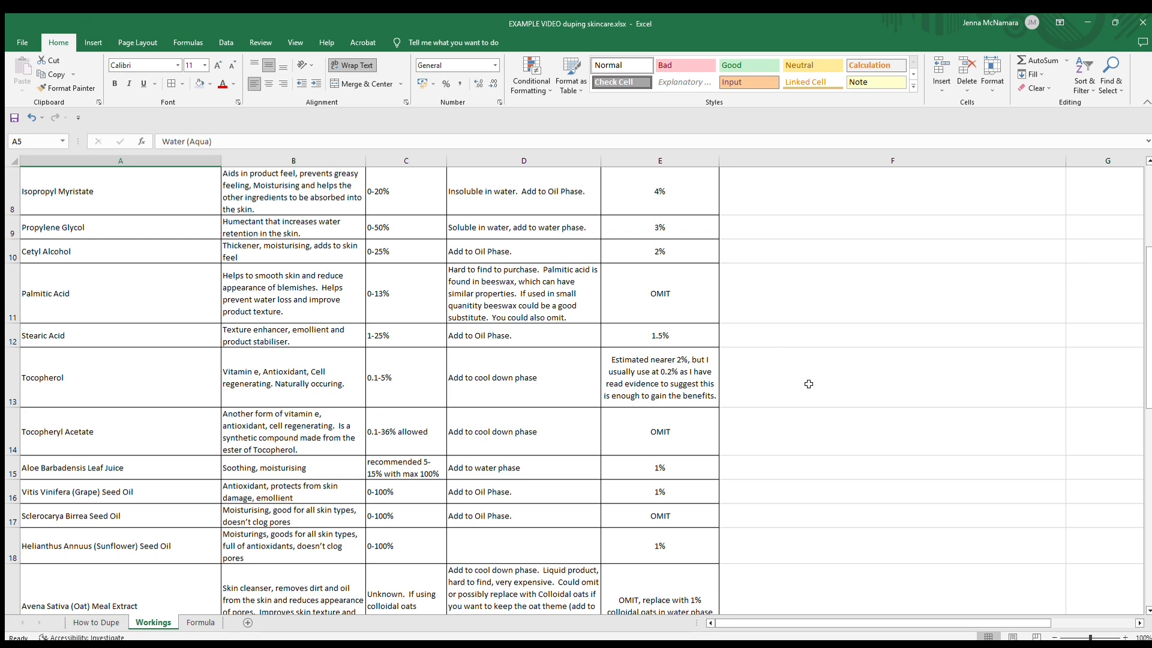
scroll("down", 3)
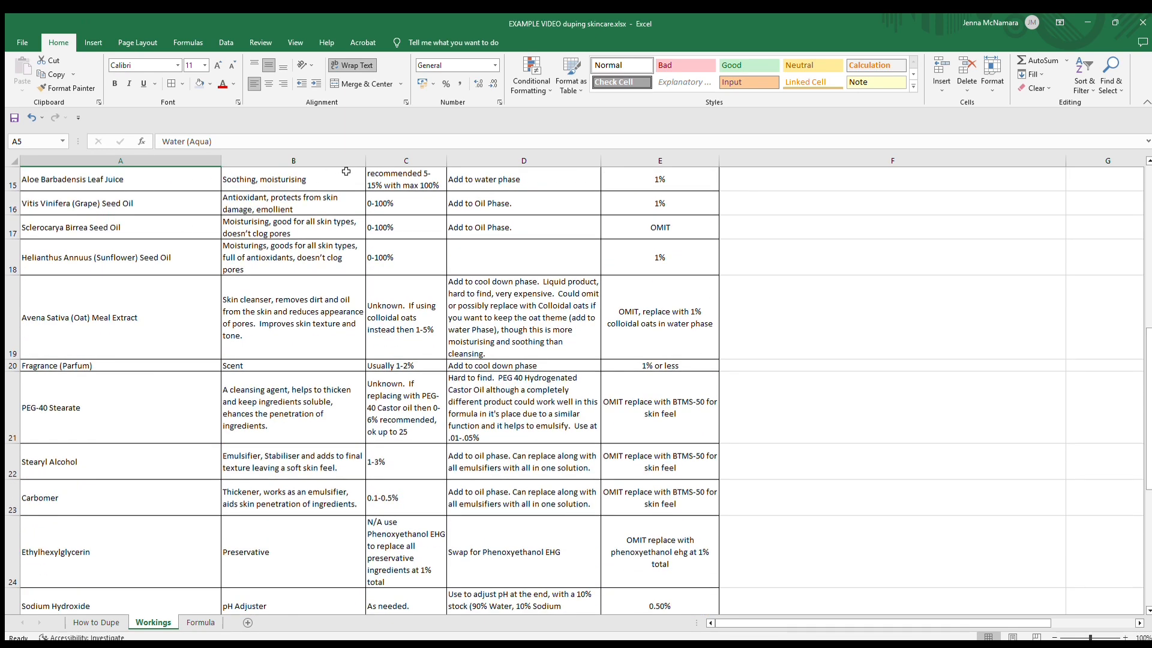
mouse_move(737, 222)
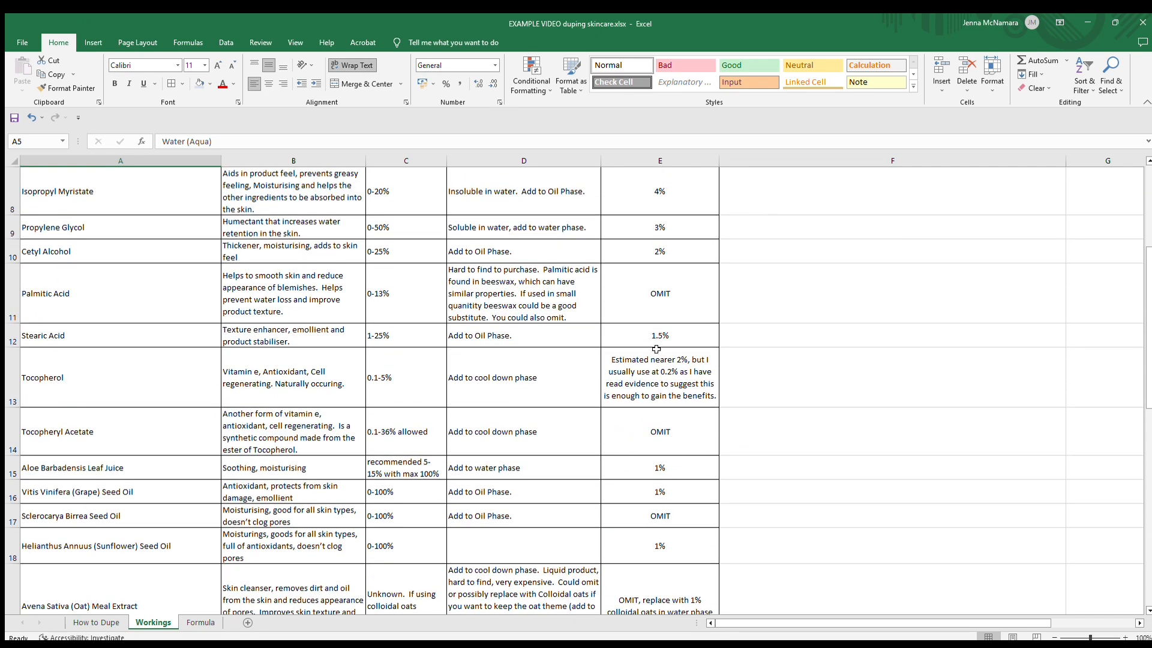
mouse_move(679, 341)
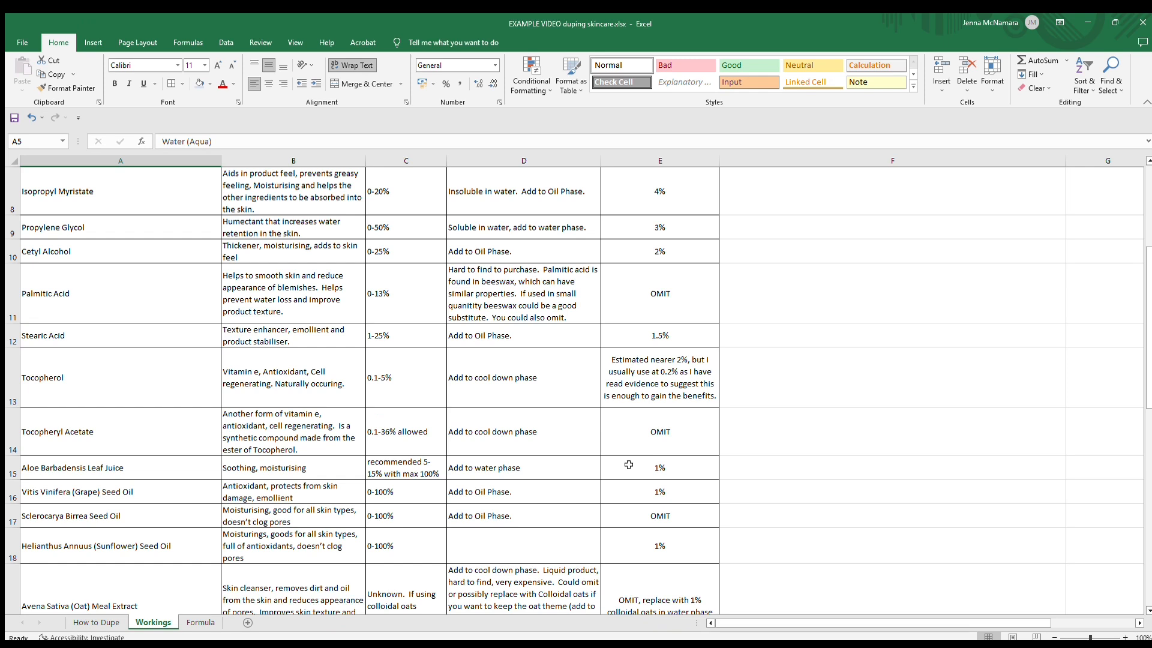
mouse_move(674, 549)
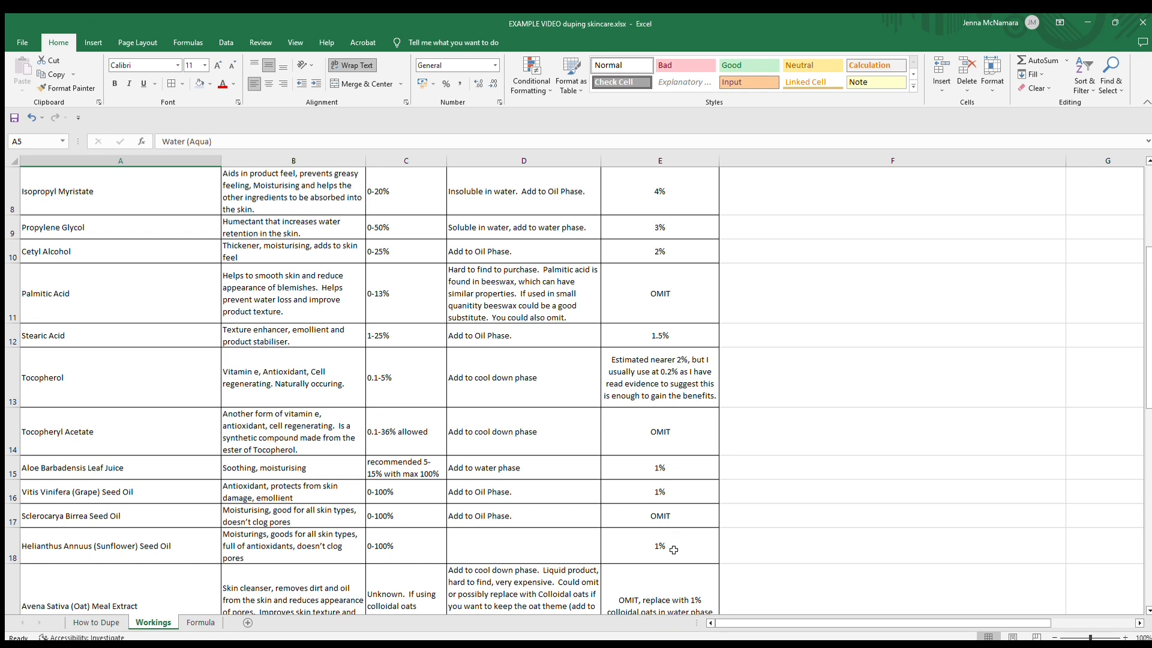
mouse_move(686, 543)
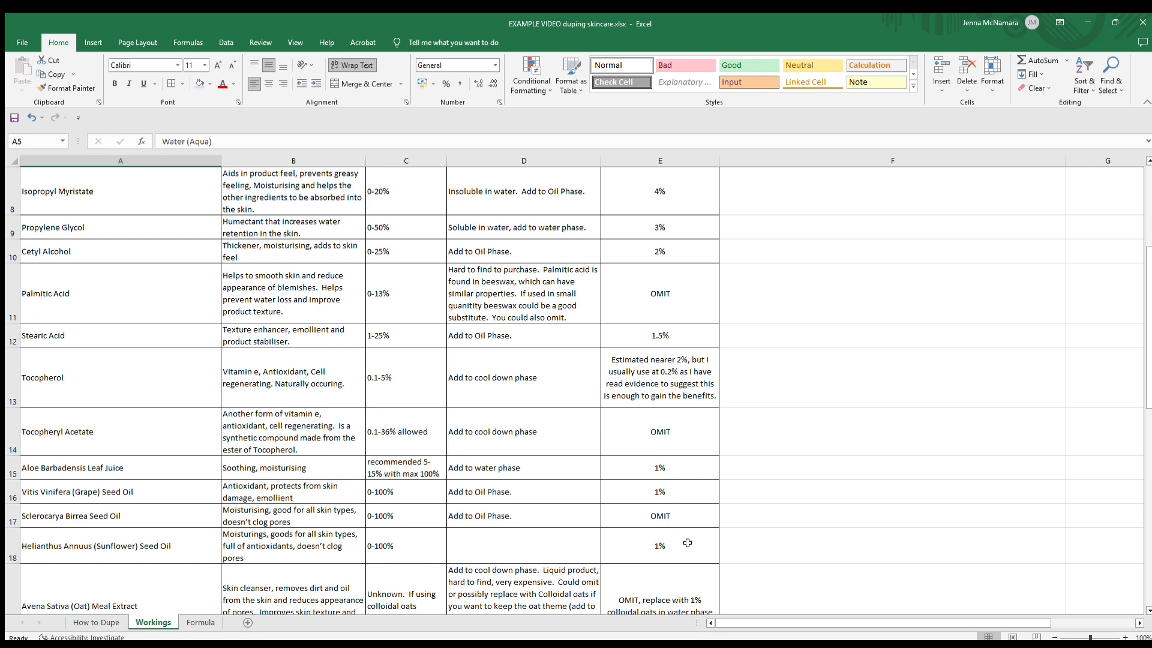
mouse_move(695, 451)
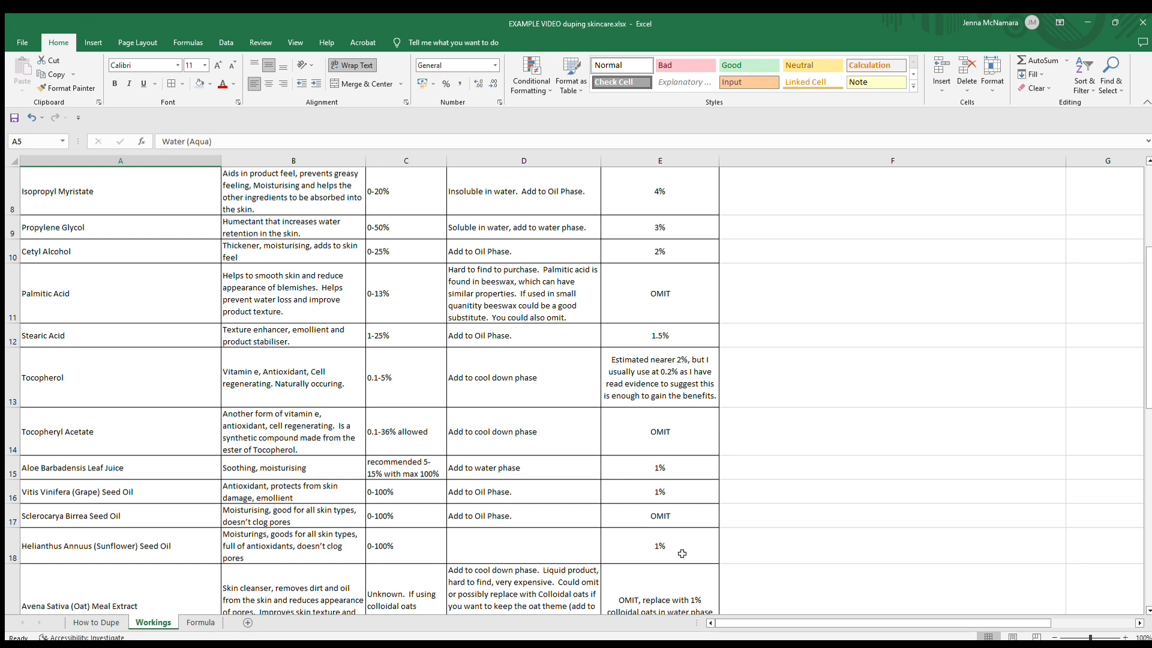
mouse_move(91, 517)
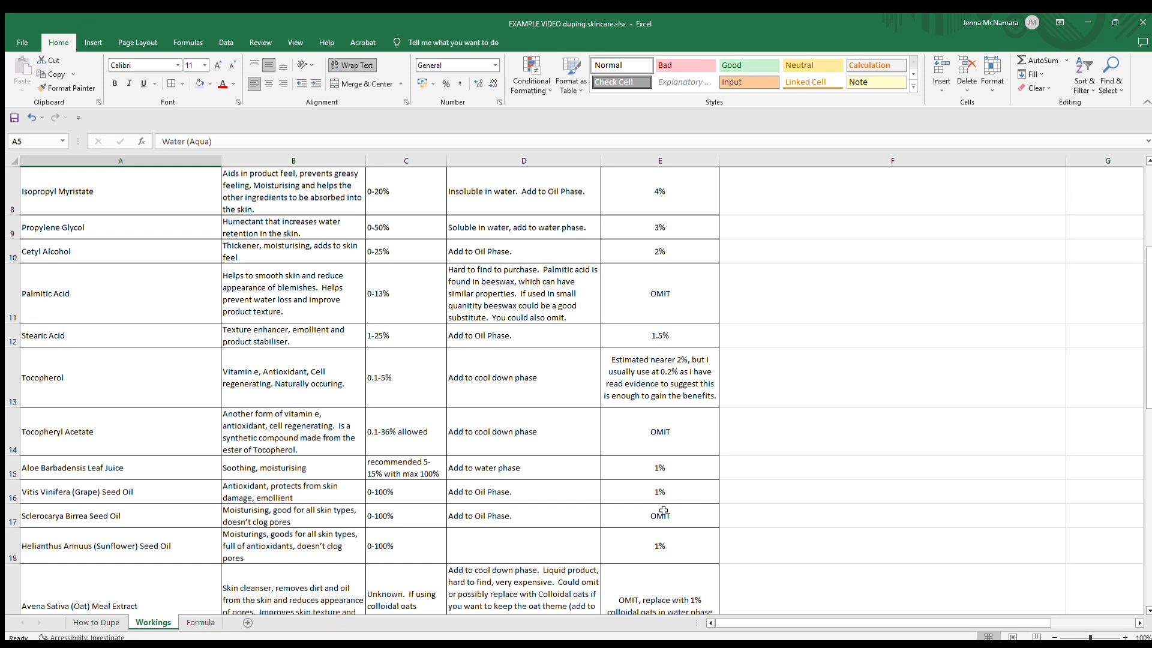
mouse_move(785, 515)
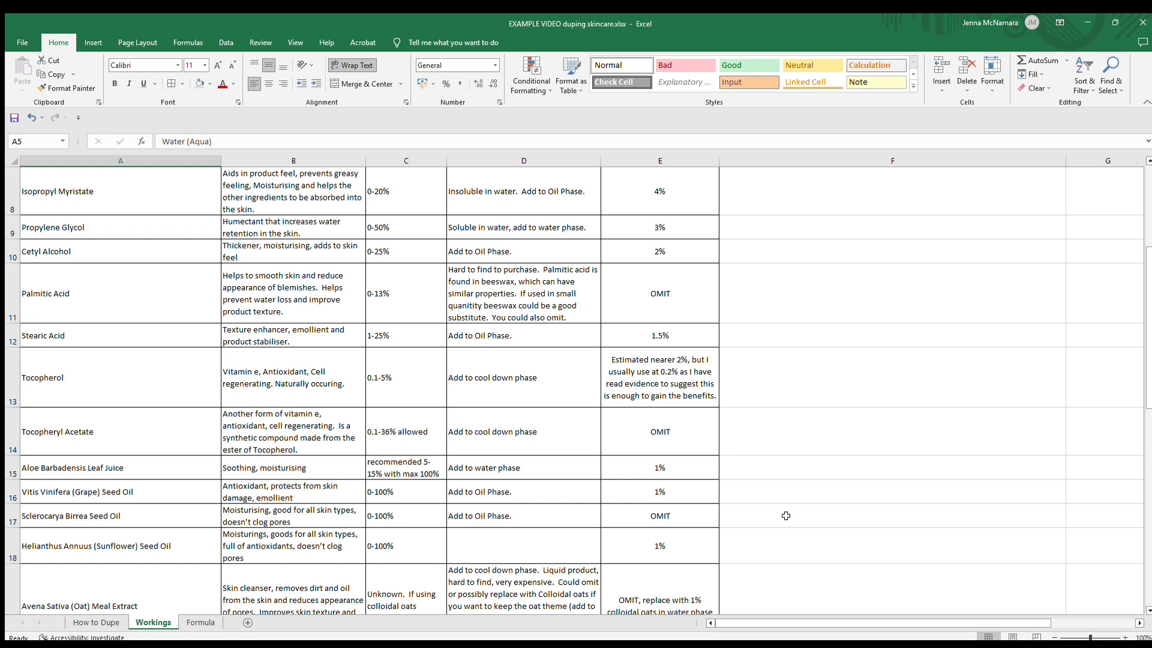
mouse_move(748, 514)
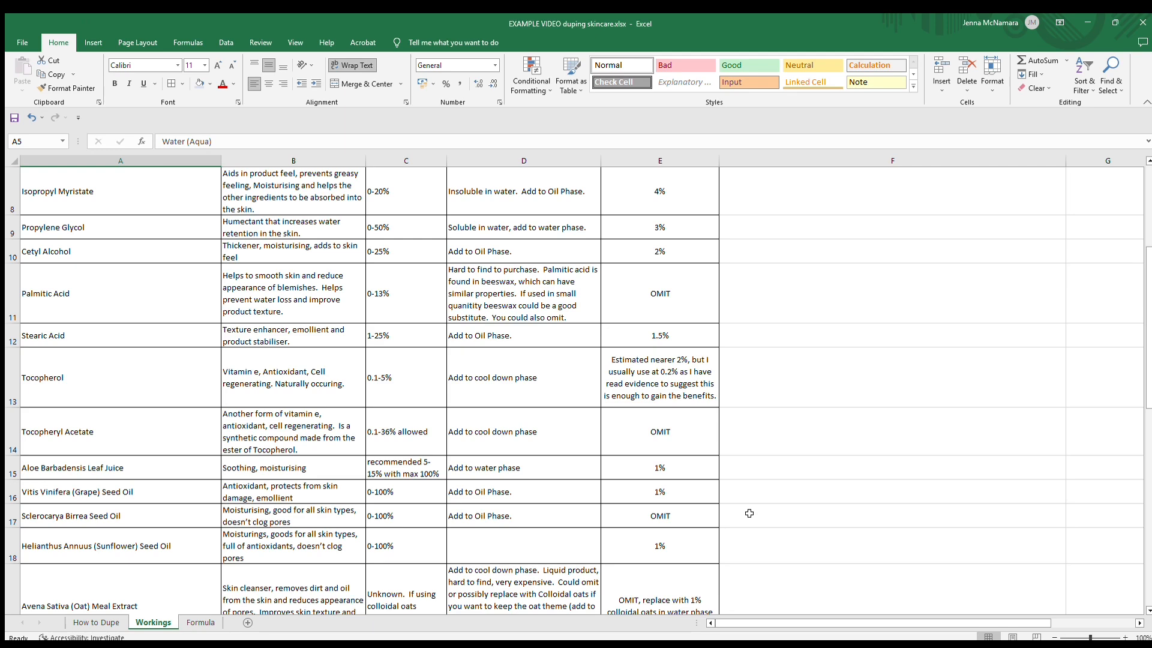
scroll("down", 3)
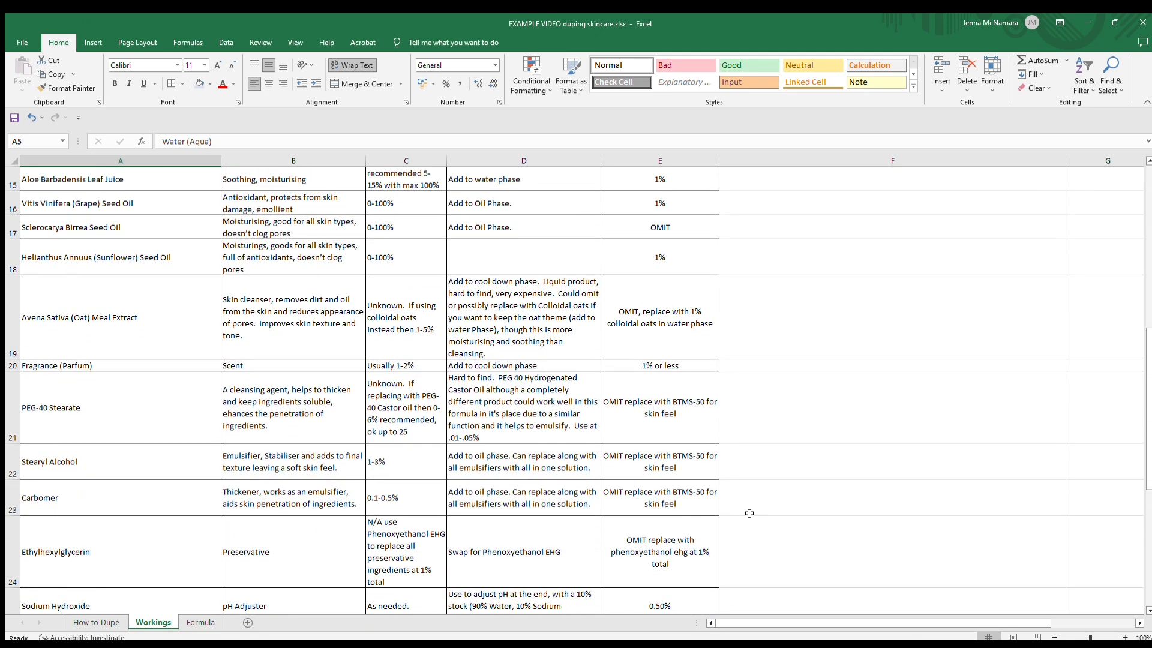
mouse_move(172, 310)
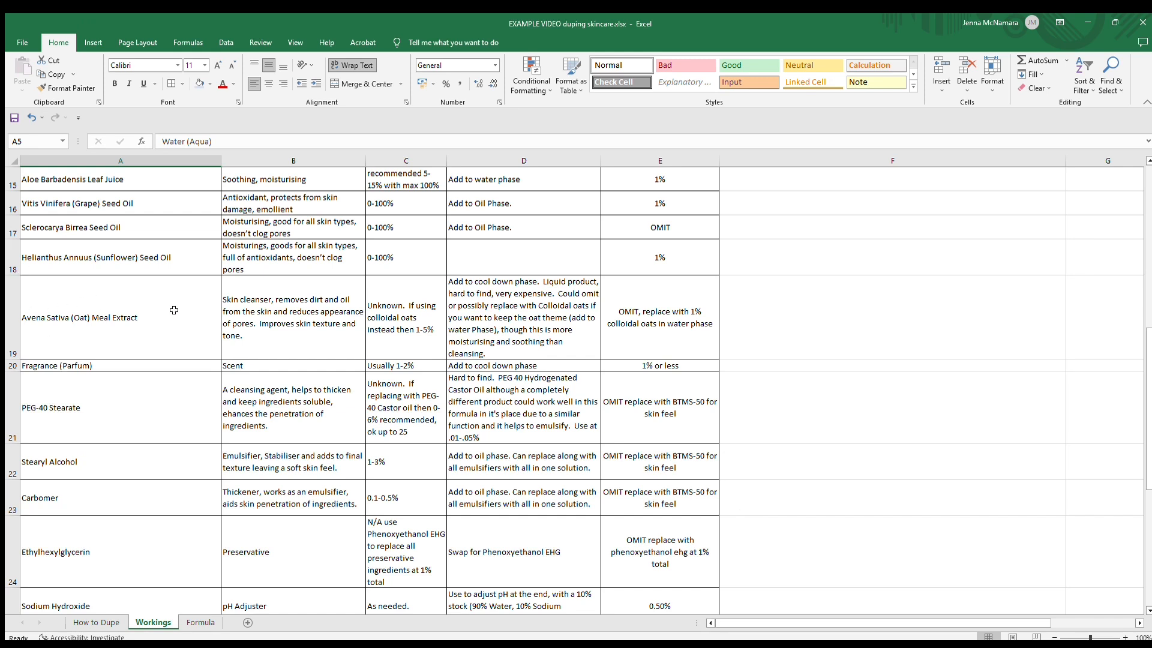
mouse_move(552, 314)
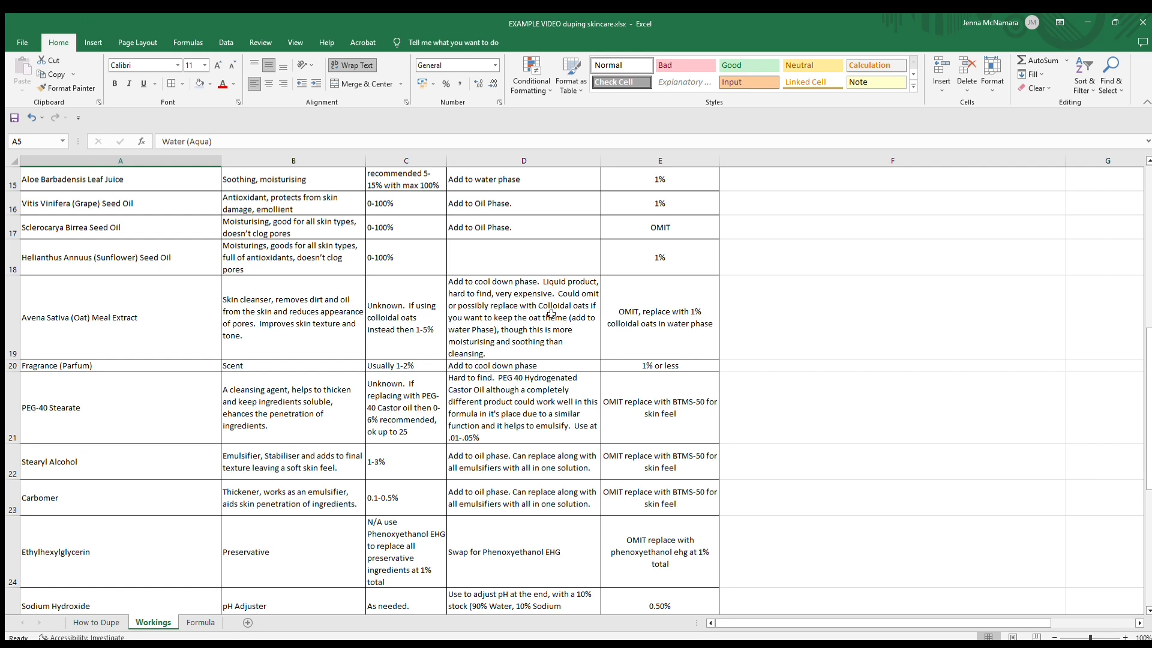
mouse_move(549, 353)
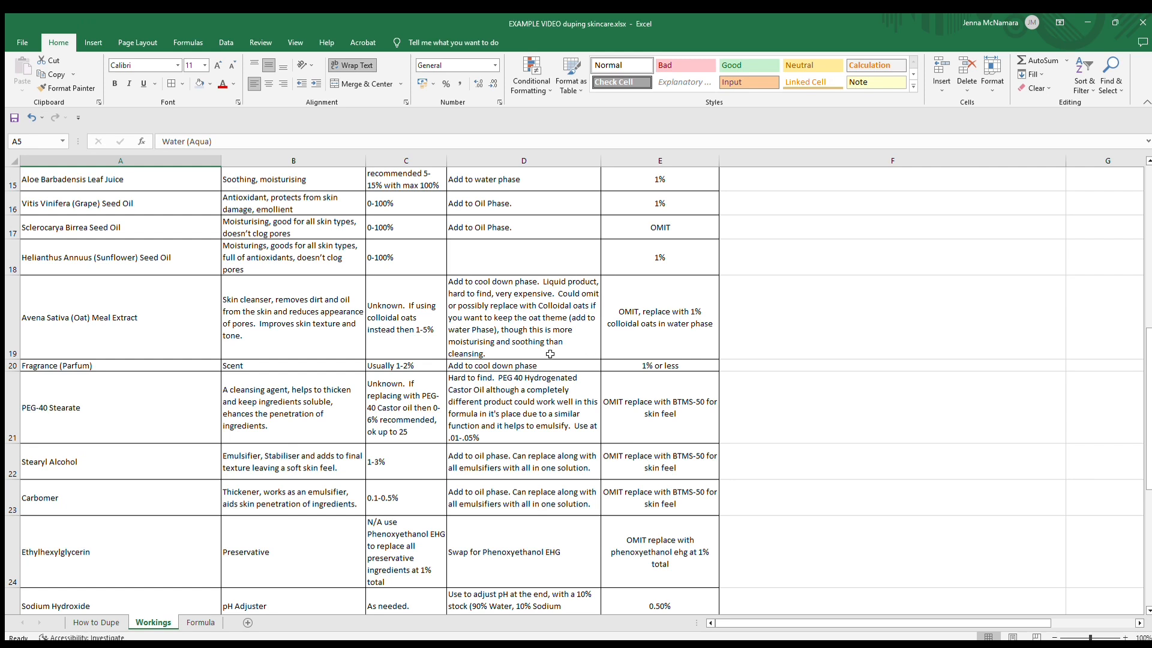
mouse_move(528, 336)
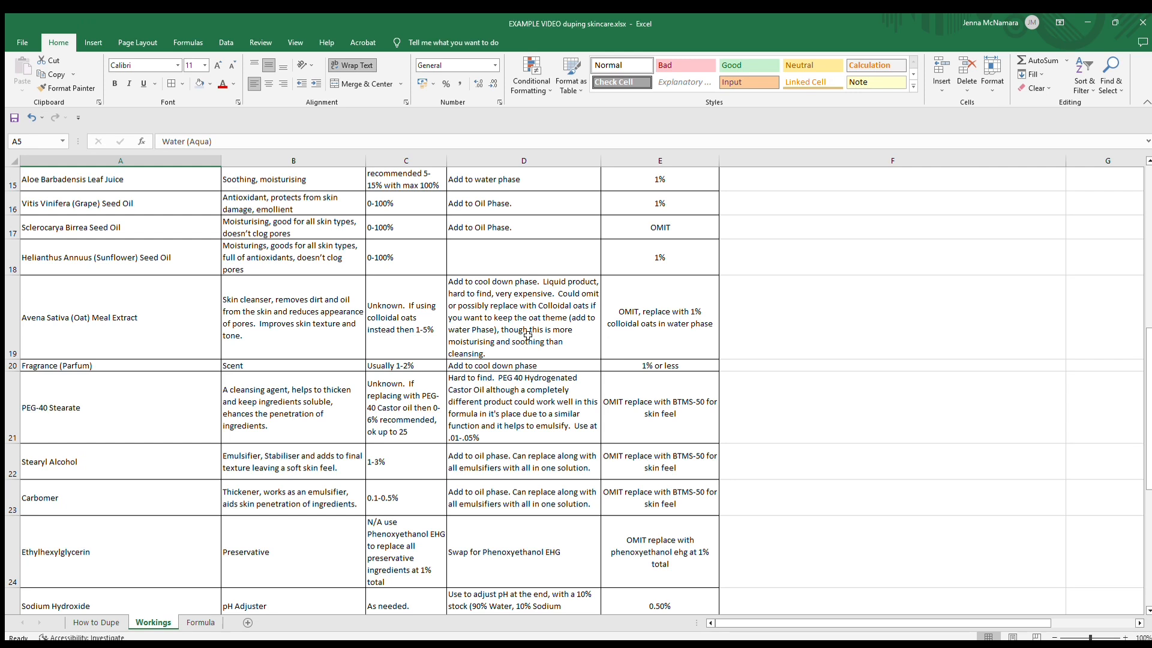
mouse_move(609, 252)
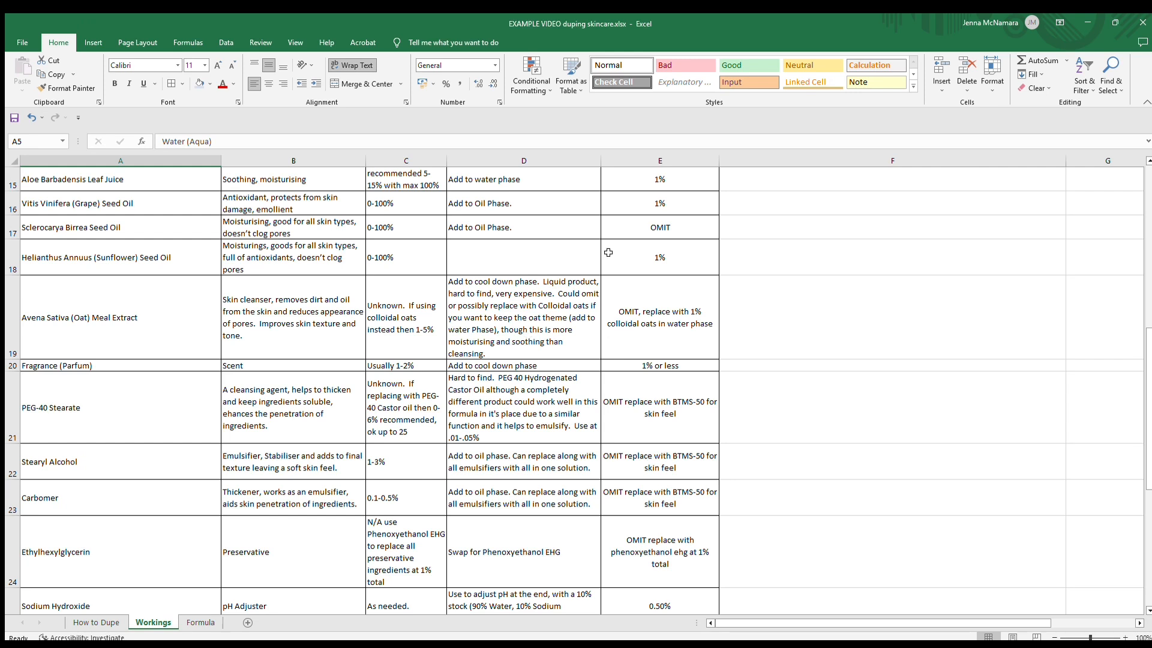
mouse_move(517, 317)
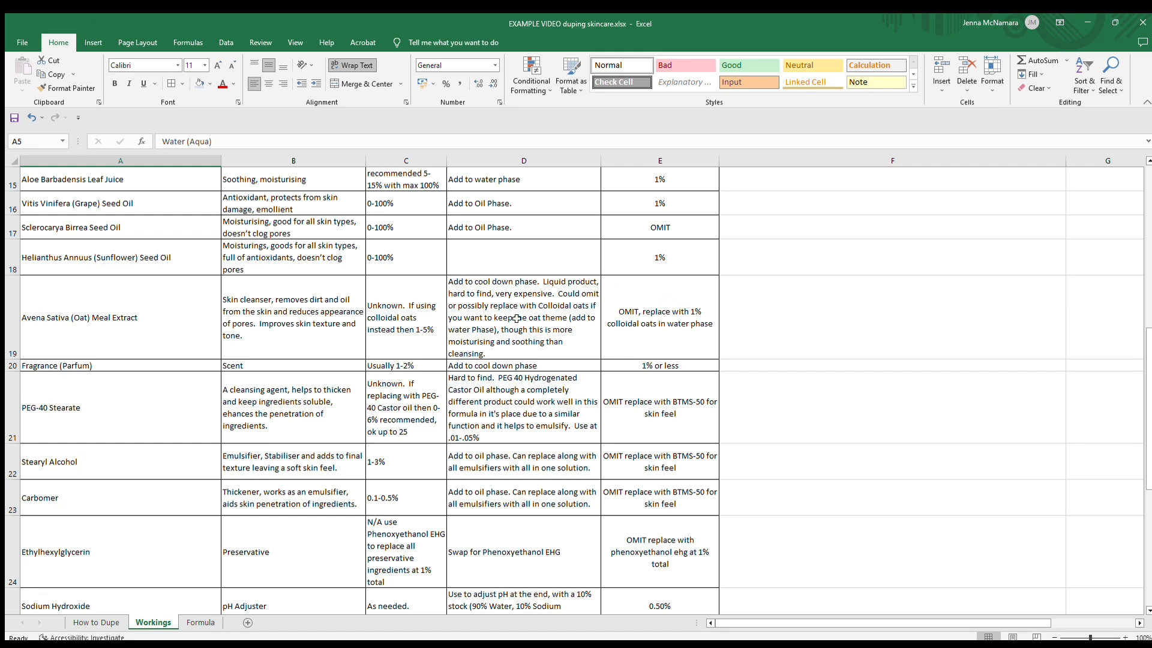
mouse_move(768, 329)
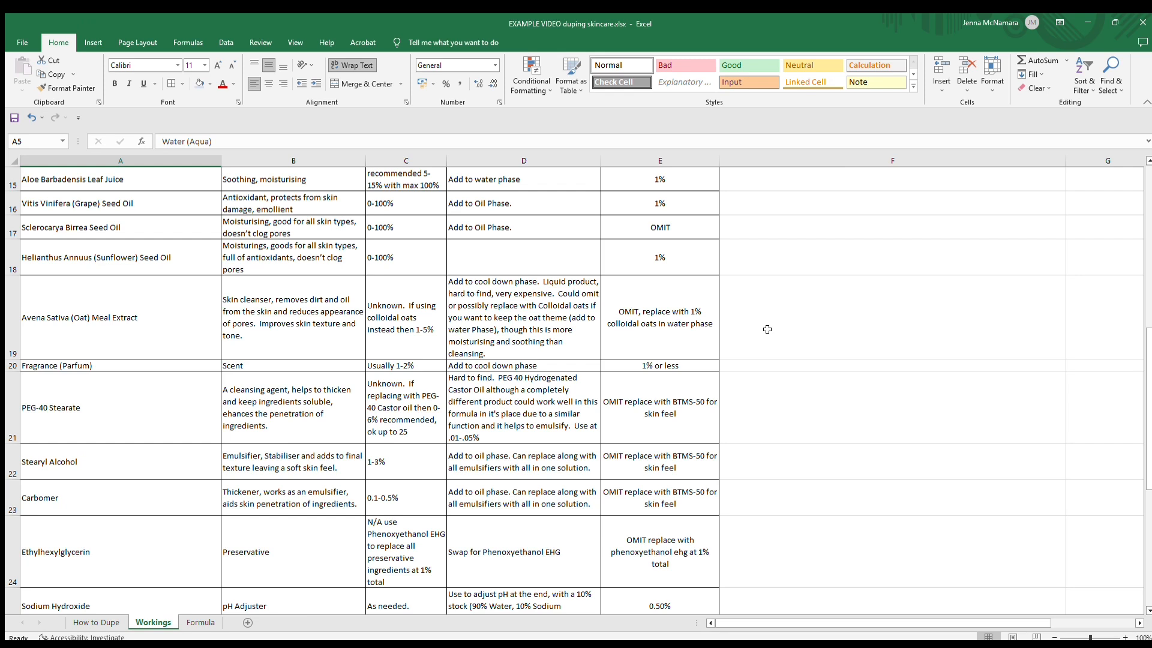
mouse_move(485, 291)
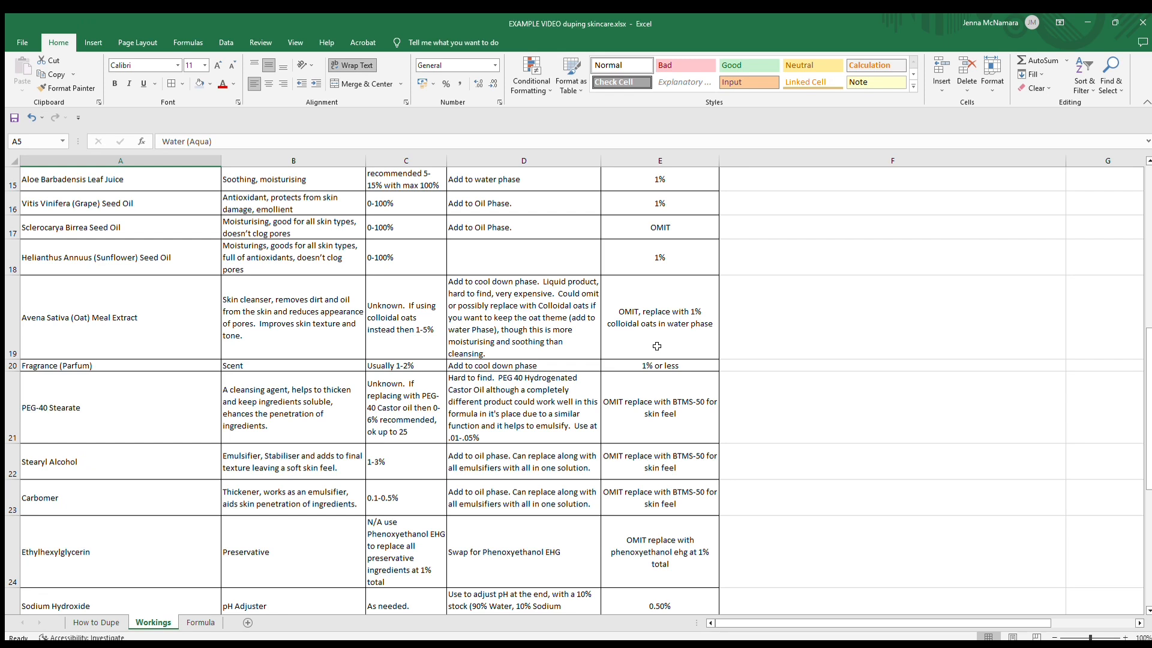
mouse_move(775, 339)
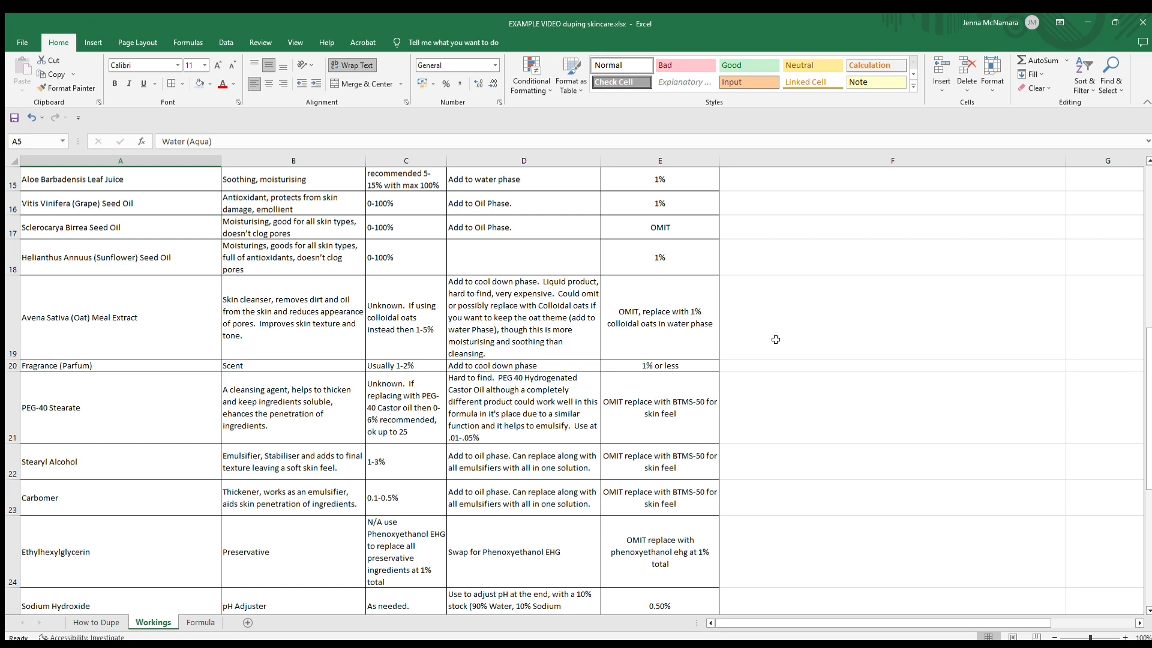
mouse_move(799, 363)
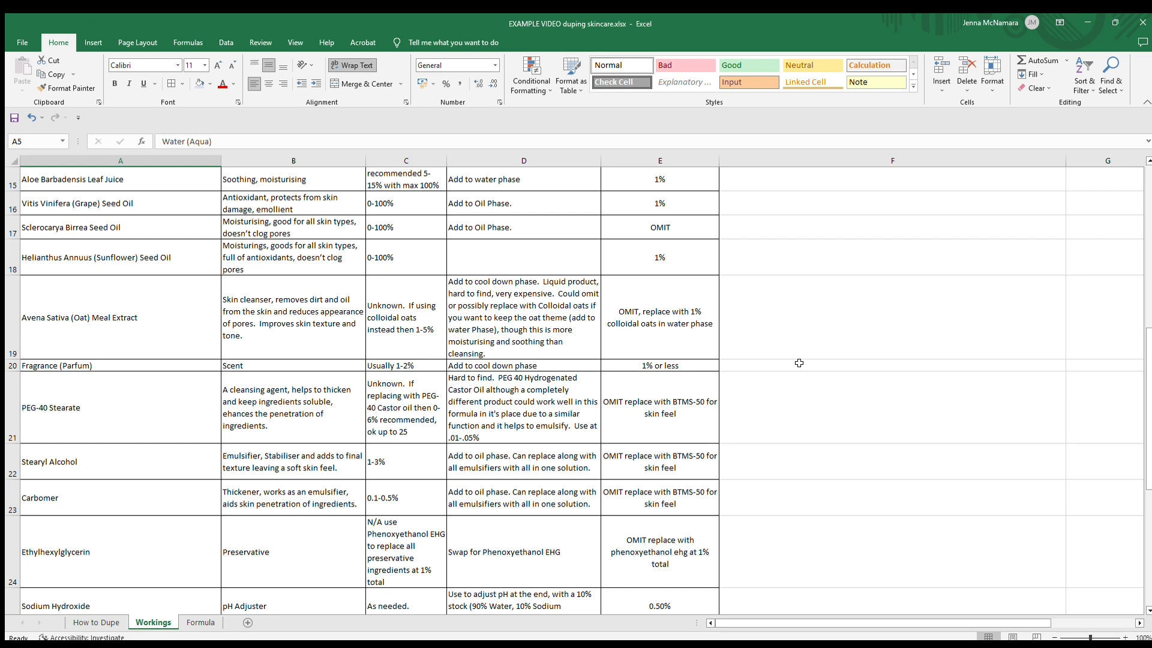
mouse_move(793, 401)
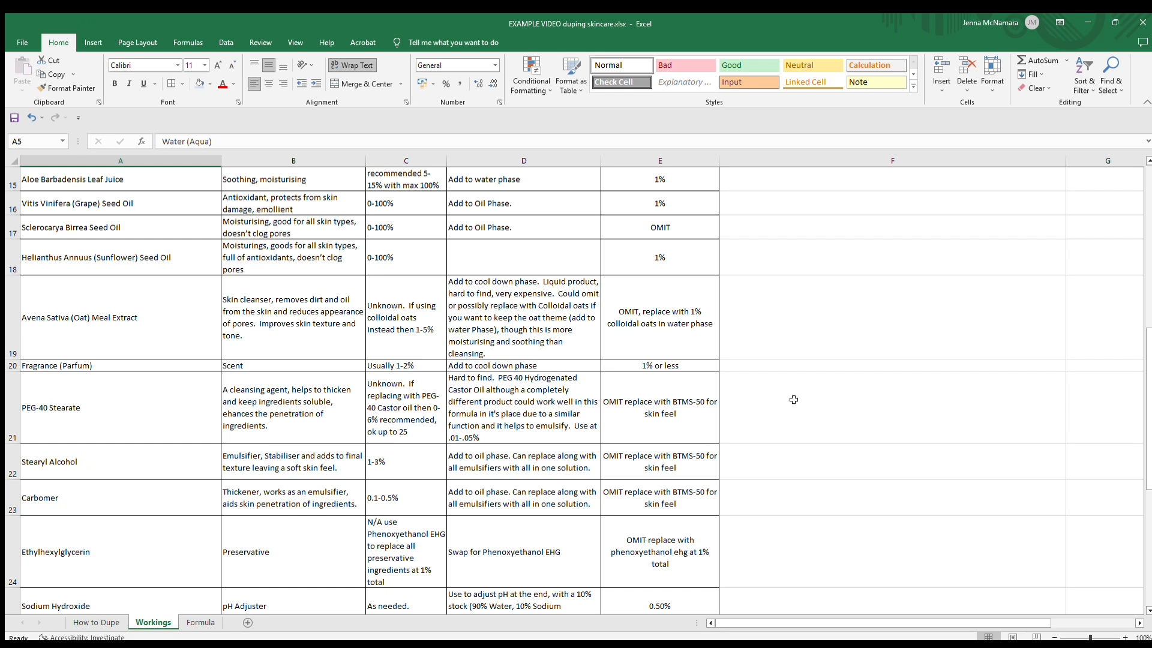
mouse_move(696, 378)
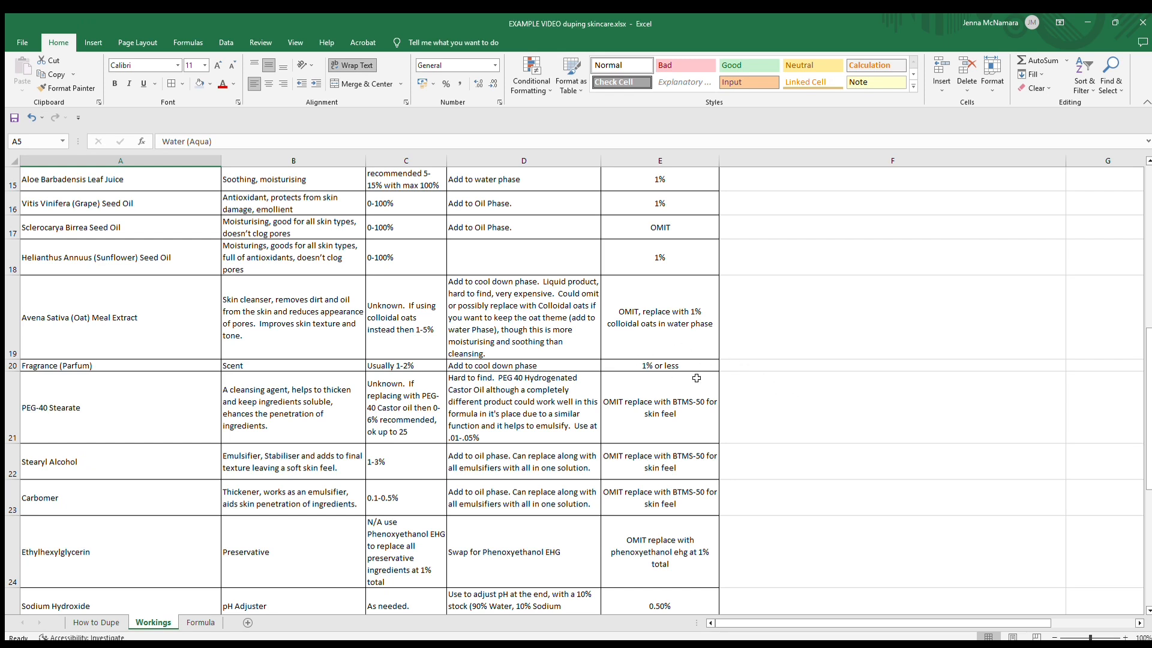
mouse_move(673, 333)
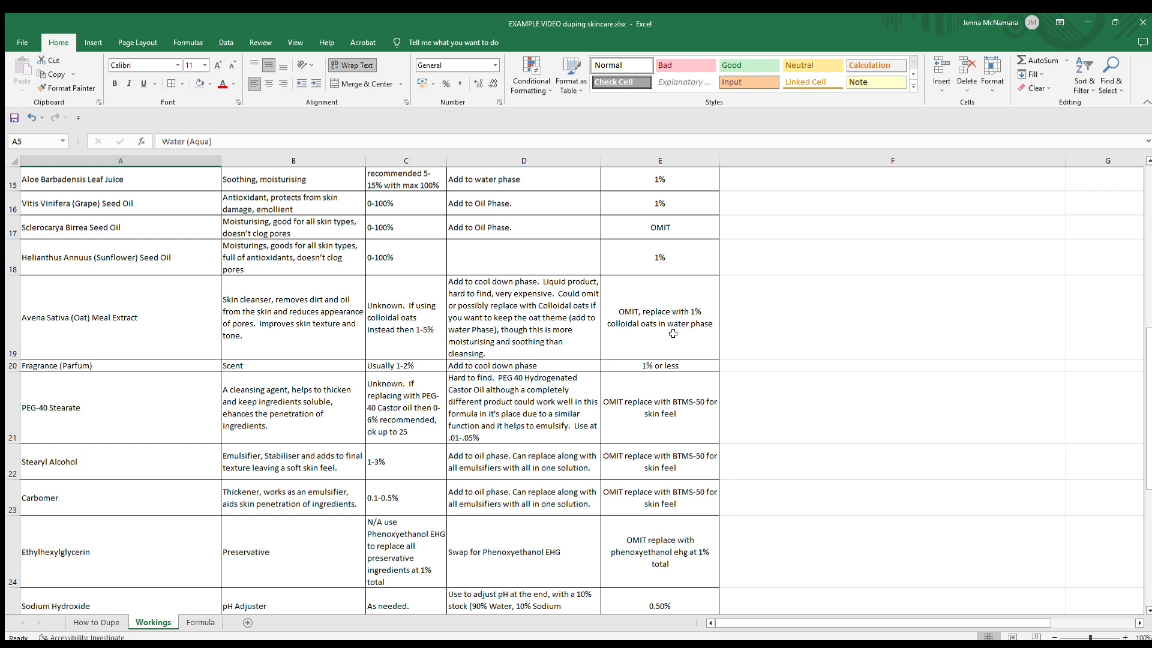
mouse_move(713, 354)
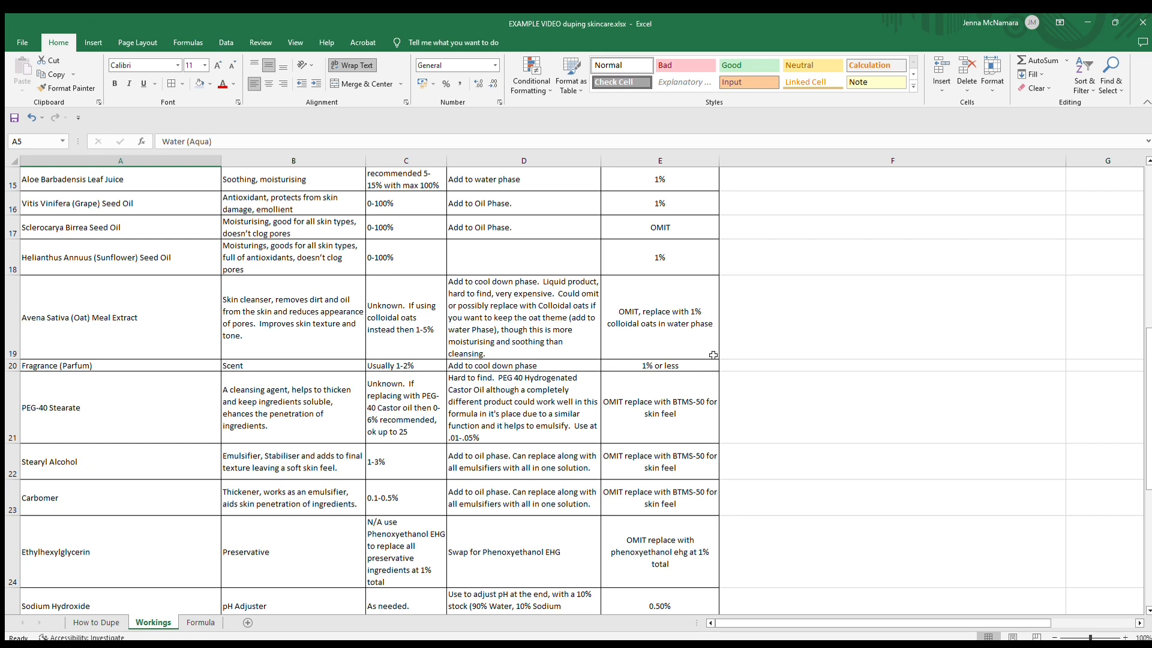
mouse_move(770, 407)
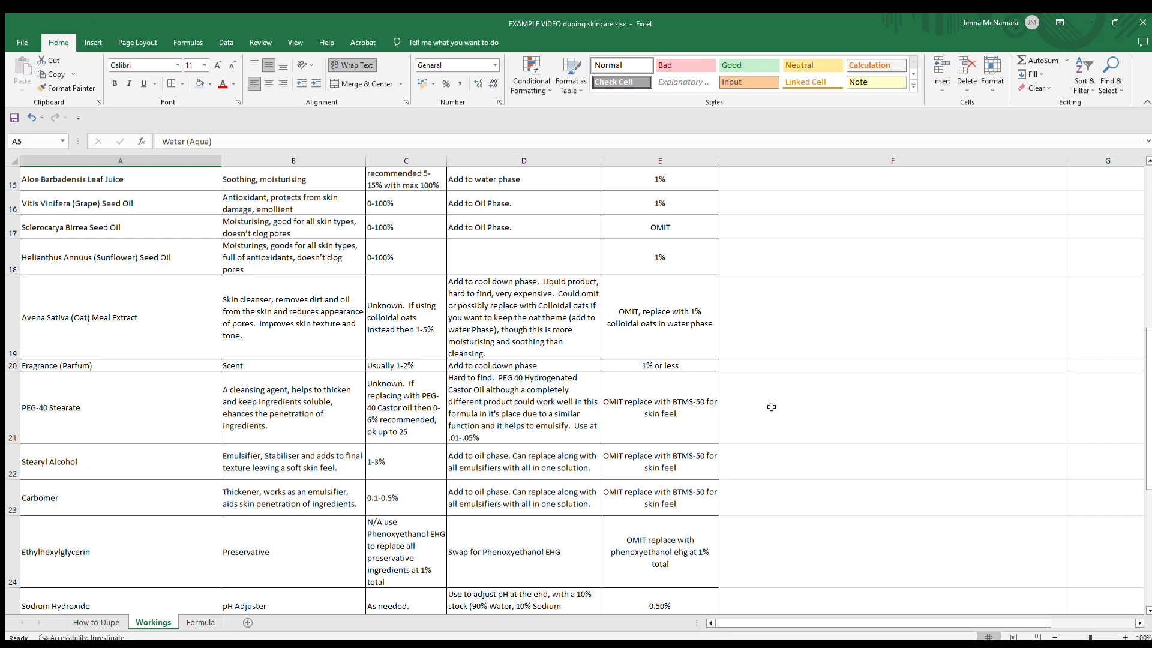
scroll("down", 3)
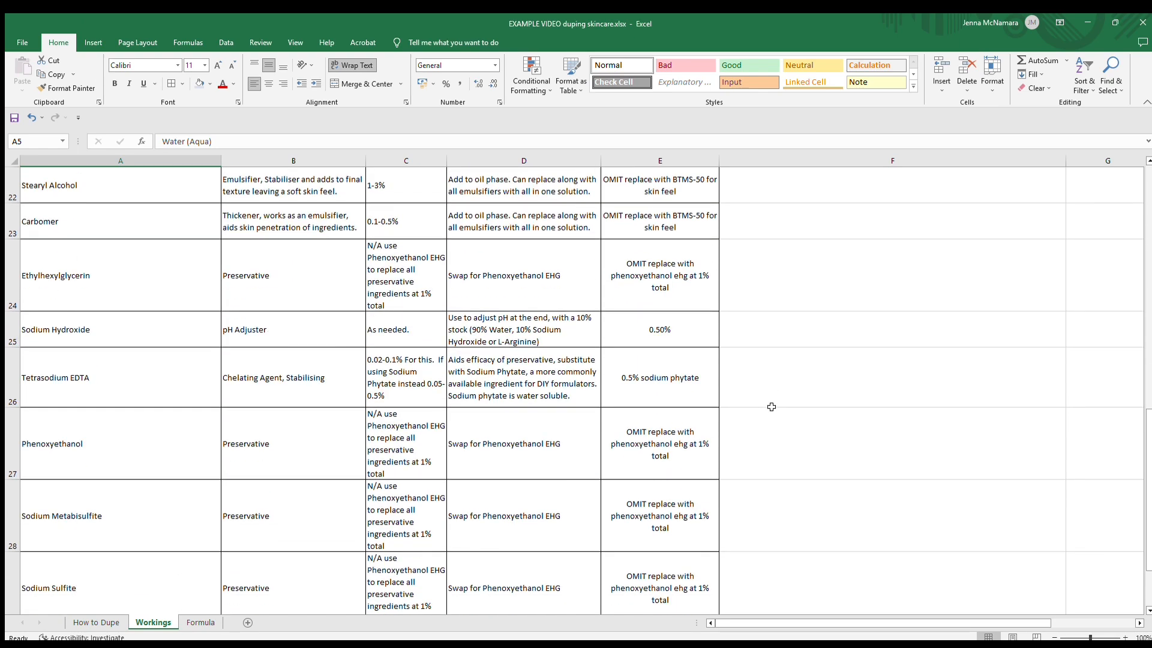
scroll("up", 3)
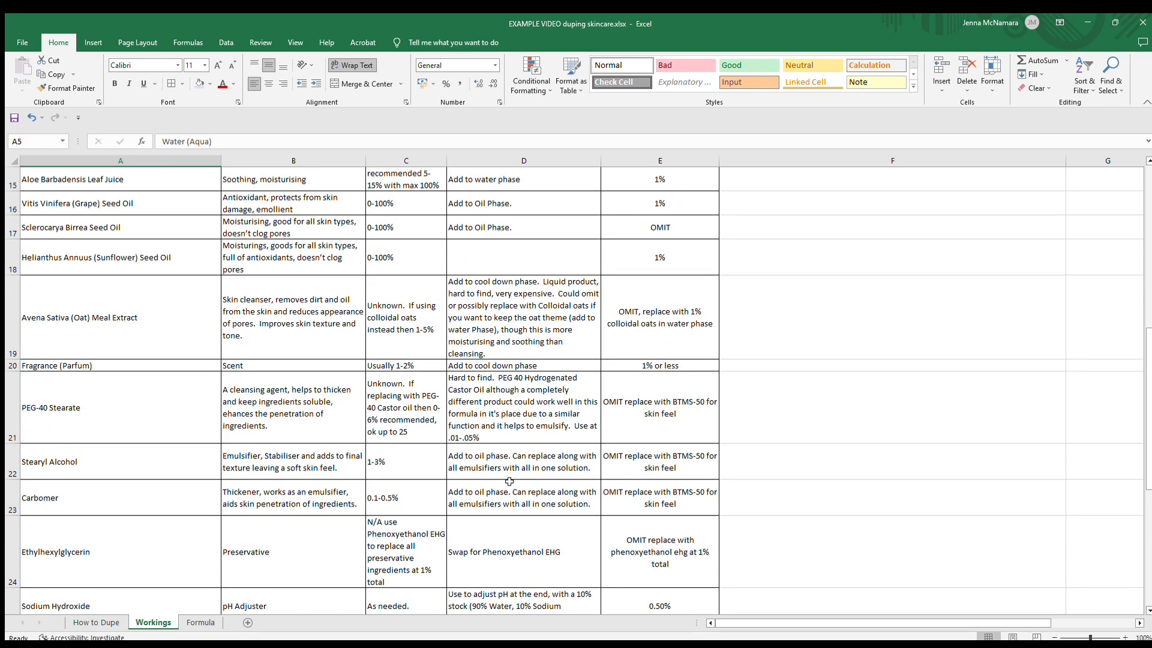
mouse_move(799, 514)
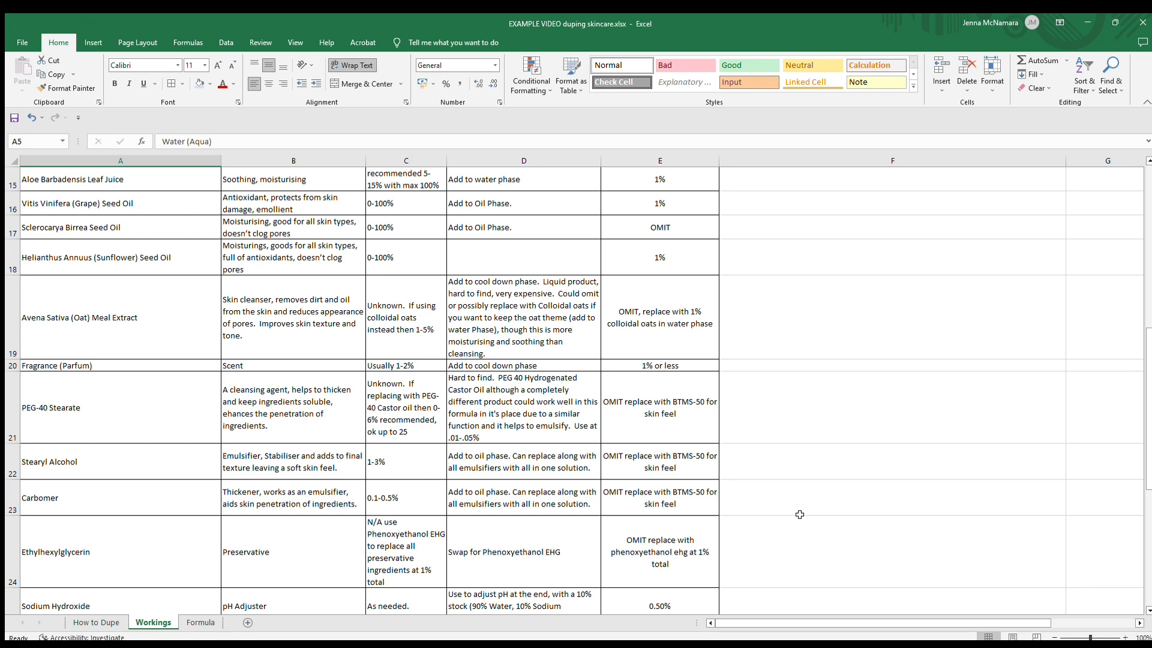
mouse_move(761, 511)
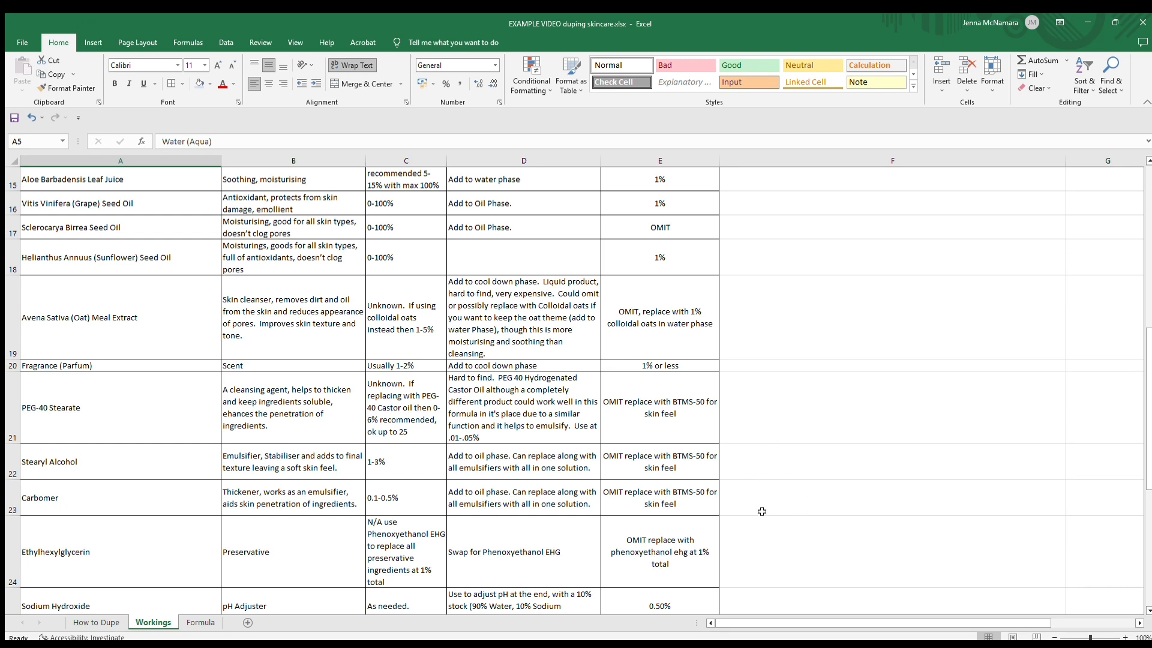
mouse_move(625, 403)
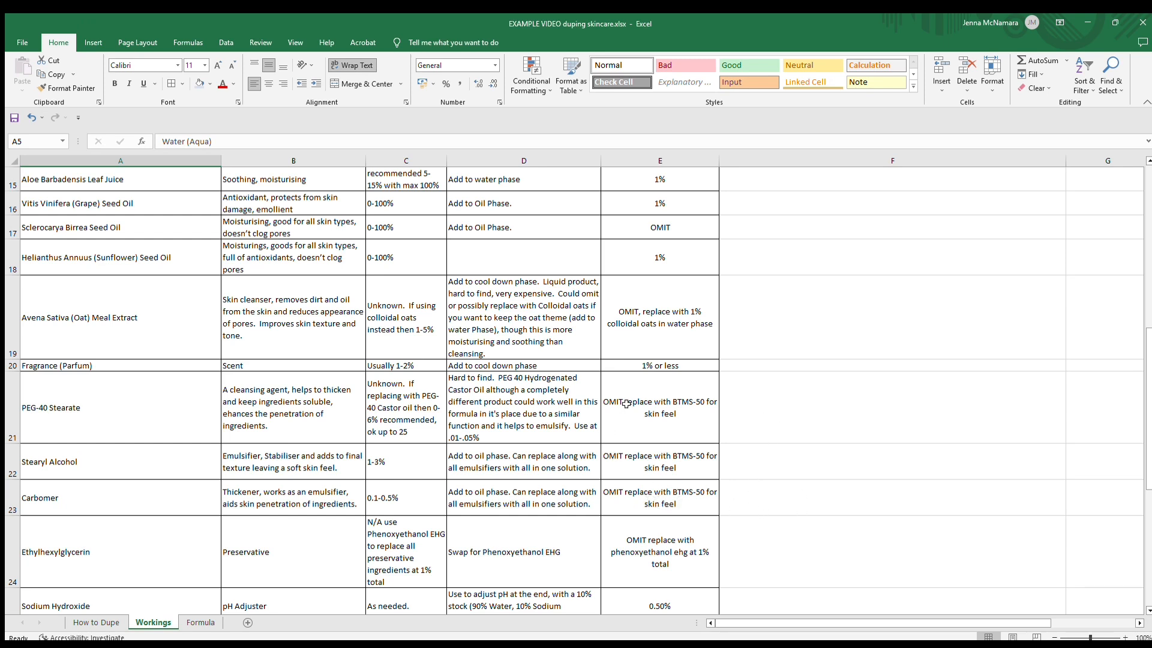
mouse_move(630, 475)
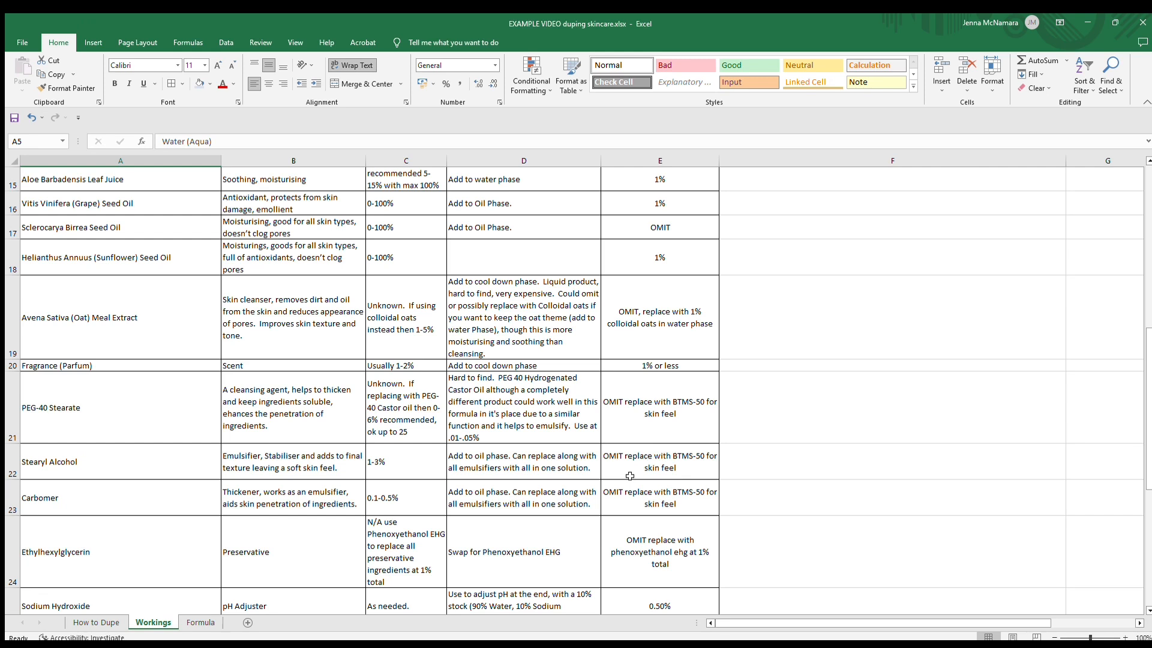
mouse_move(676, 443)
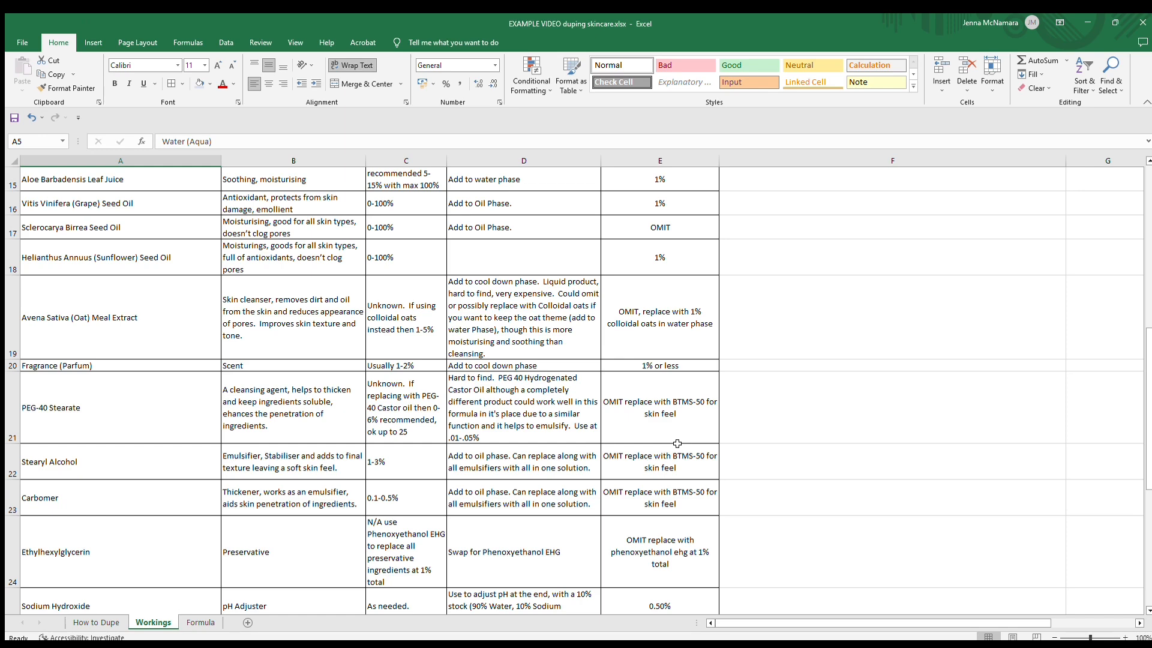
mouse_move(595, 467)
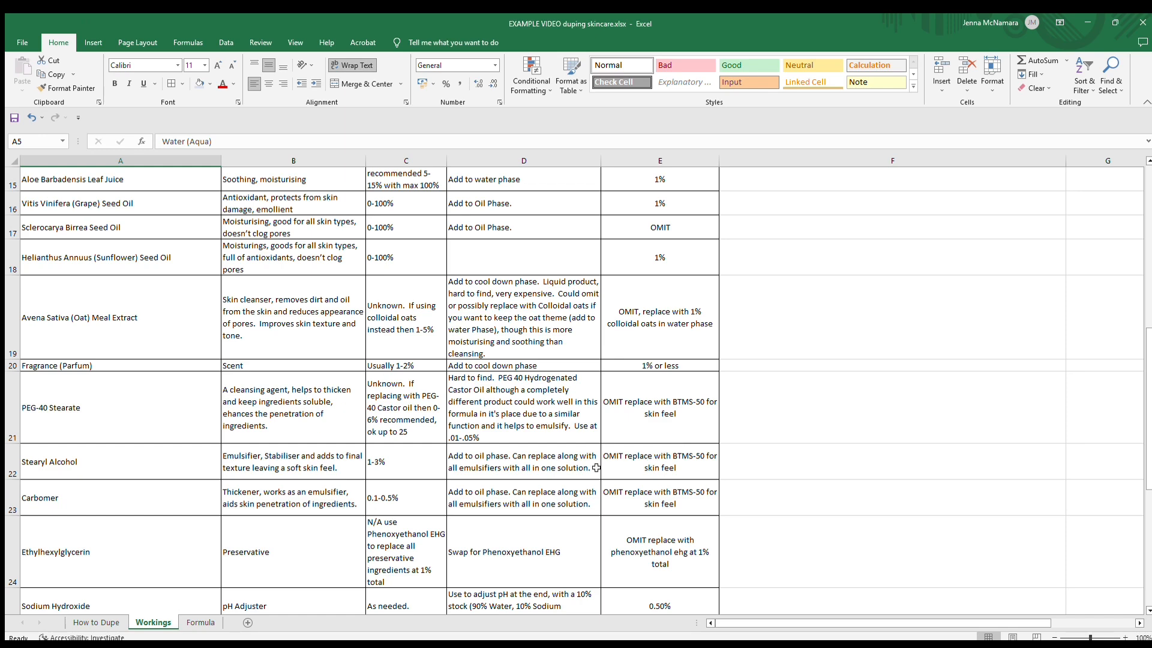
scroll("down", 3)
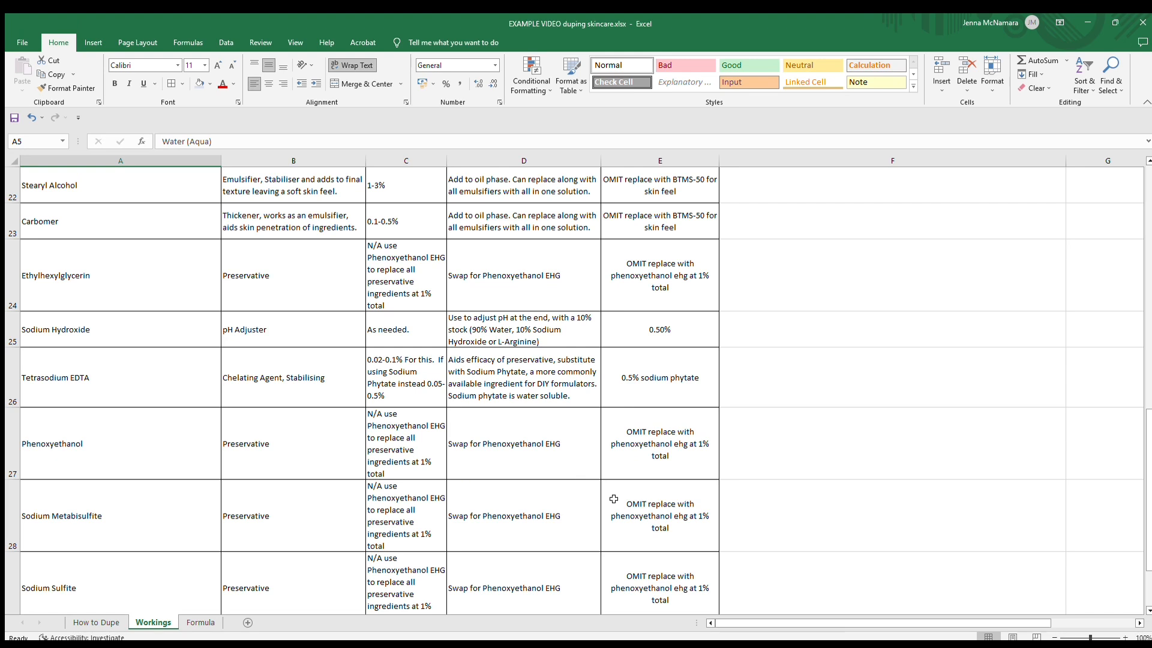
mouse_move(91, 261)
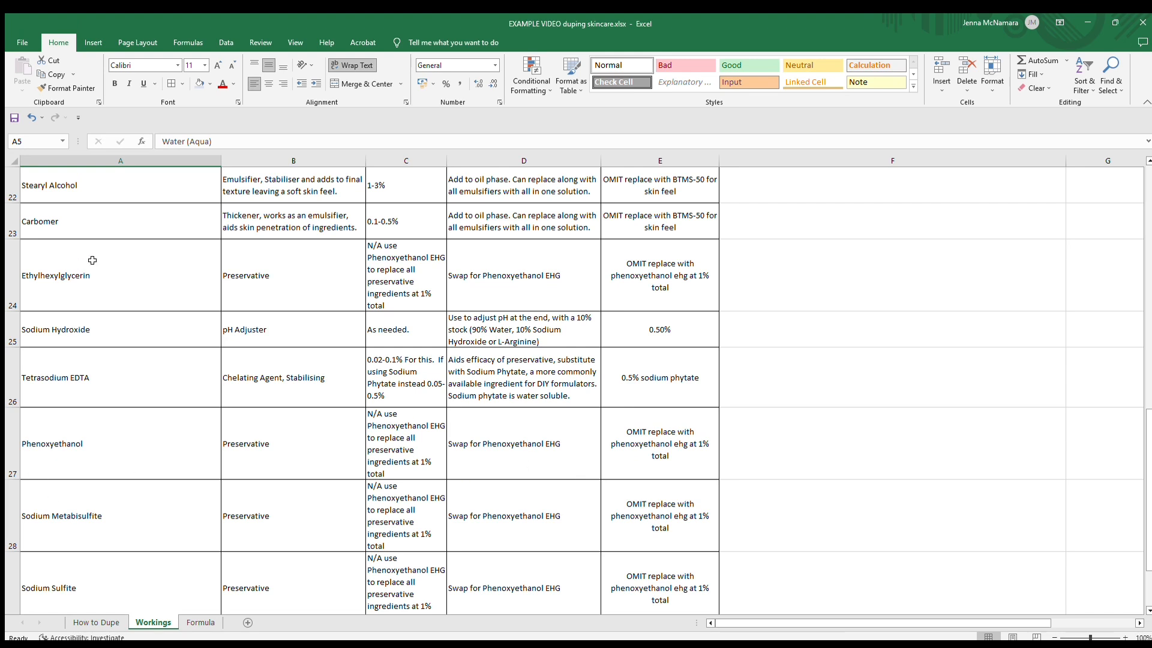
mouse_move(529, 329)
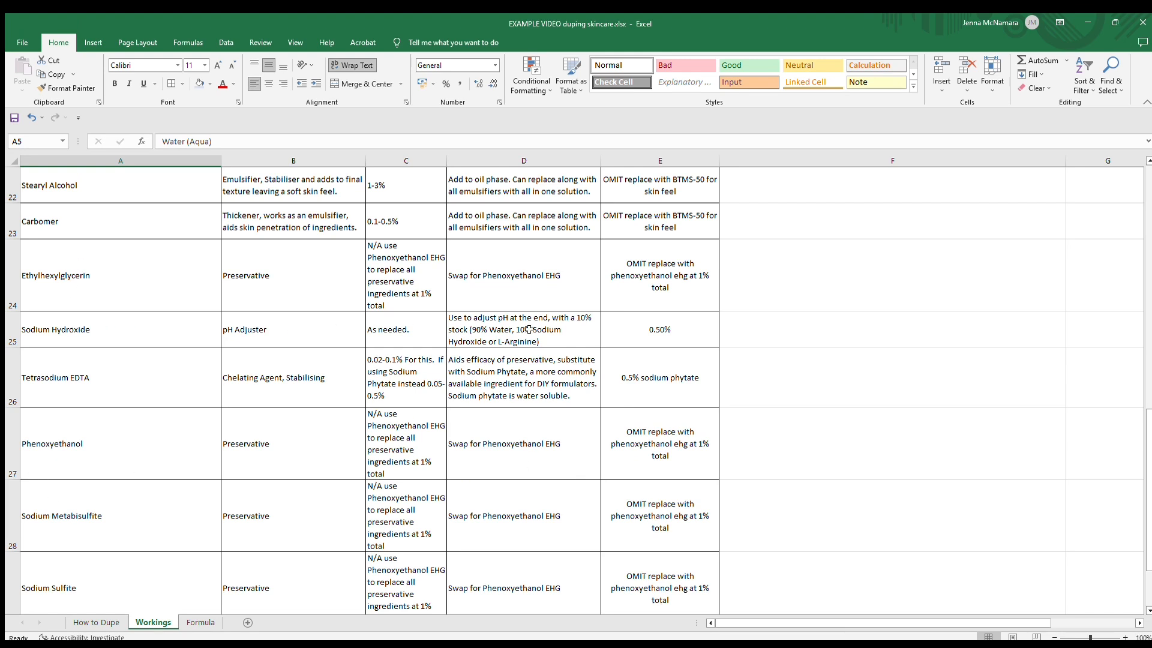
mouse_move(713, 337)
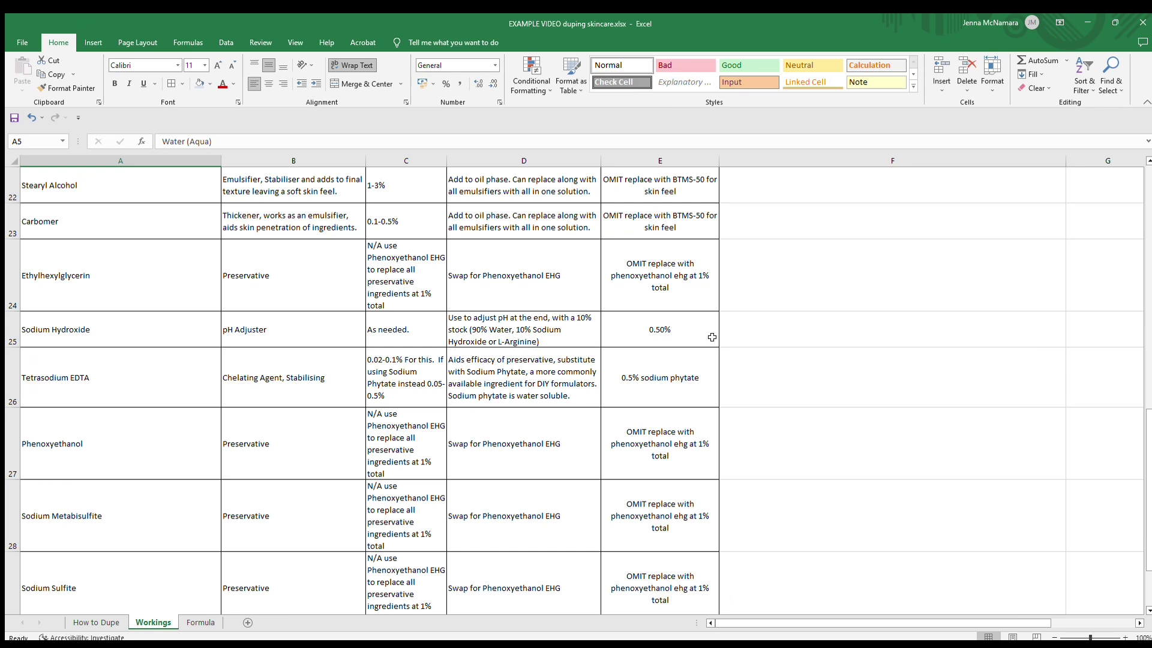
mouse_move(684, 332)
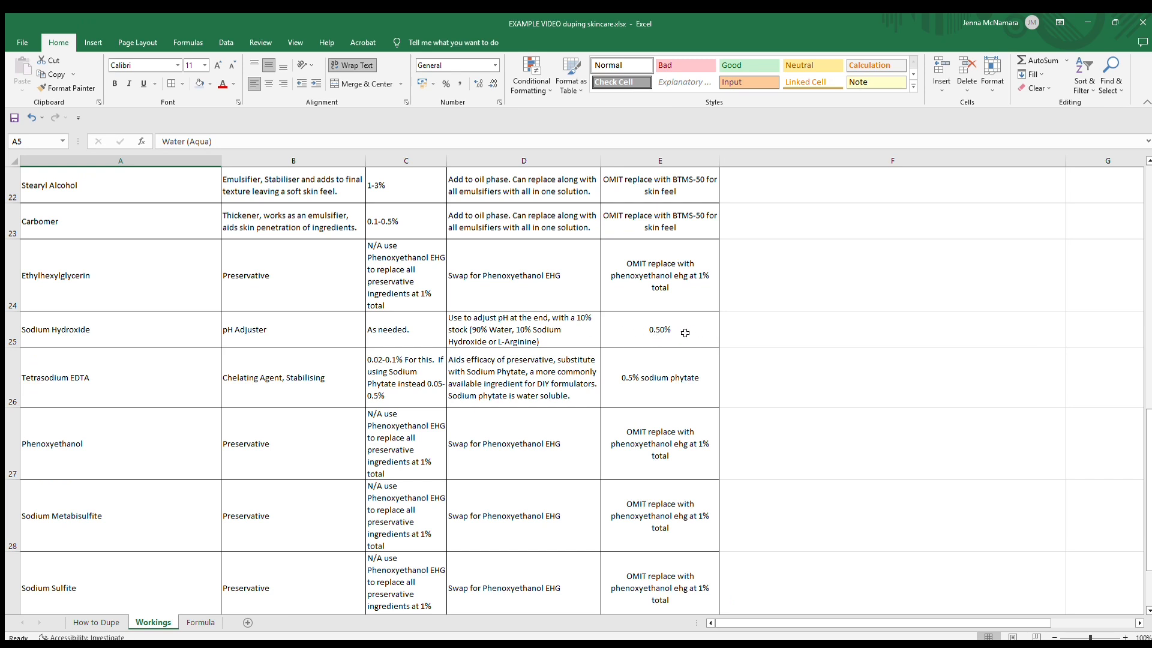
mouse_move(796, 339)
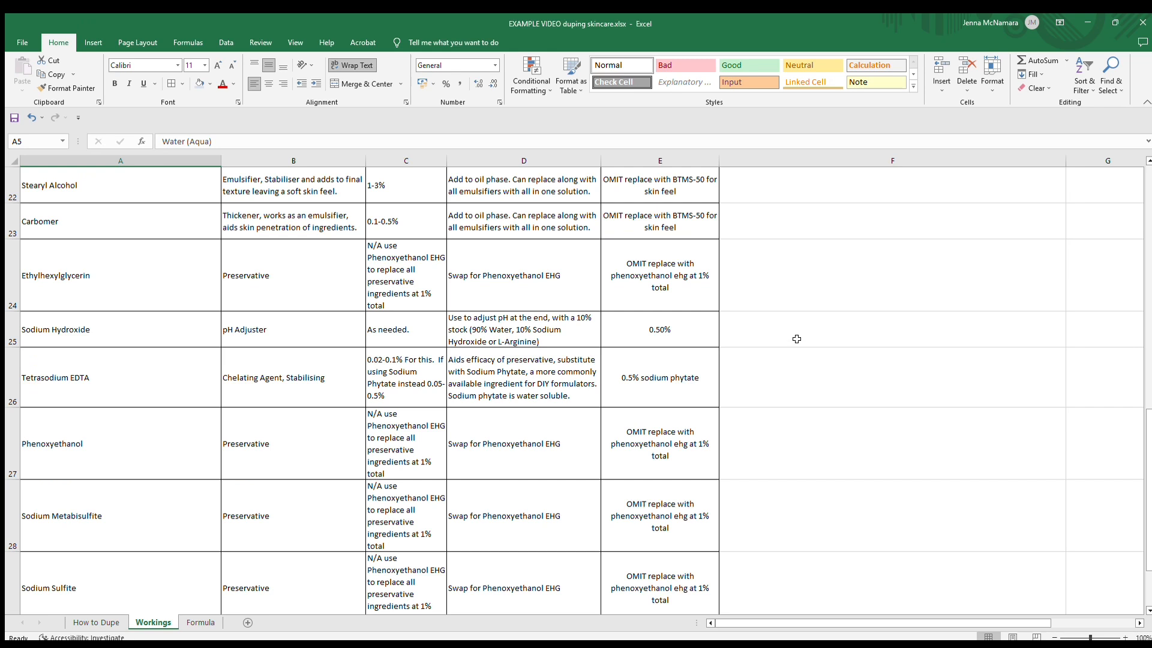
mouse_move(780, 358)
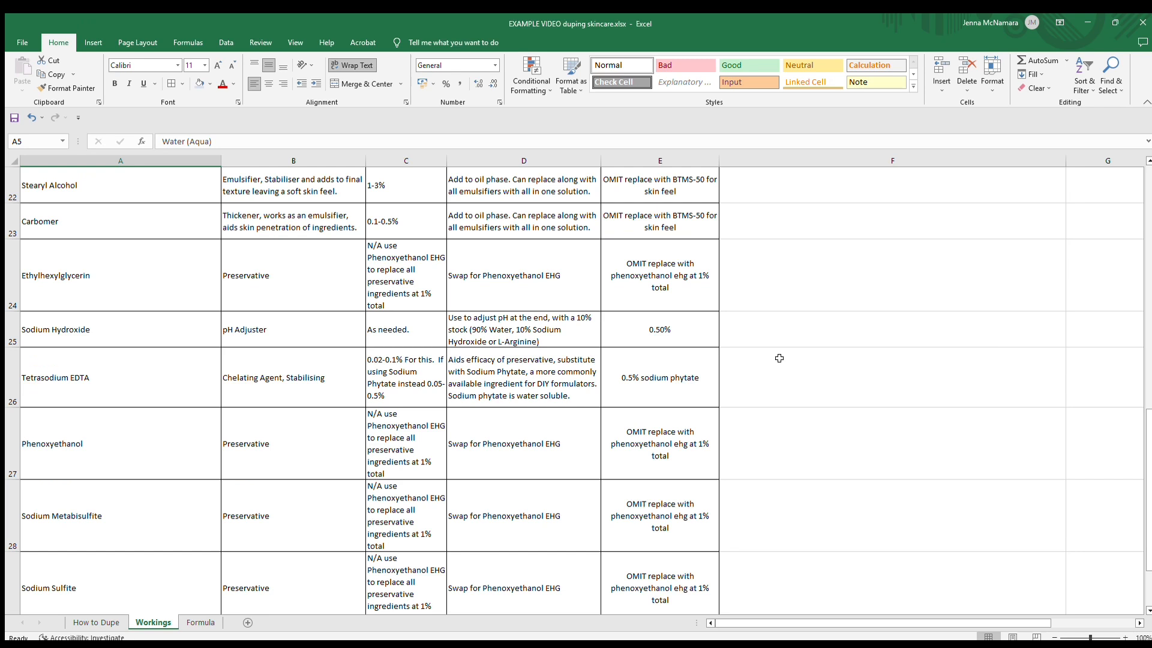
mouse_move(109, 377)
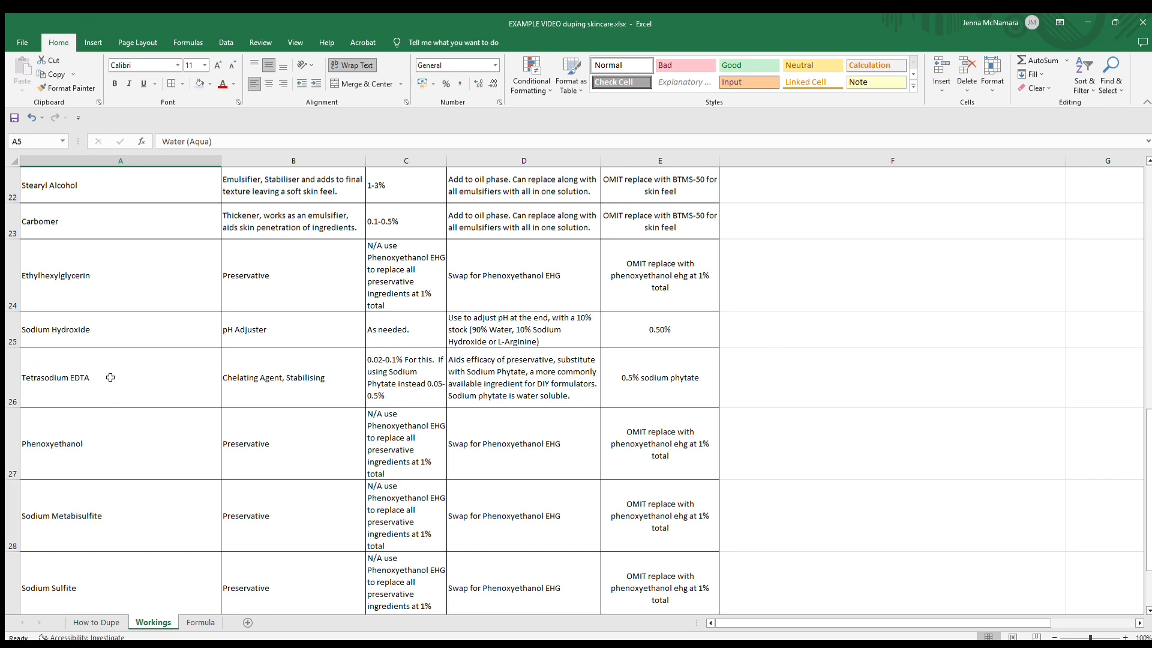
mouse_move(154, 384)
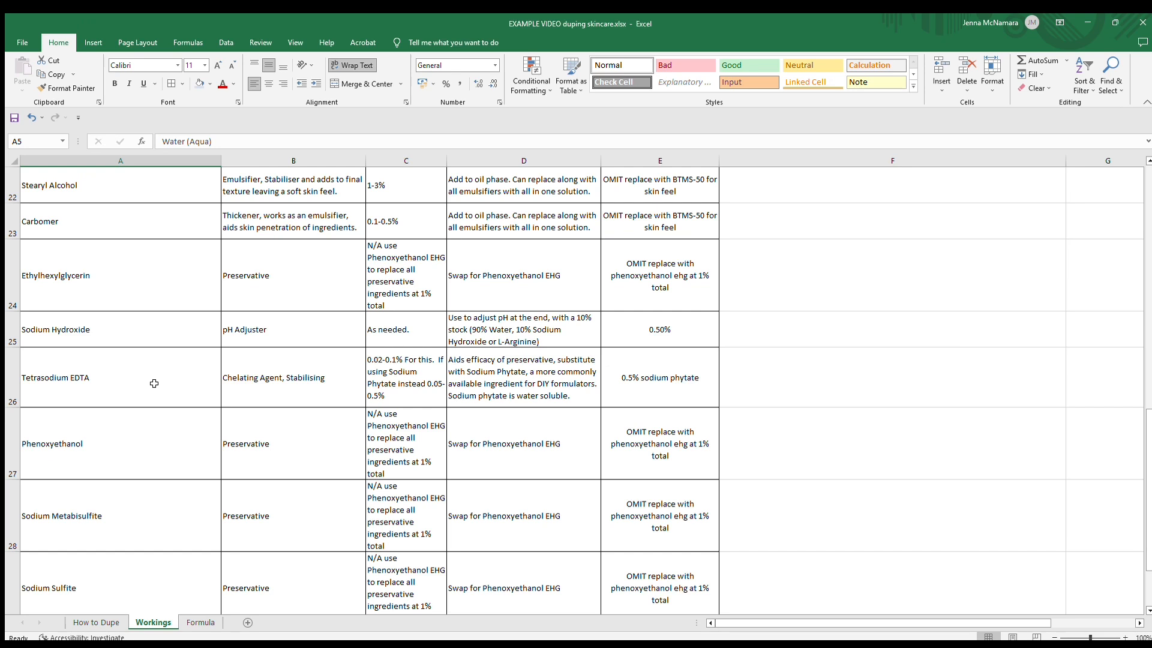
mouse_move(277, 394)
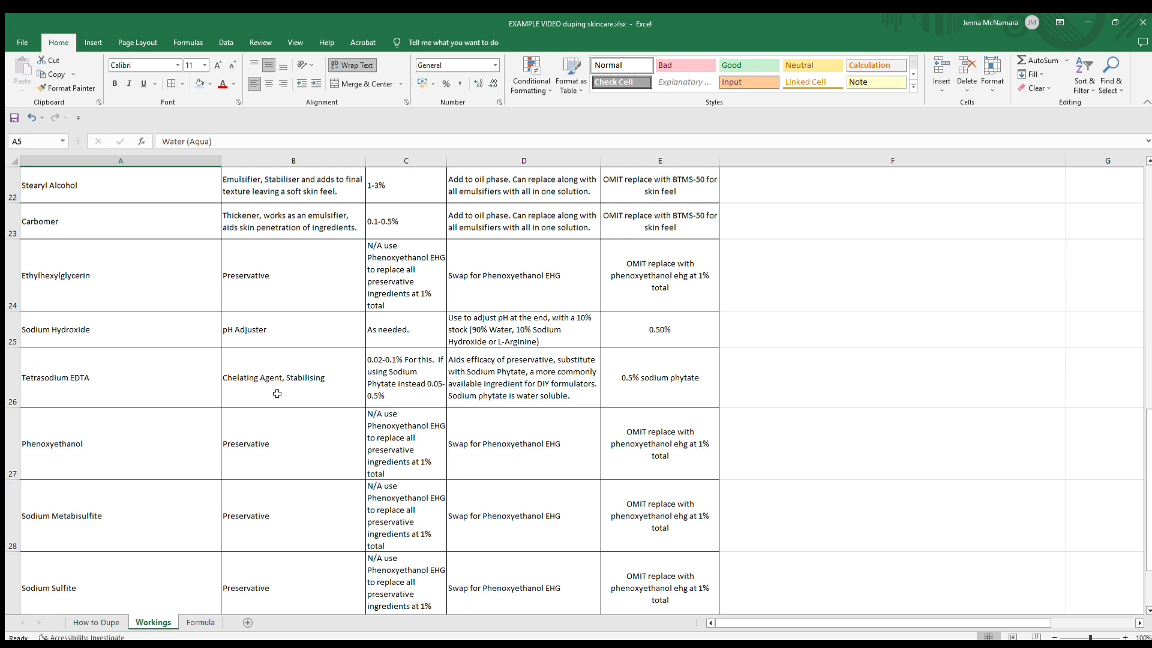
mouse_move(665, 397)
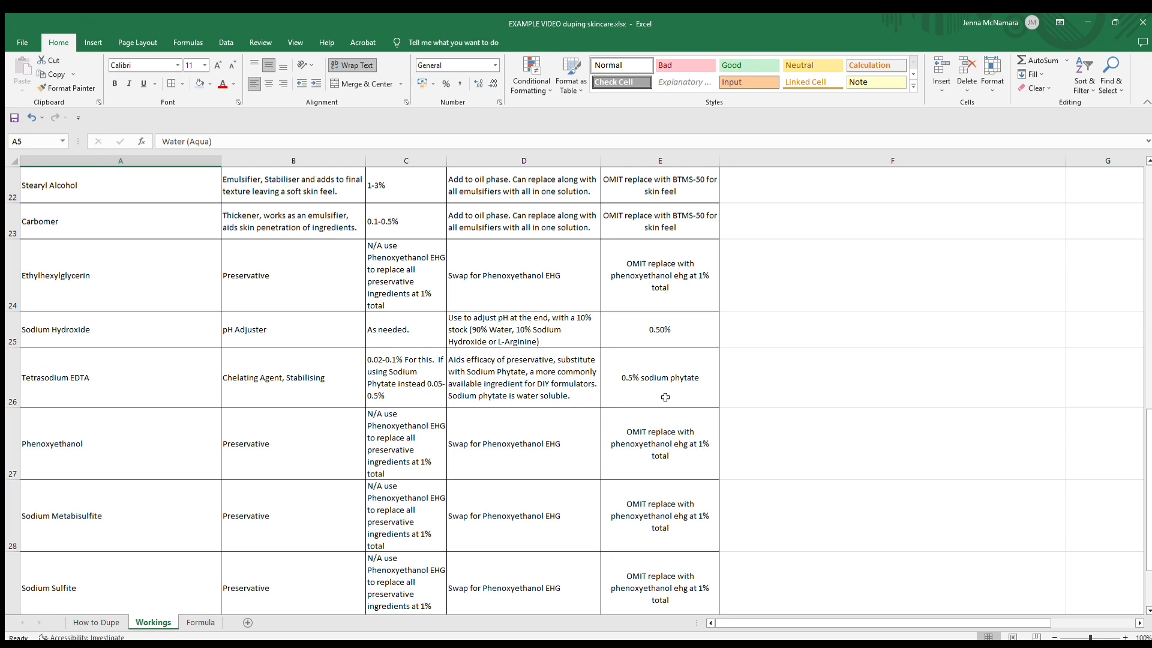
mouse_move(701, 406)
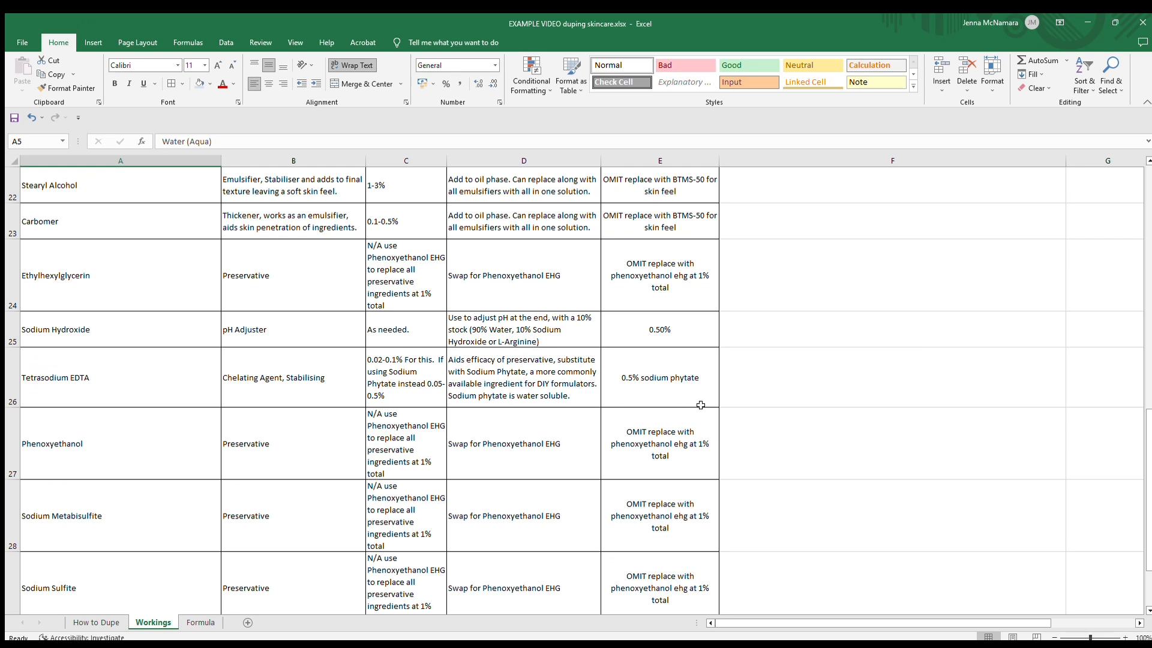
mouse_move(727, 385)
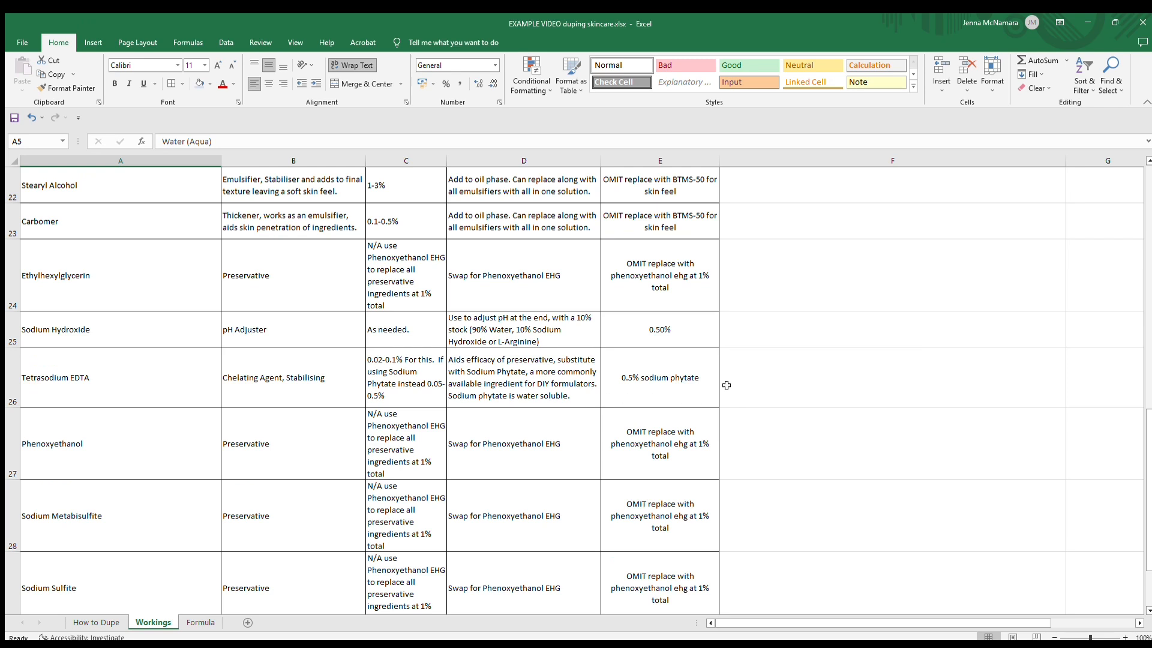
mouse_move(713, 417)
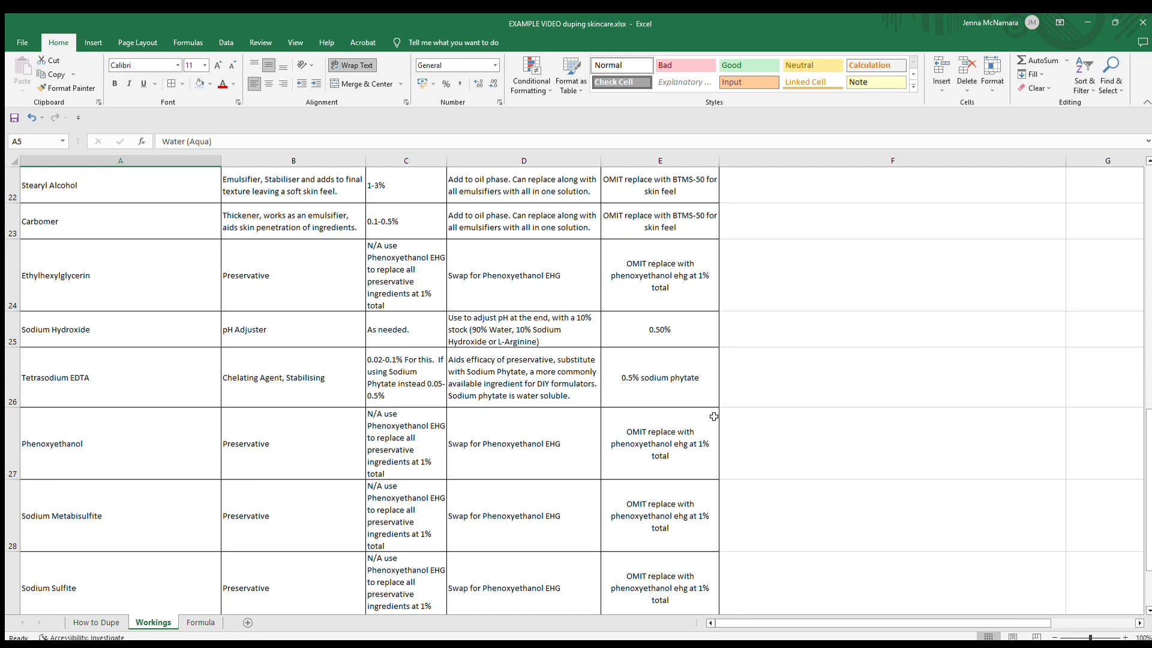
scroll("down", 3)
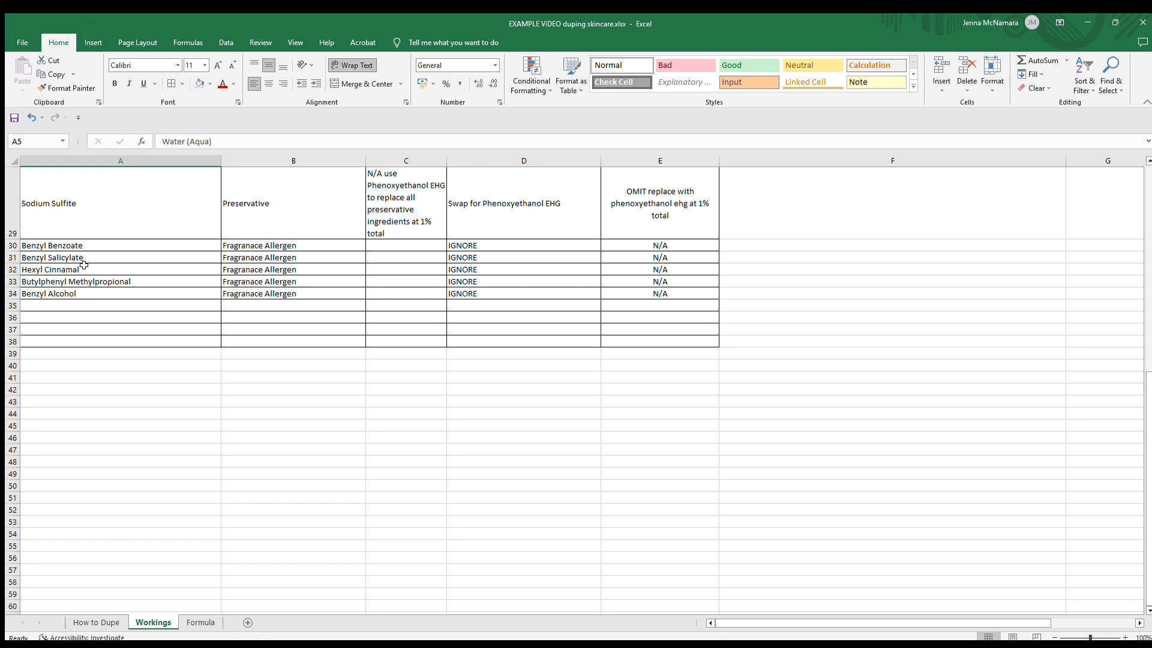
mouse_move(46, 236)
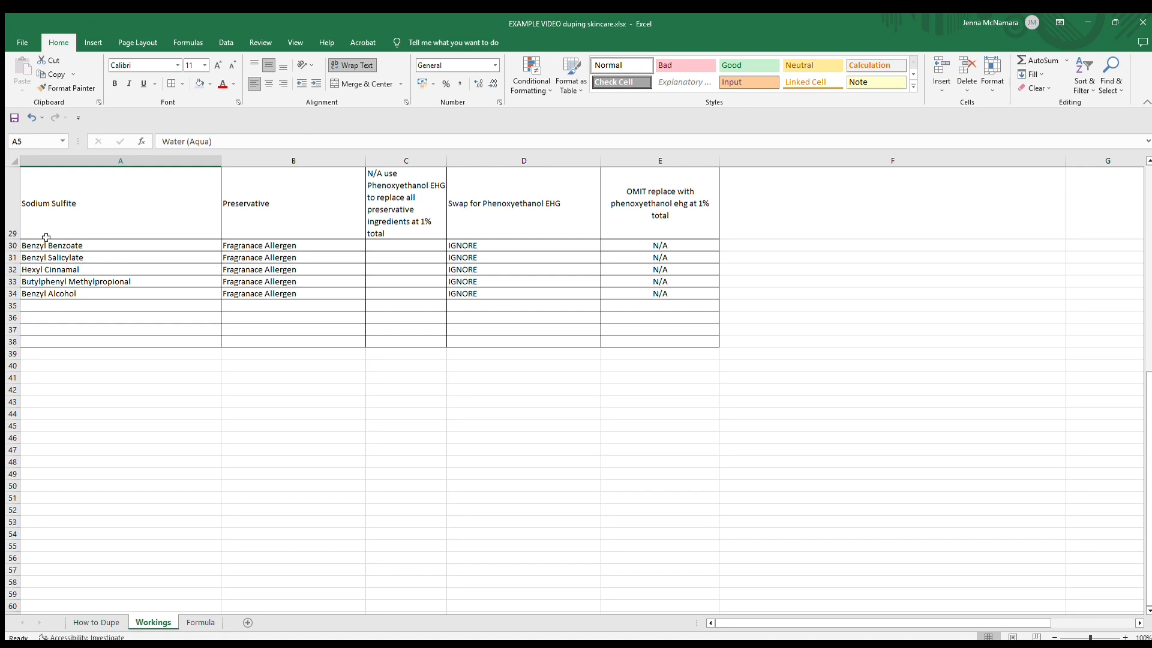
mouse_move(57, 245)
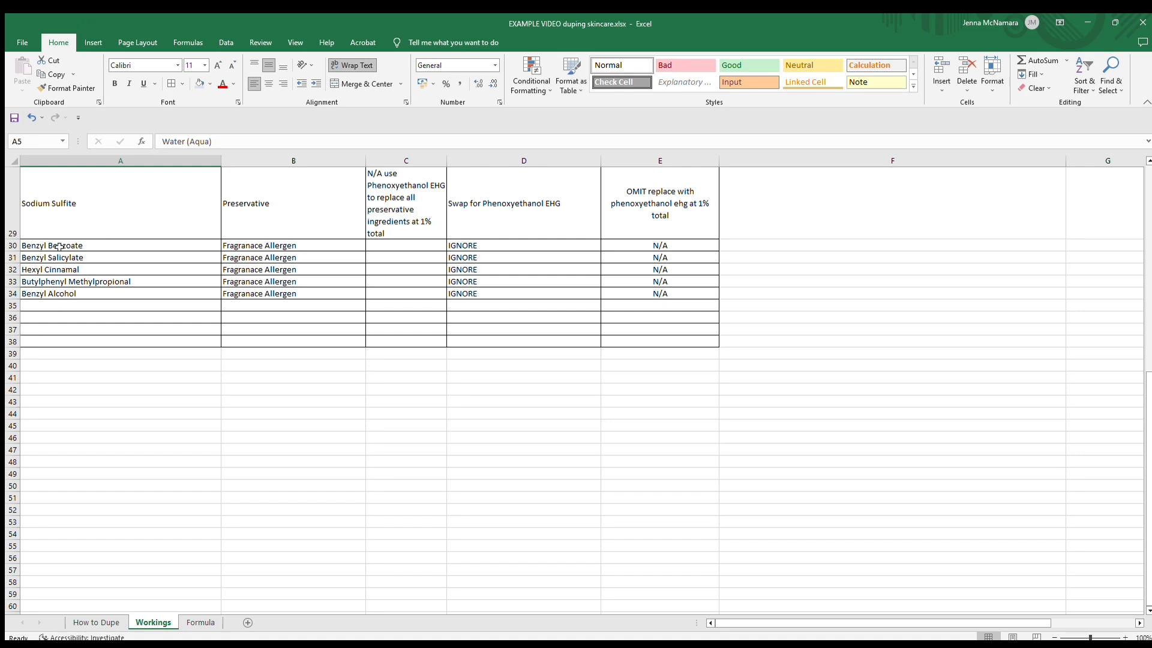
mouse_move(90, 285)
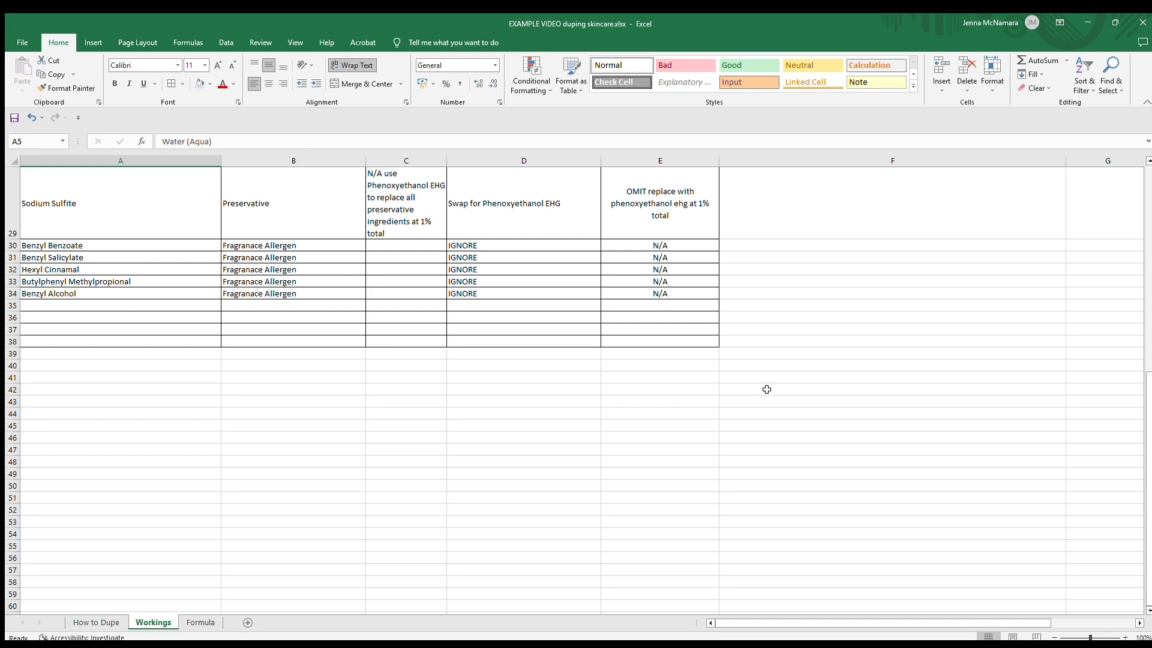
mouse_move(633, 374)
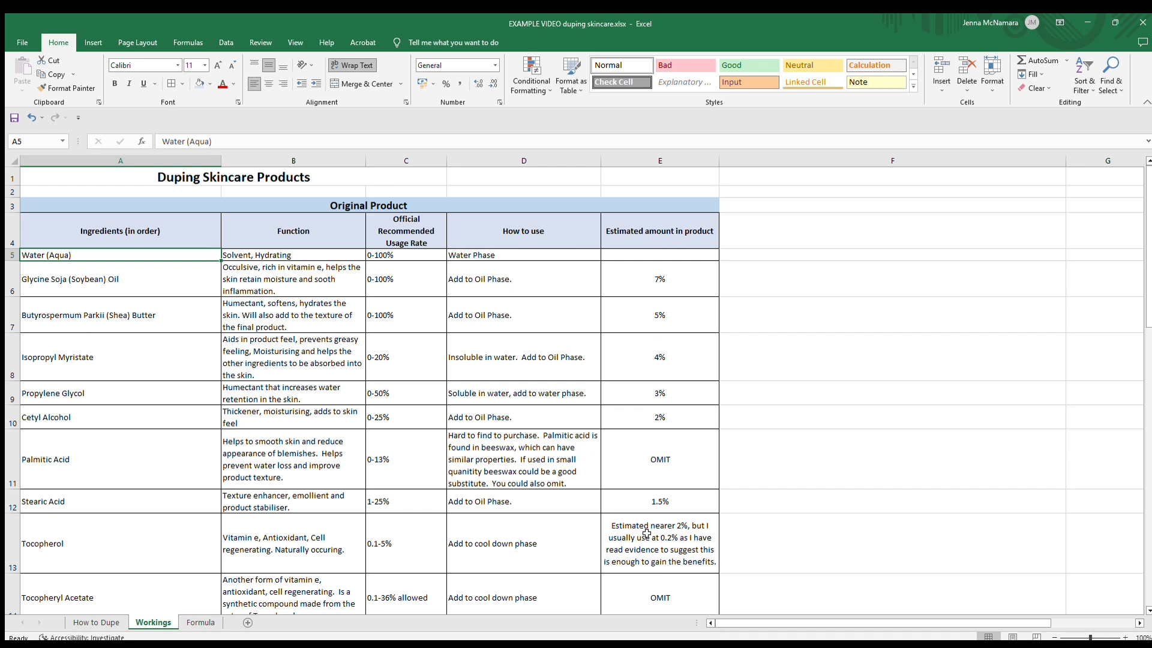
mouse_move(186, 567)
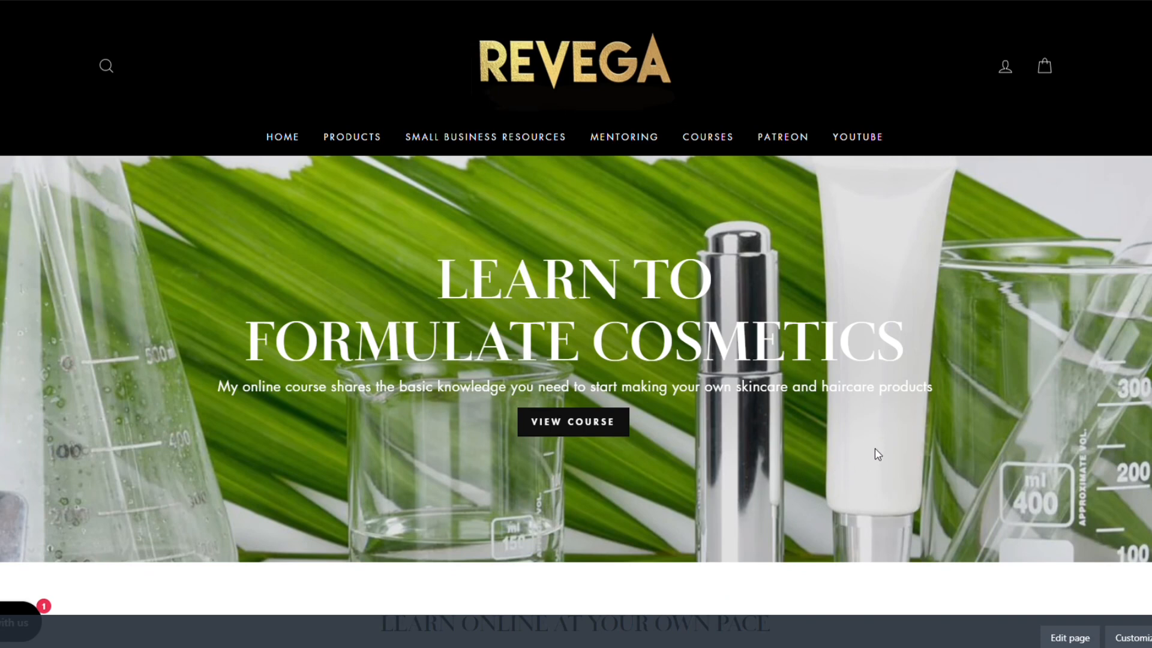
mouse_move(913, 426)
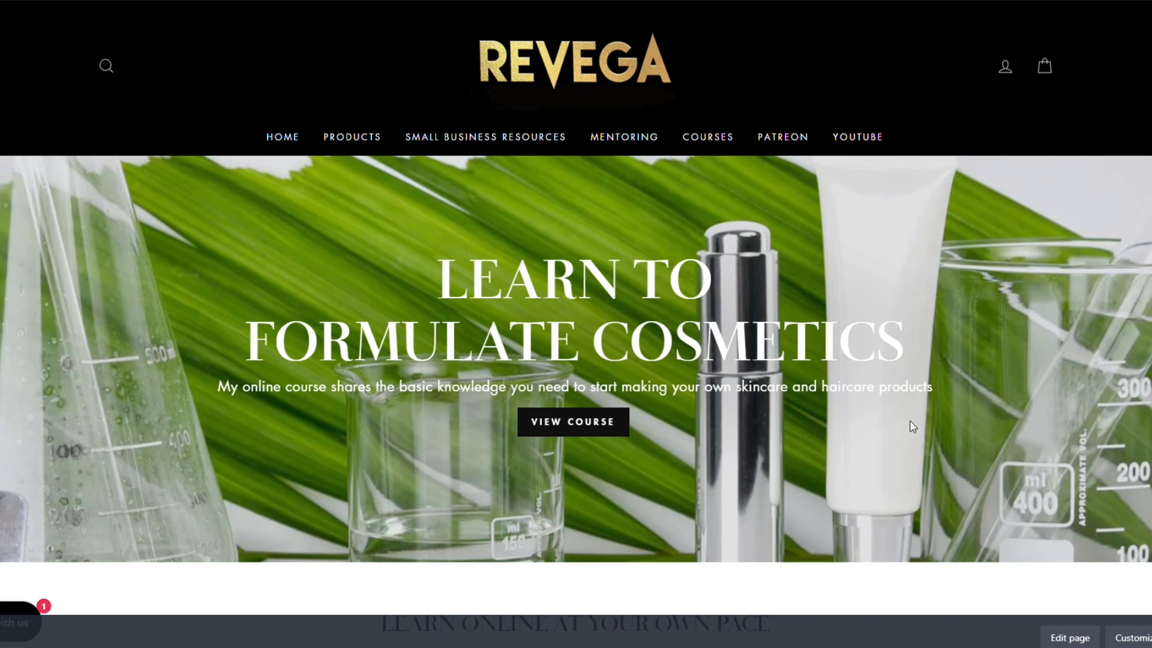
Step: Scroll through the Revega cosmetic formulating course details, then back up the page
scroll("down", 3)
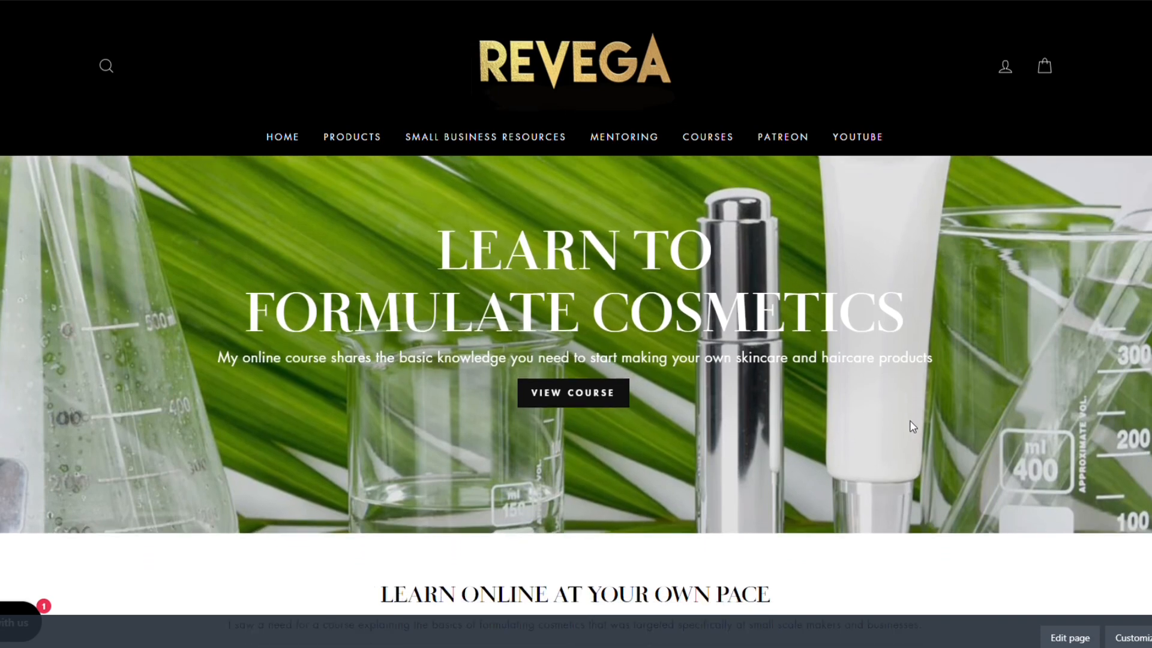
scroll("down", 3)
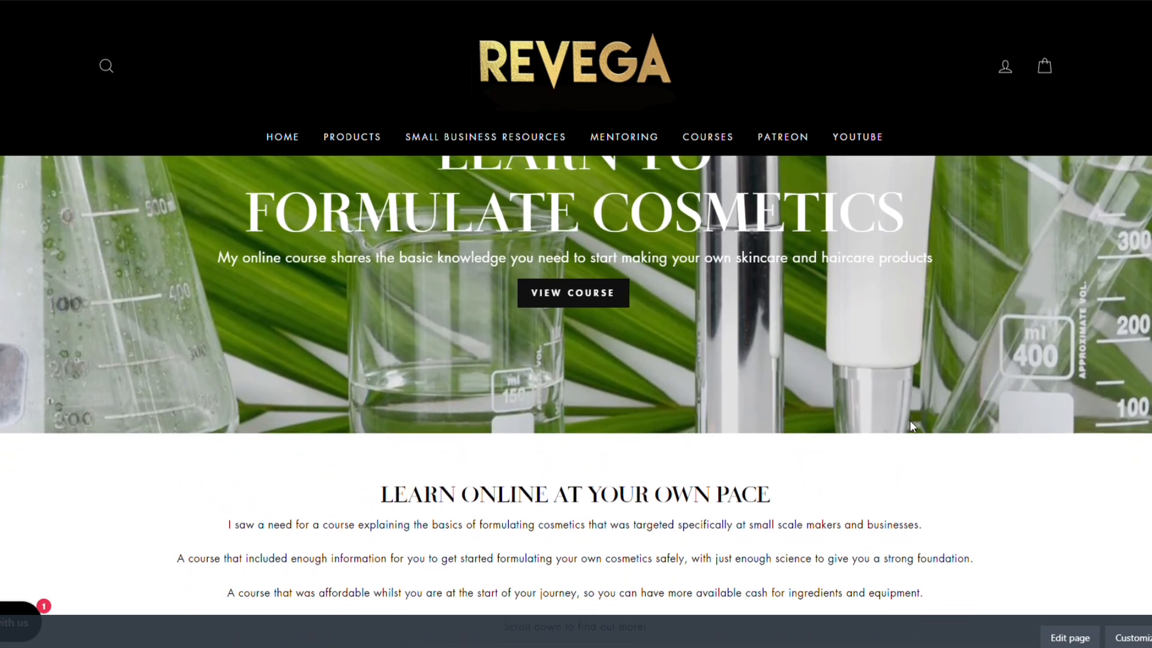
scroll("down", 3)
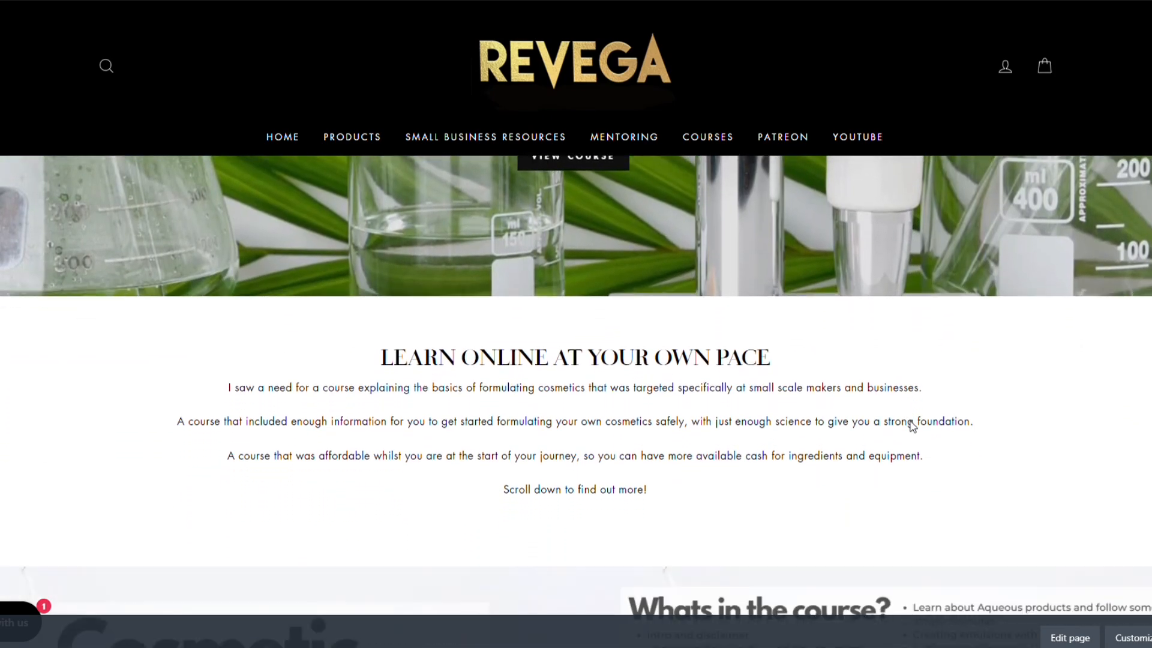
scroll("down", 3)
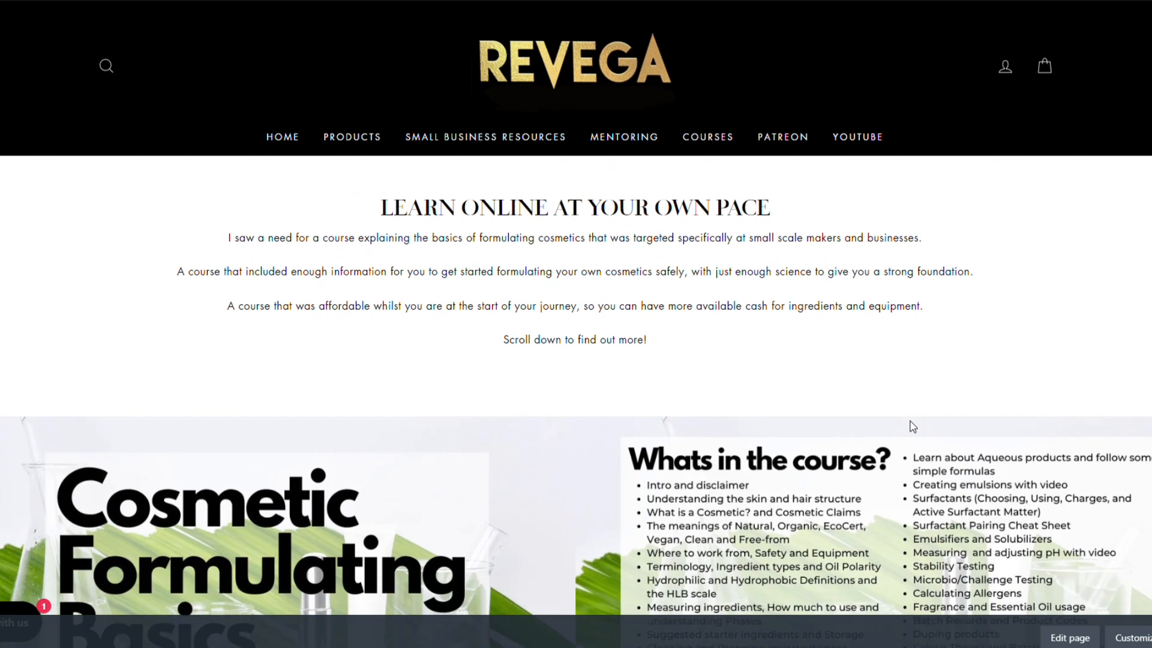
scroll("down", 3)
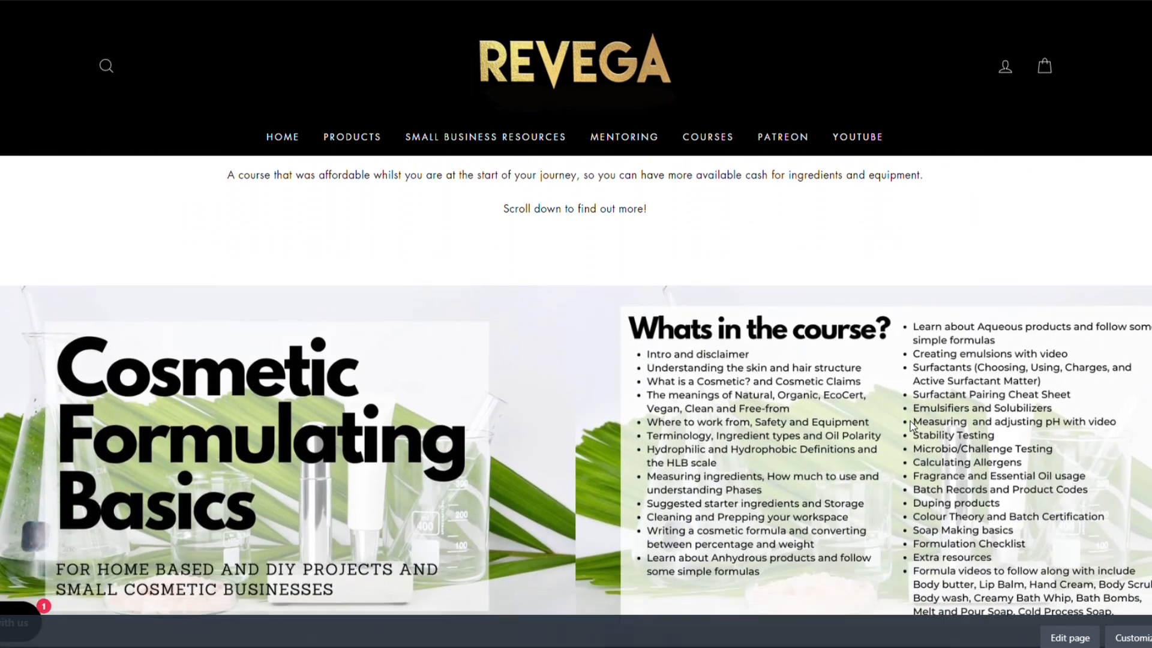
scroll("down", 3)
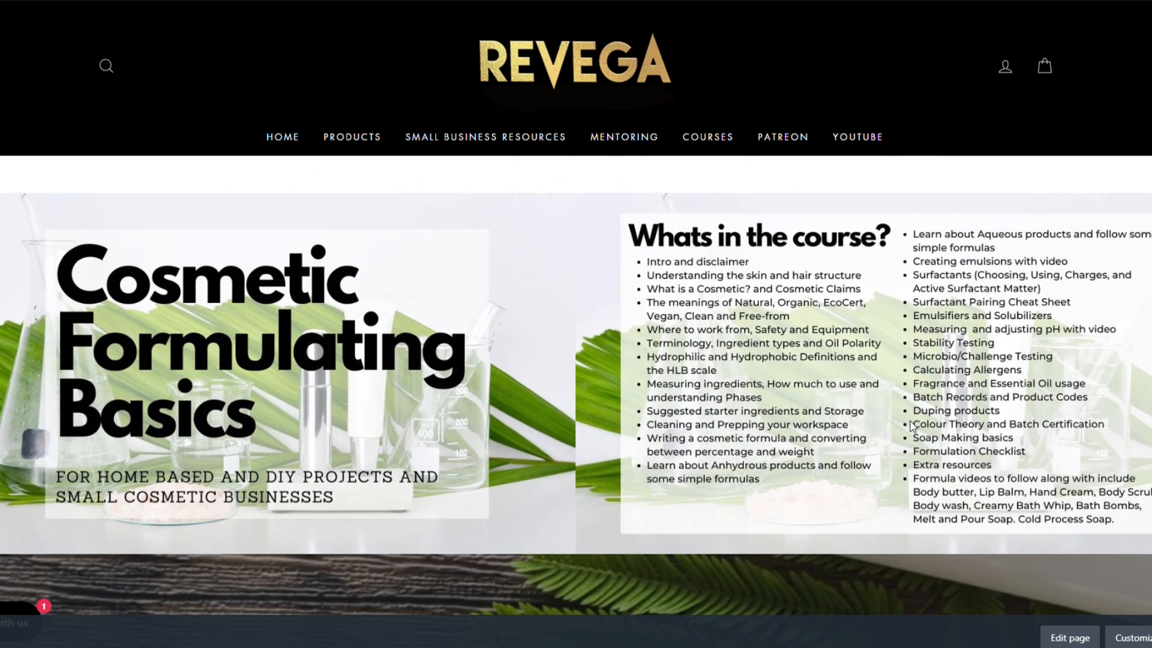
scroll("down", 3)
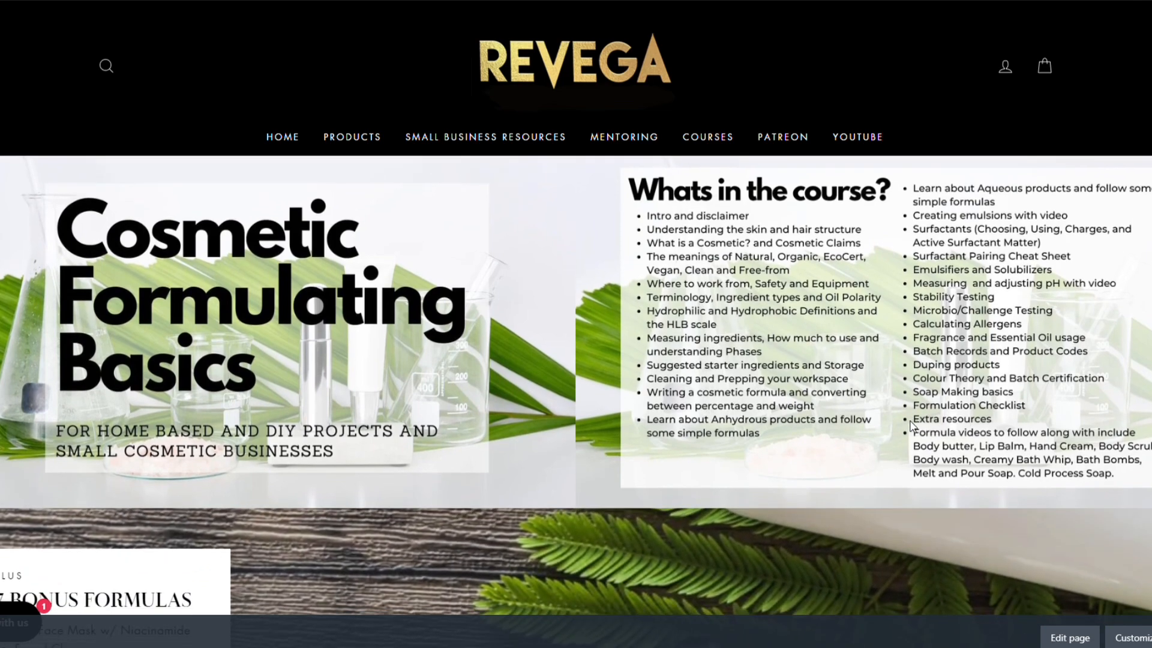
scroll("down", 3)
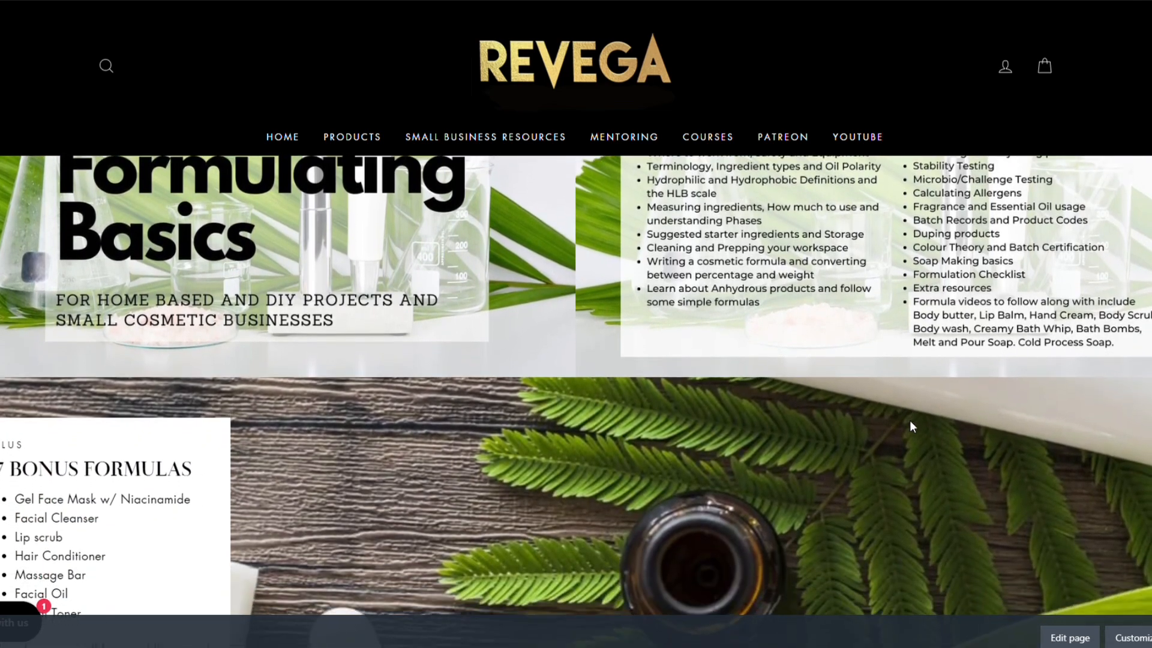
scroll("down", 3)
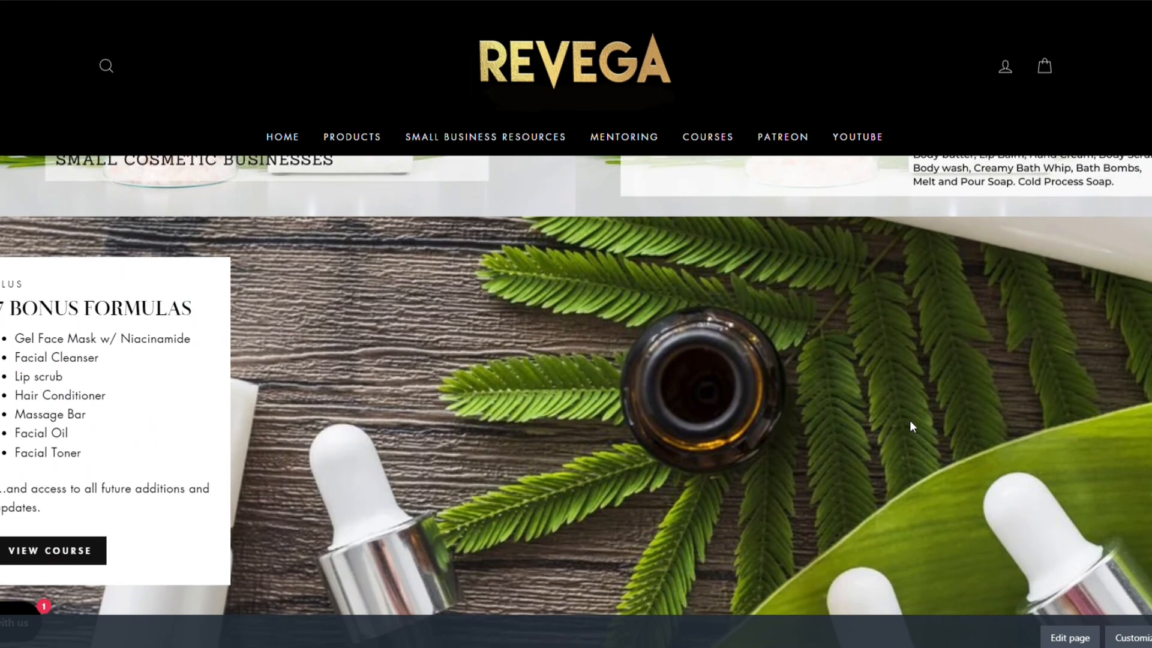
scroll("down", 3)
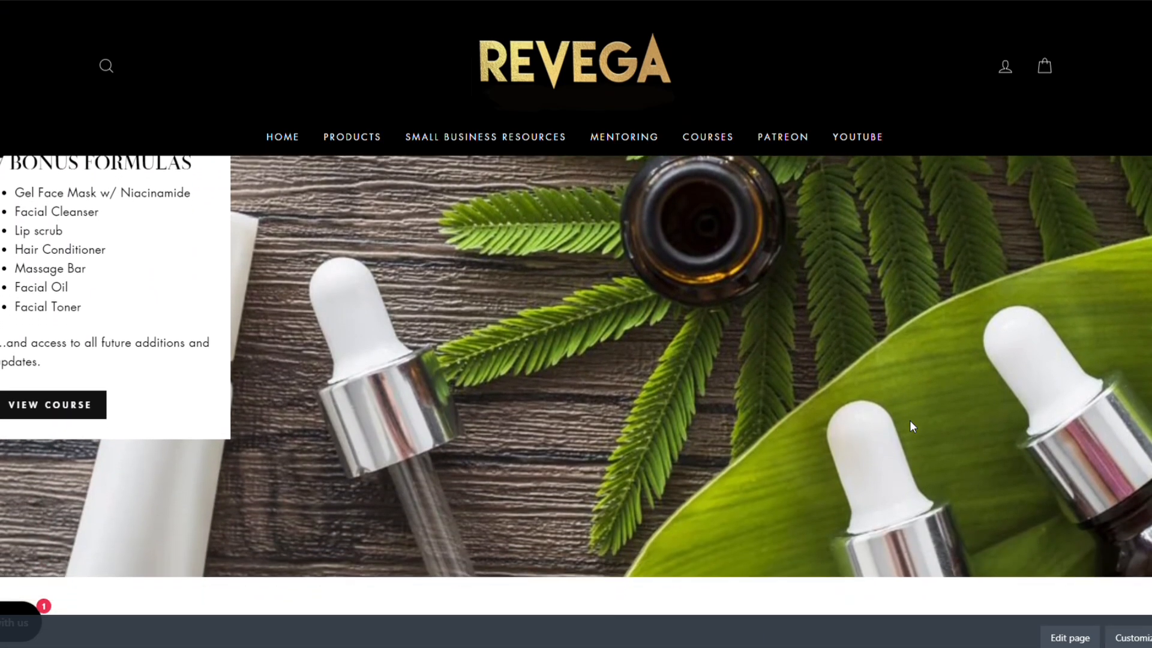
scroll("down", 3)
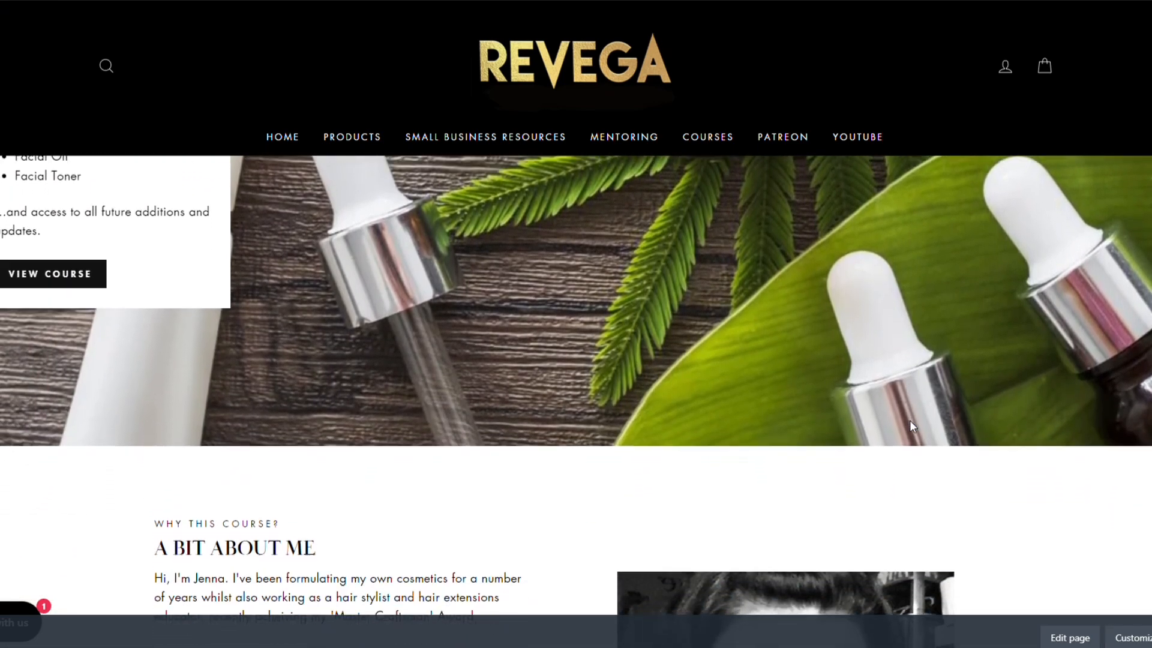
scroll("down", 3)
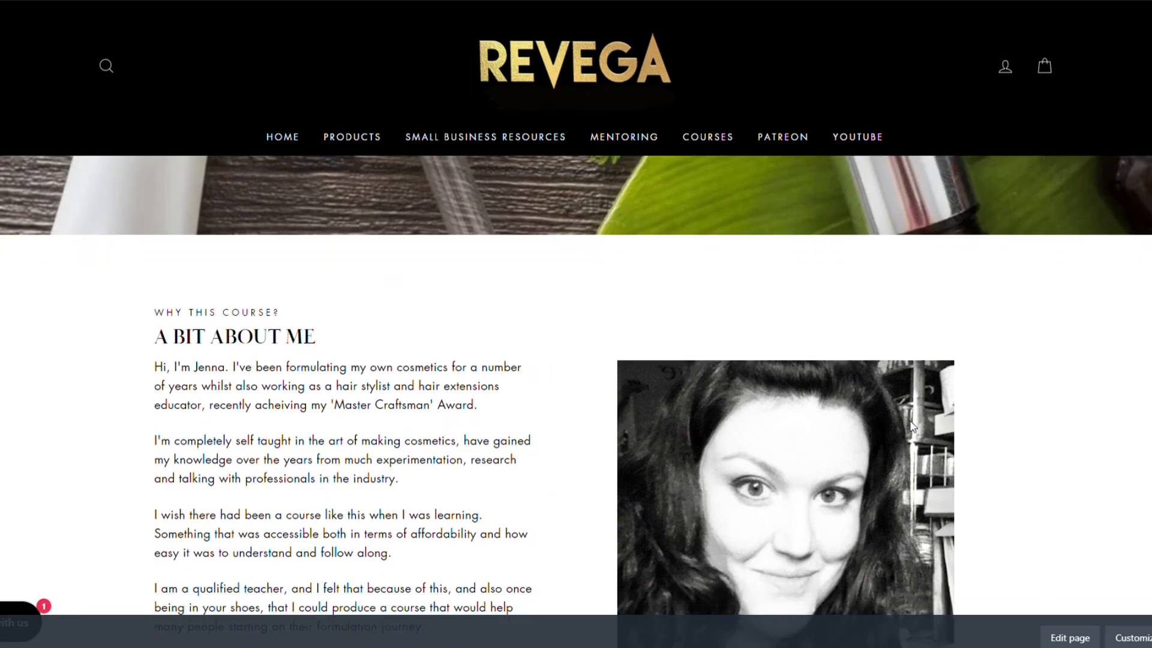
scroll("down", 3)
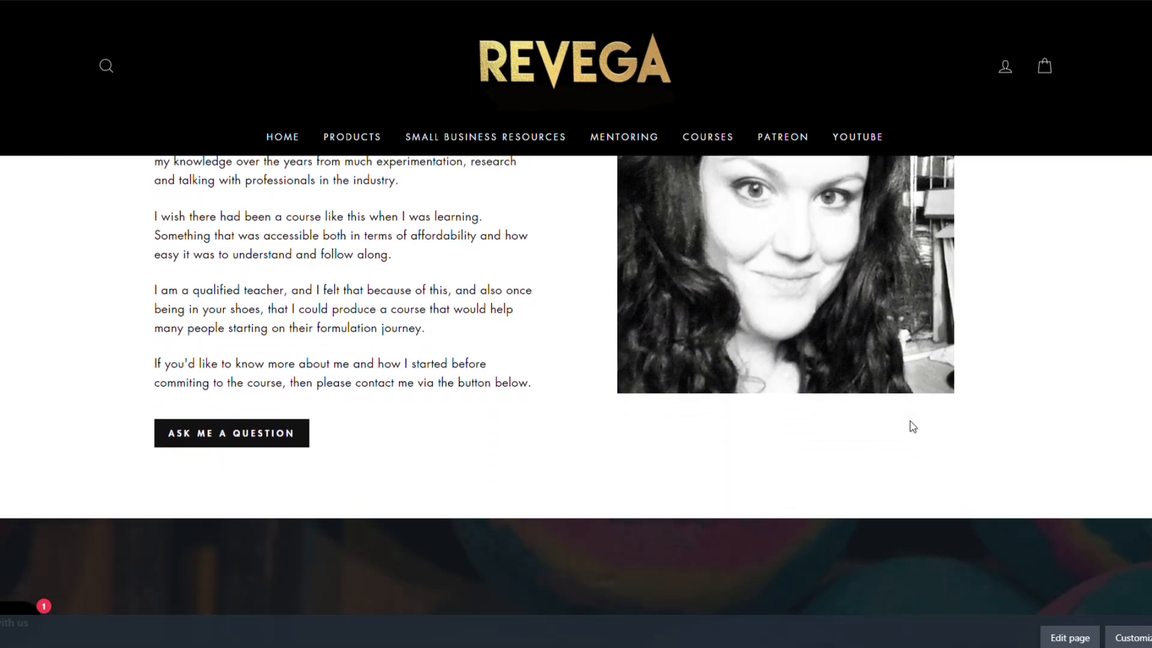
scroll("down", 3)
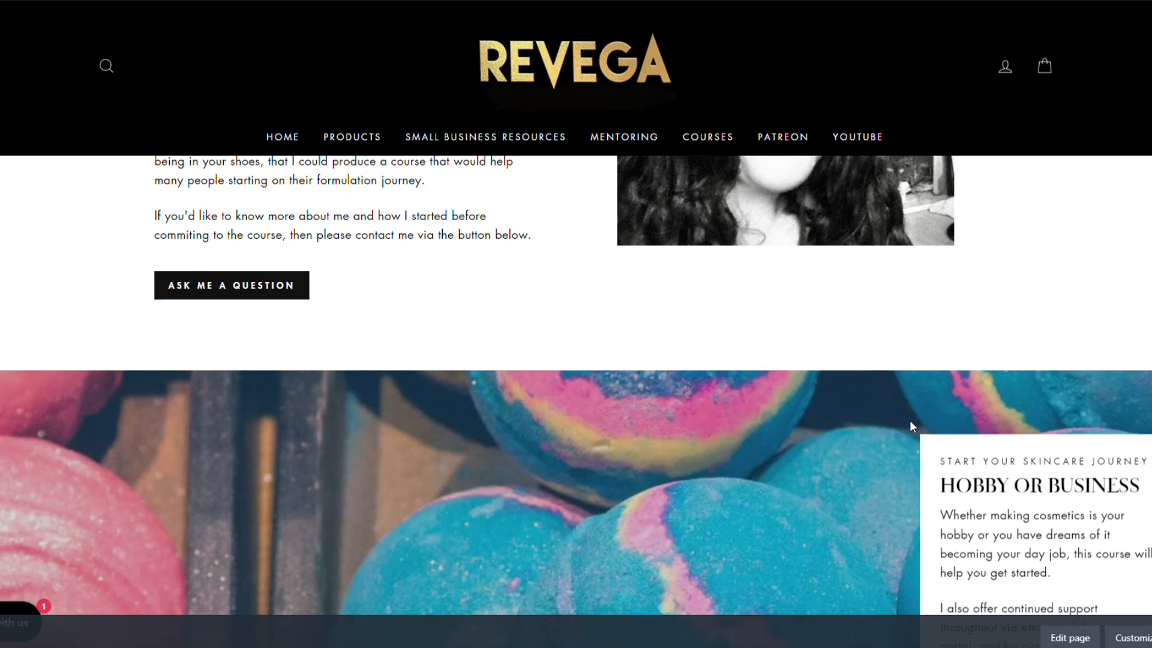
scroll("down", 3)
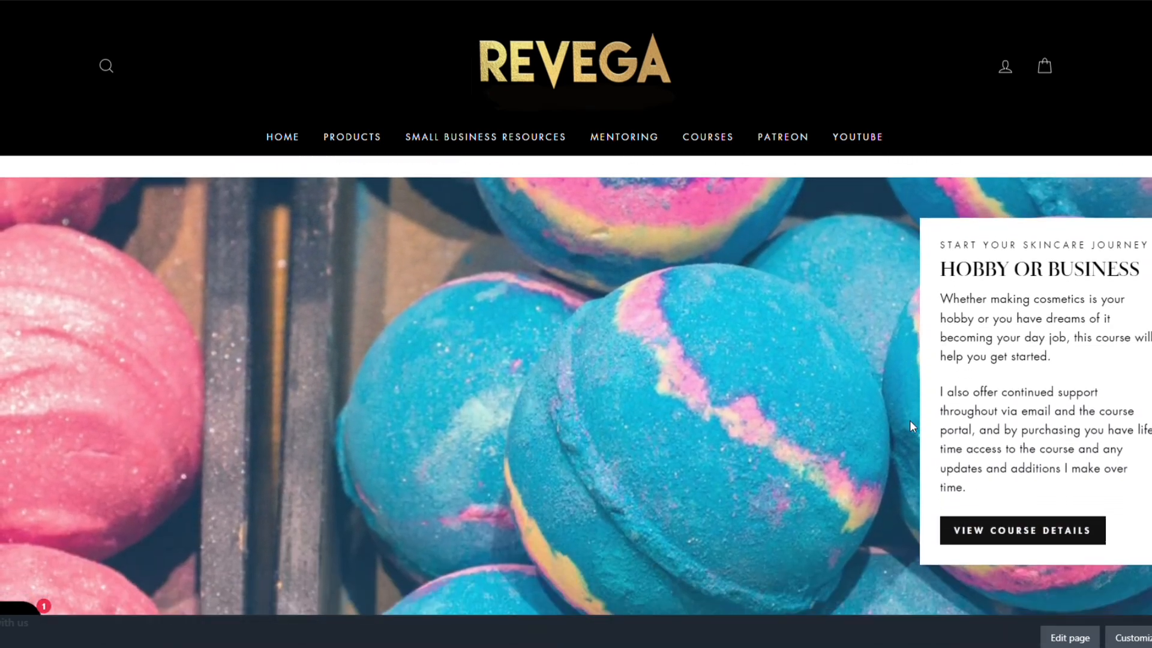
scroll("down", 3)
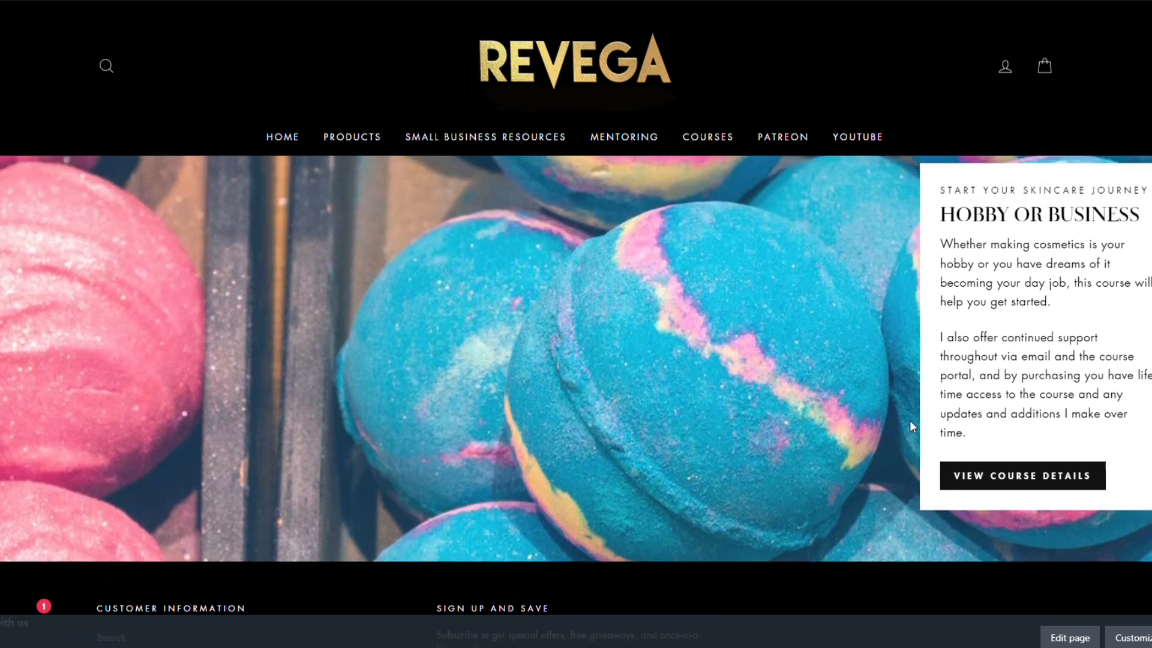
scroll("up", 3)
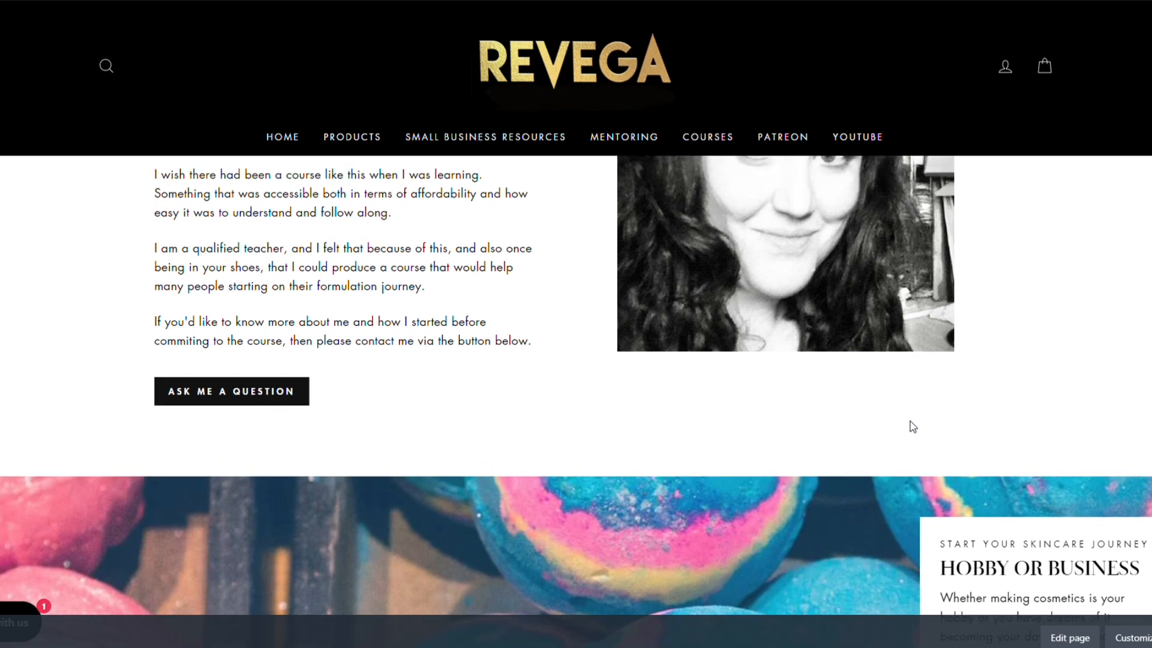
scroll("up", 3)
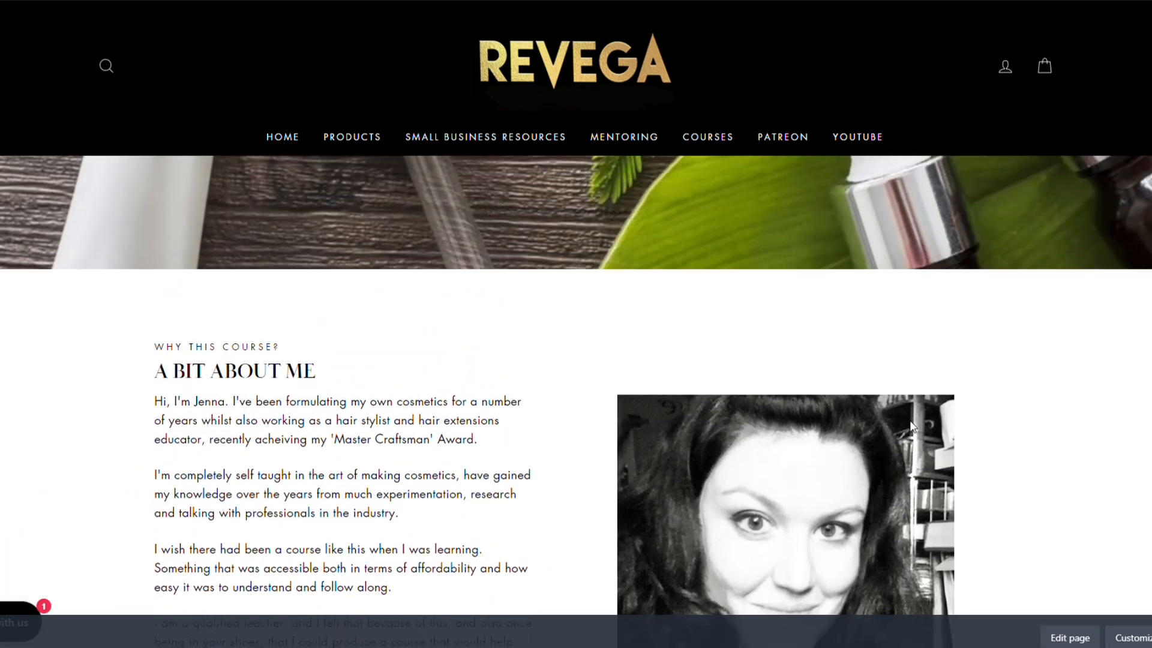
scroll("up", 3)
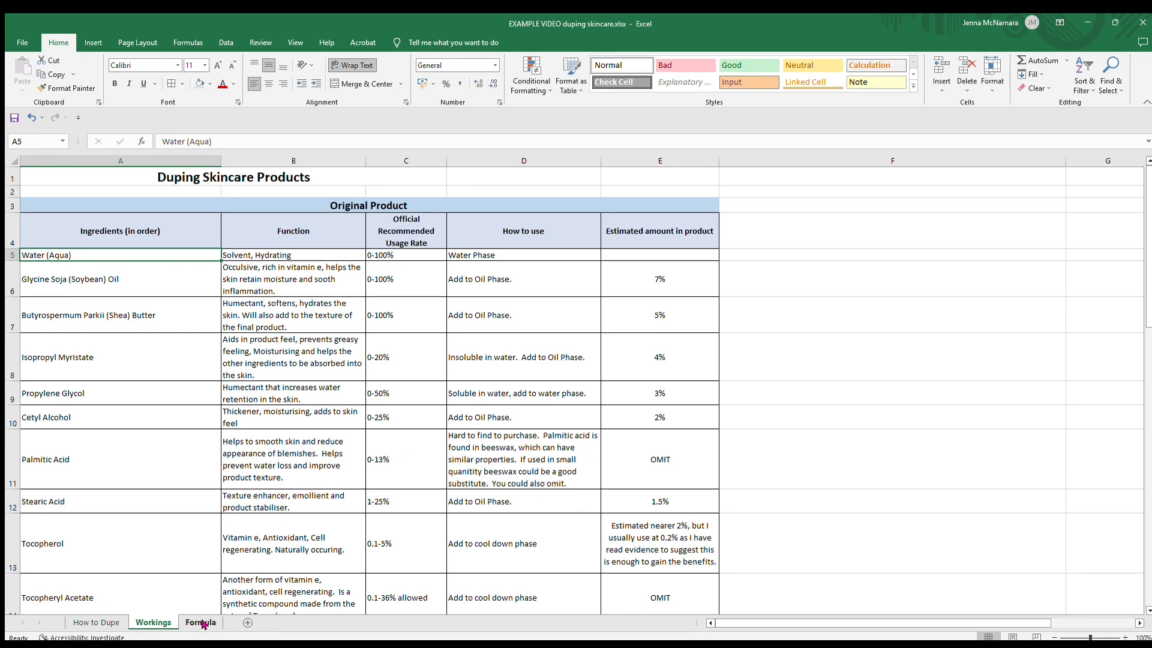
left_click(199, 621)
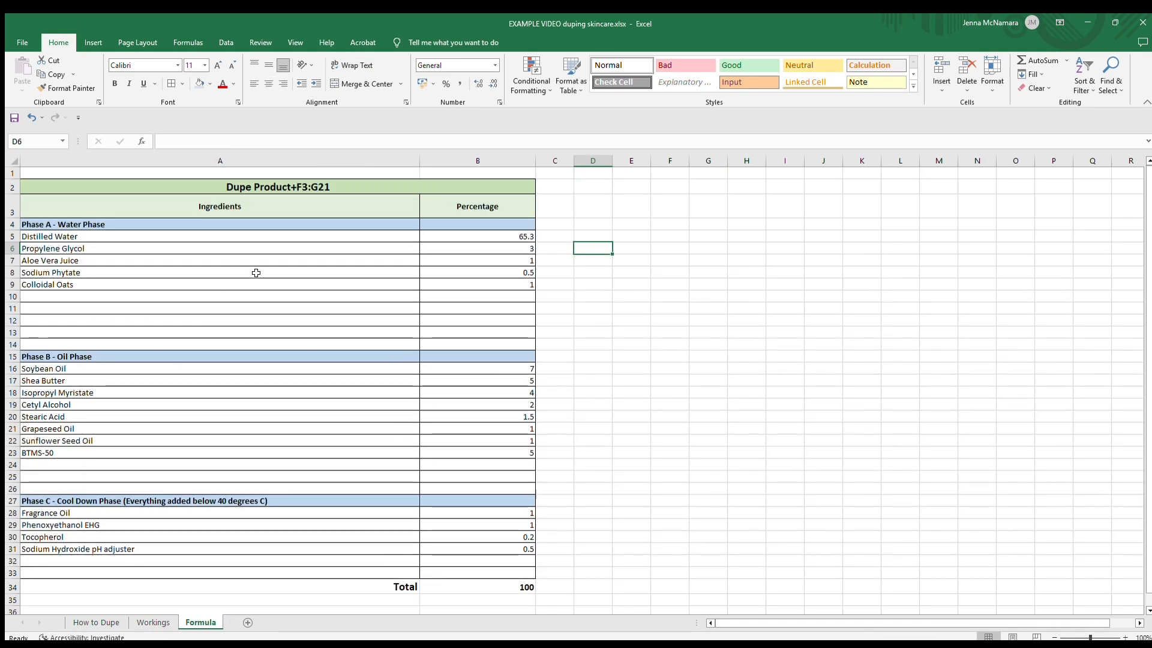
mouse_move(264, 269)
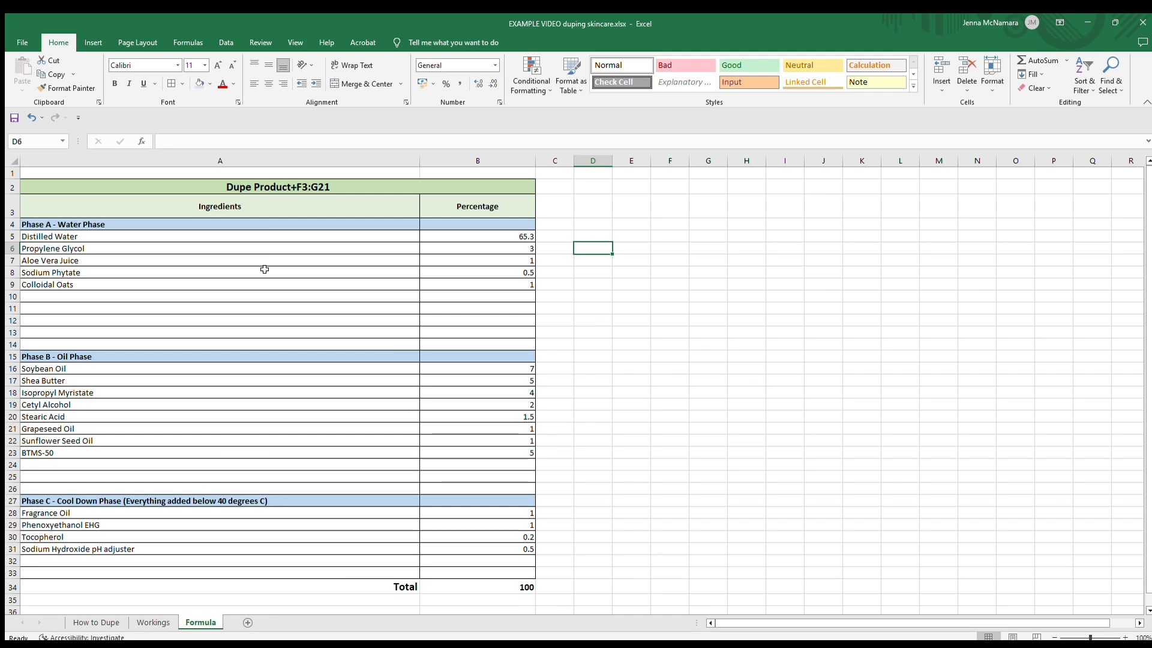
mouse_move(249, 534)
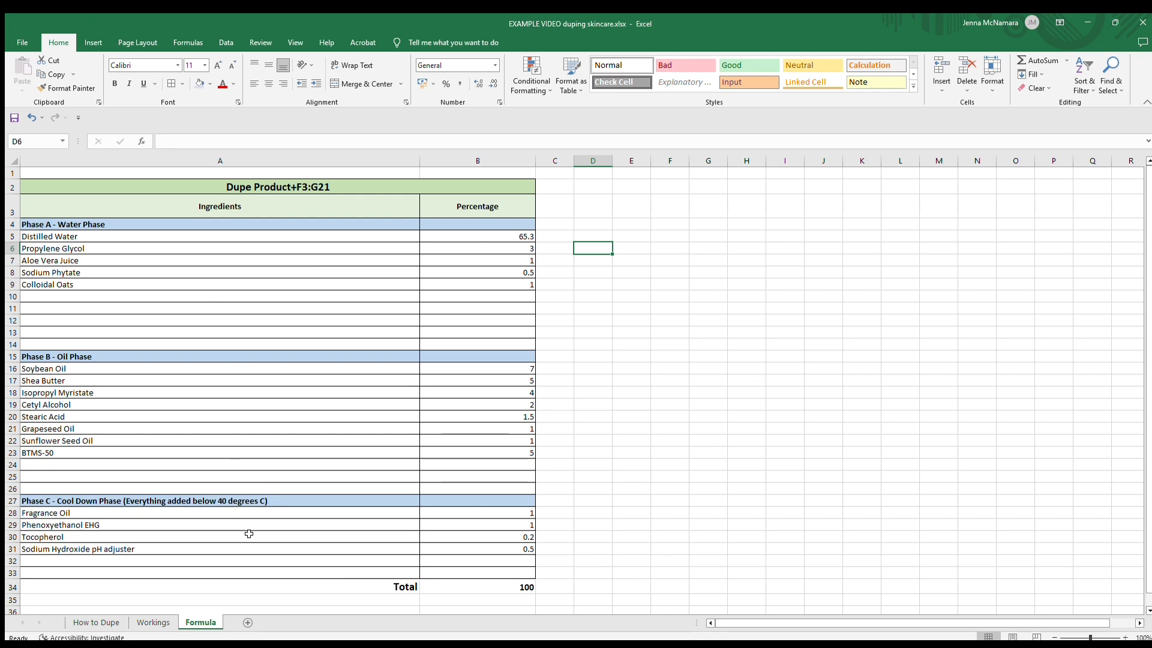
mouse_move(60, 273)
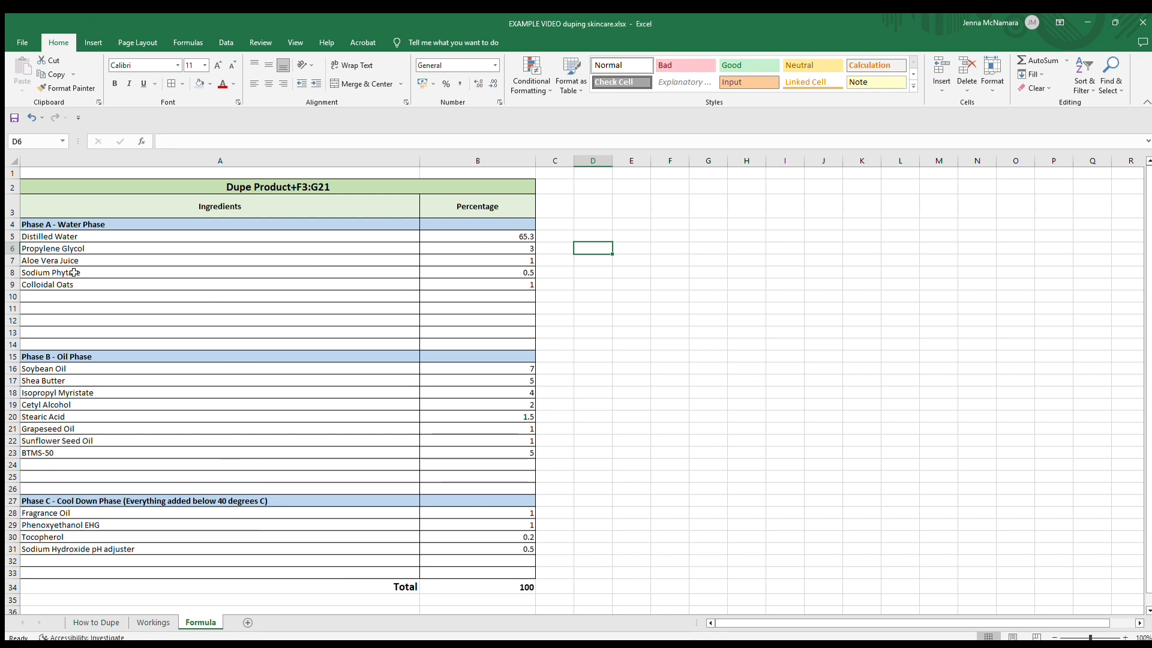
mouse_move(67, 243)
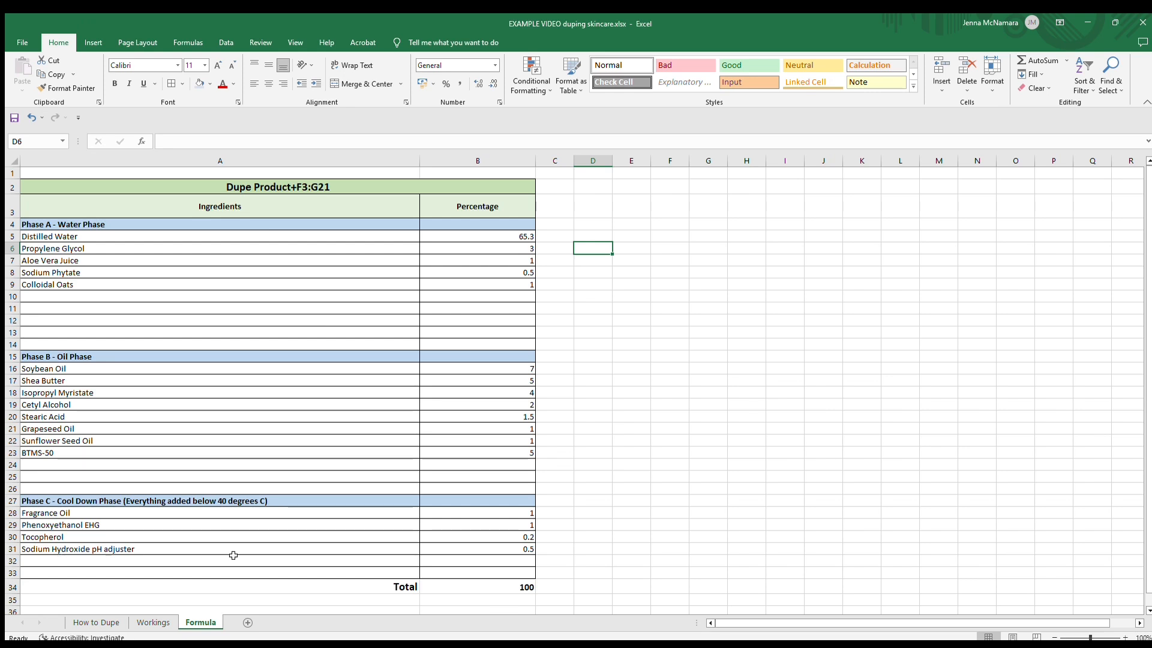
mouse_move(159, 586)
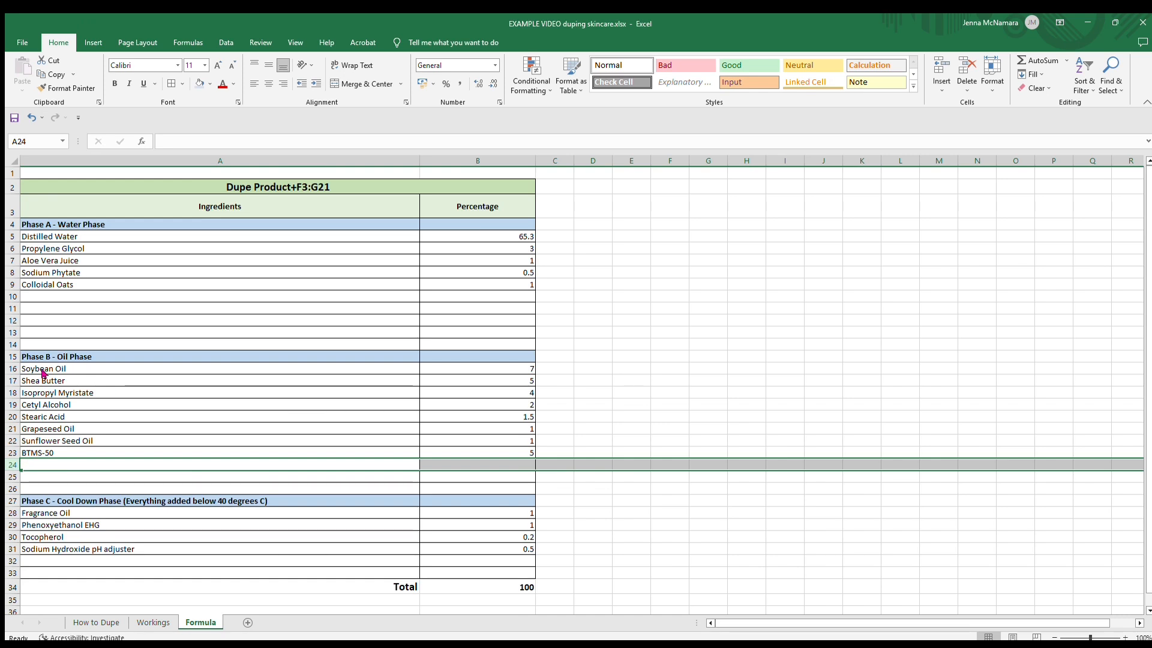
left_click(592, 475)
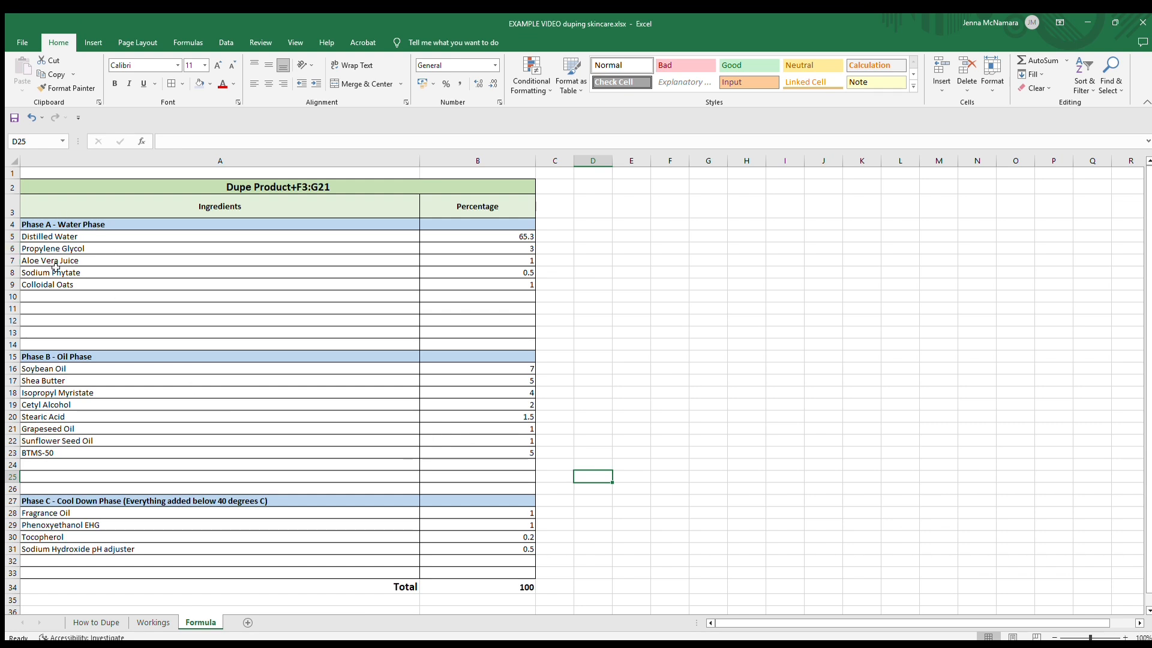
mouse_move(544, 233)
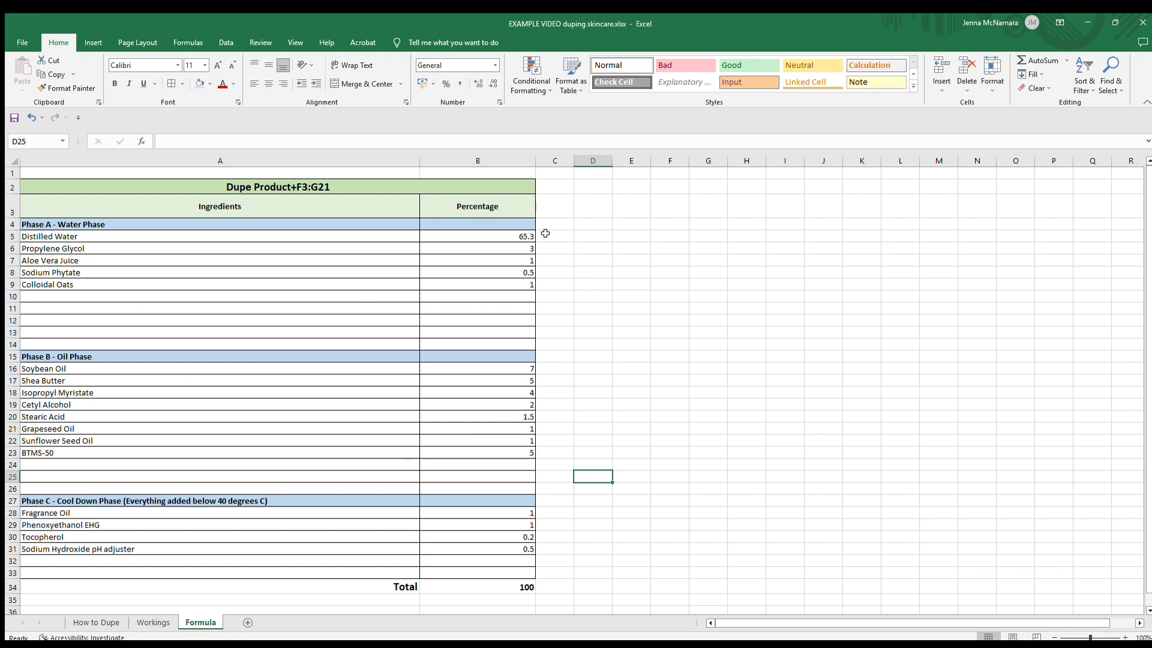
mouse_move(197, 446)
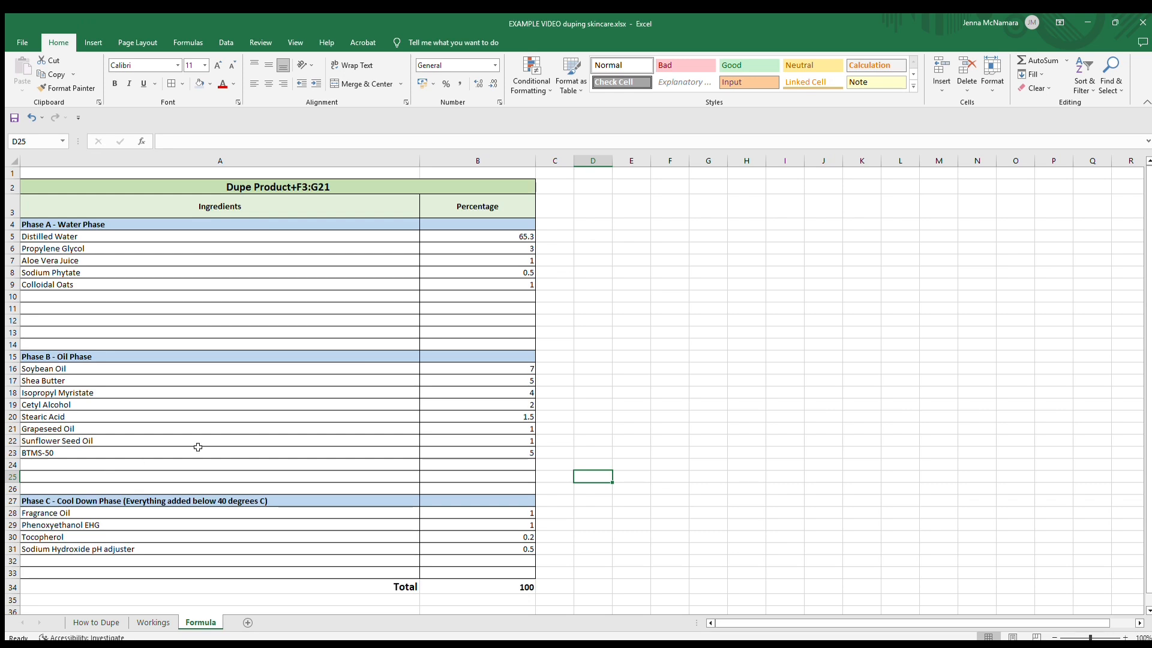
mouse_move(552, 369)
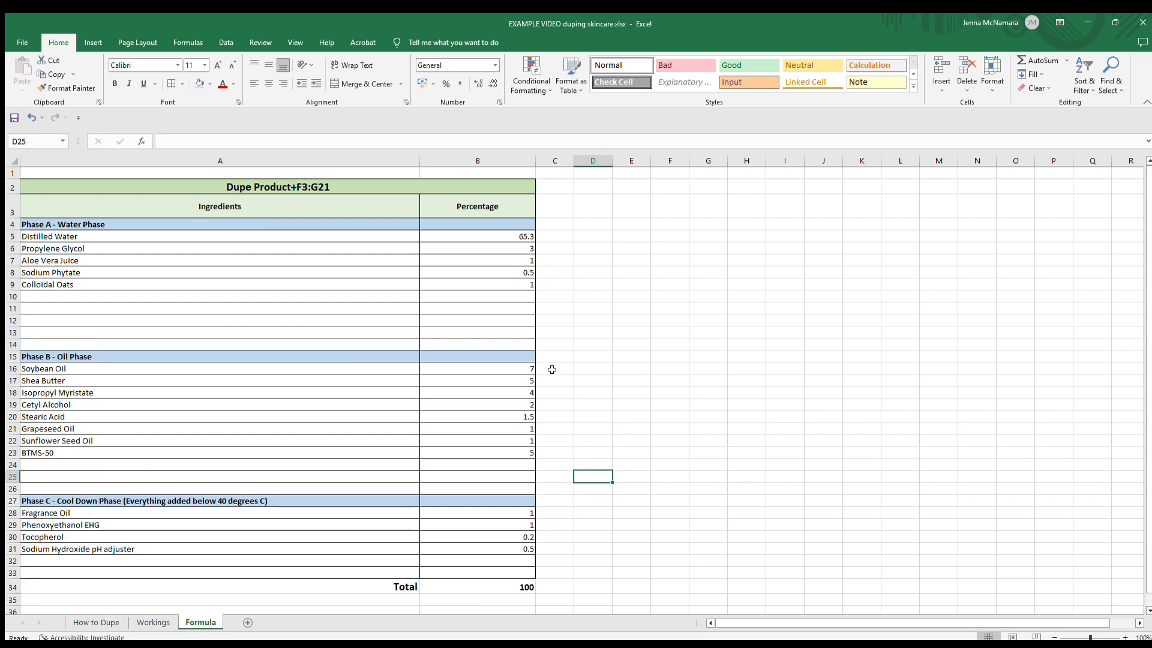
mouse_move(519, 388)
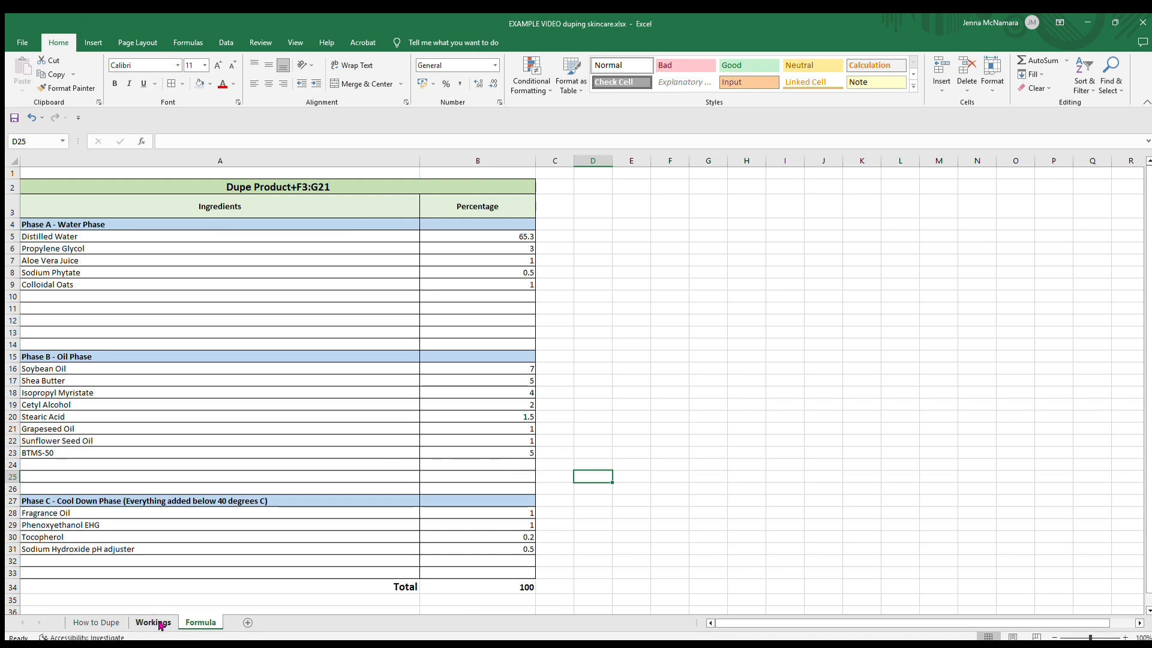
Step: Show the Workings sheet's Original Product ingredient table from Water (Aqua) down
left_click(152, 622)
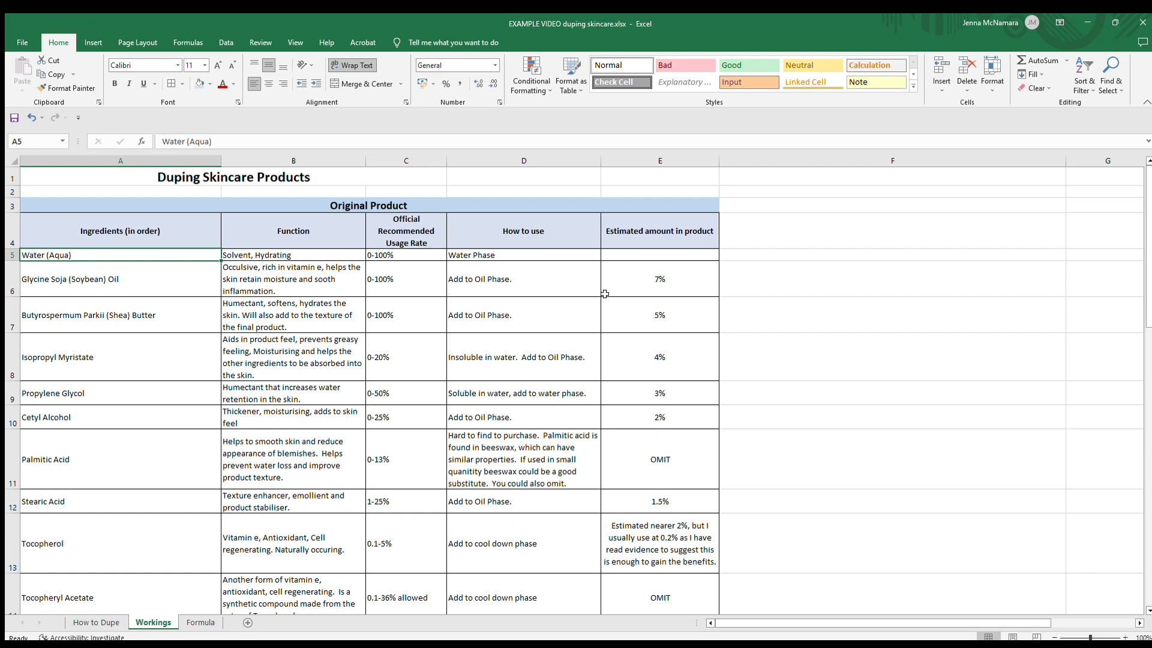
mouse_move(520, 279)
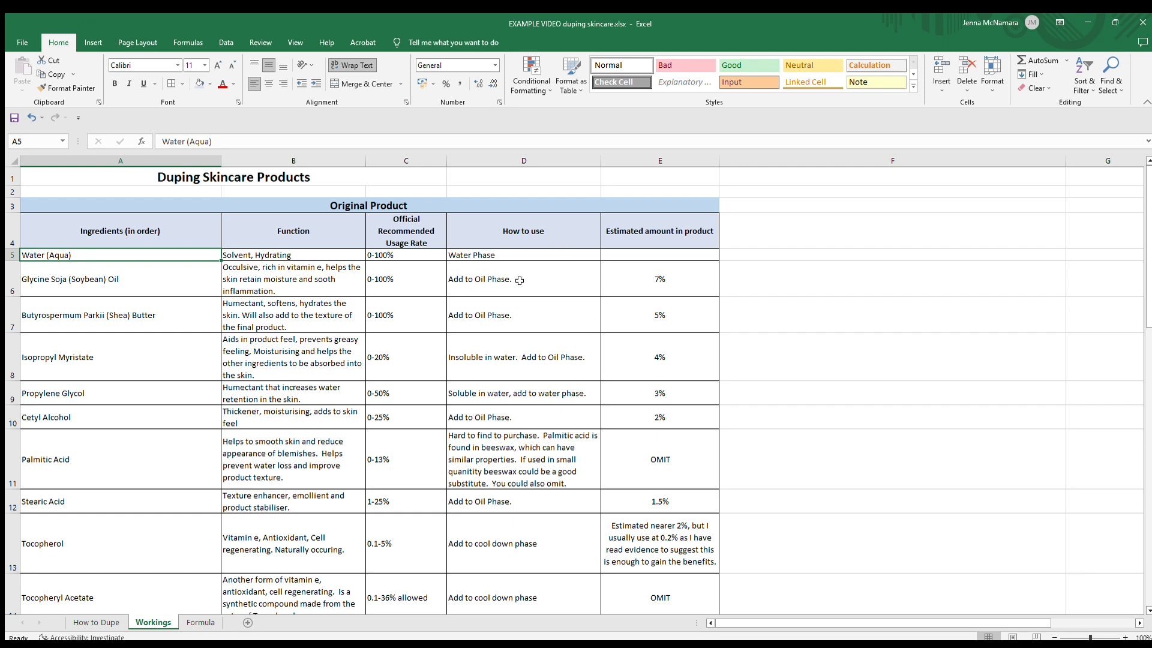
mouse_move(501, 333)
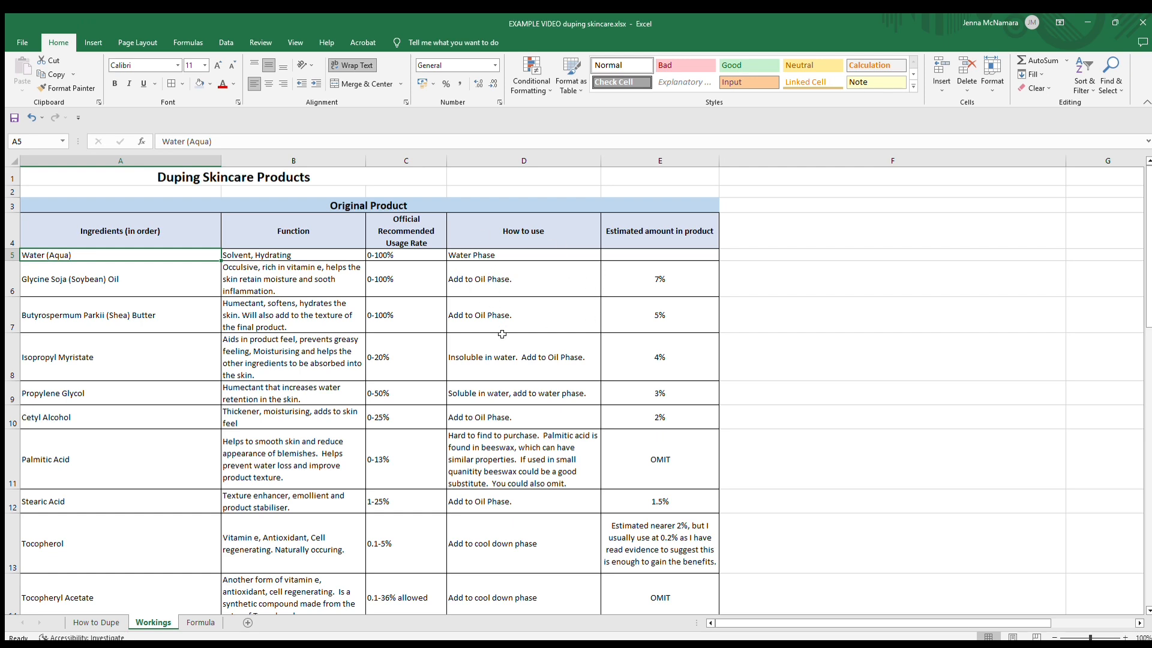
mouse_move(493, 425)
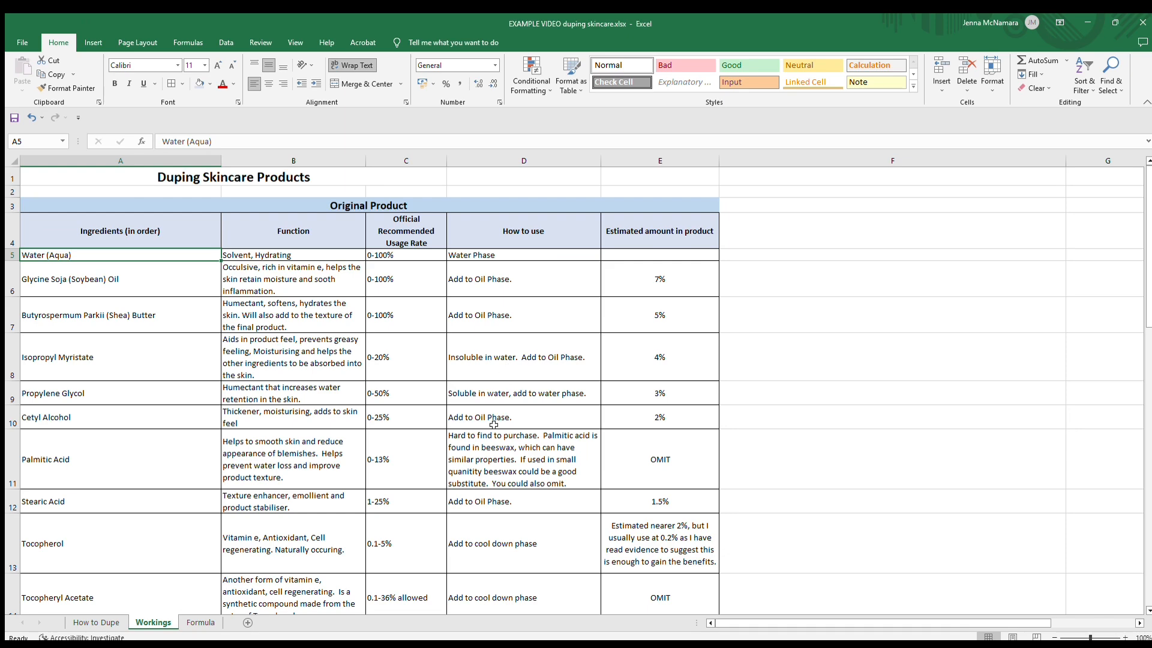
Step: Show the Formula sheet's Phase A, B and C percentages totalling 100
left_click(199, 621)
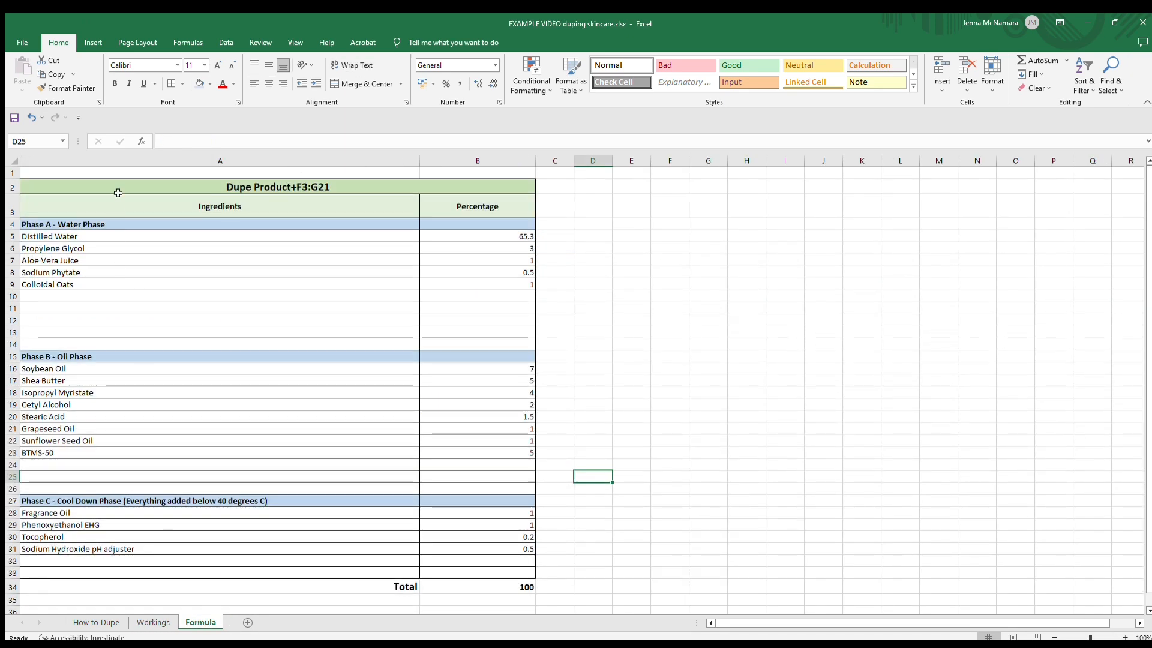
mouse_move(127, 397)
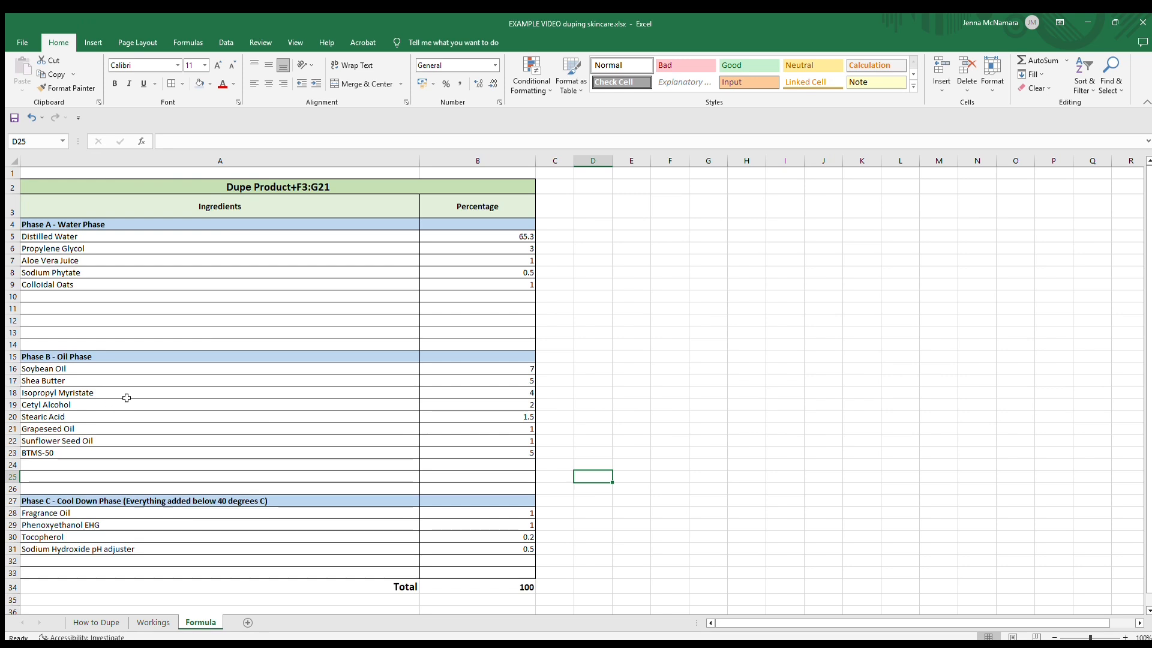
mouse_move(72, 379)
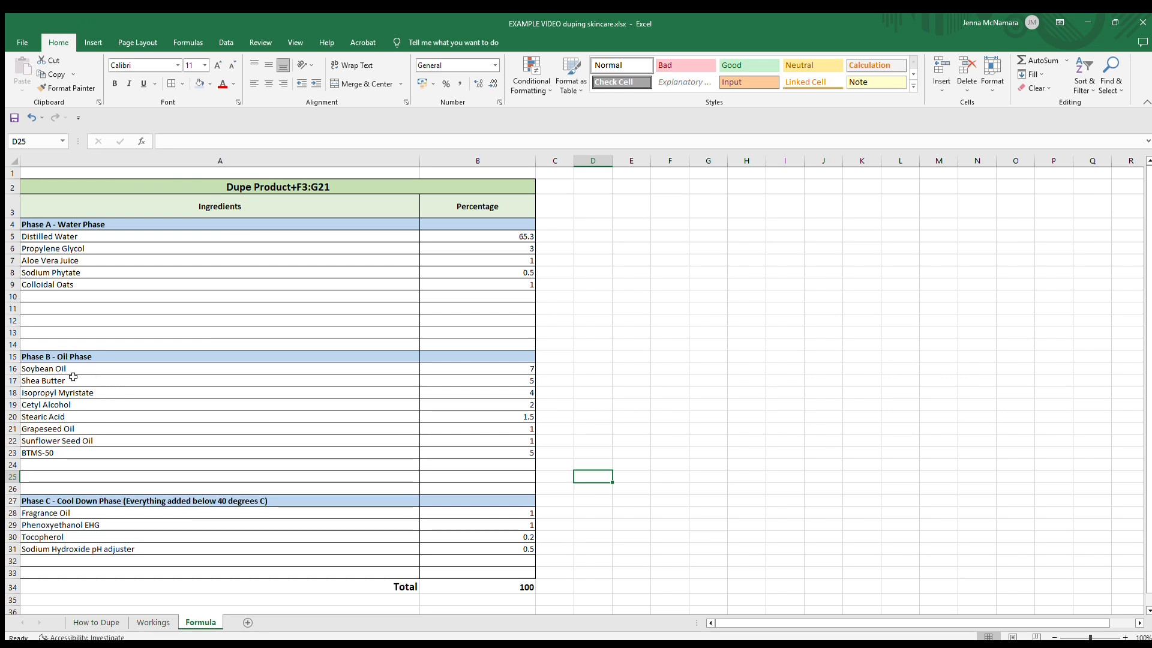
mouse_move(72, 463)
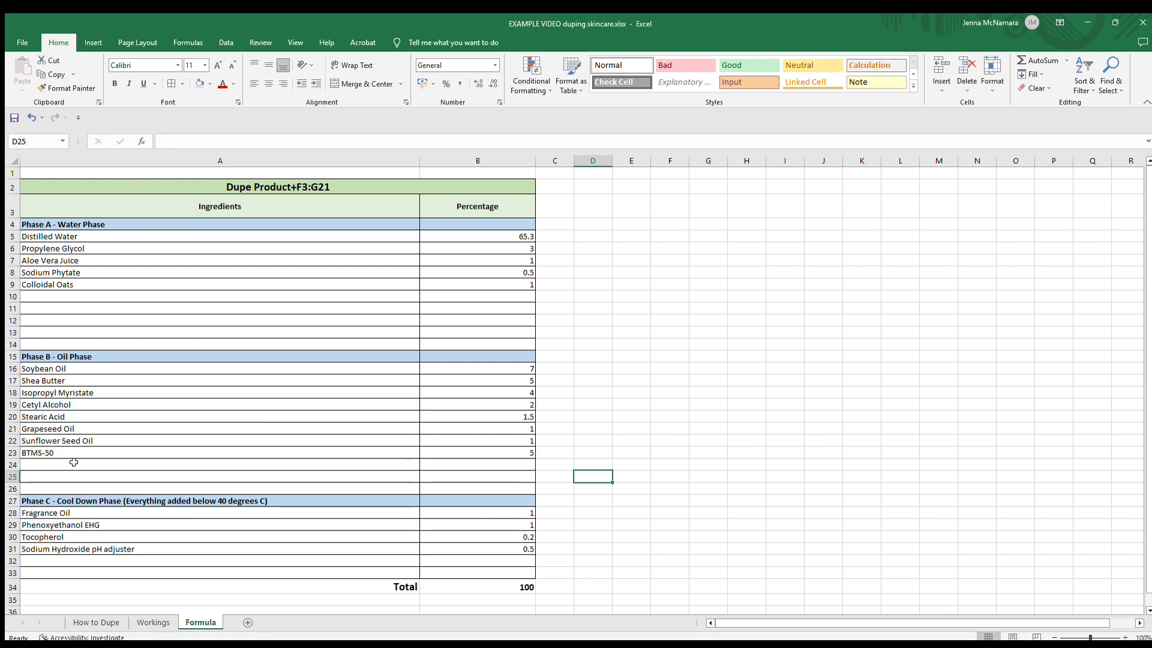
mouse_move(118, 536)
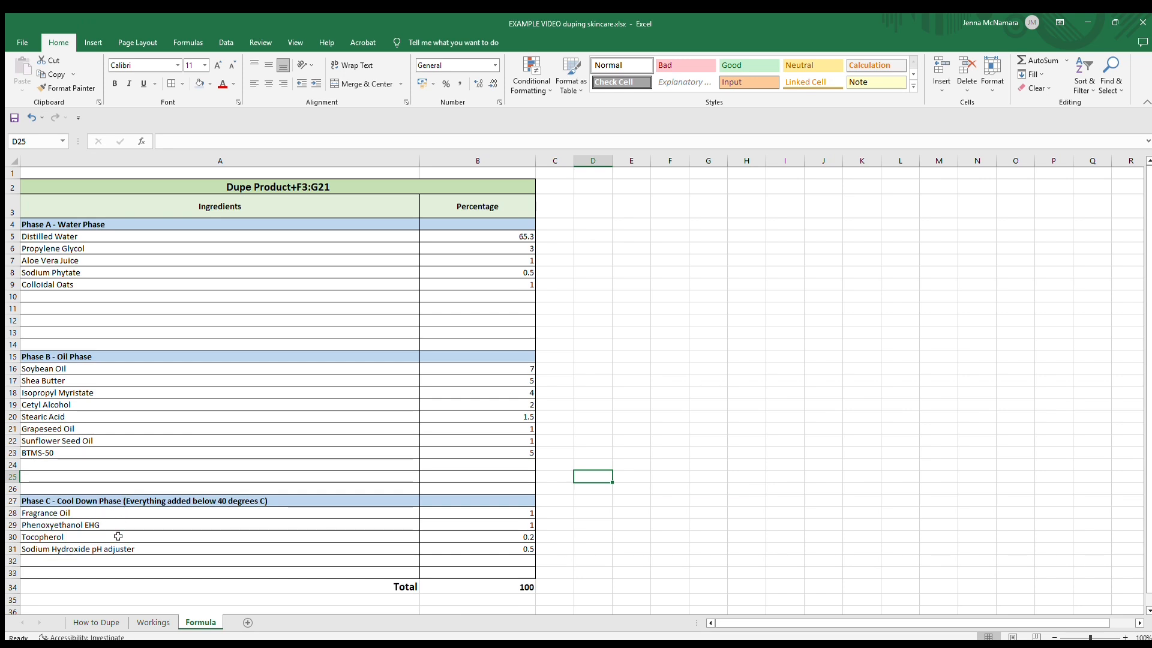
mouse_move(724, 376)
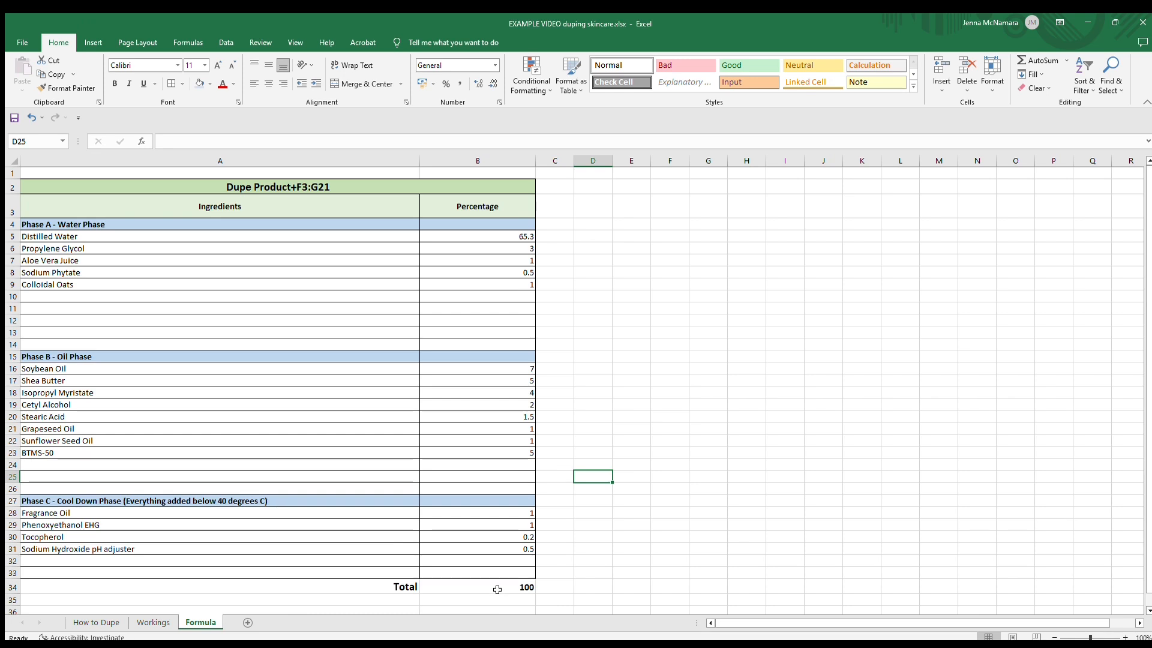
mouse_move(514, 588)
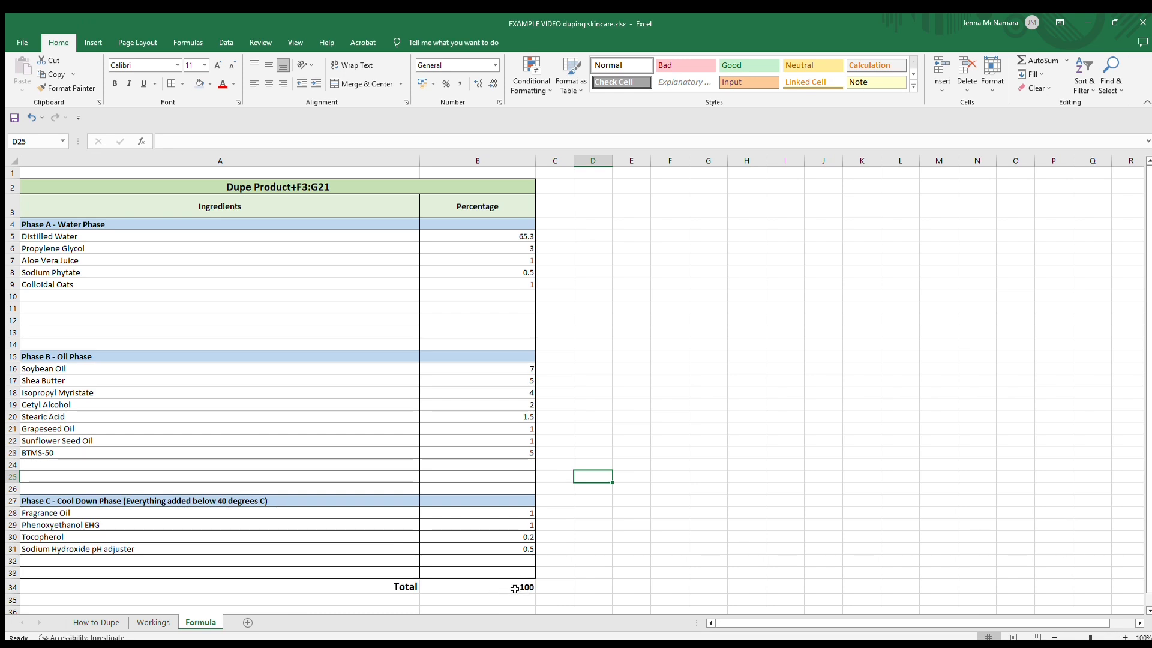
mouse_move(504, 237)
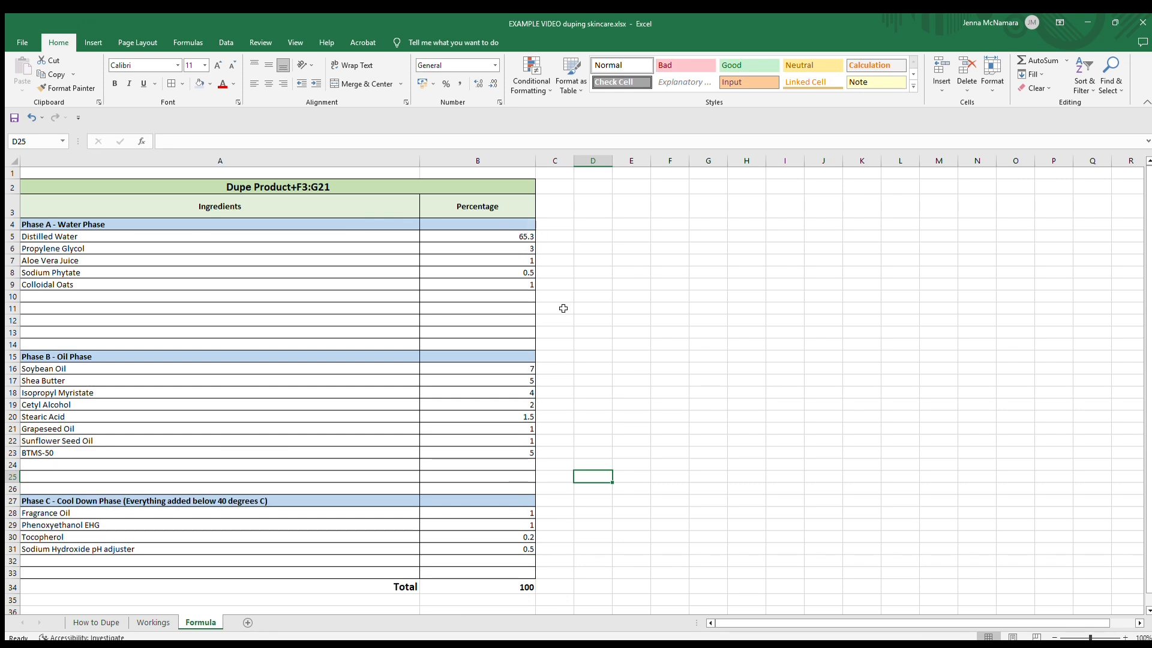
mouse_move(519, 509)
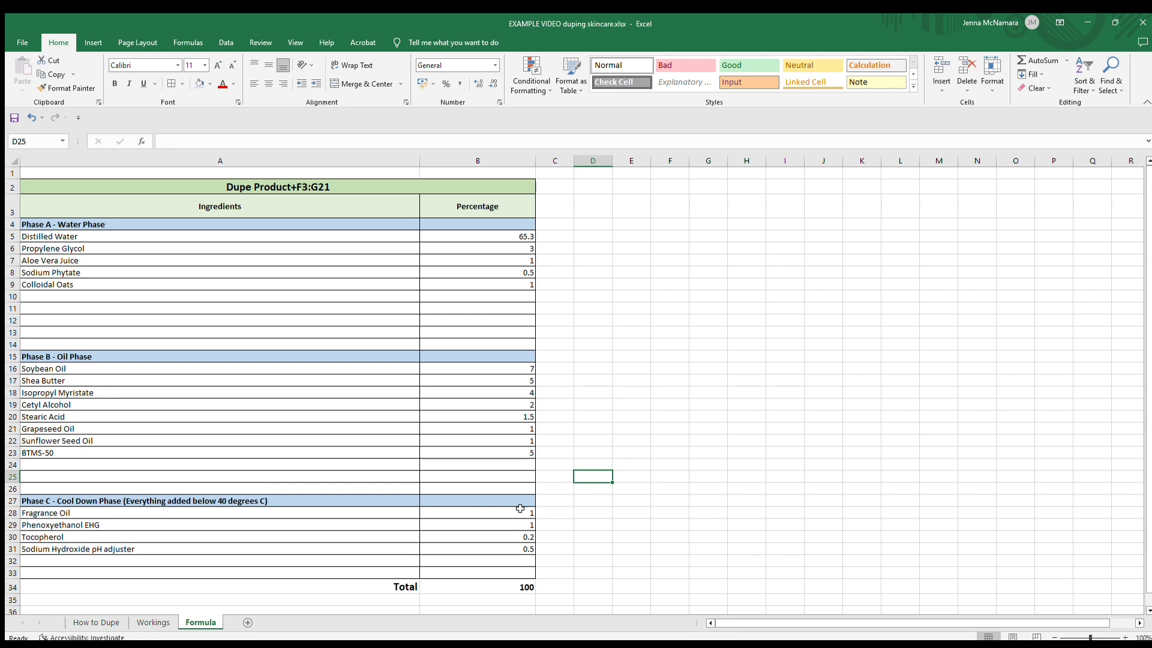
mouse_move(536, 216)
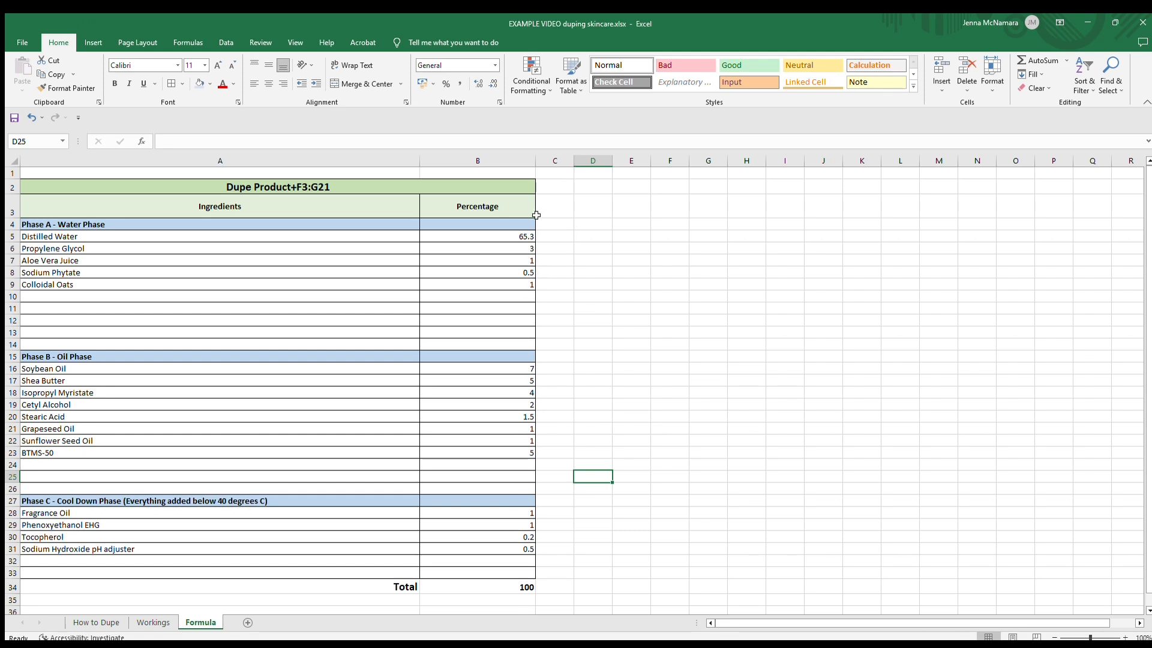
mouse_move(520, 232)
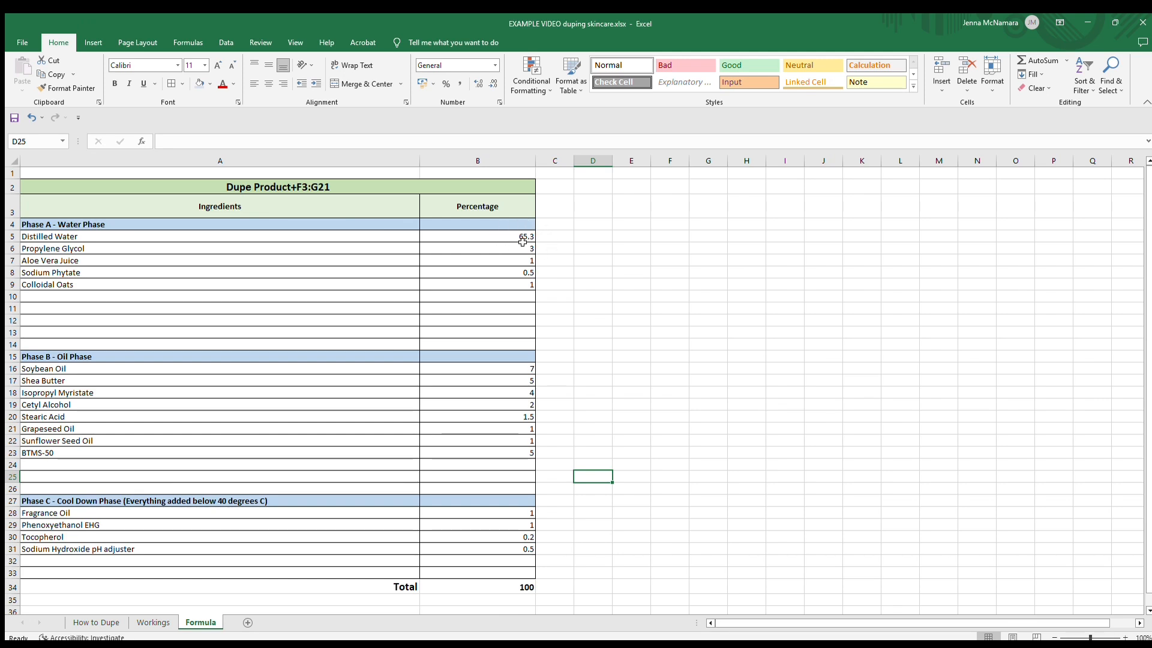
mouse_move(539, 588)
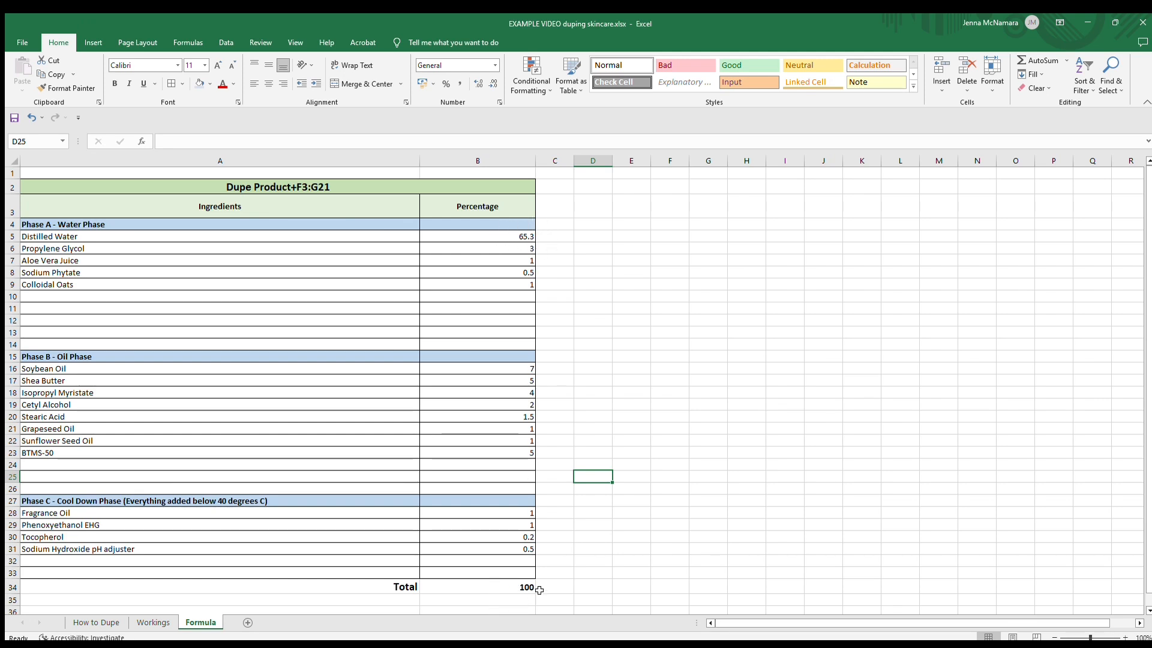
mouse_move(561, 579)
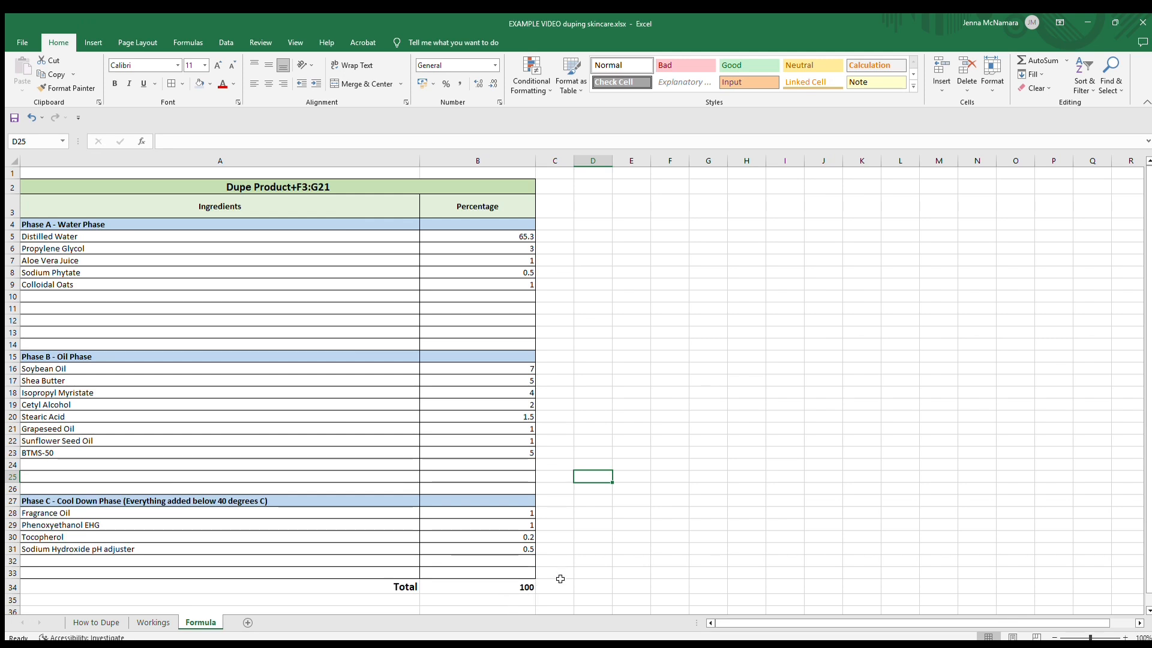
mouse_move(628, 559)
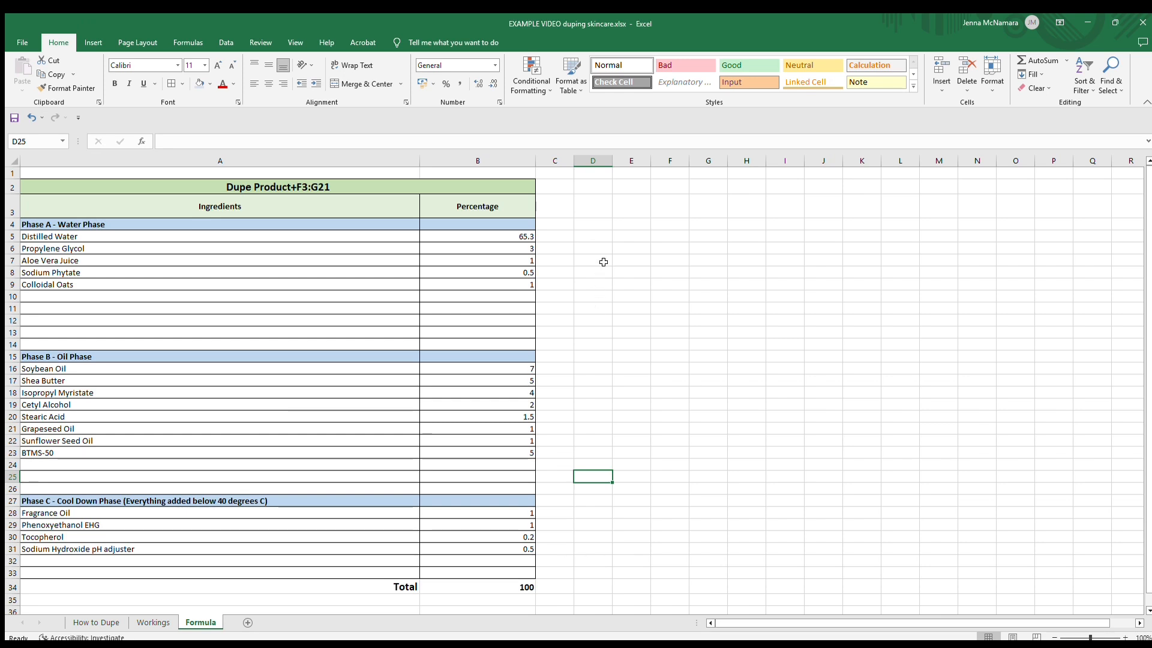
mouse_move(503, 274)
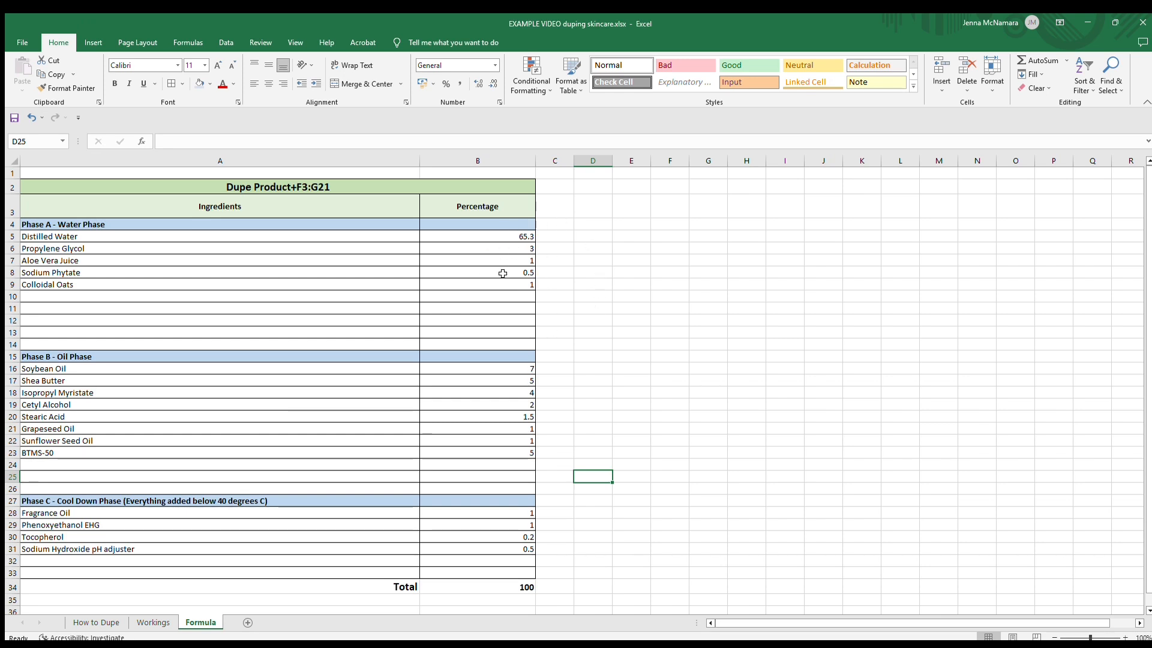
mouse_move(563, 271)
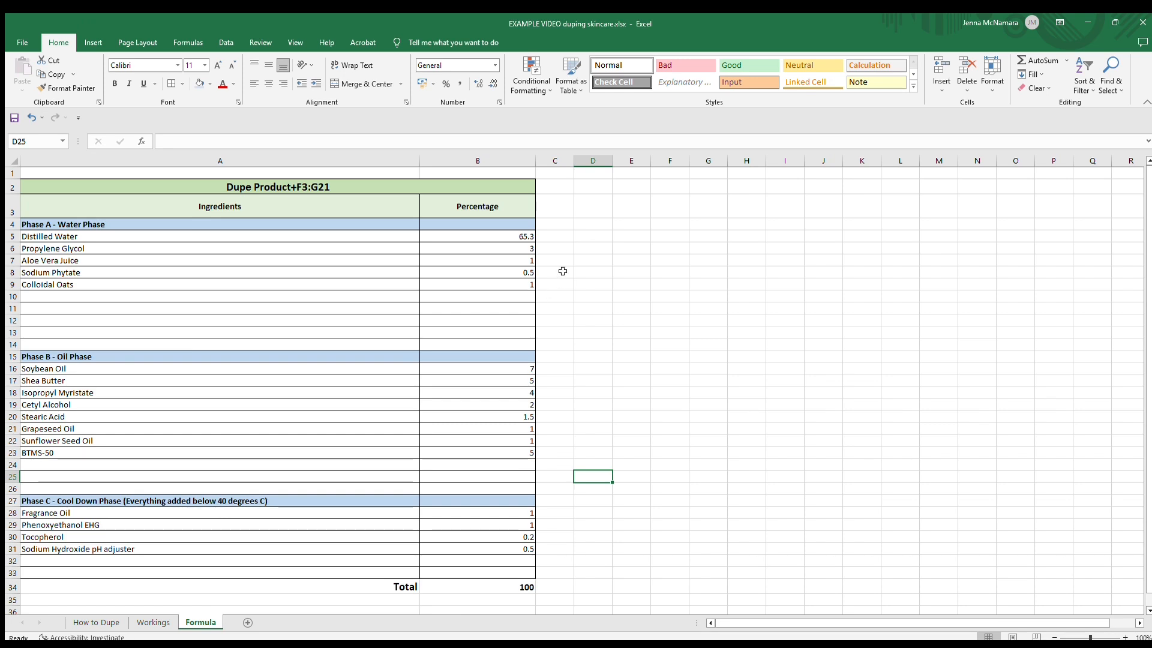
mouse_move(551, 221)
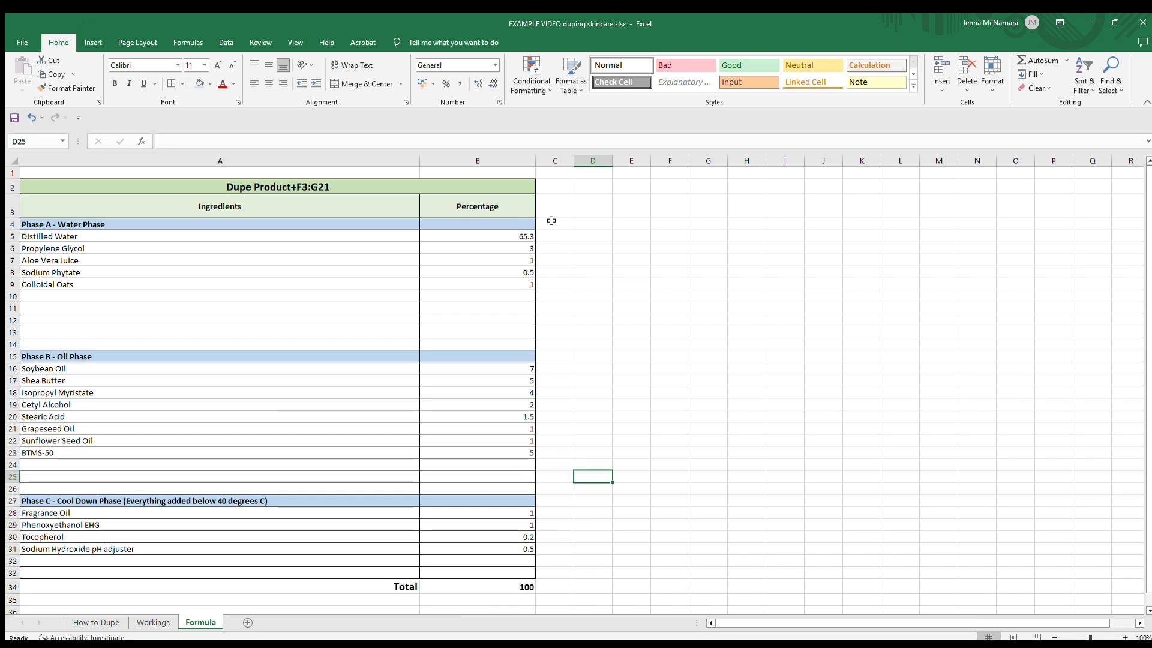
mouse_move(564, 284)
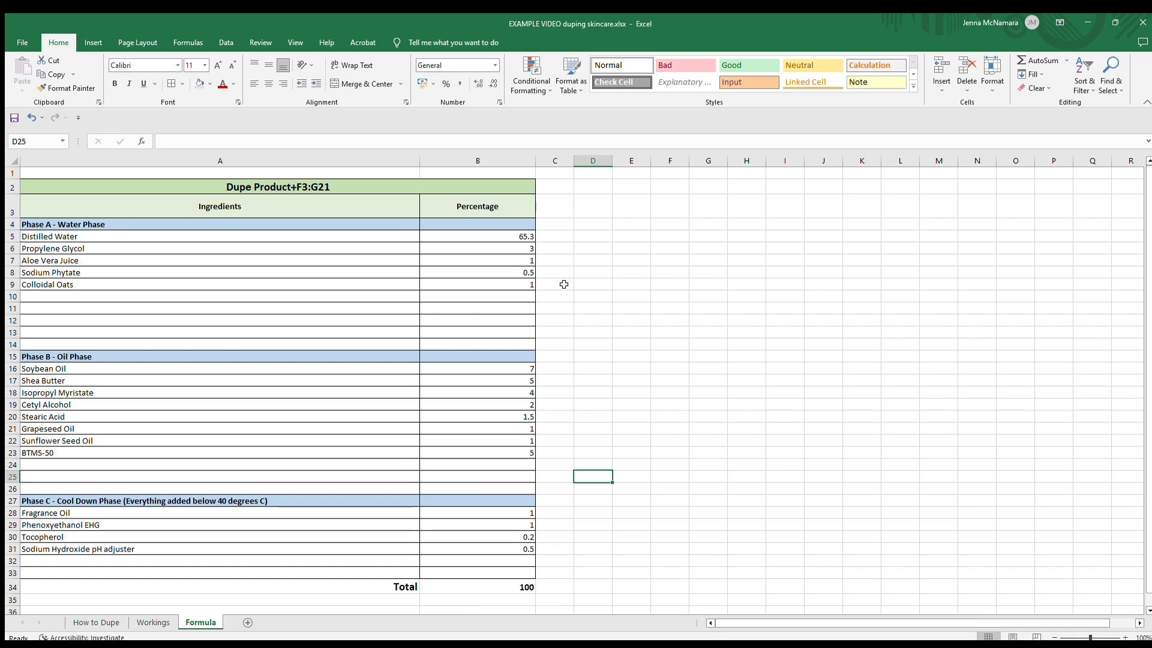
mouse_move(180, 561)
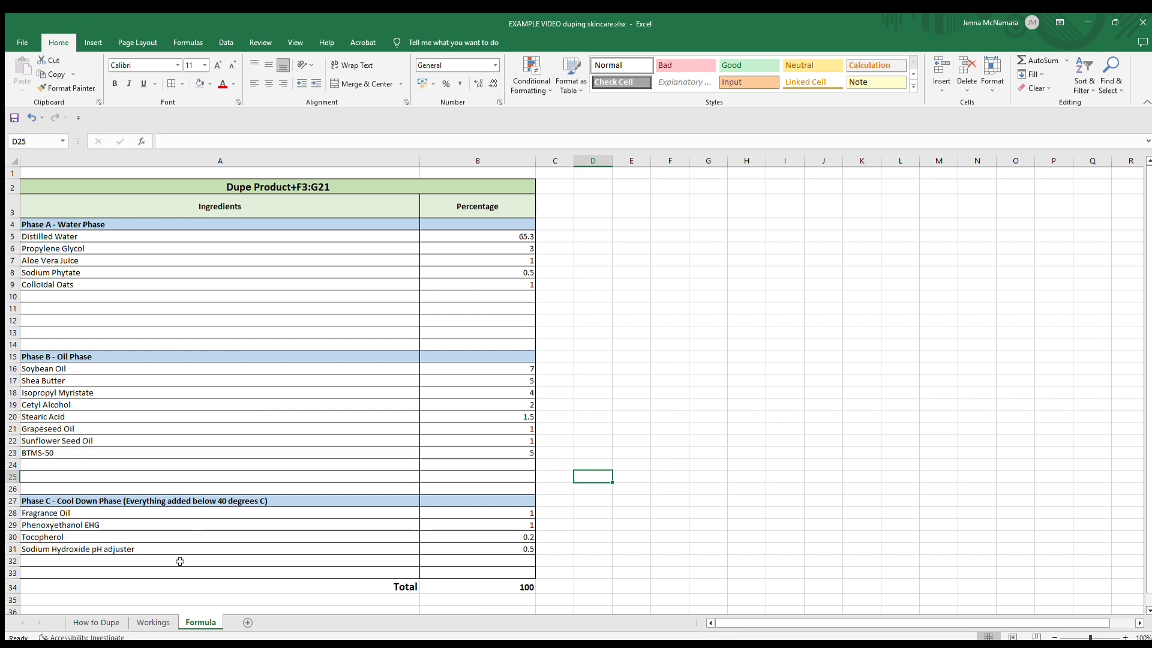
mouse_move(43, 386)
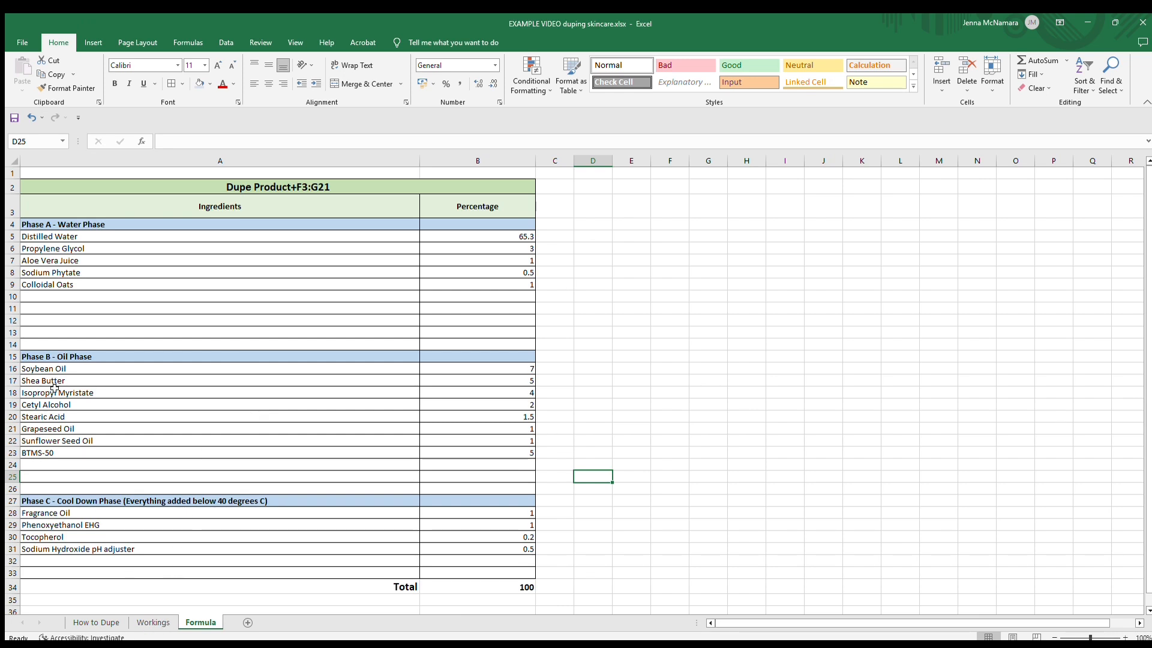
mouse_move(70, 414)
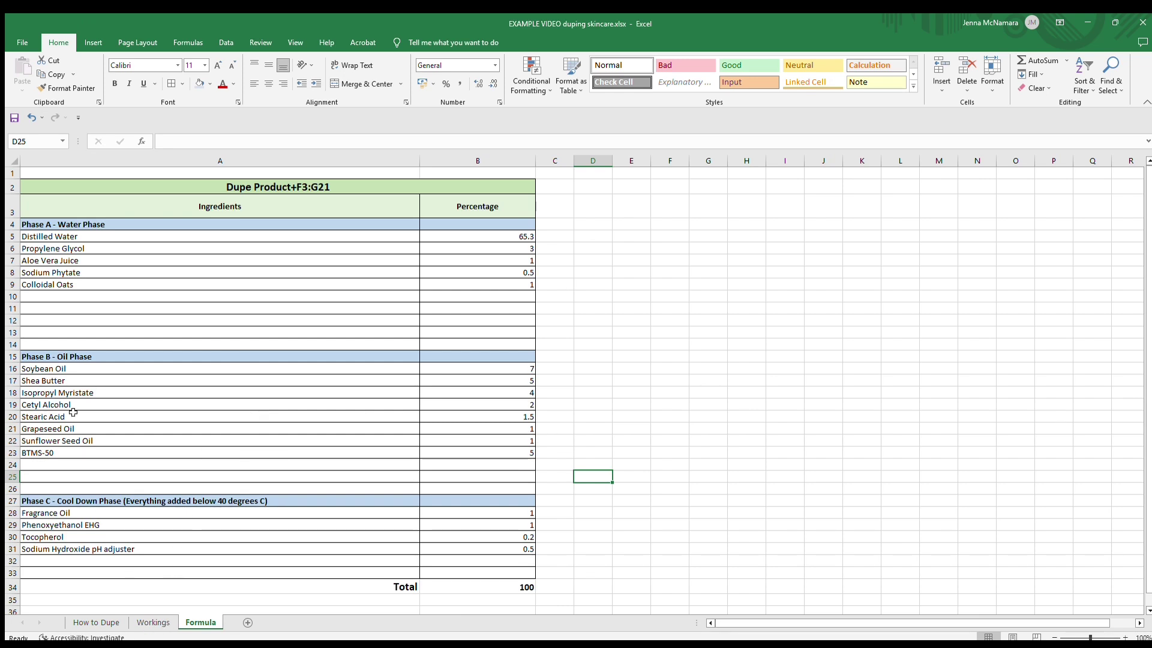